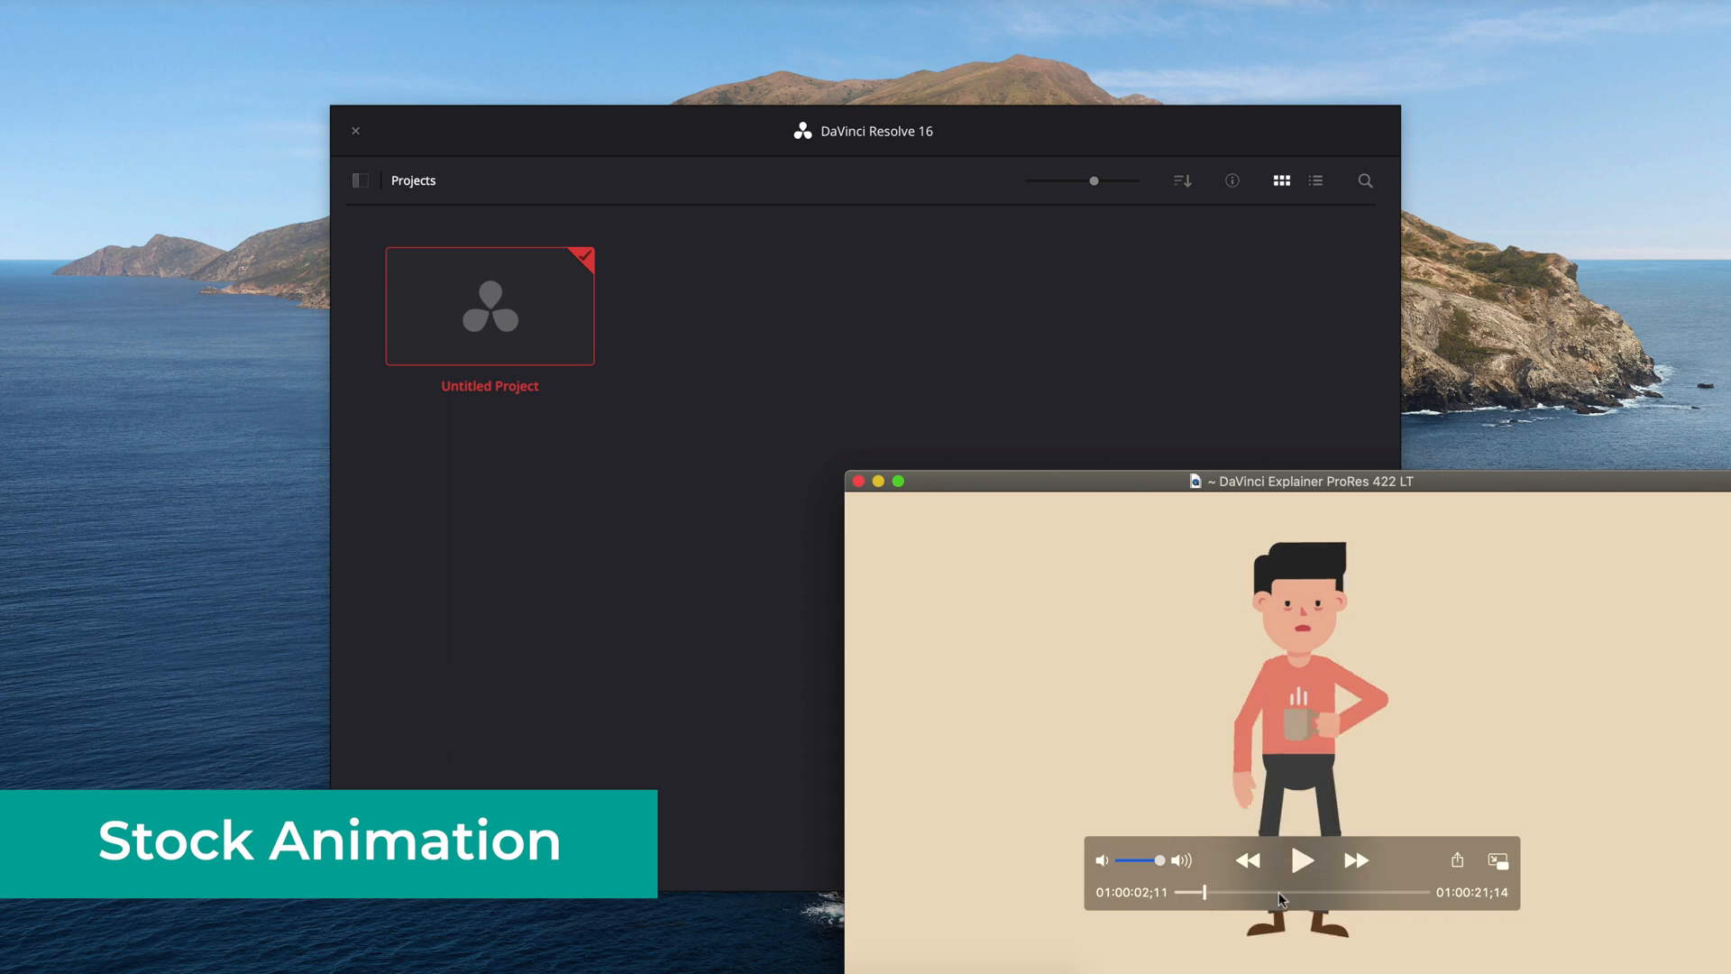
mouse_move(1282, 894)
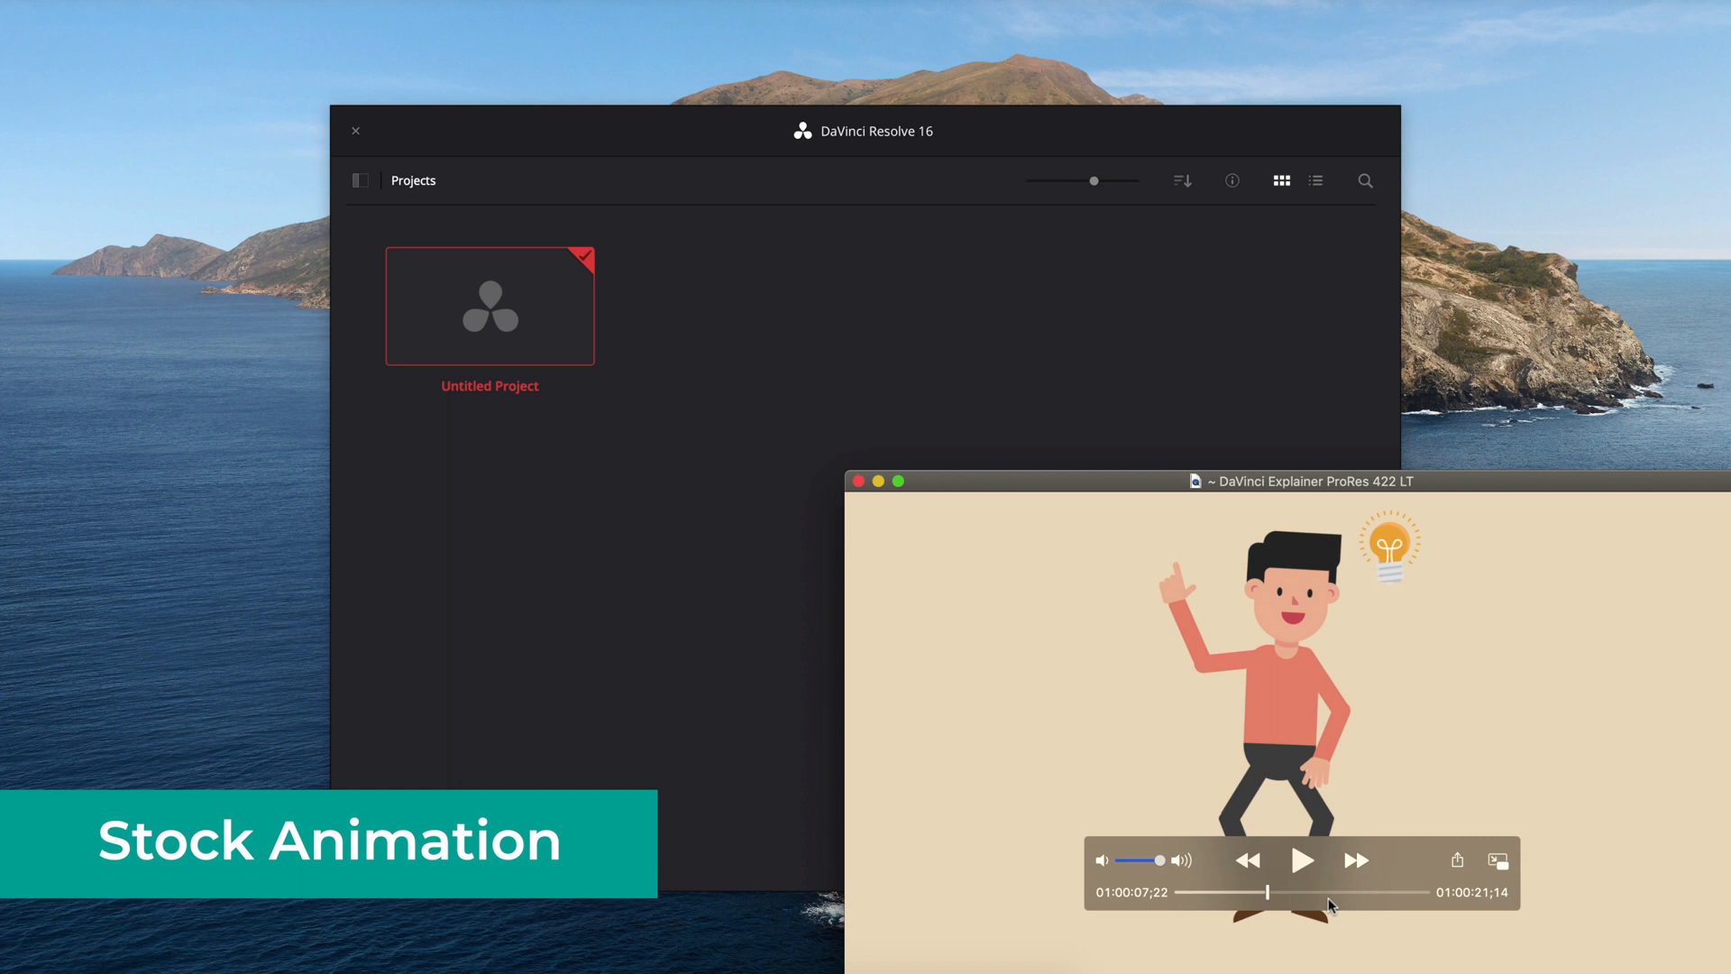
mouse_move(1381, 929)
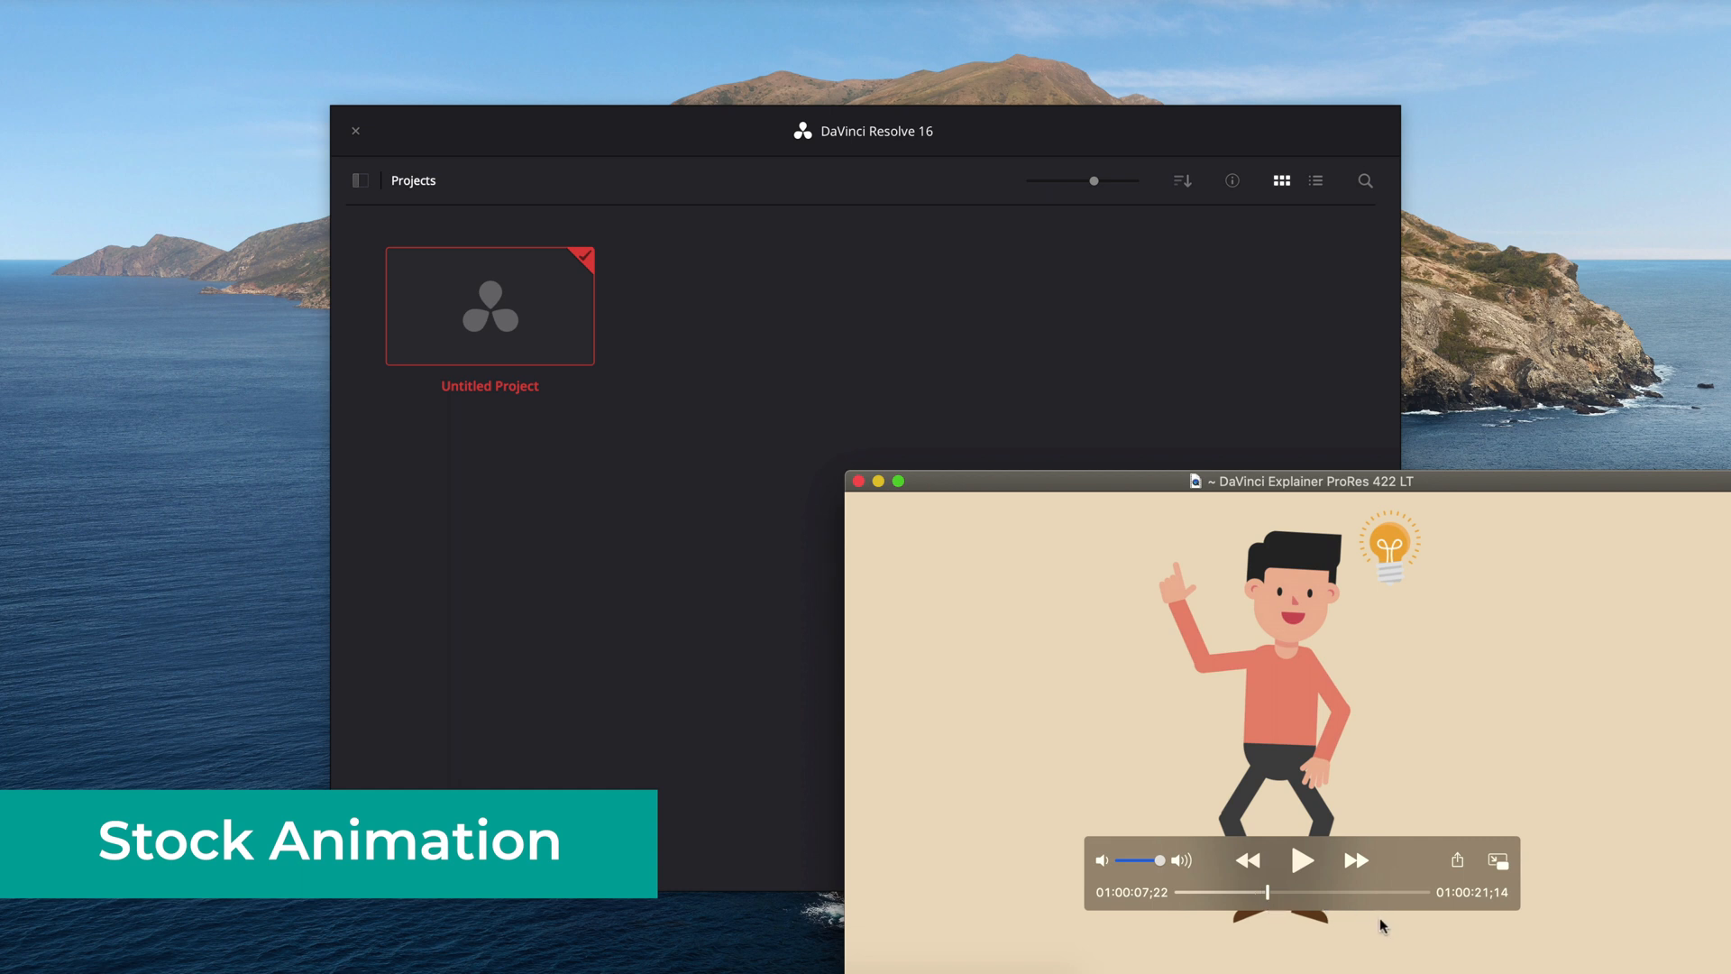
mouse_move(1366, 925)
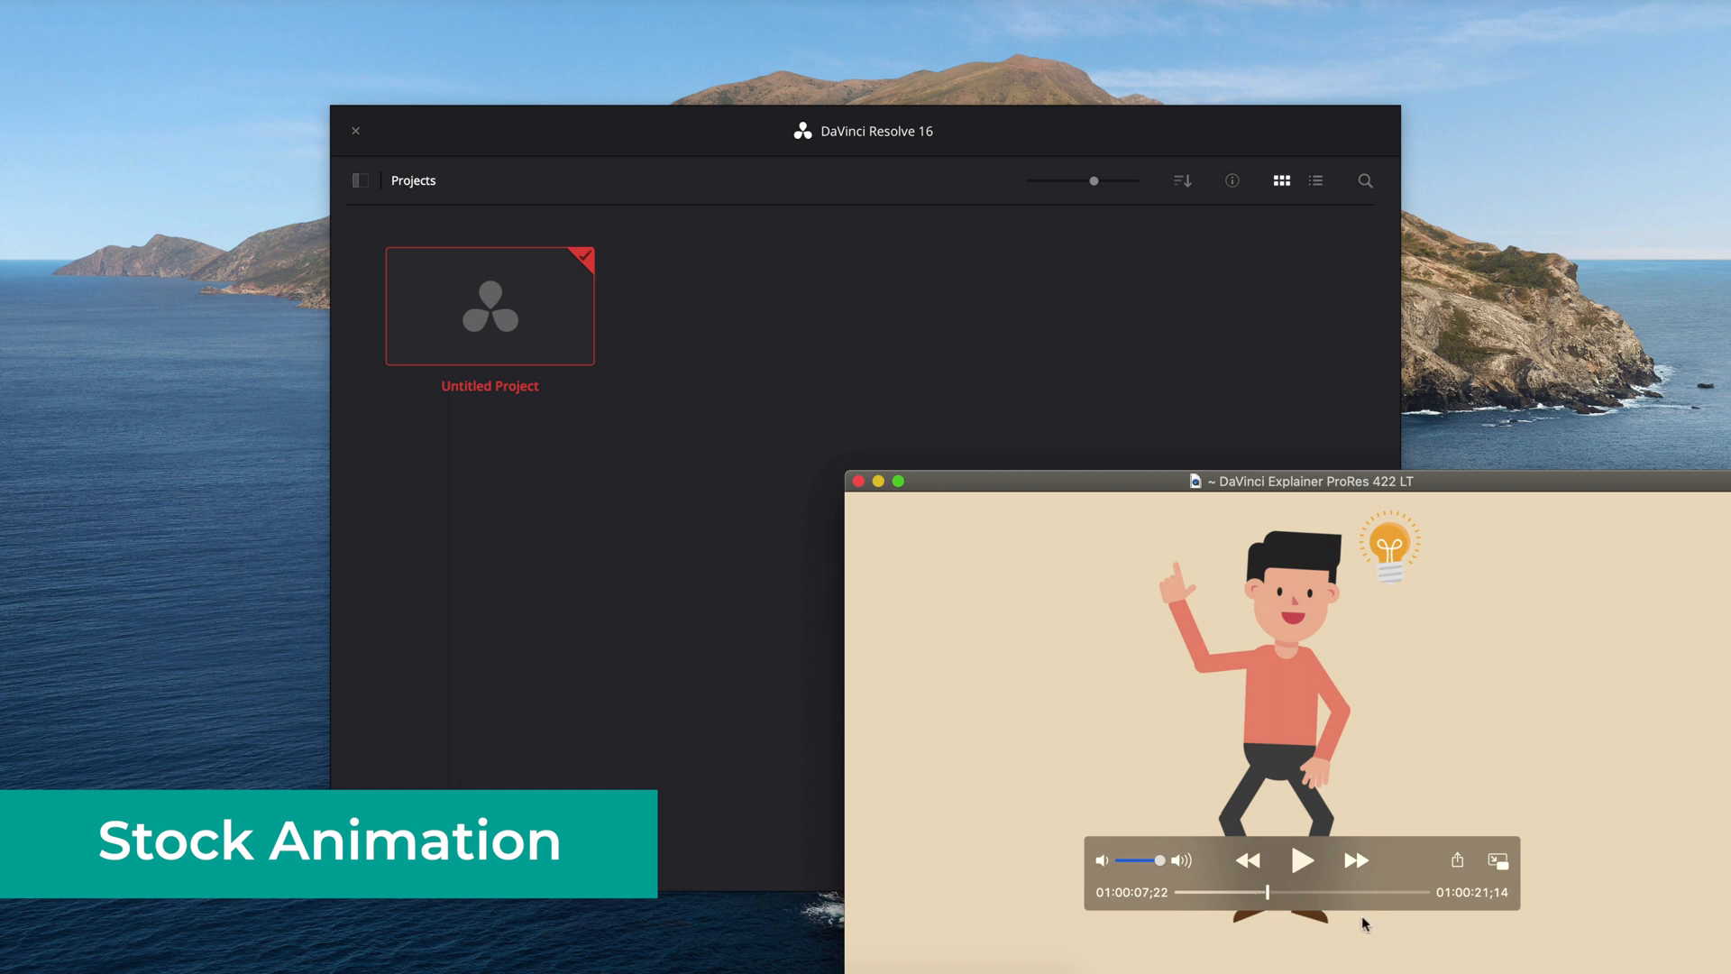
mouse_move(1292, 911)
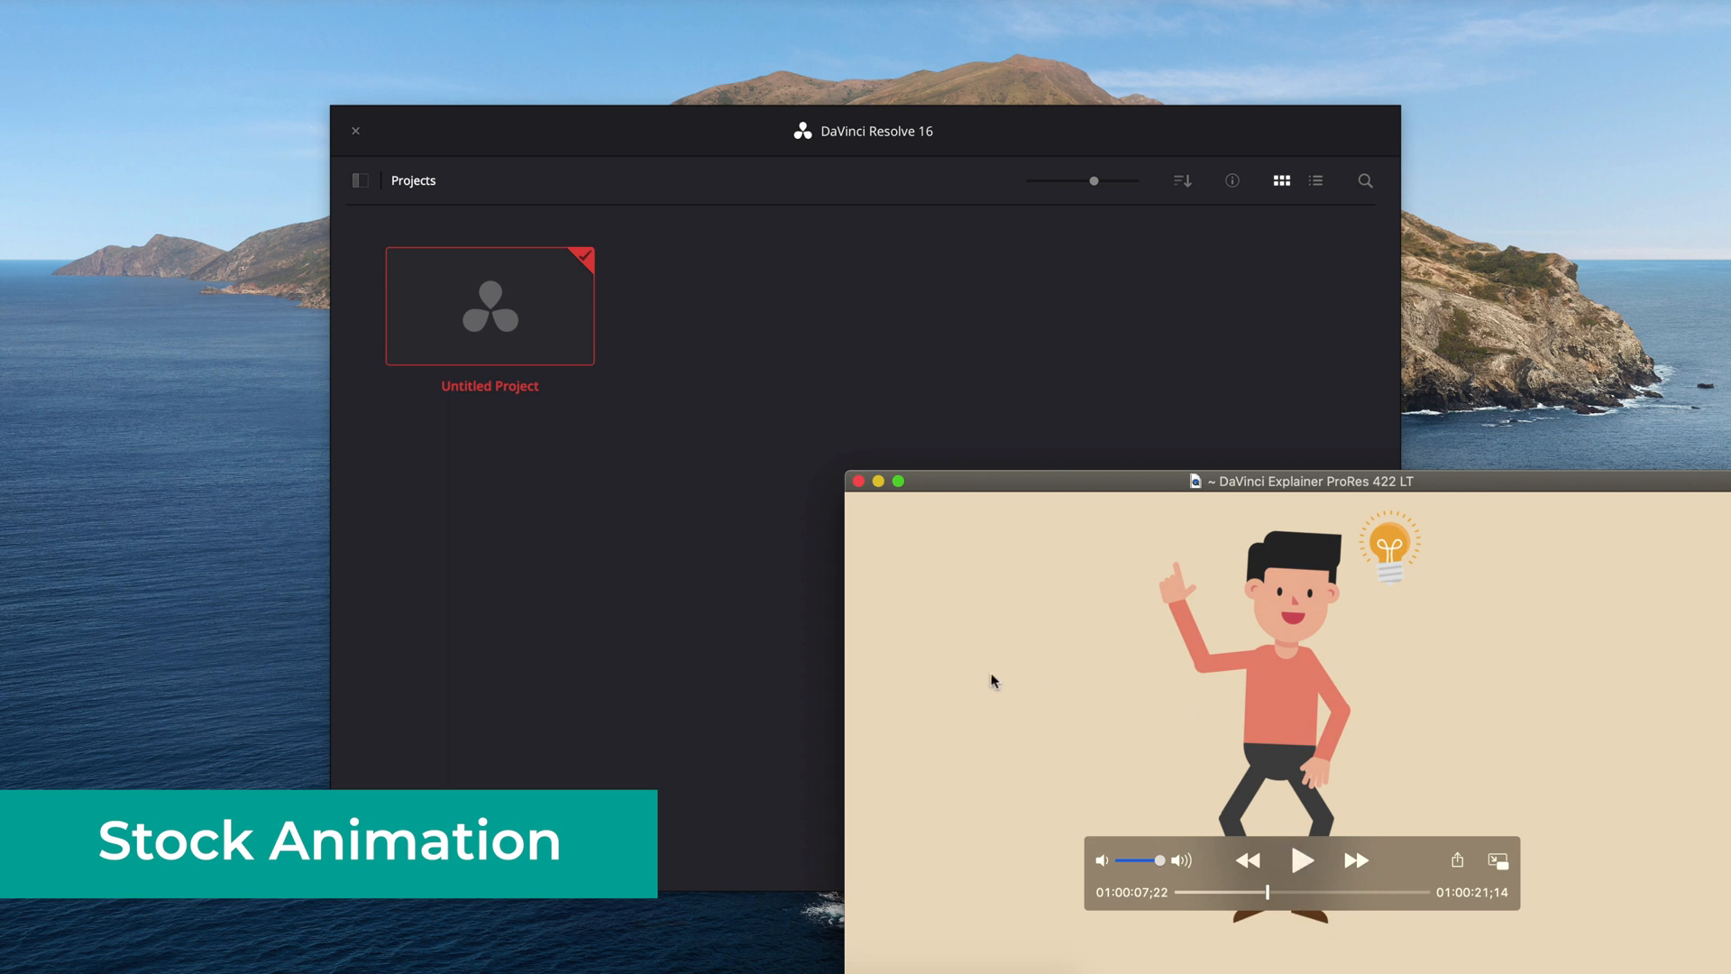
mouse_move(876, 519)
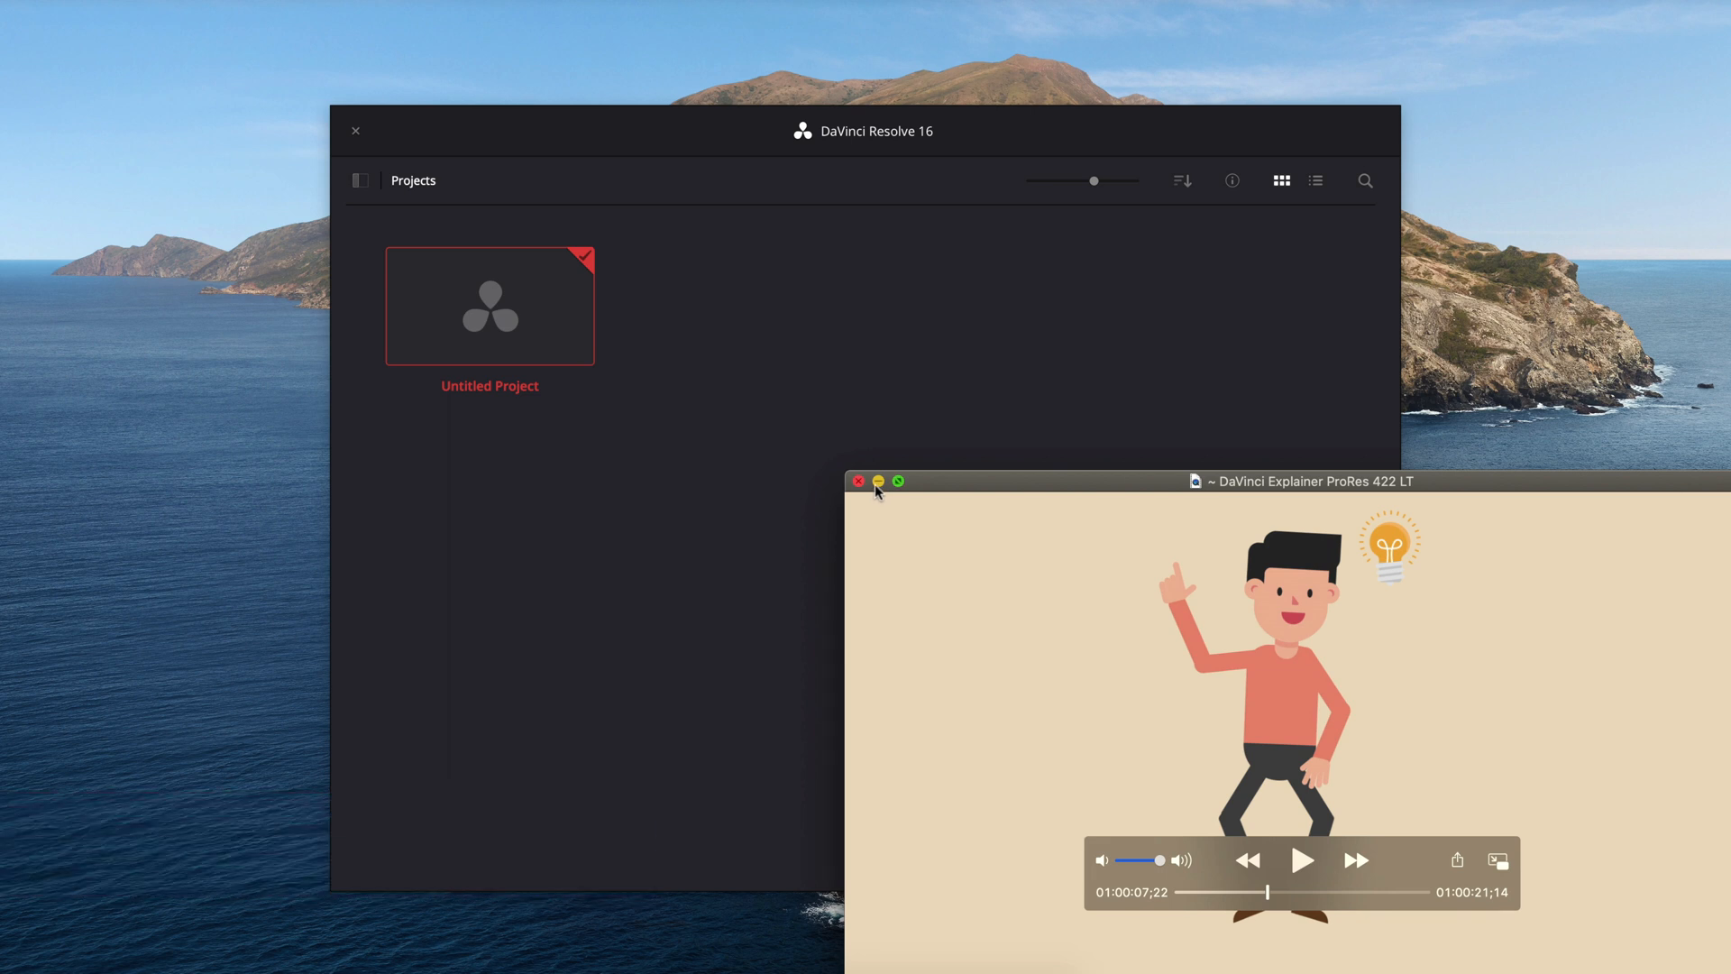
Step: Close the animation preview and create a new project named 'DaVinci Explainer'
left_click(859, 482)
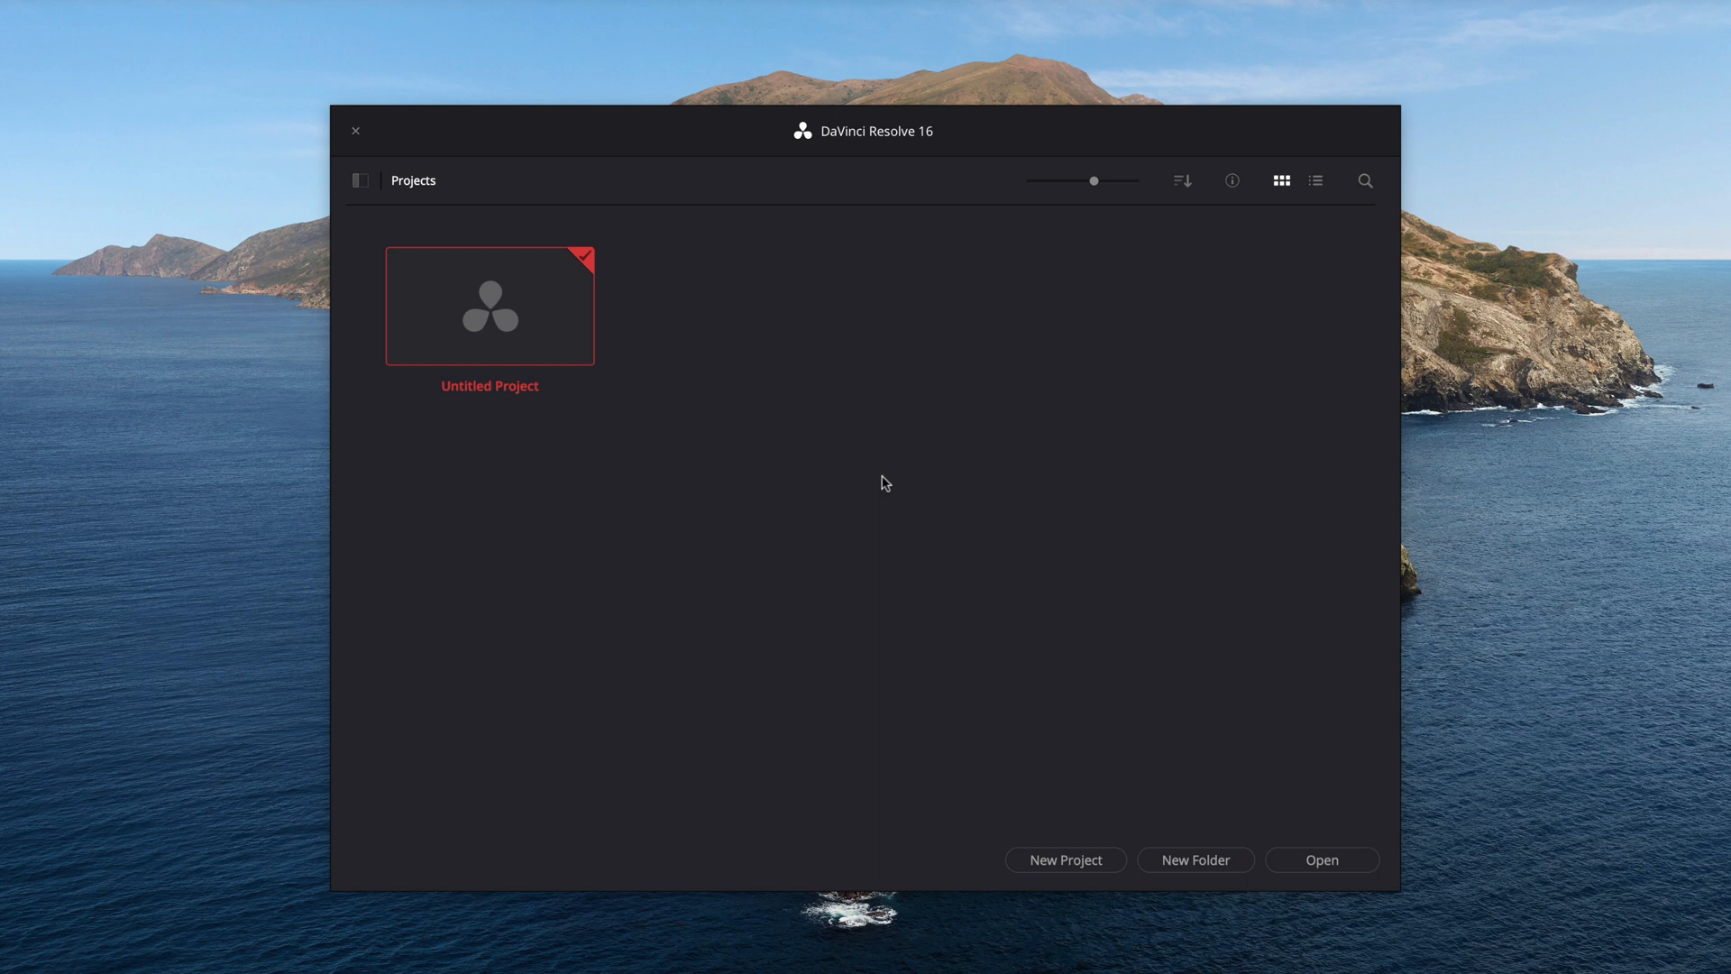
mouse_move(839, 206)
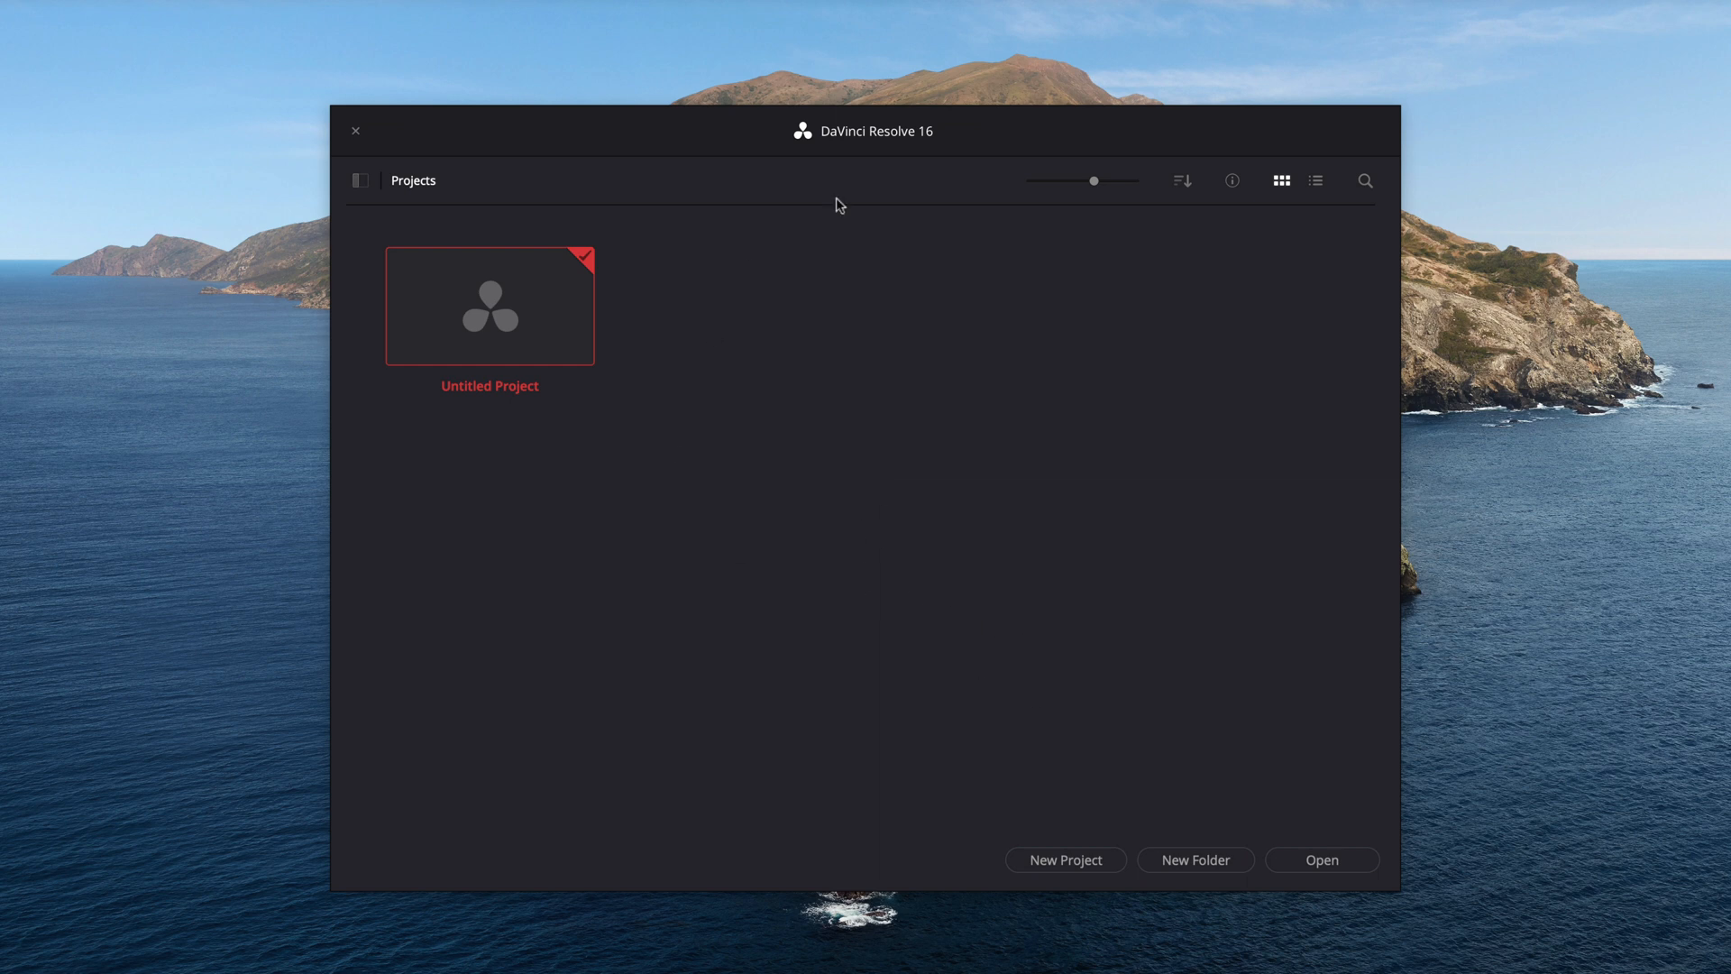
left_click(1063, 859)
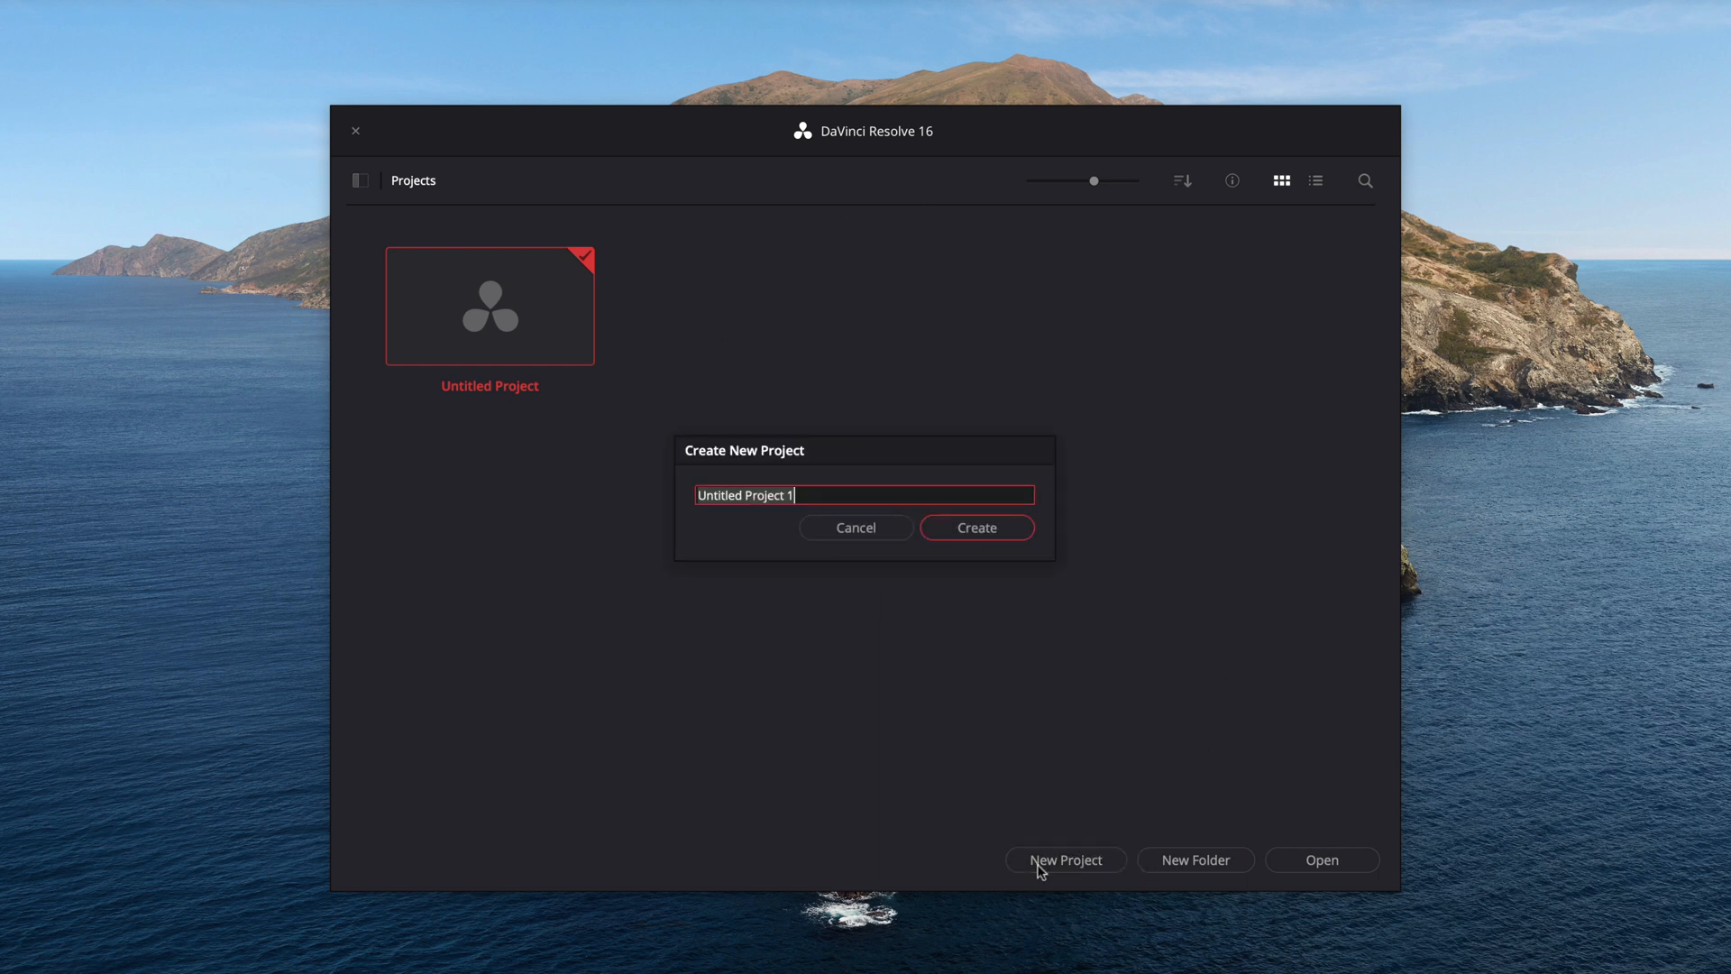
type("DaVinci Expla")
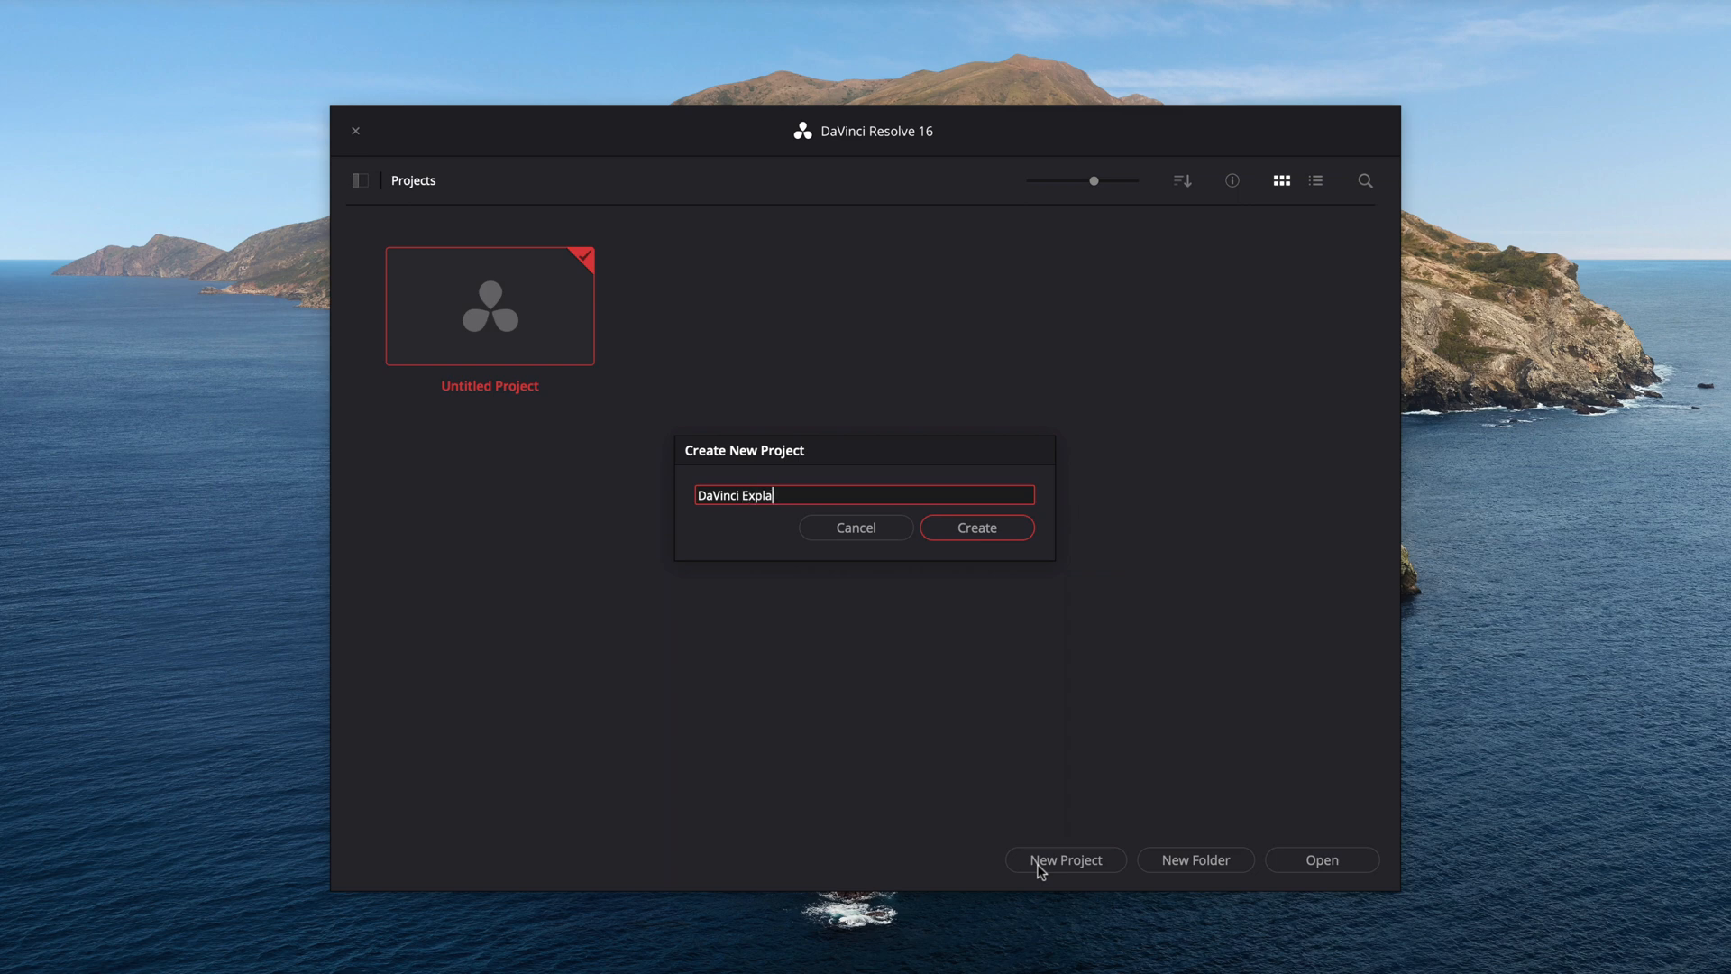
left_click(975, 527)
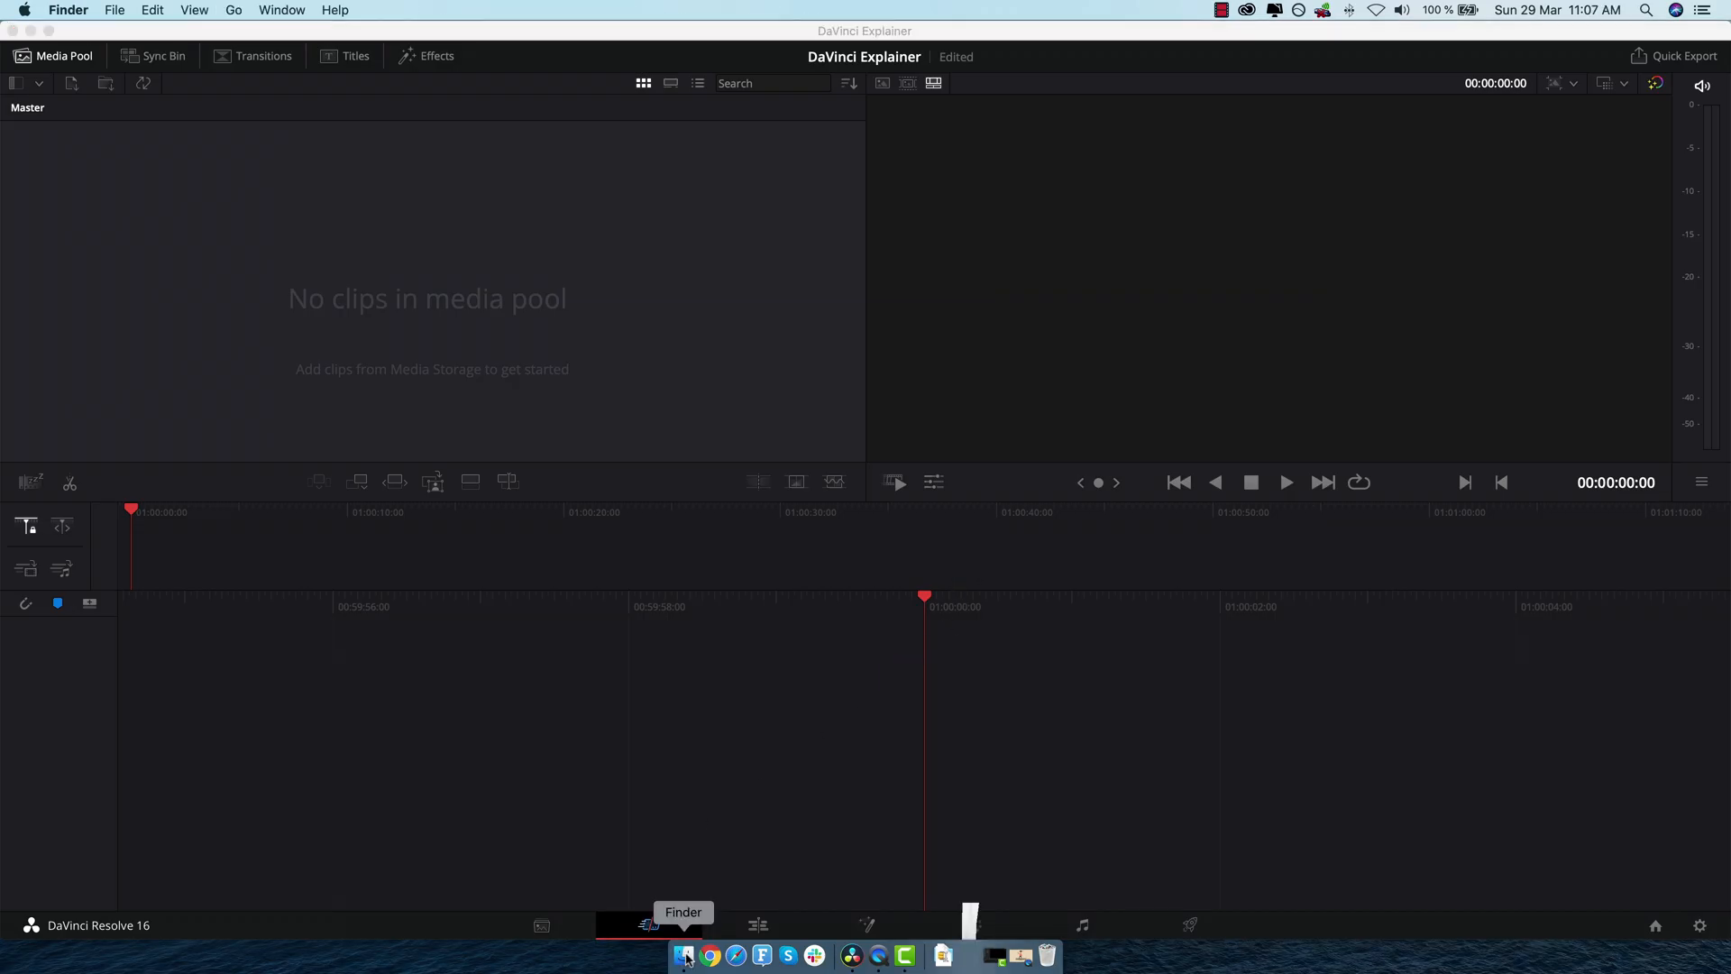
Step: Select the Van logo and all other Tutorial Footage files in Finder for import
left_click(684, 955)
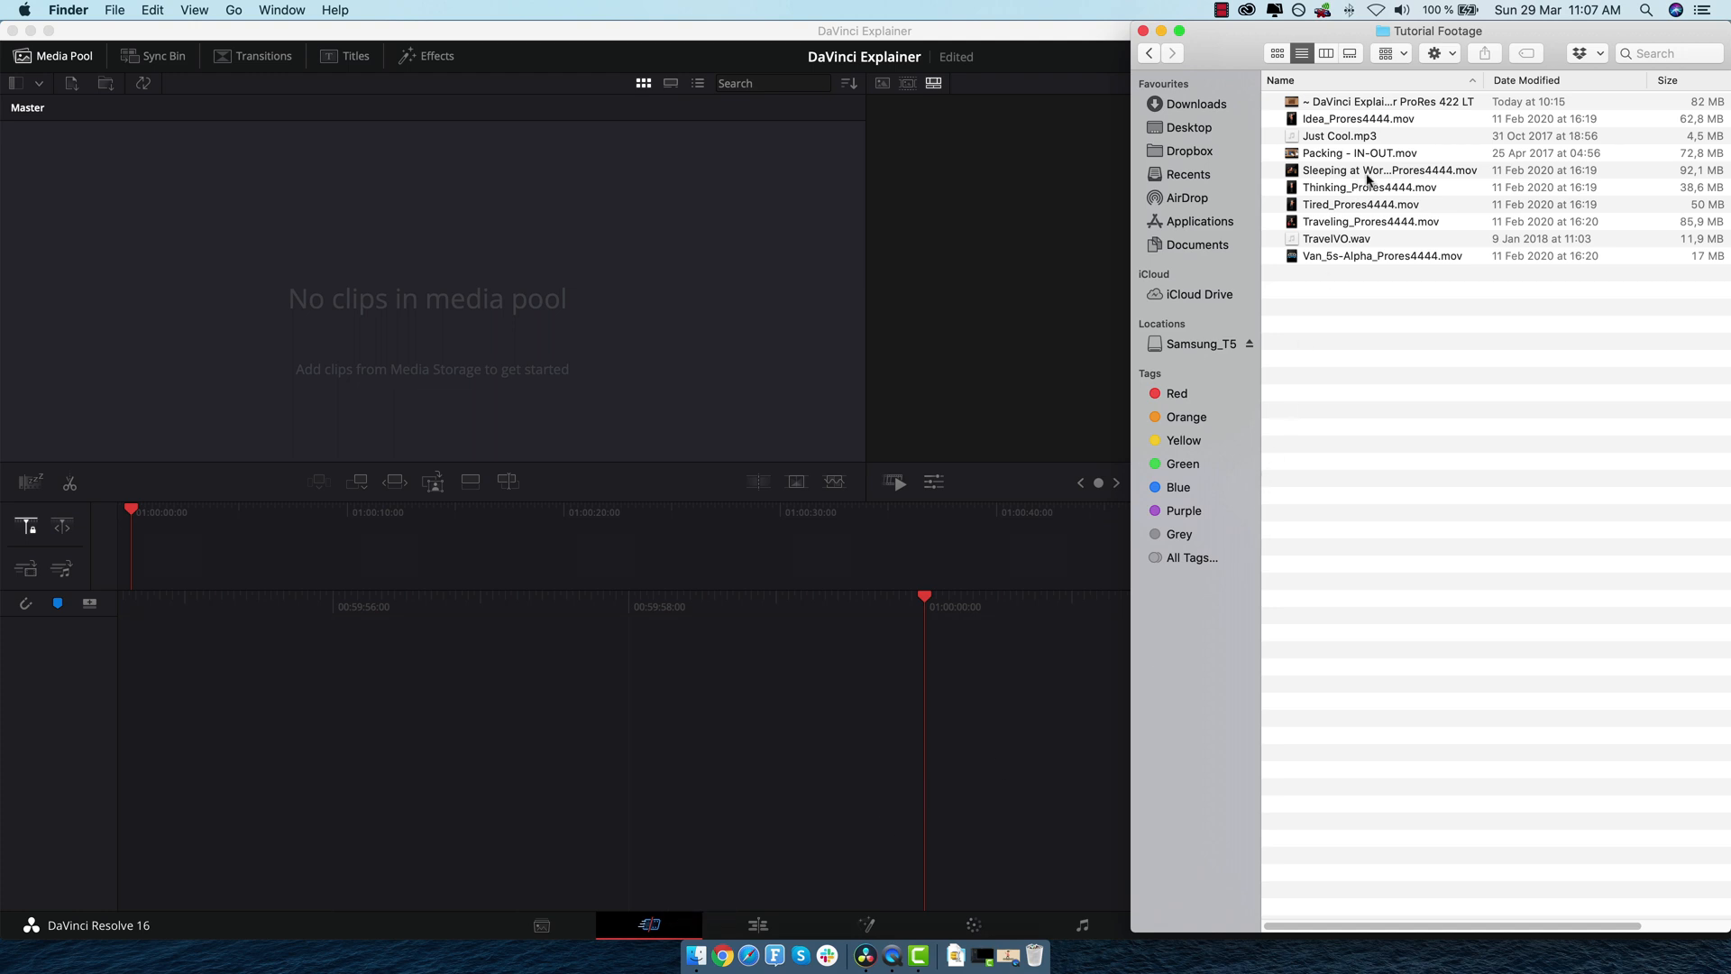
mouse_move(1433, 381)
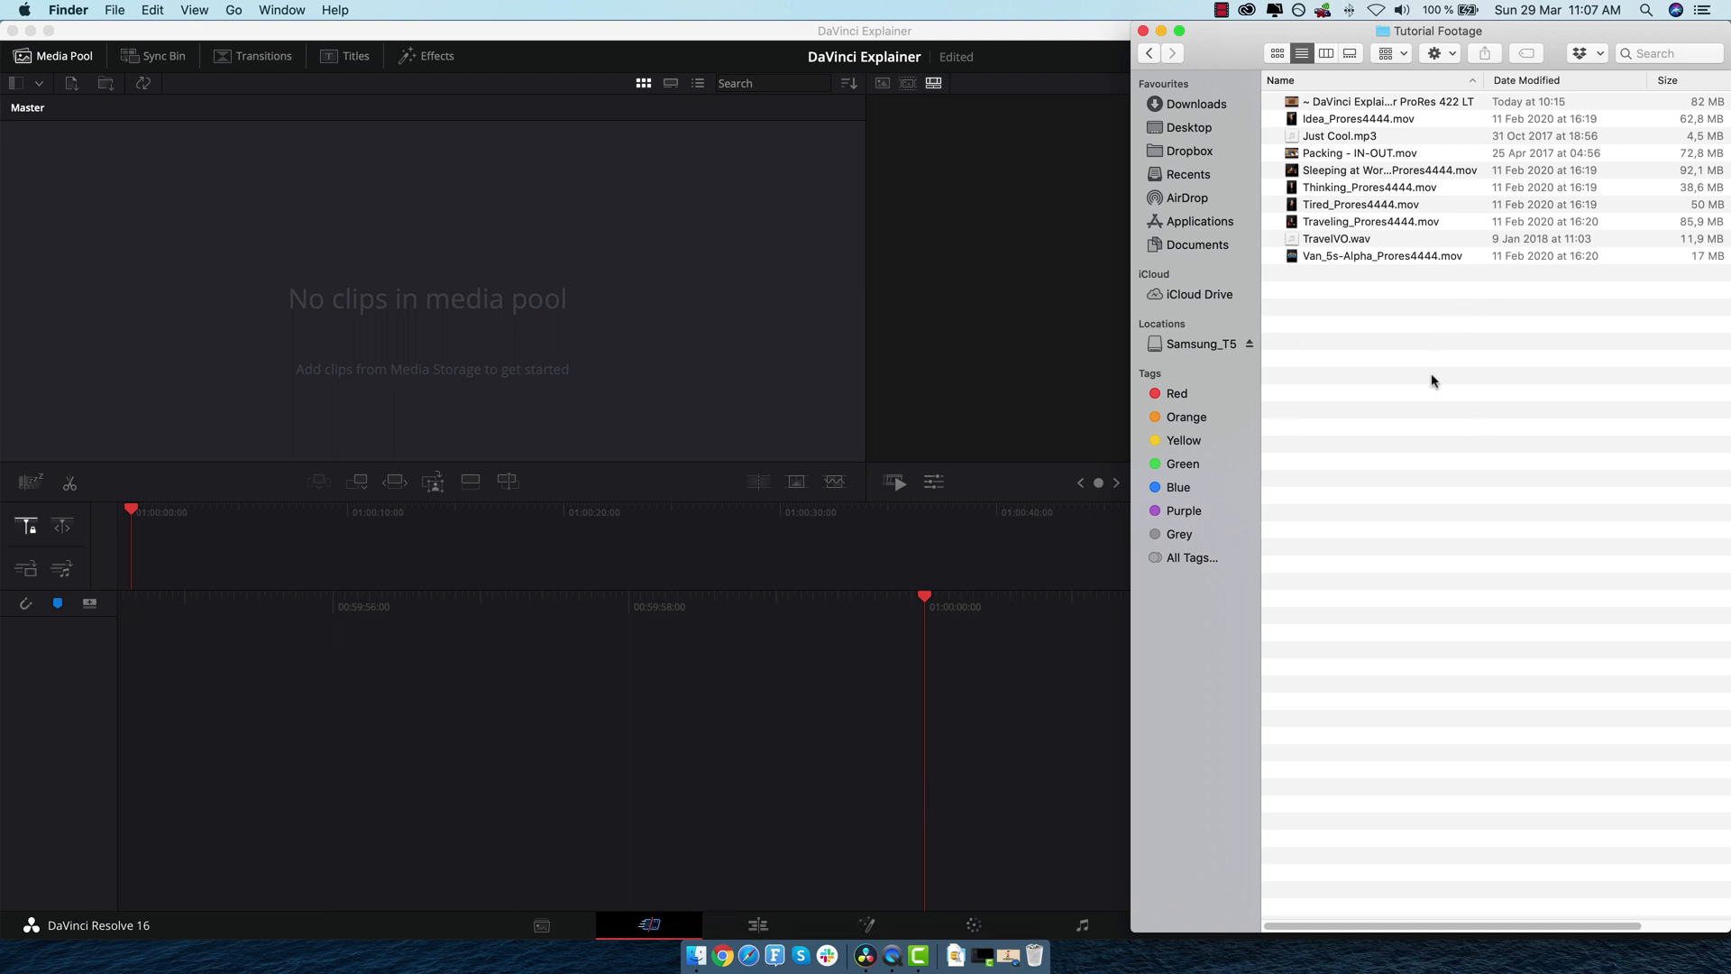
left_click(1382, 255)
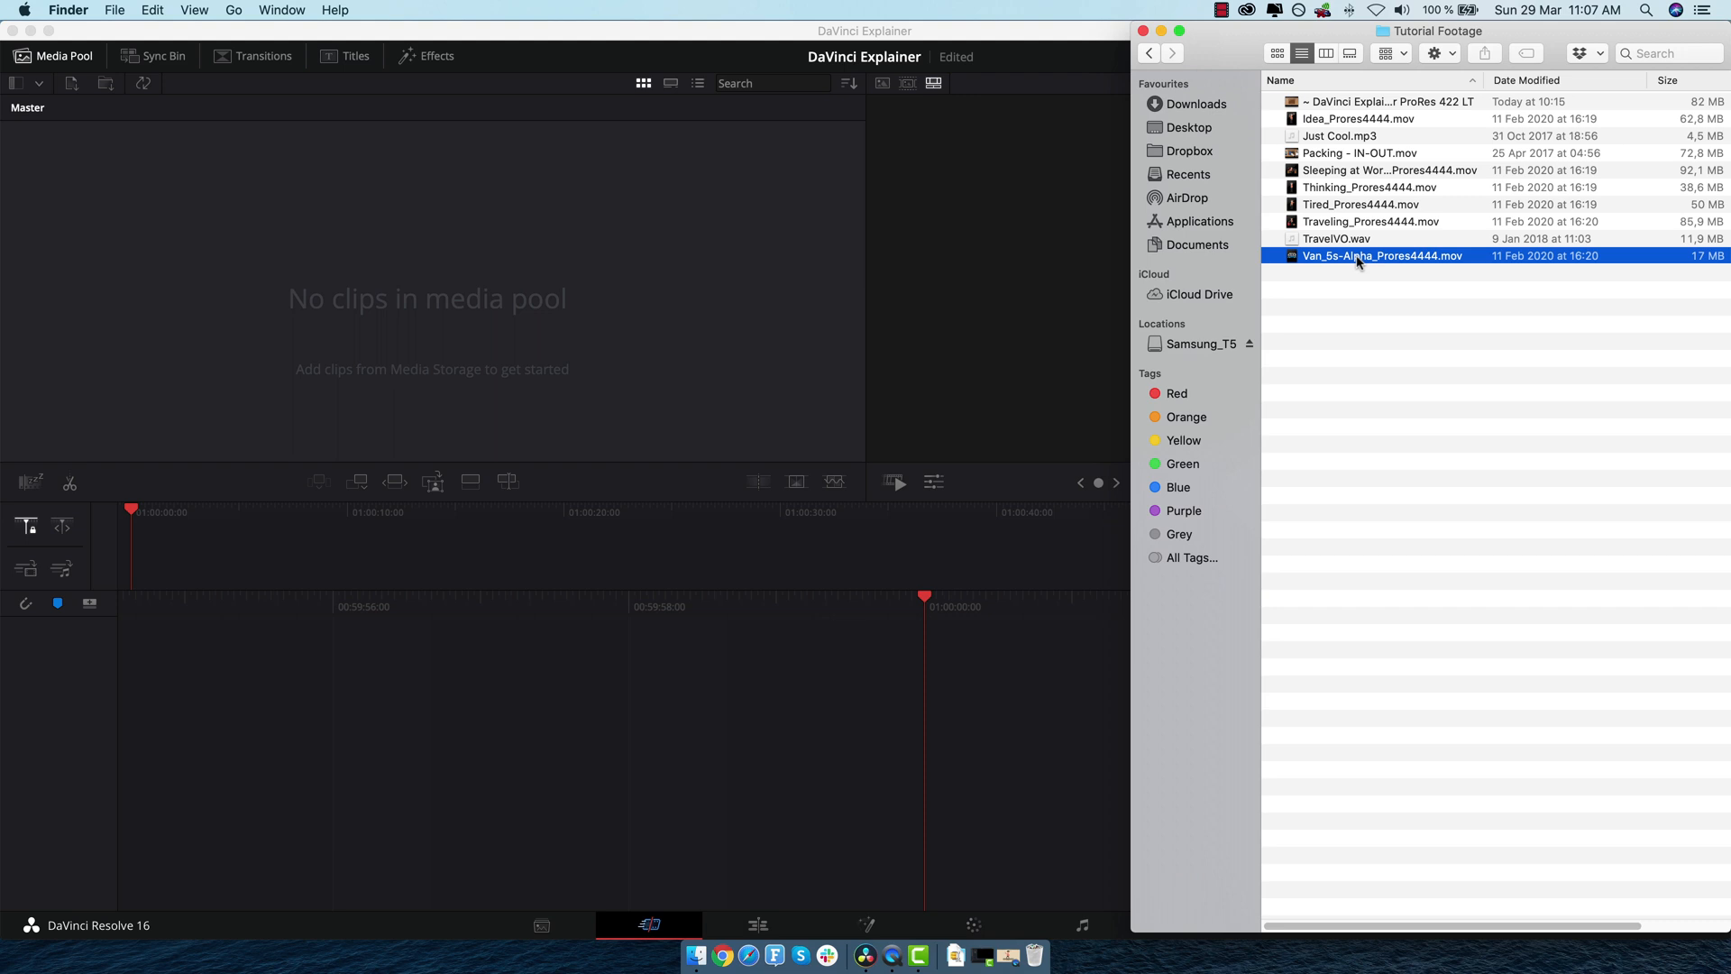
key("cmd+a")
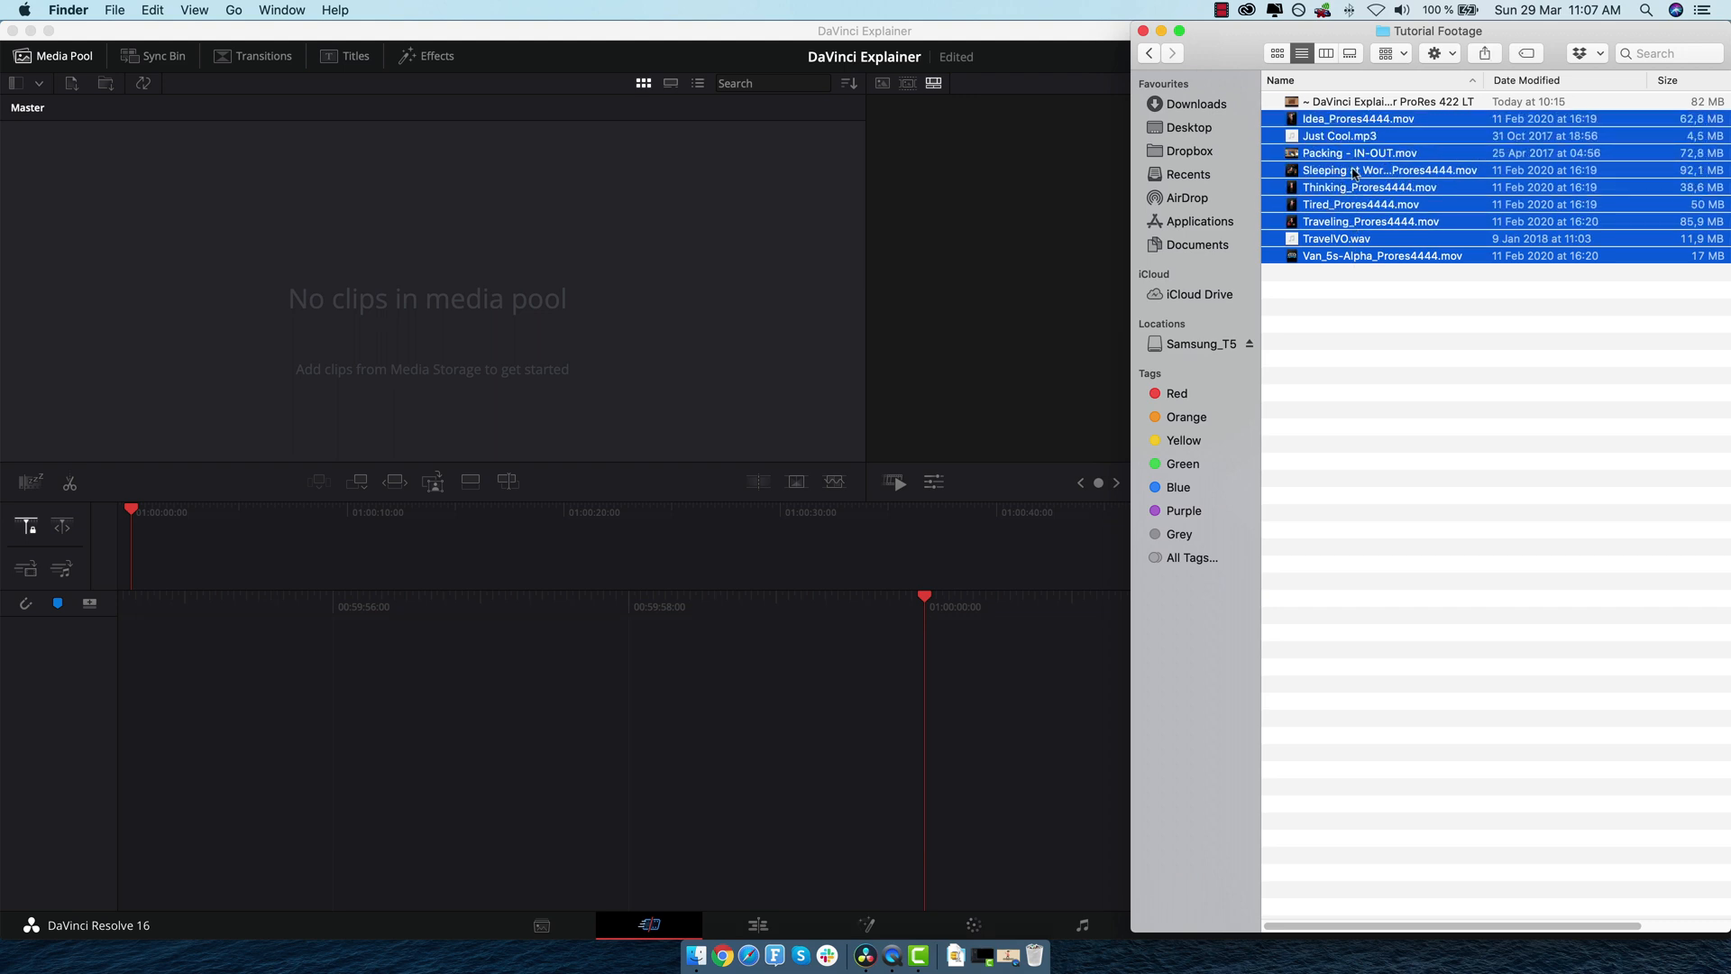
left_click(541, 925)
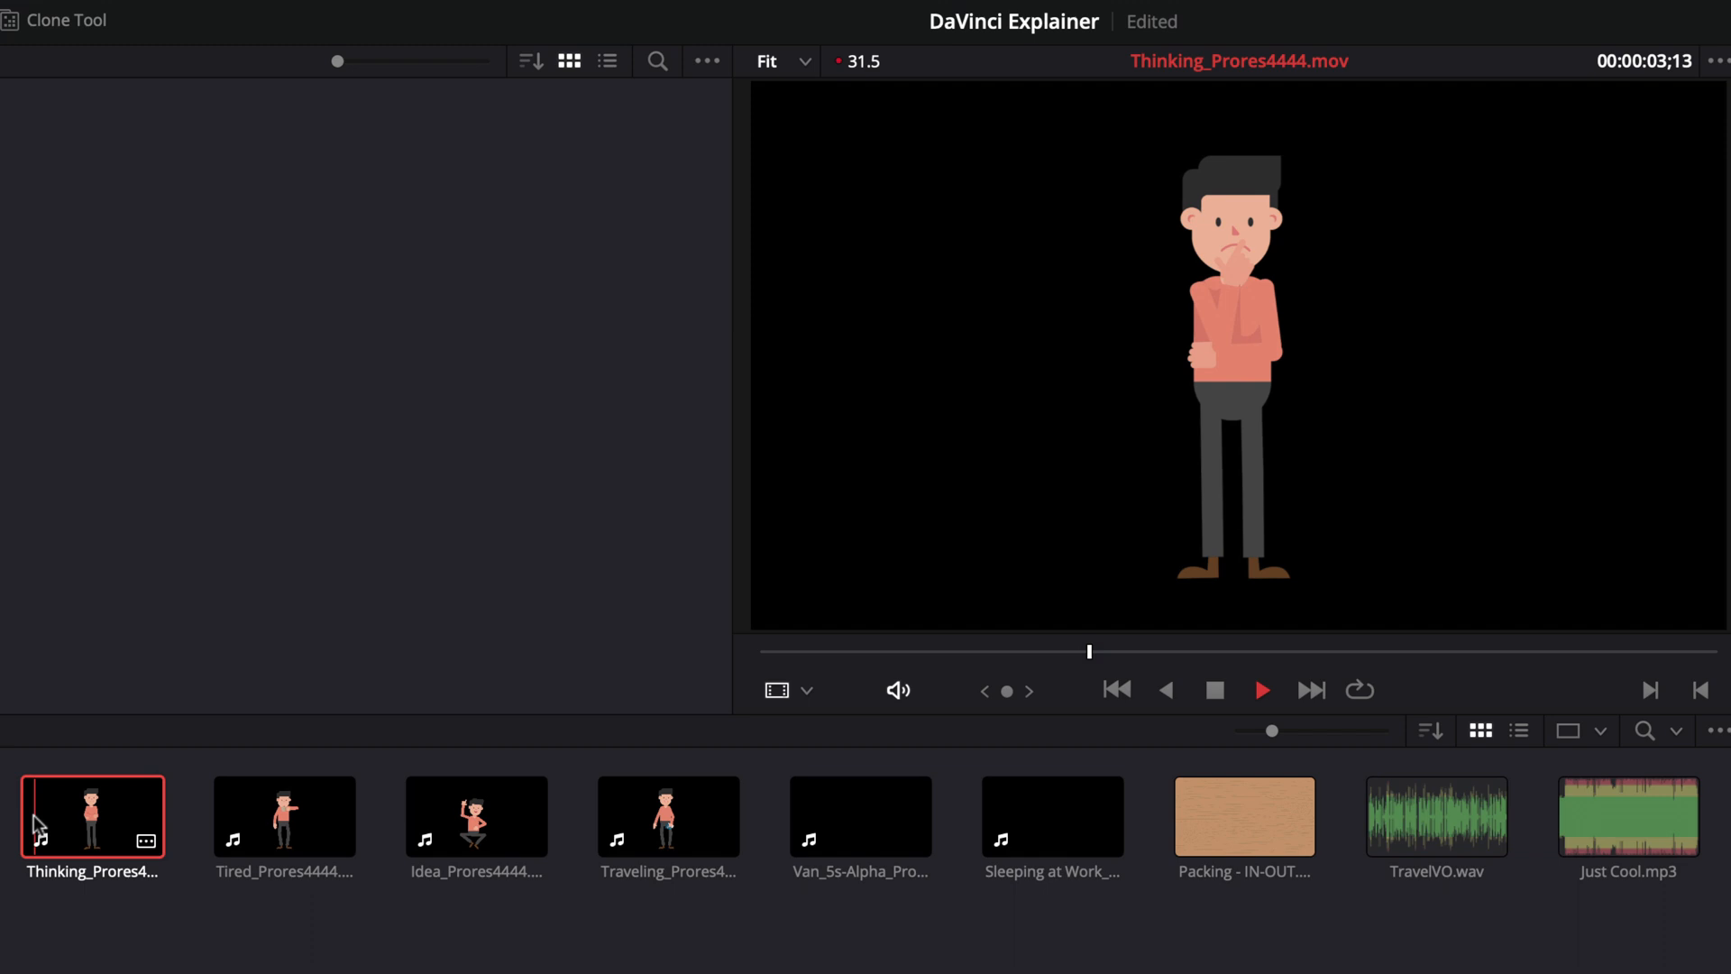
Step: Preview the Tired, Idea and Traveling character clips in the viewer
left_click(284, 816)
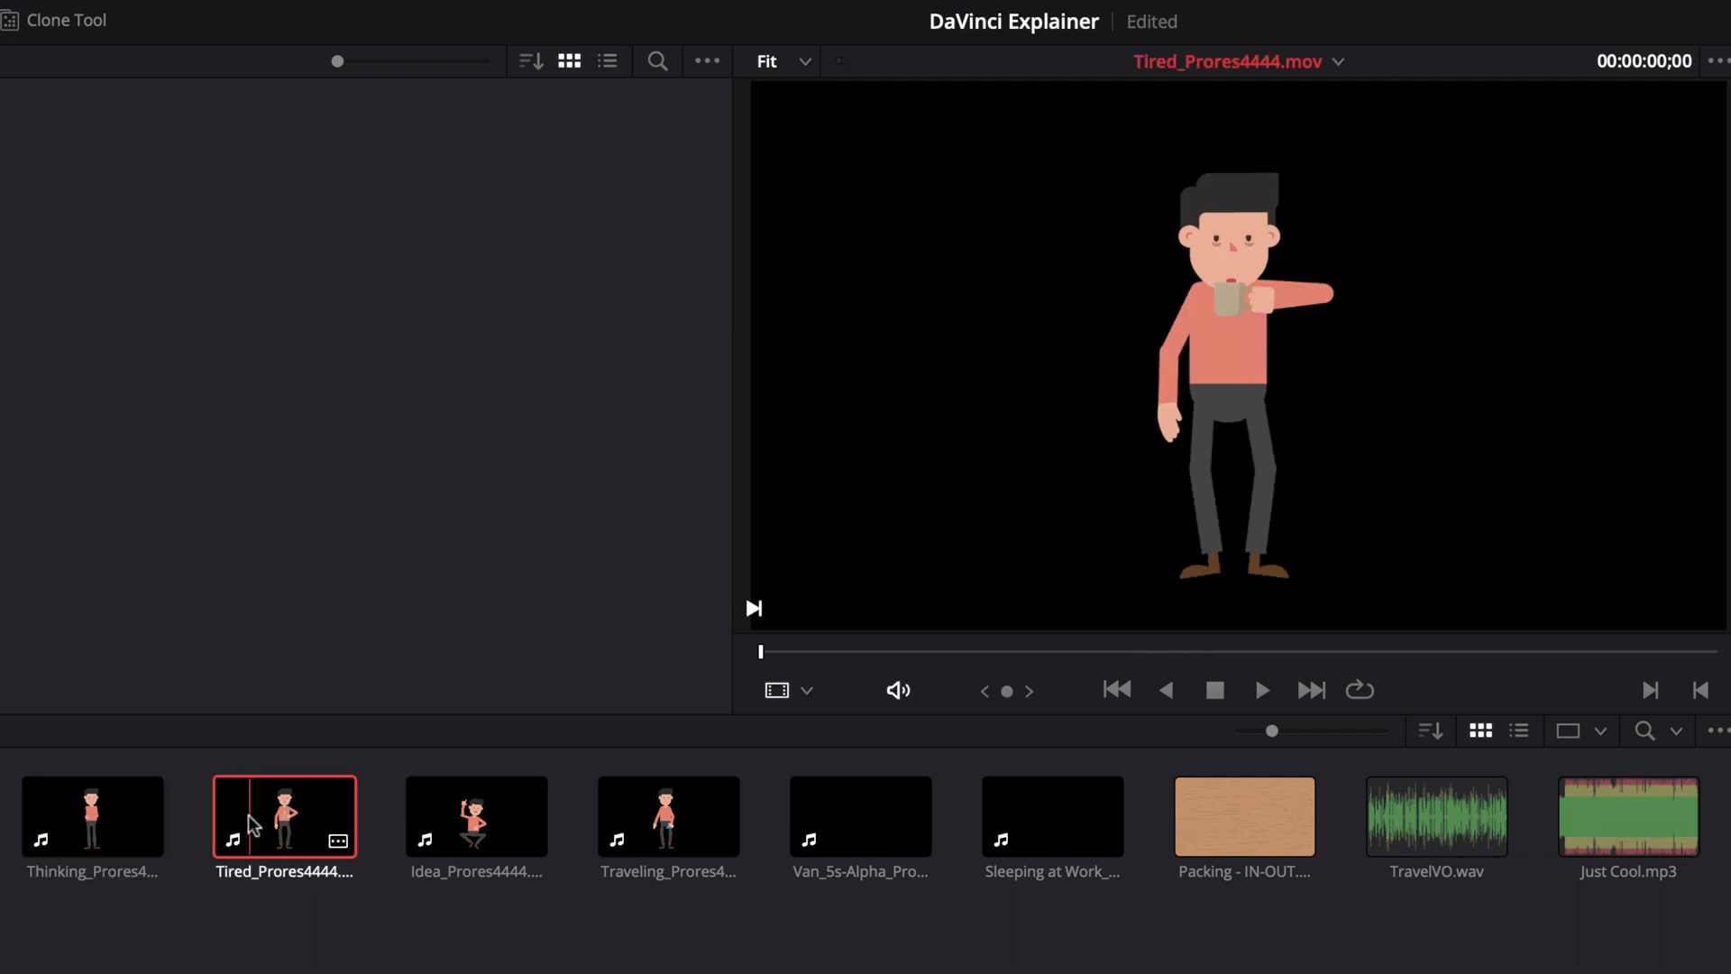
left_click(1260, 690)
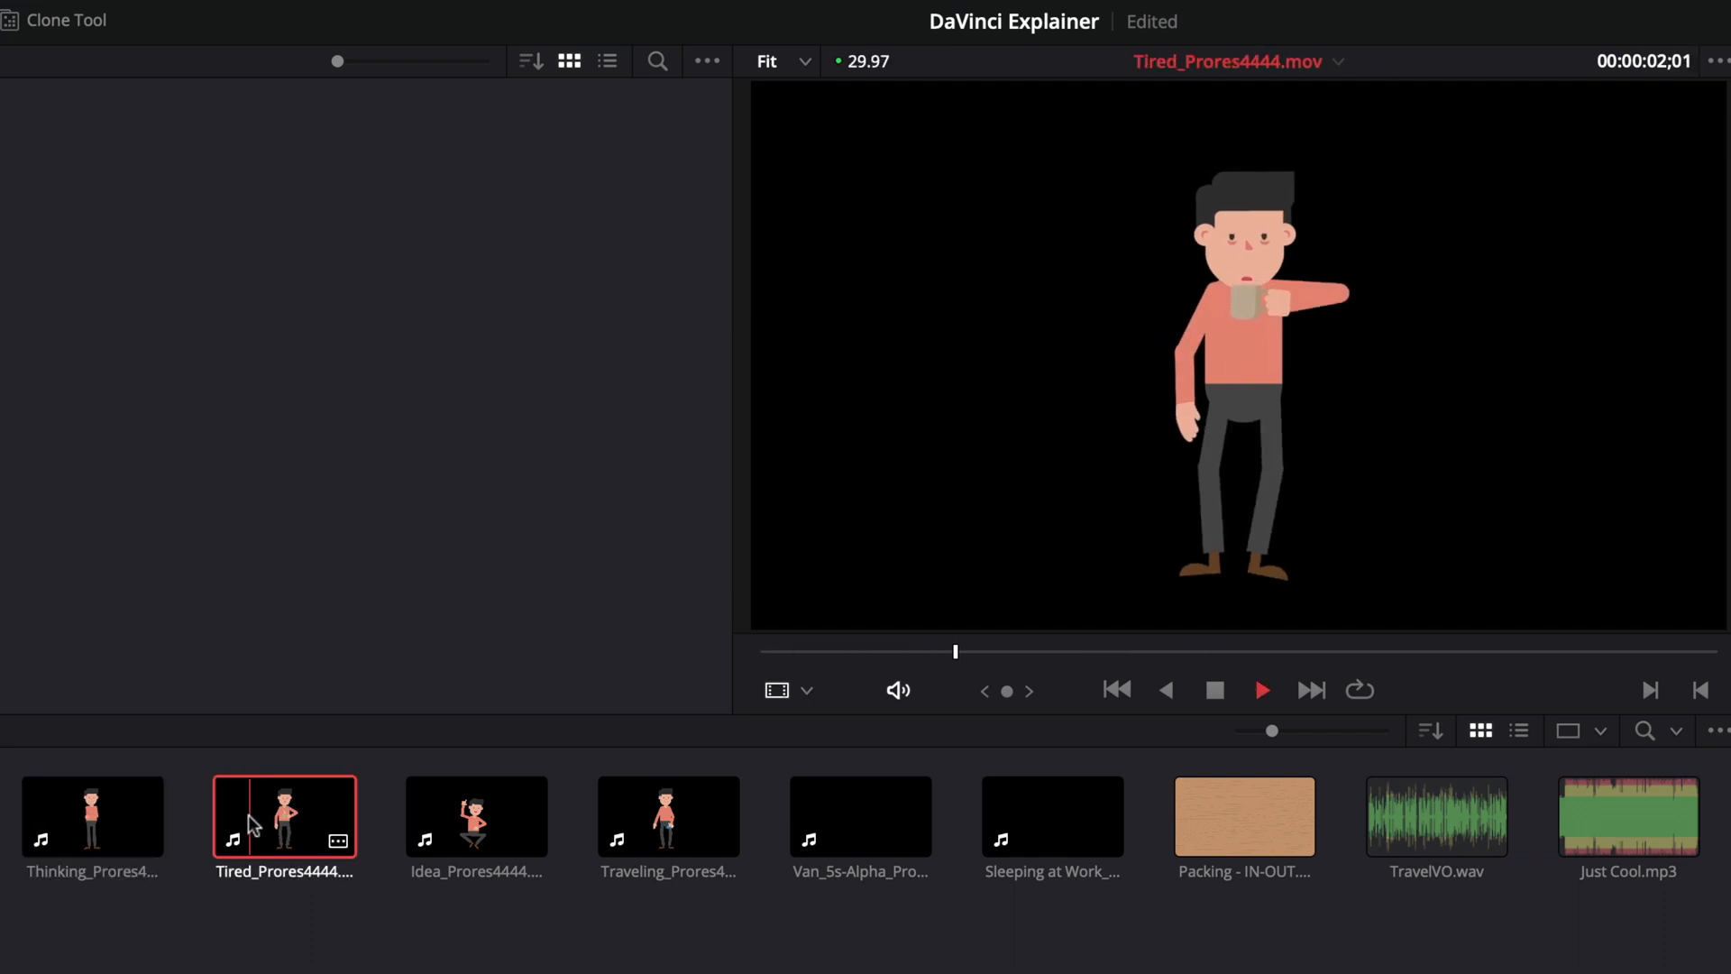
left_click(475, 816)
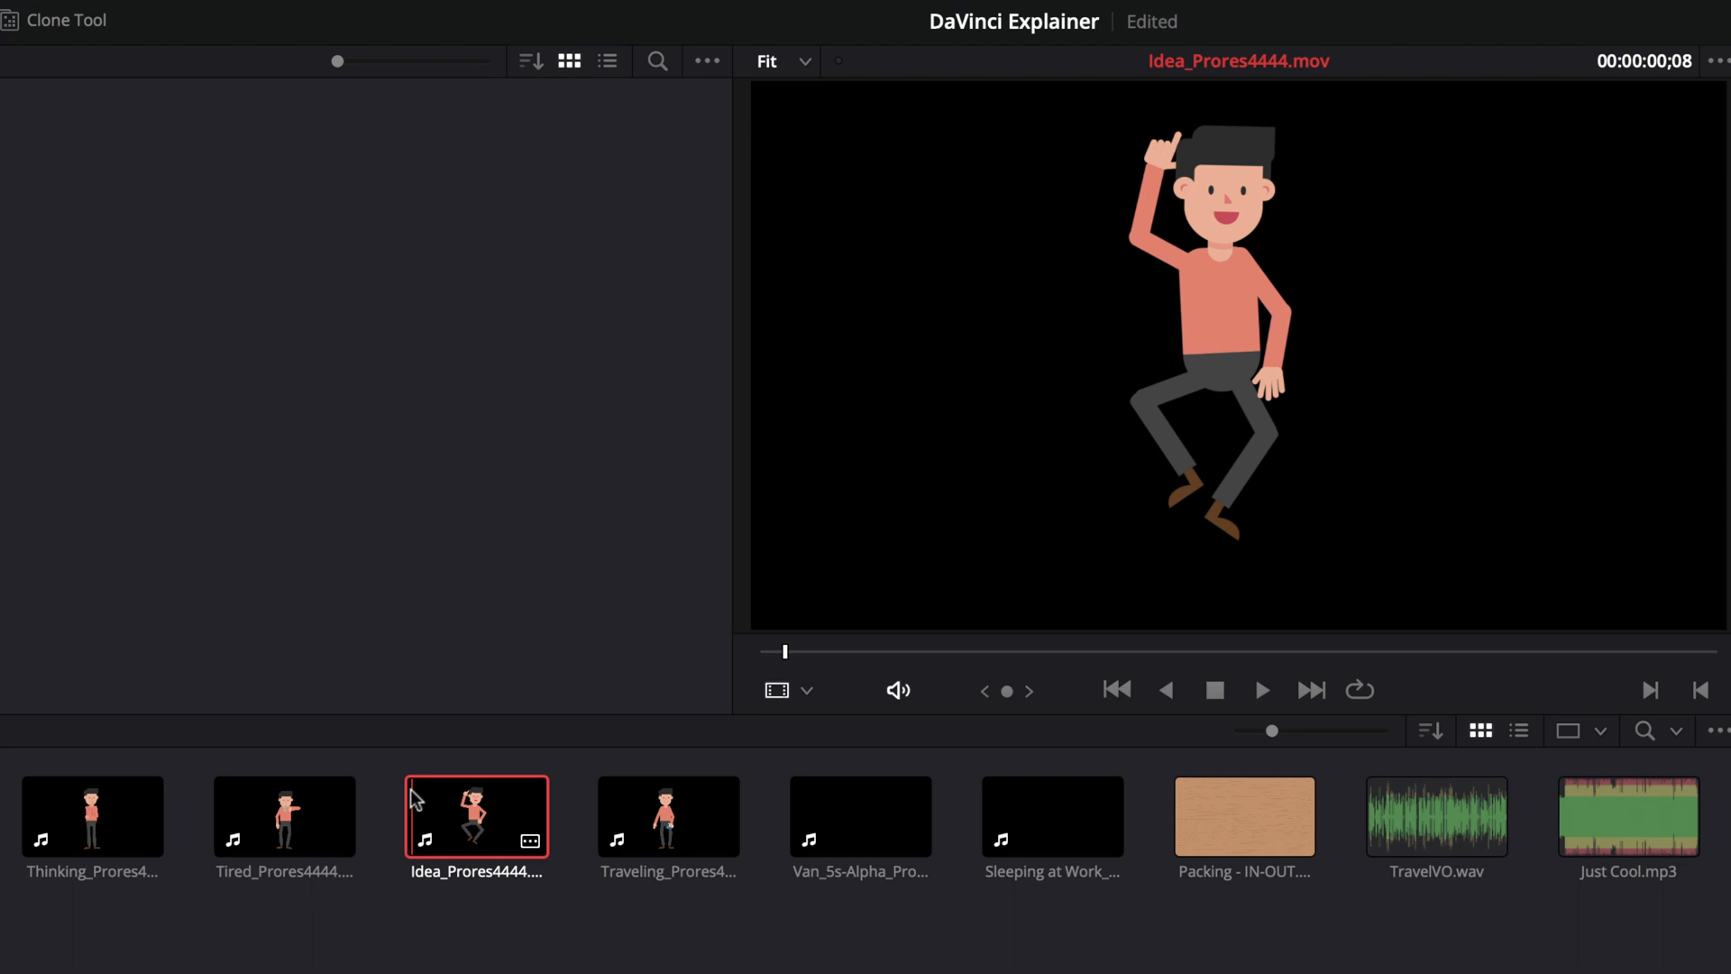
left_click(1260, 688)
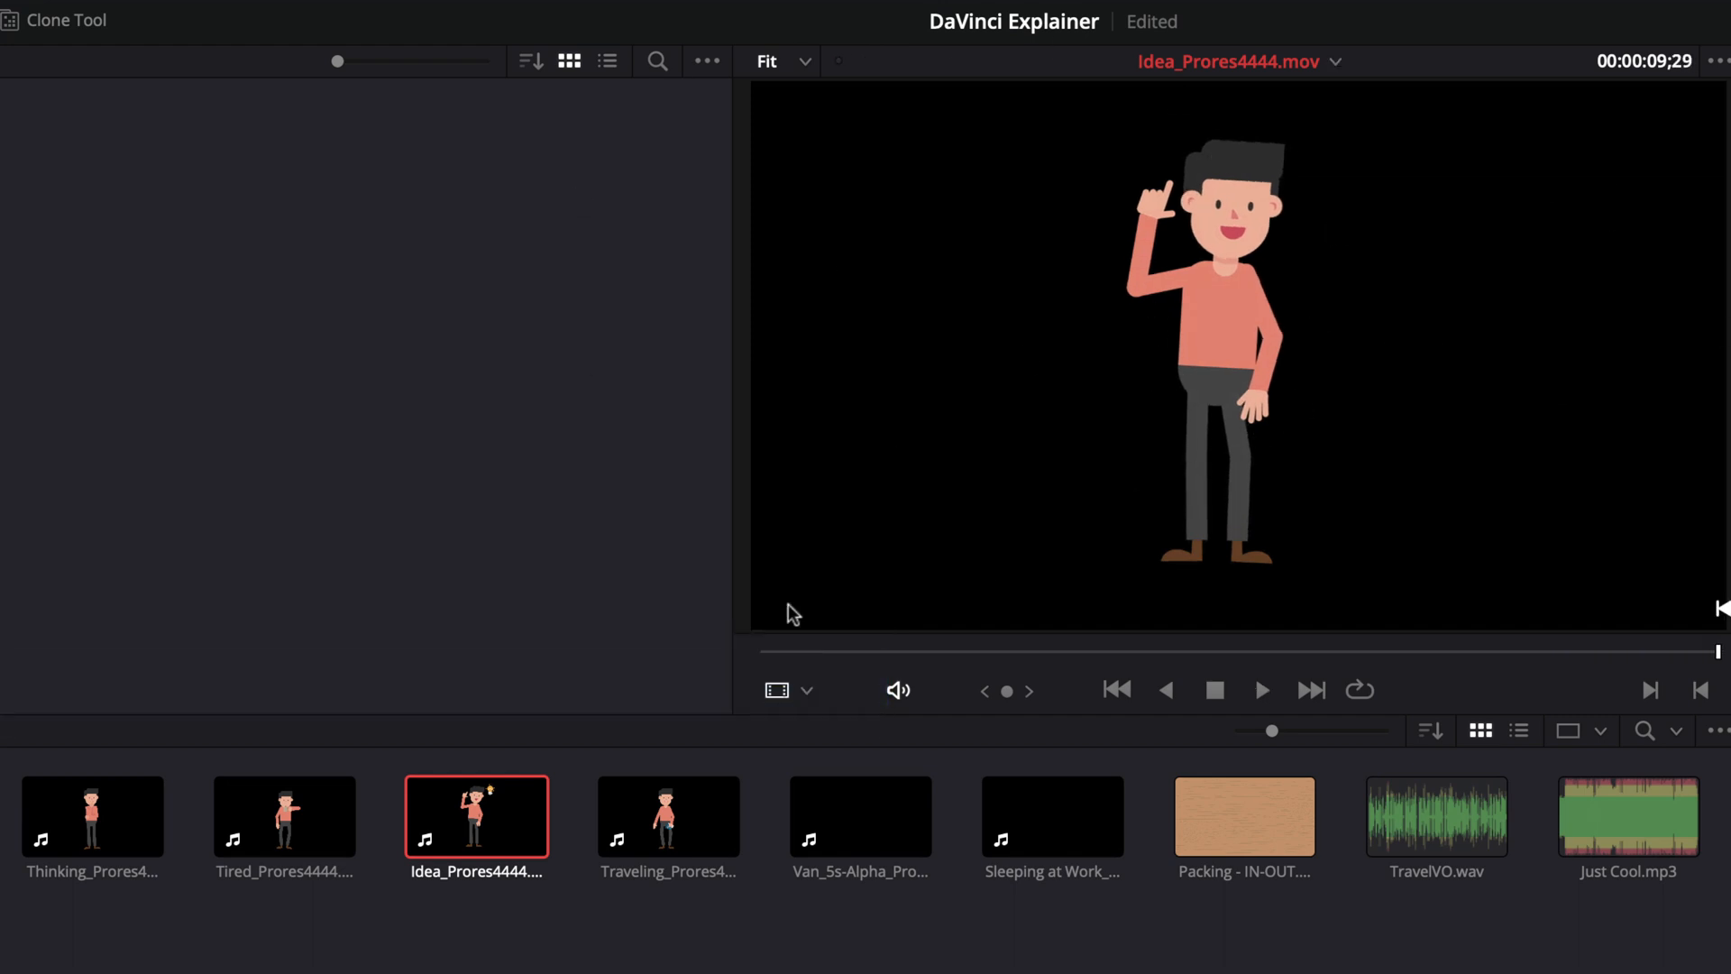
left_click(667, 817)
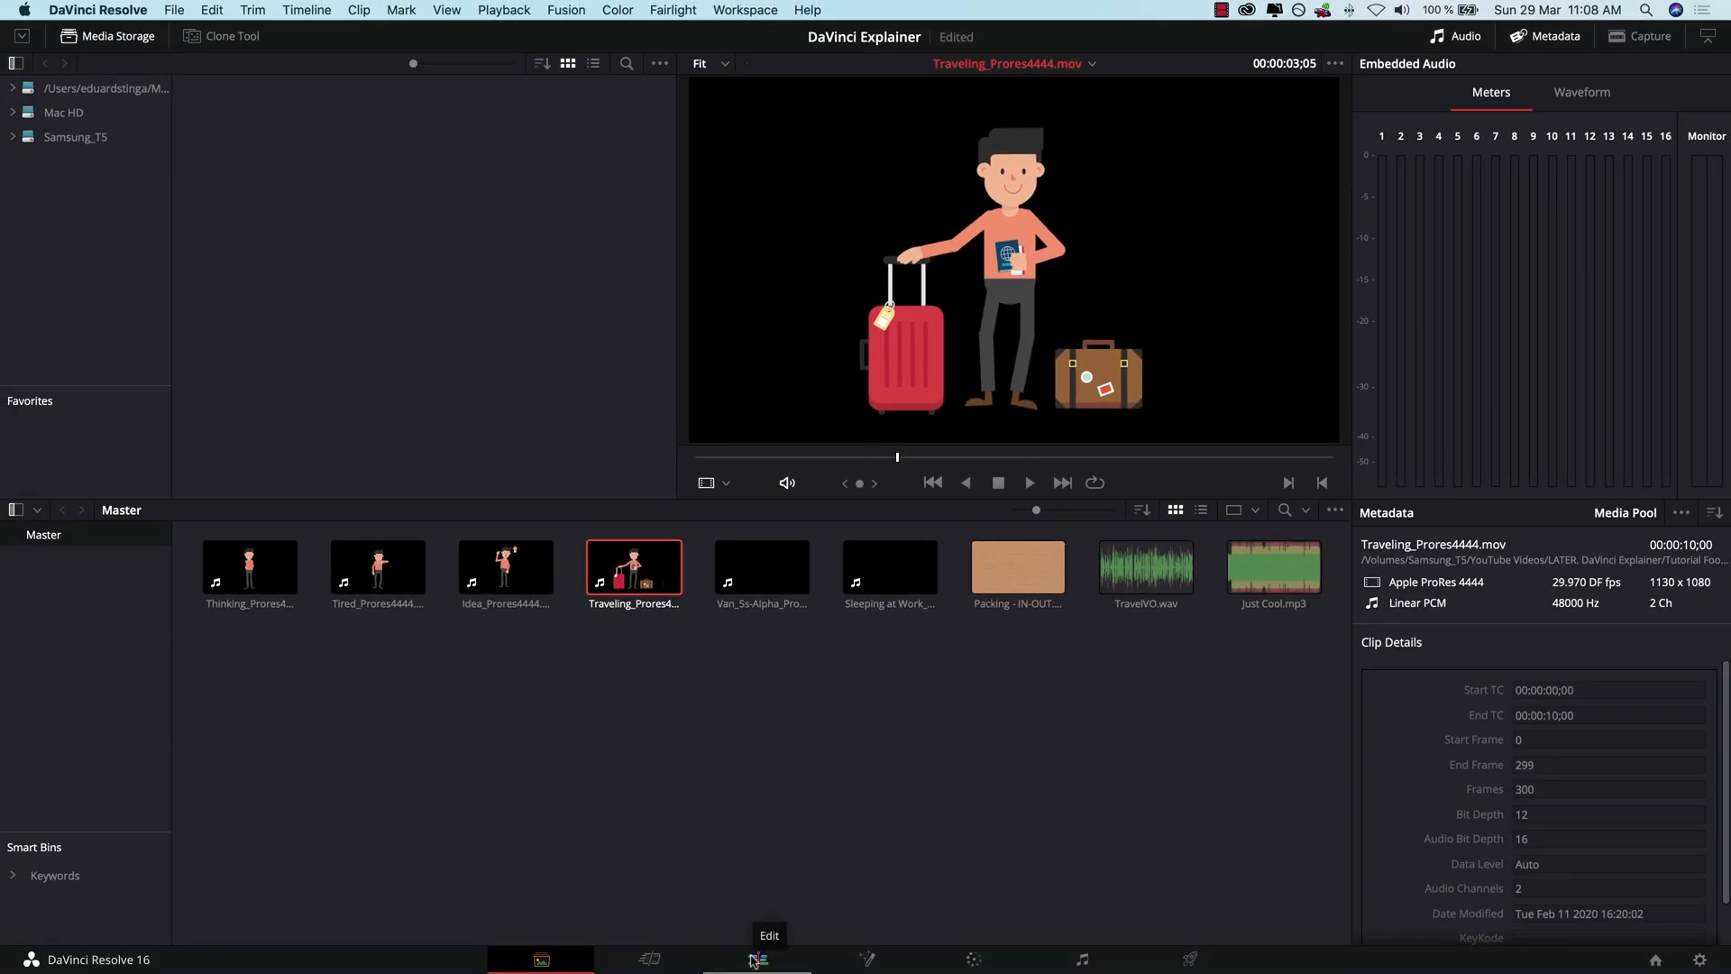
Step: On the Edit page, put TravelVO on Audio 1 and Just Cool music on Audio 2
left_click(758, 959)
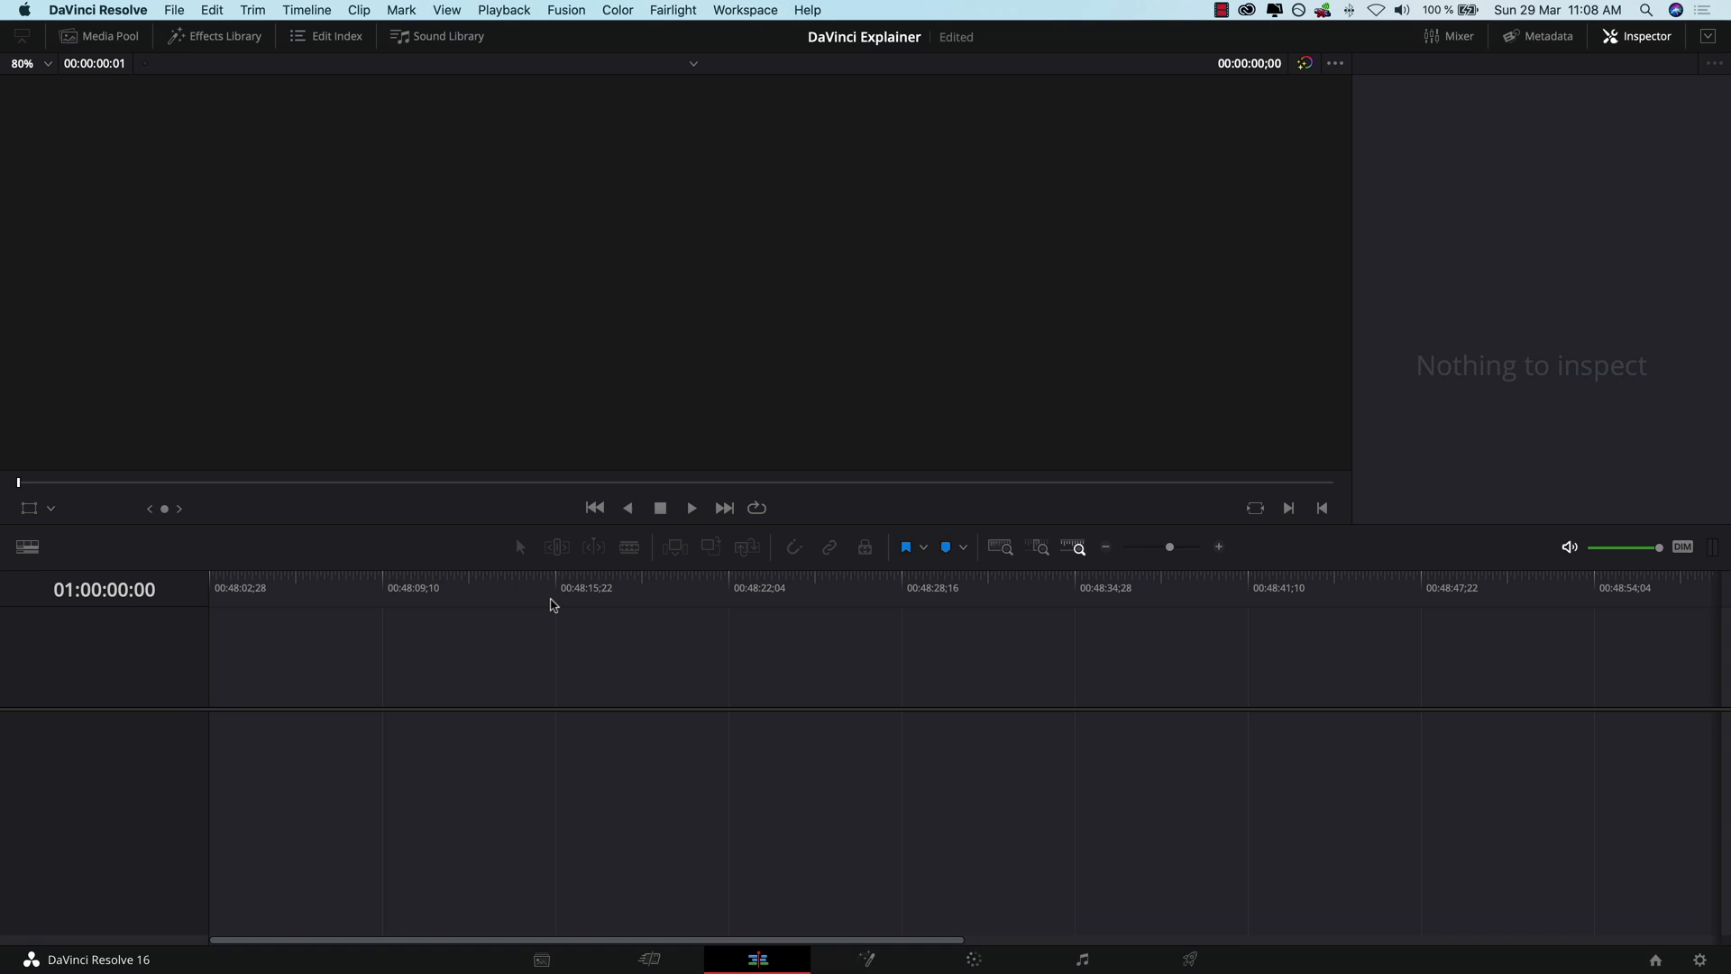
left_click(107, 36)
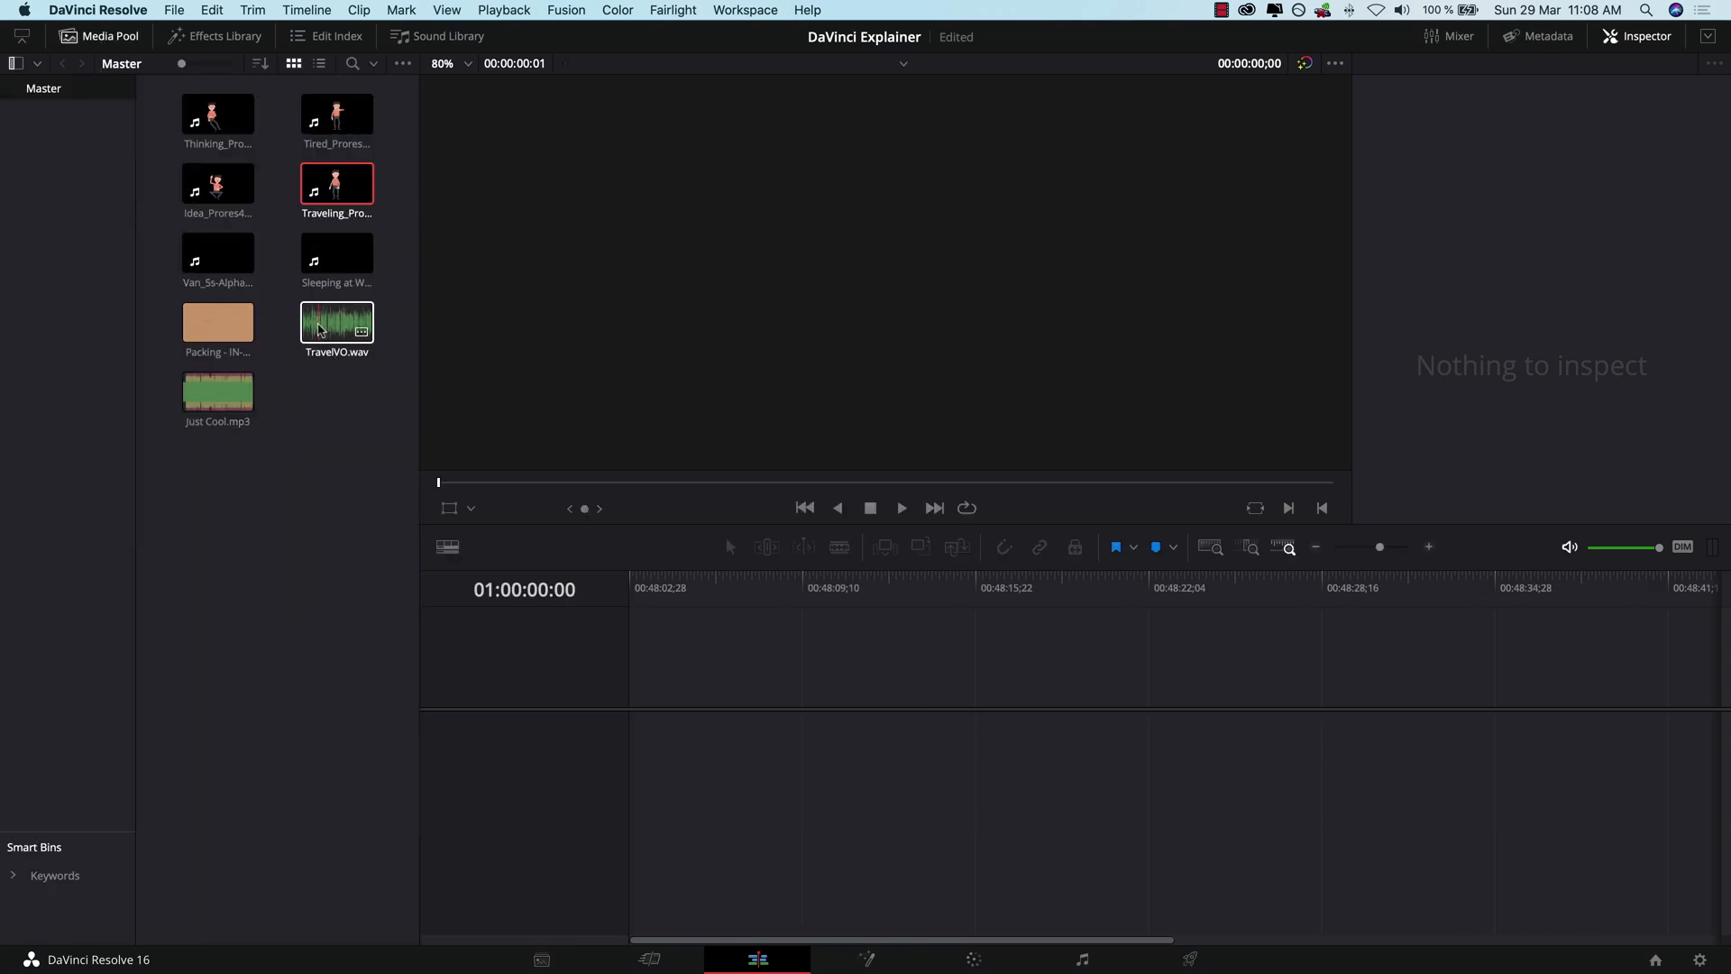
left_click_drag(336, 324, 439, 545)
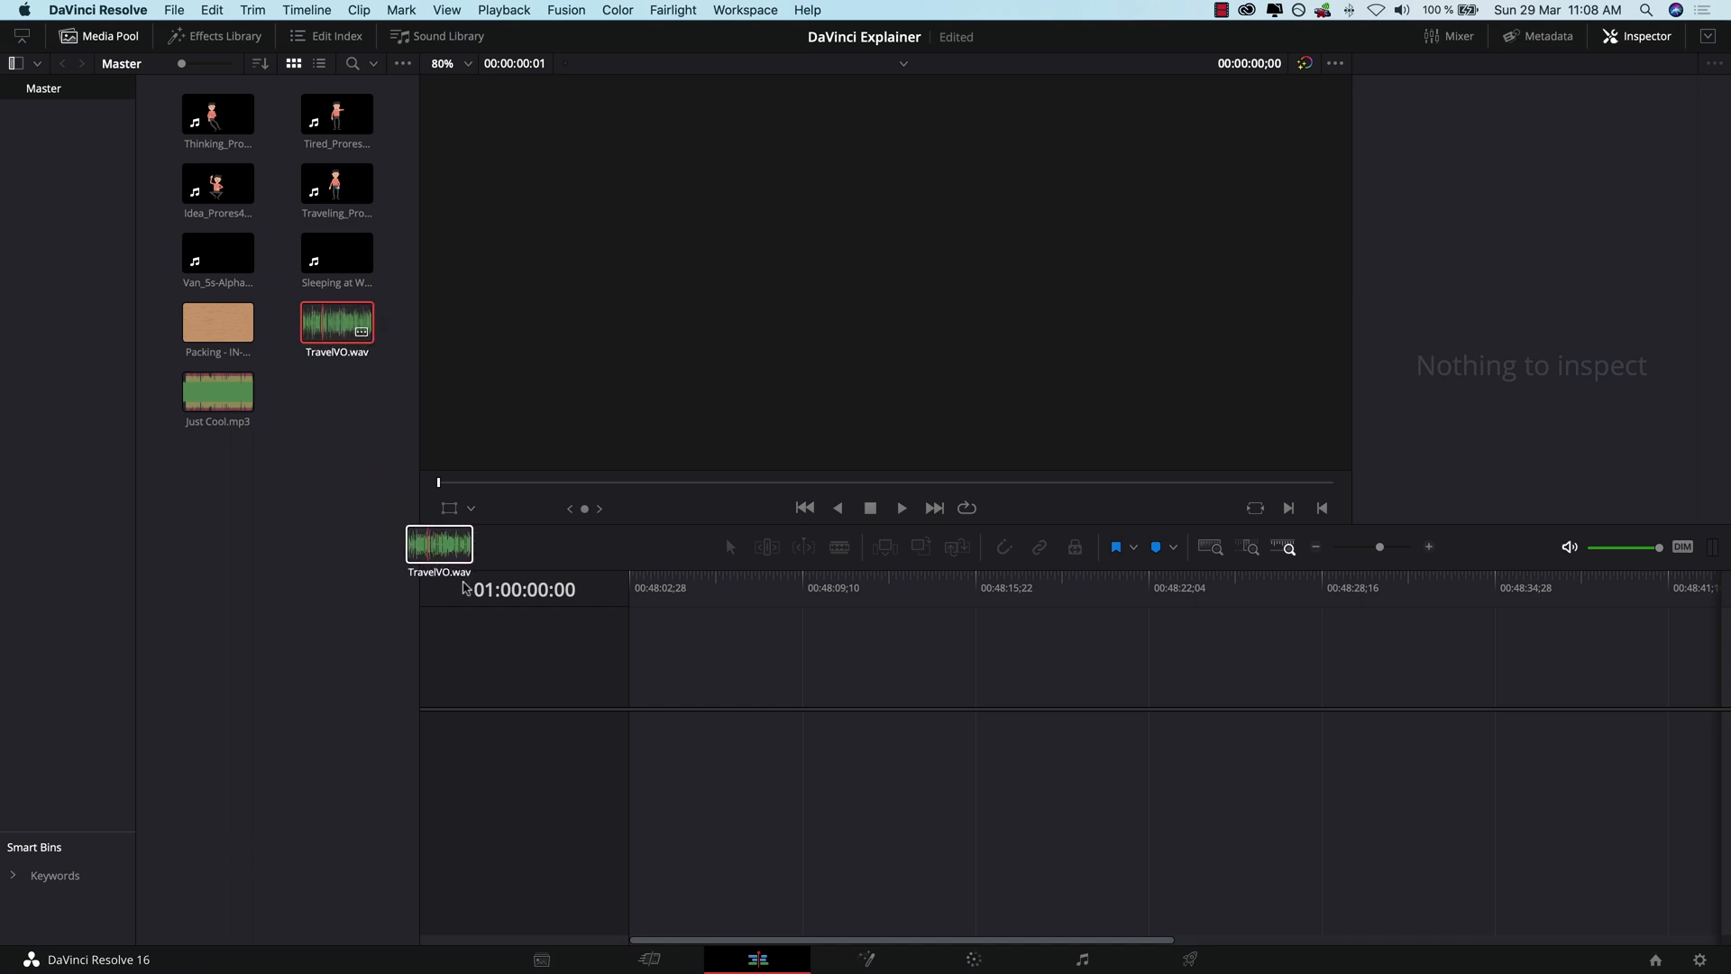
left_click_drag(338, 324, 654, 845)
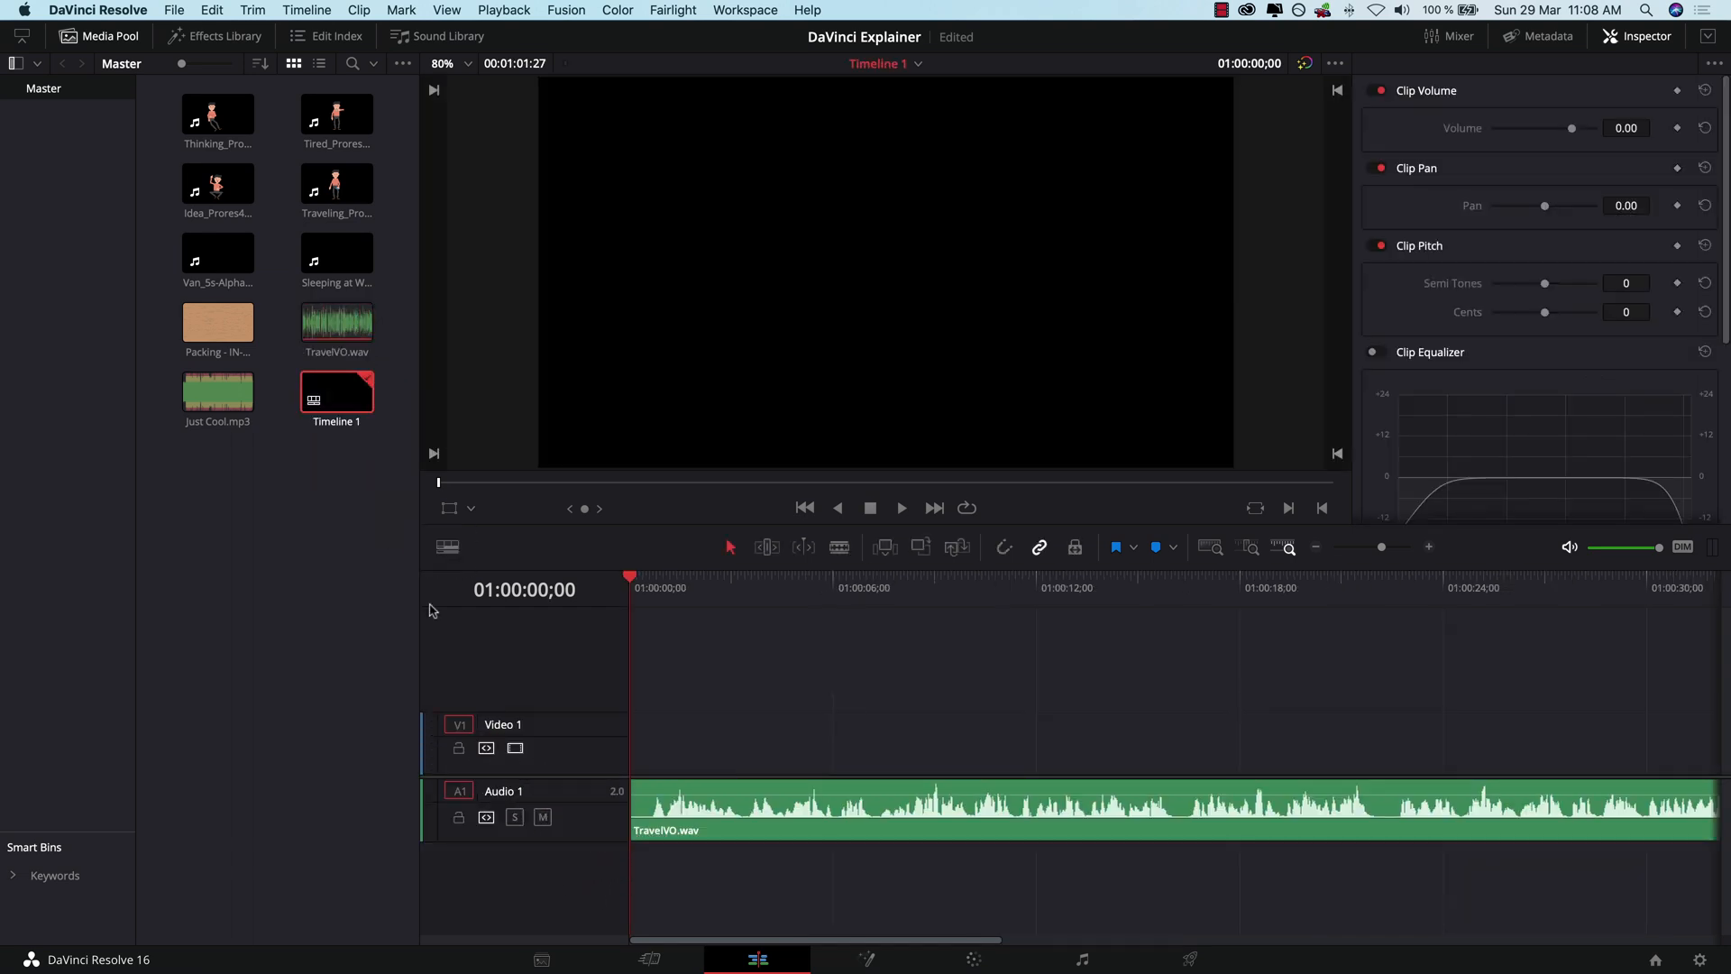
mouse_move(572, 712)
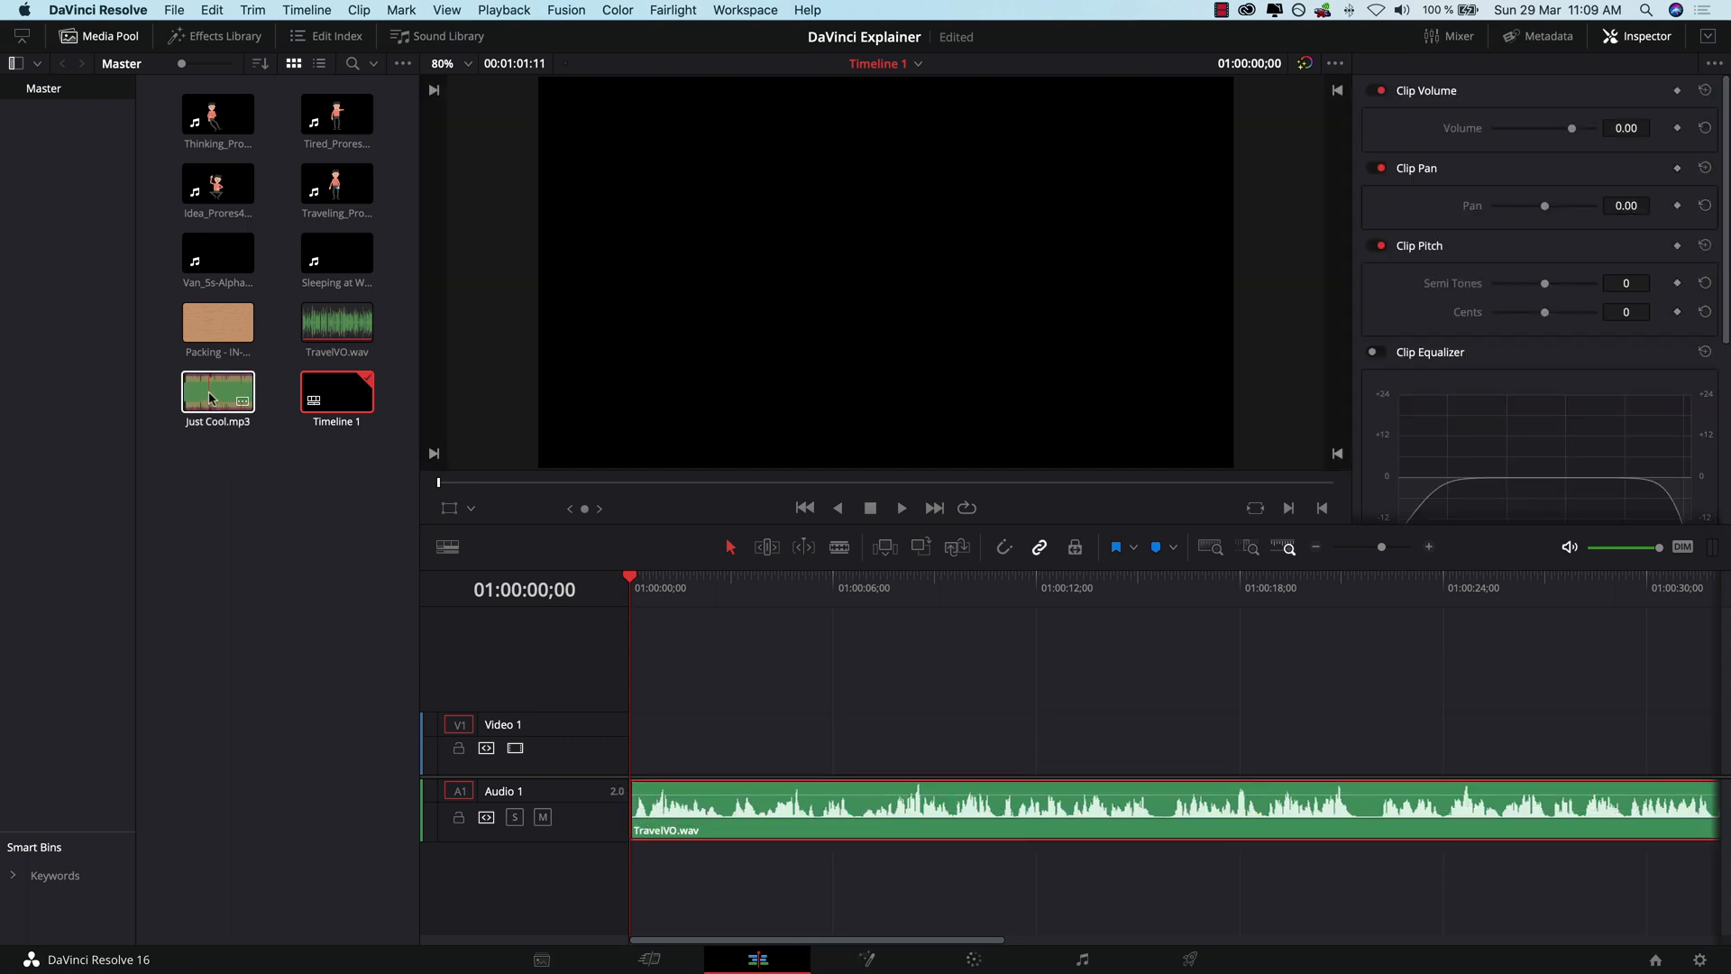
left_click_drag(217, 390, 621, 872)
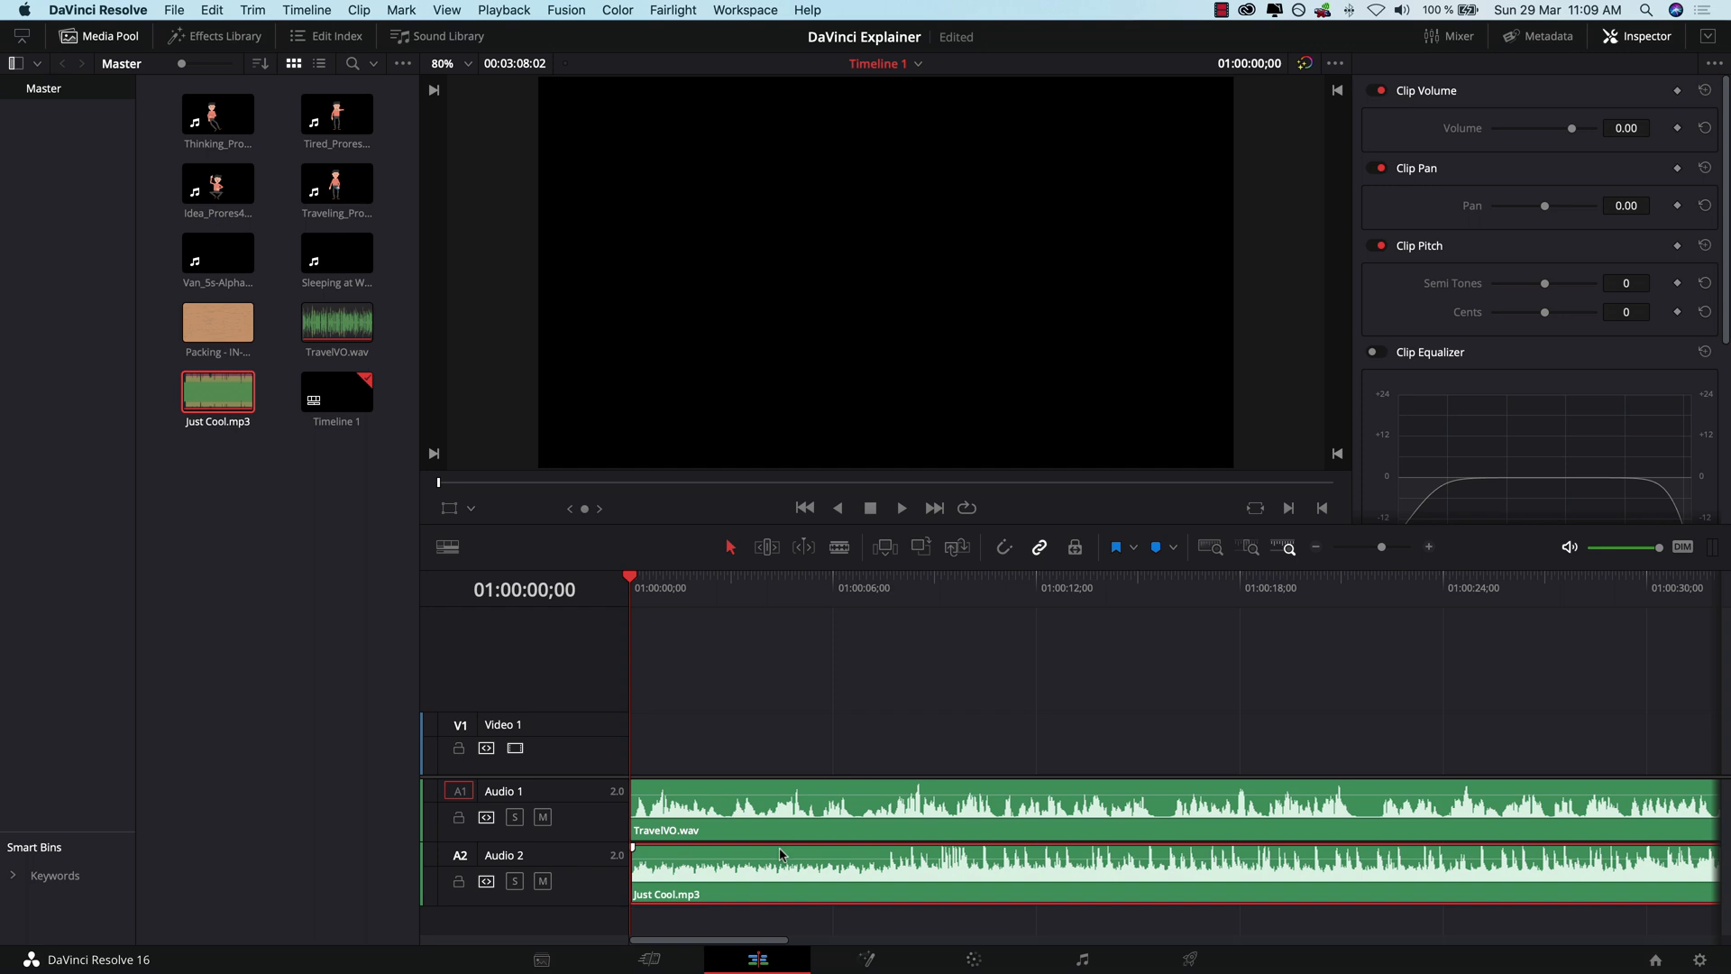
Step: Drag the Just Cool clip's volume down on Audio 2 beneath the voice-over
left_click(901, 508)
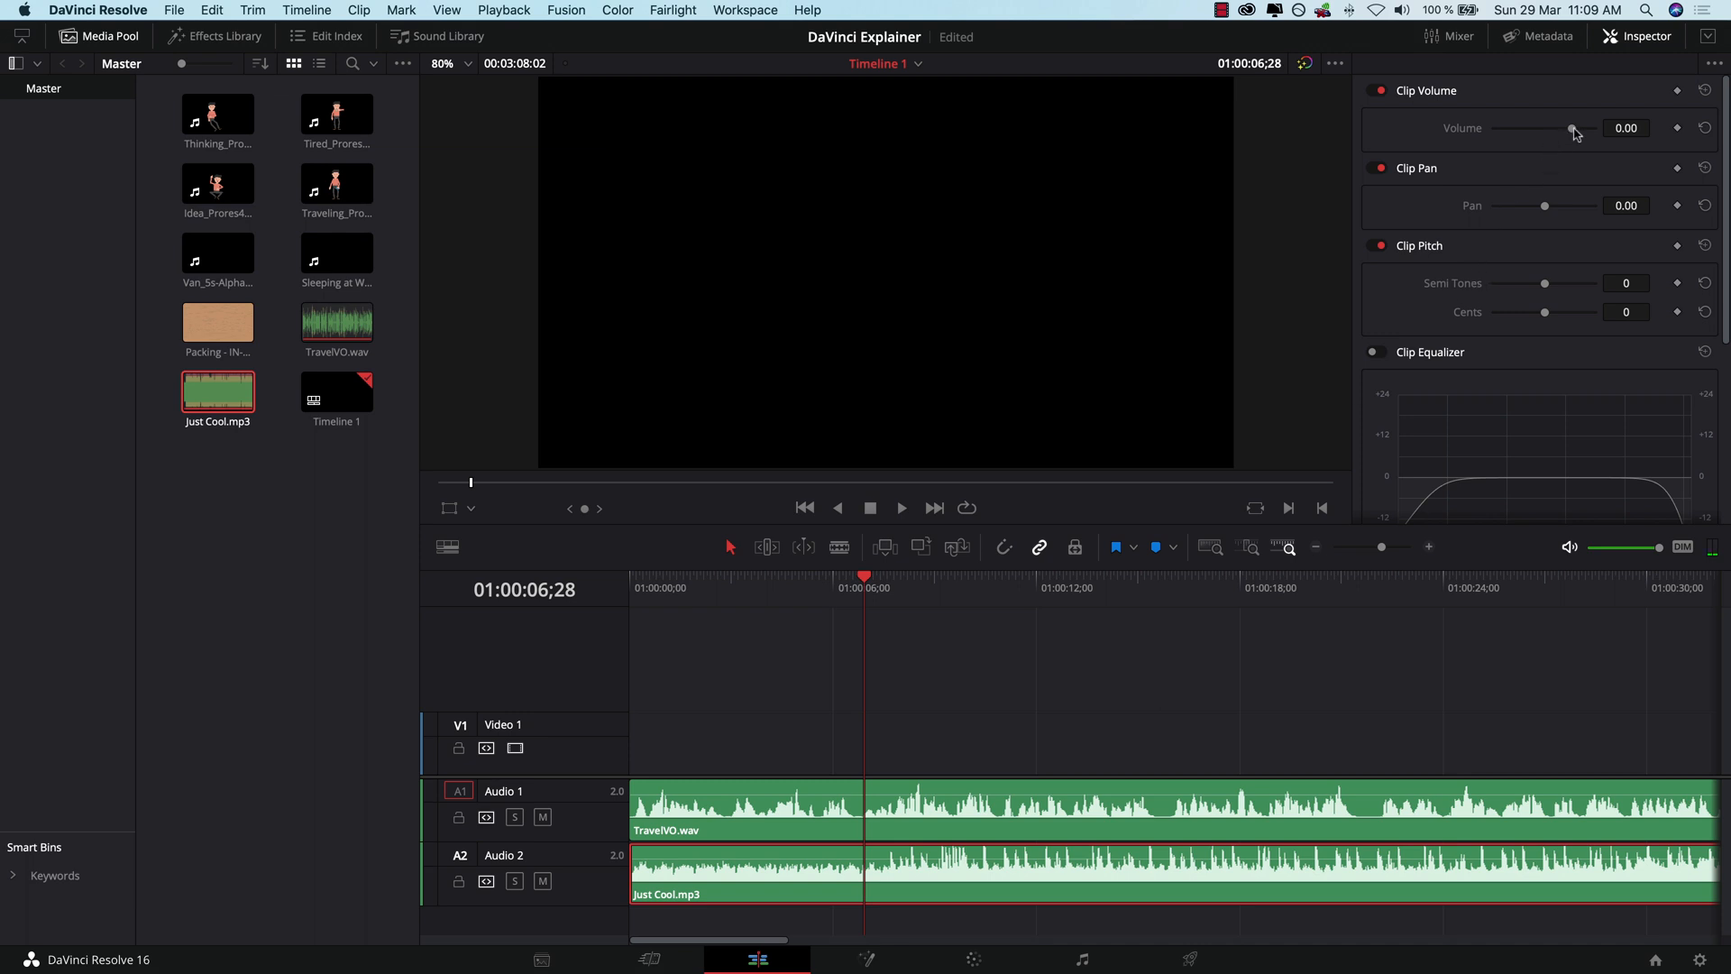
left_click_drag(1574, 128, 1555, 128)
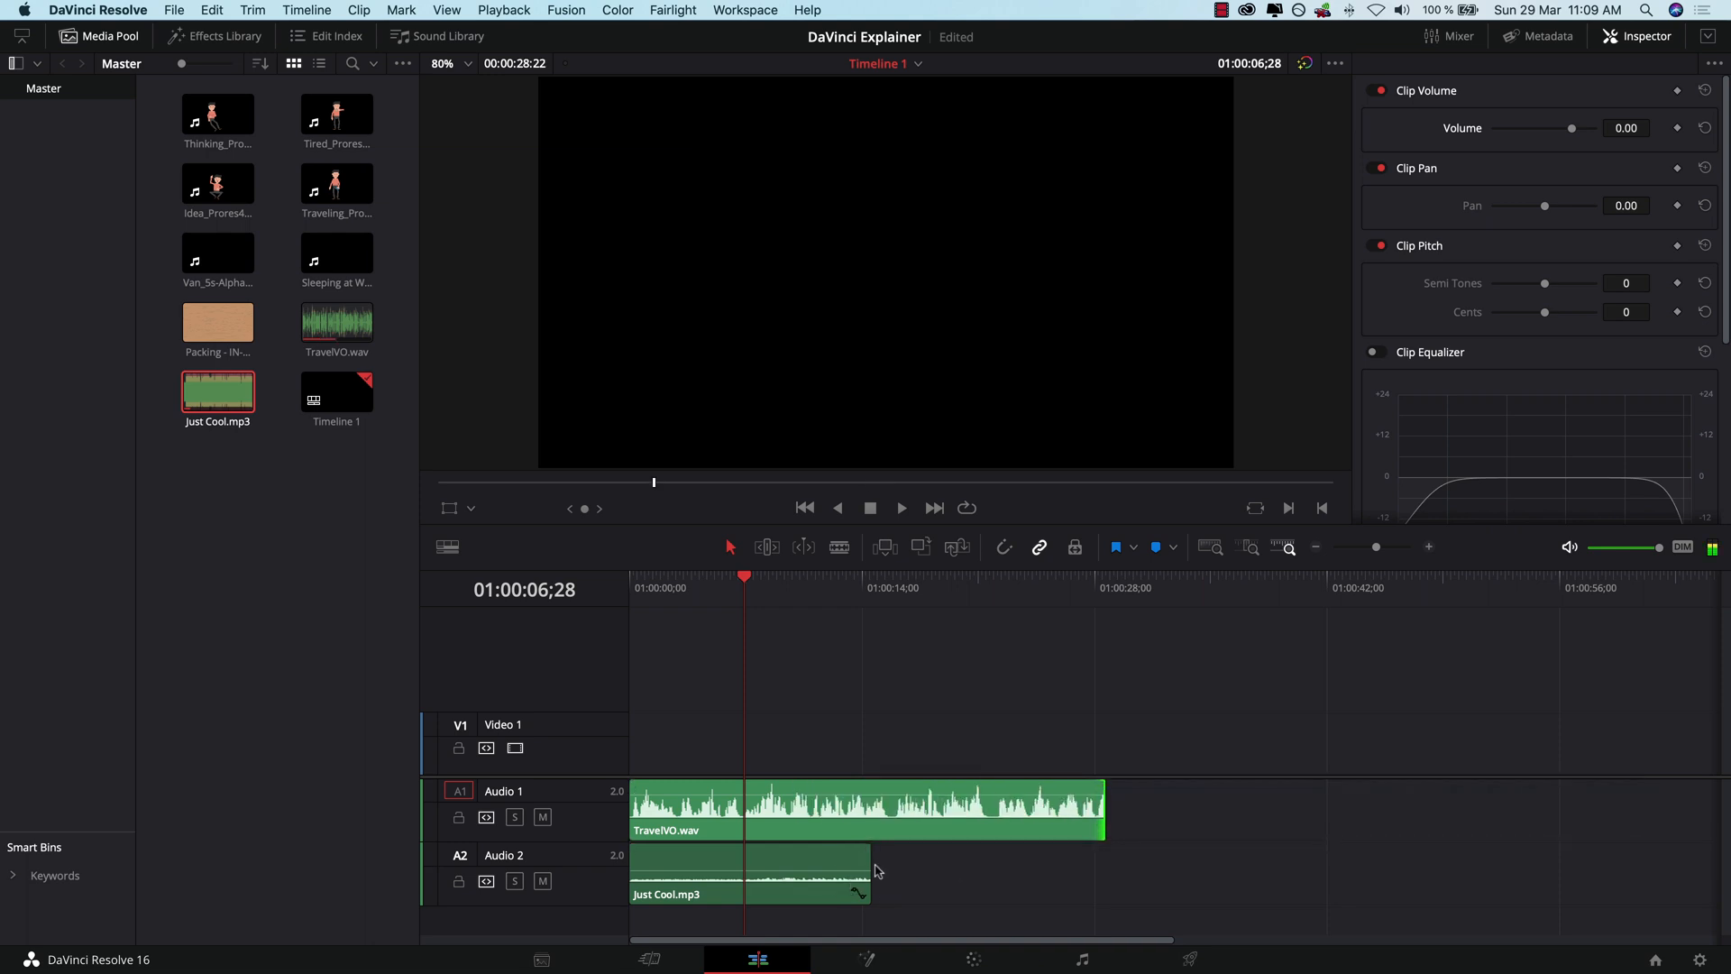
left_click_drag(869, 872, 1103, 872)
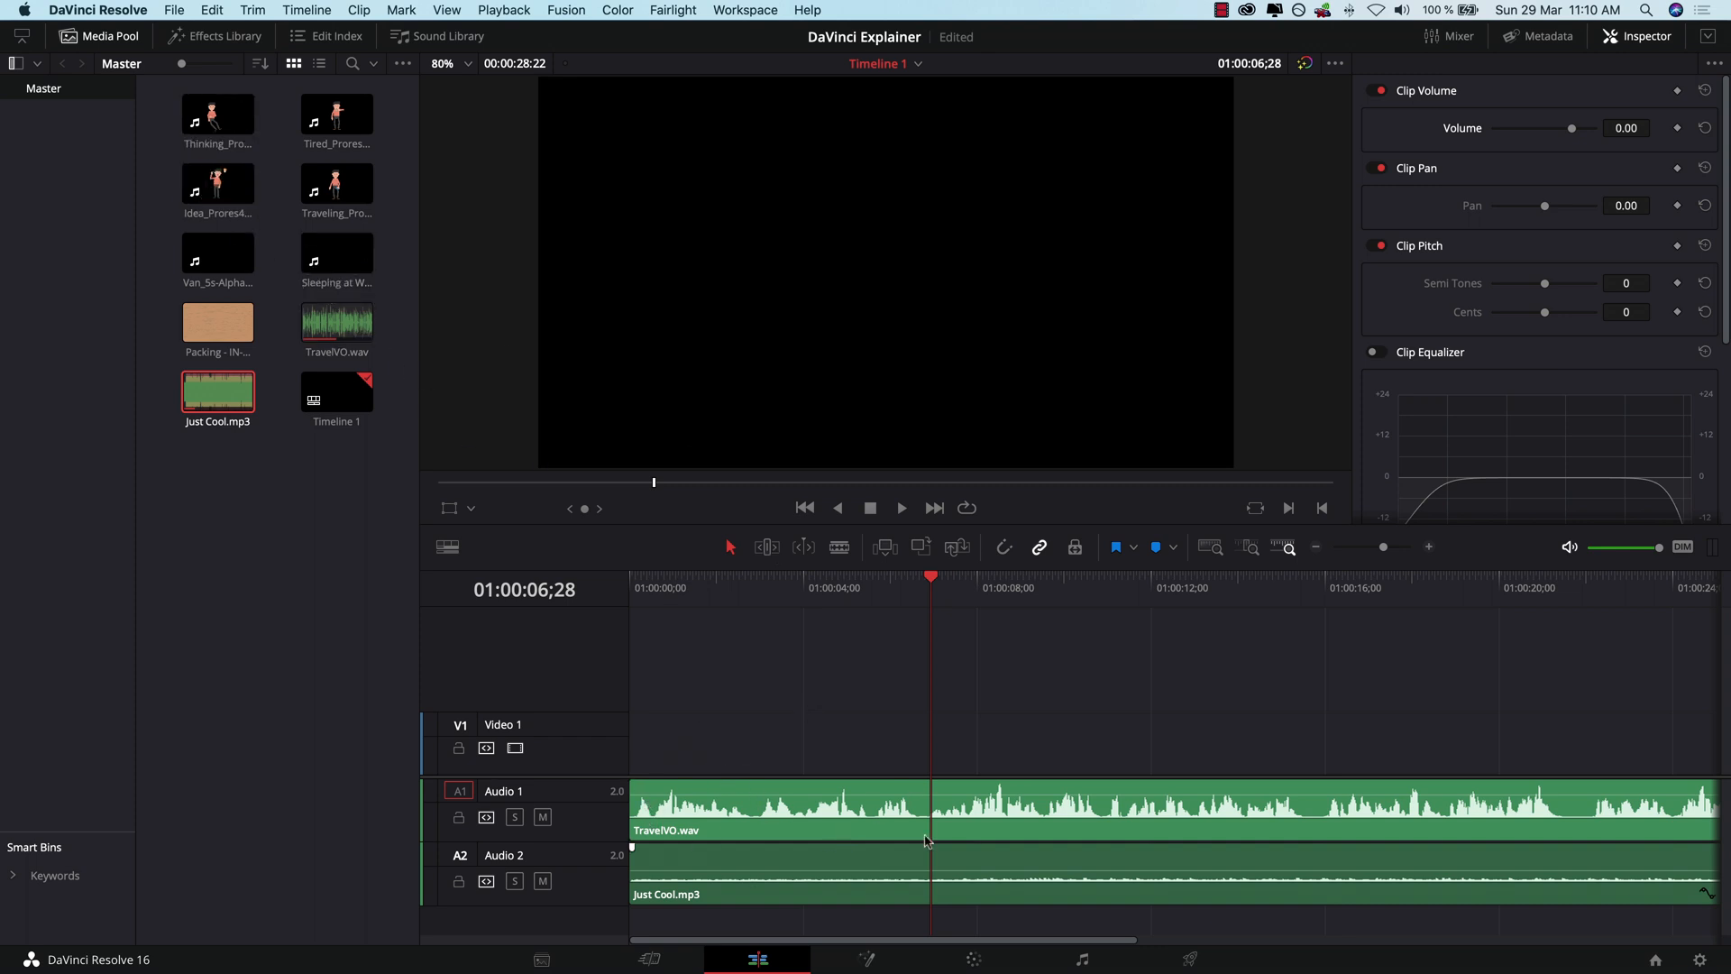
mouse_move(648, 557)
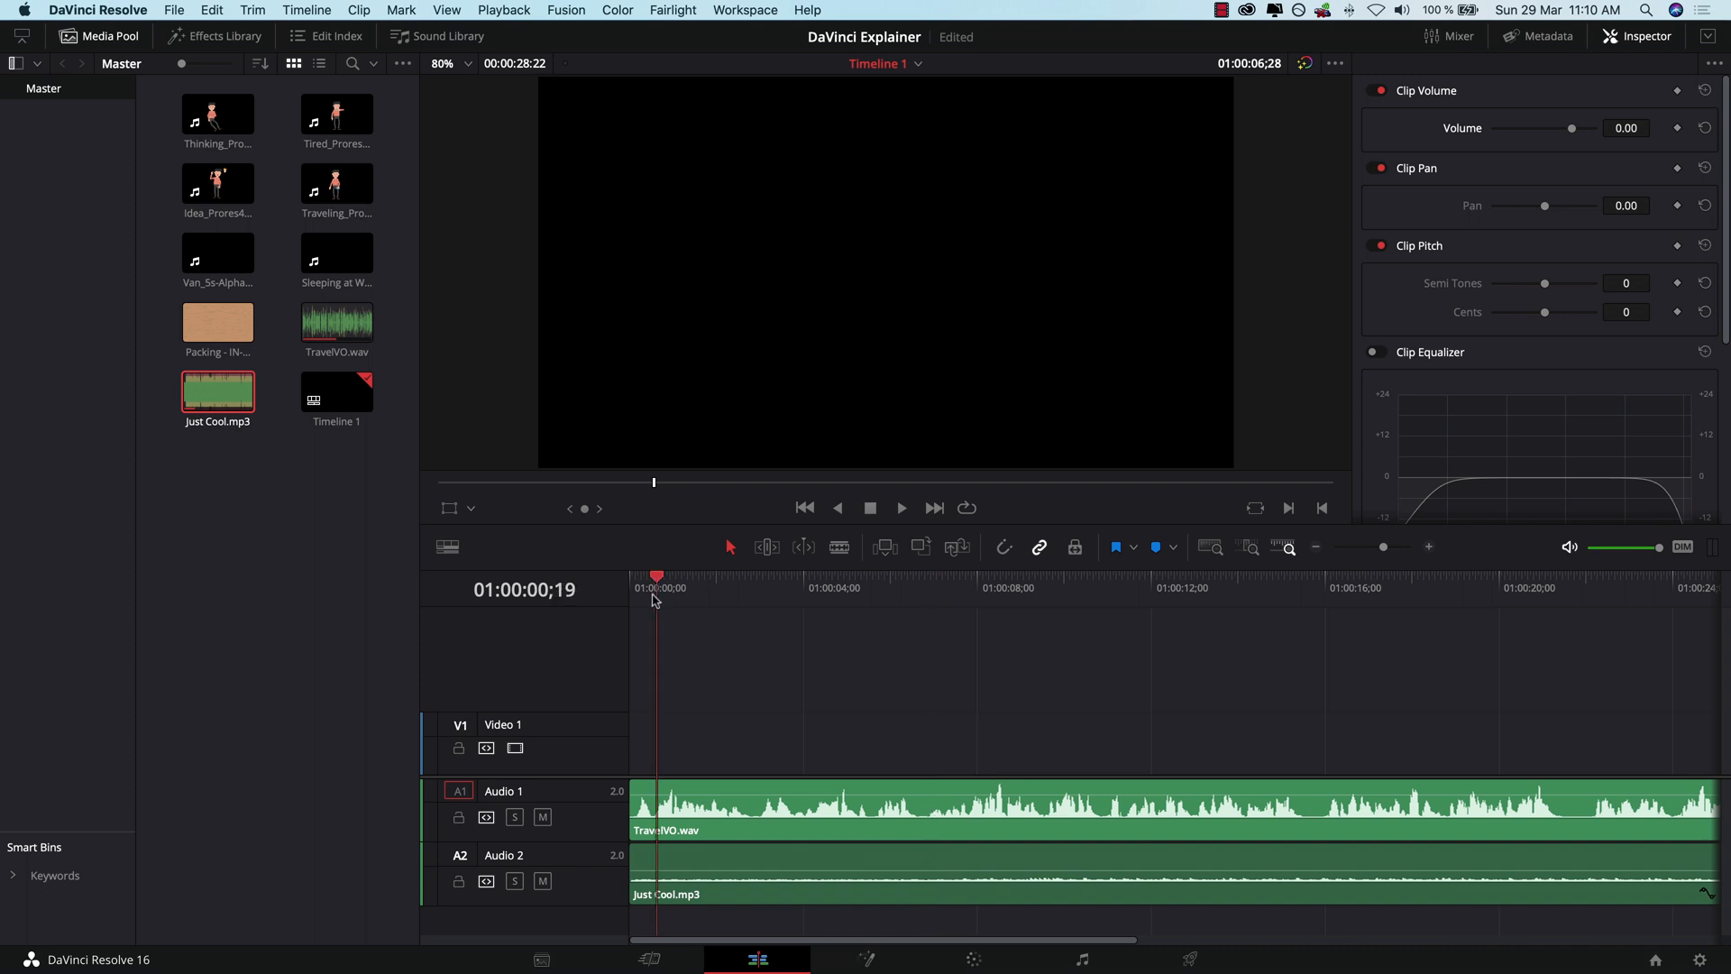
Step: Play the timeline opening to hear the voice-over over the quieter music
left_click(899, 508)
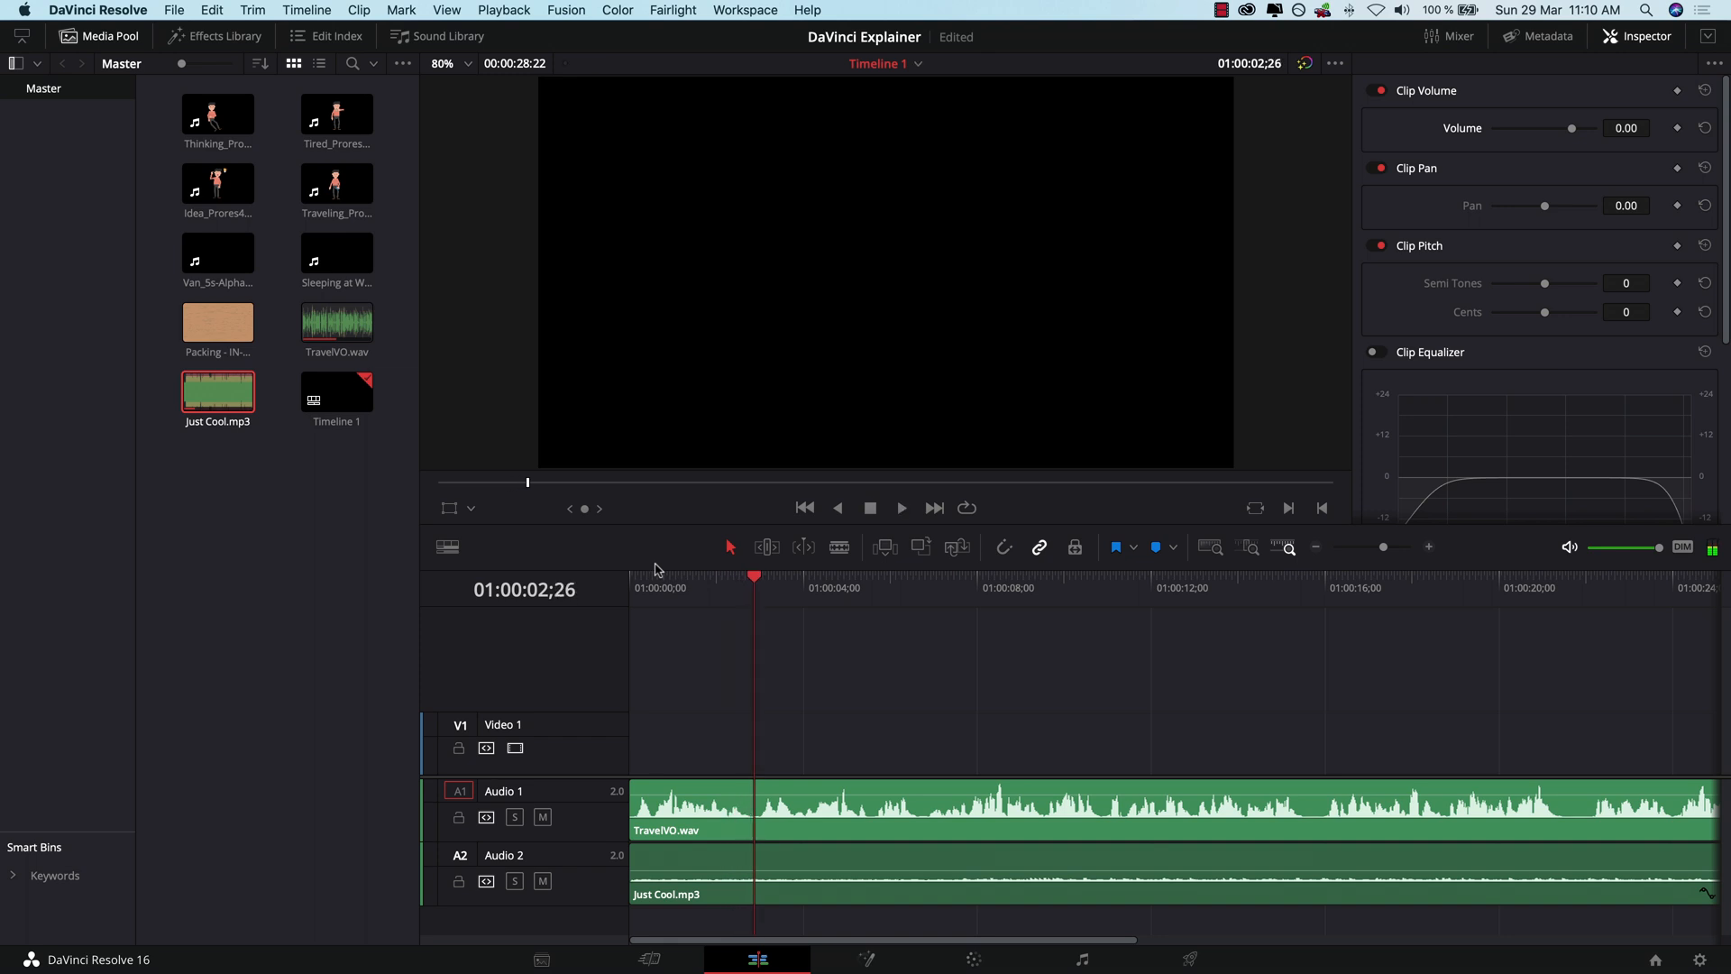
mouse_move(388, 278)
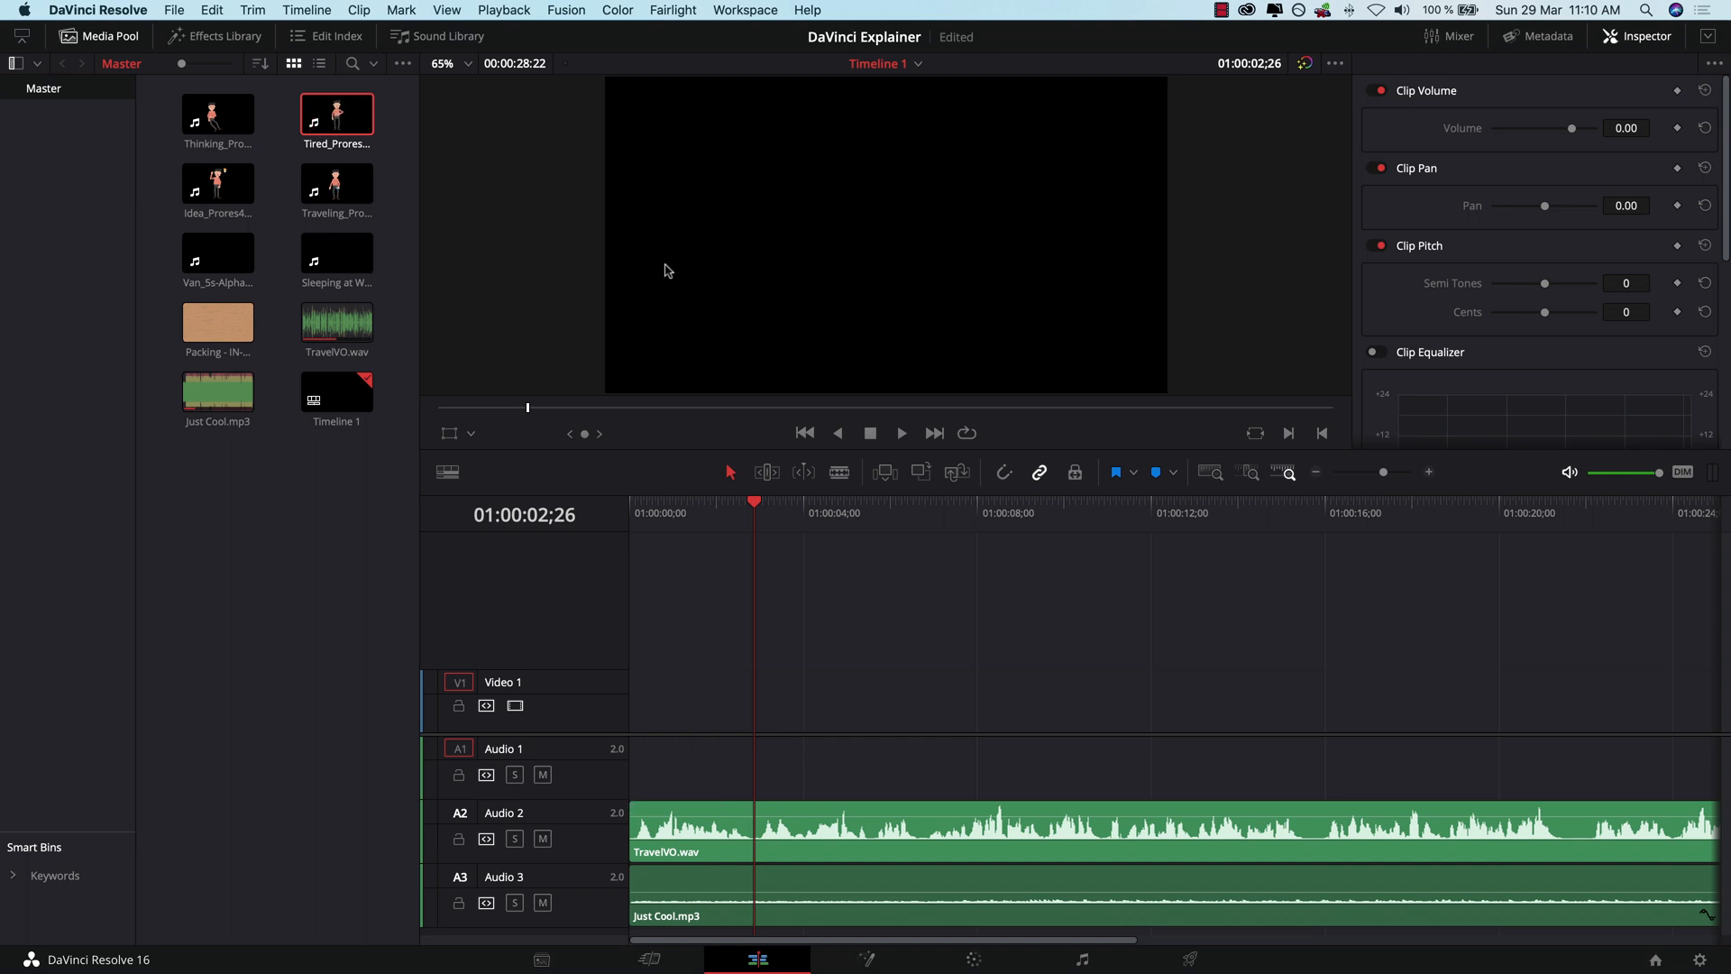
mouse_move(342, 105)
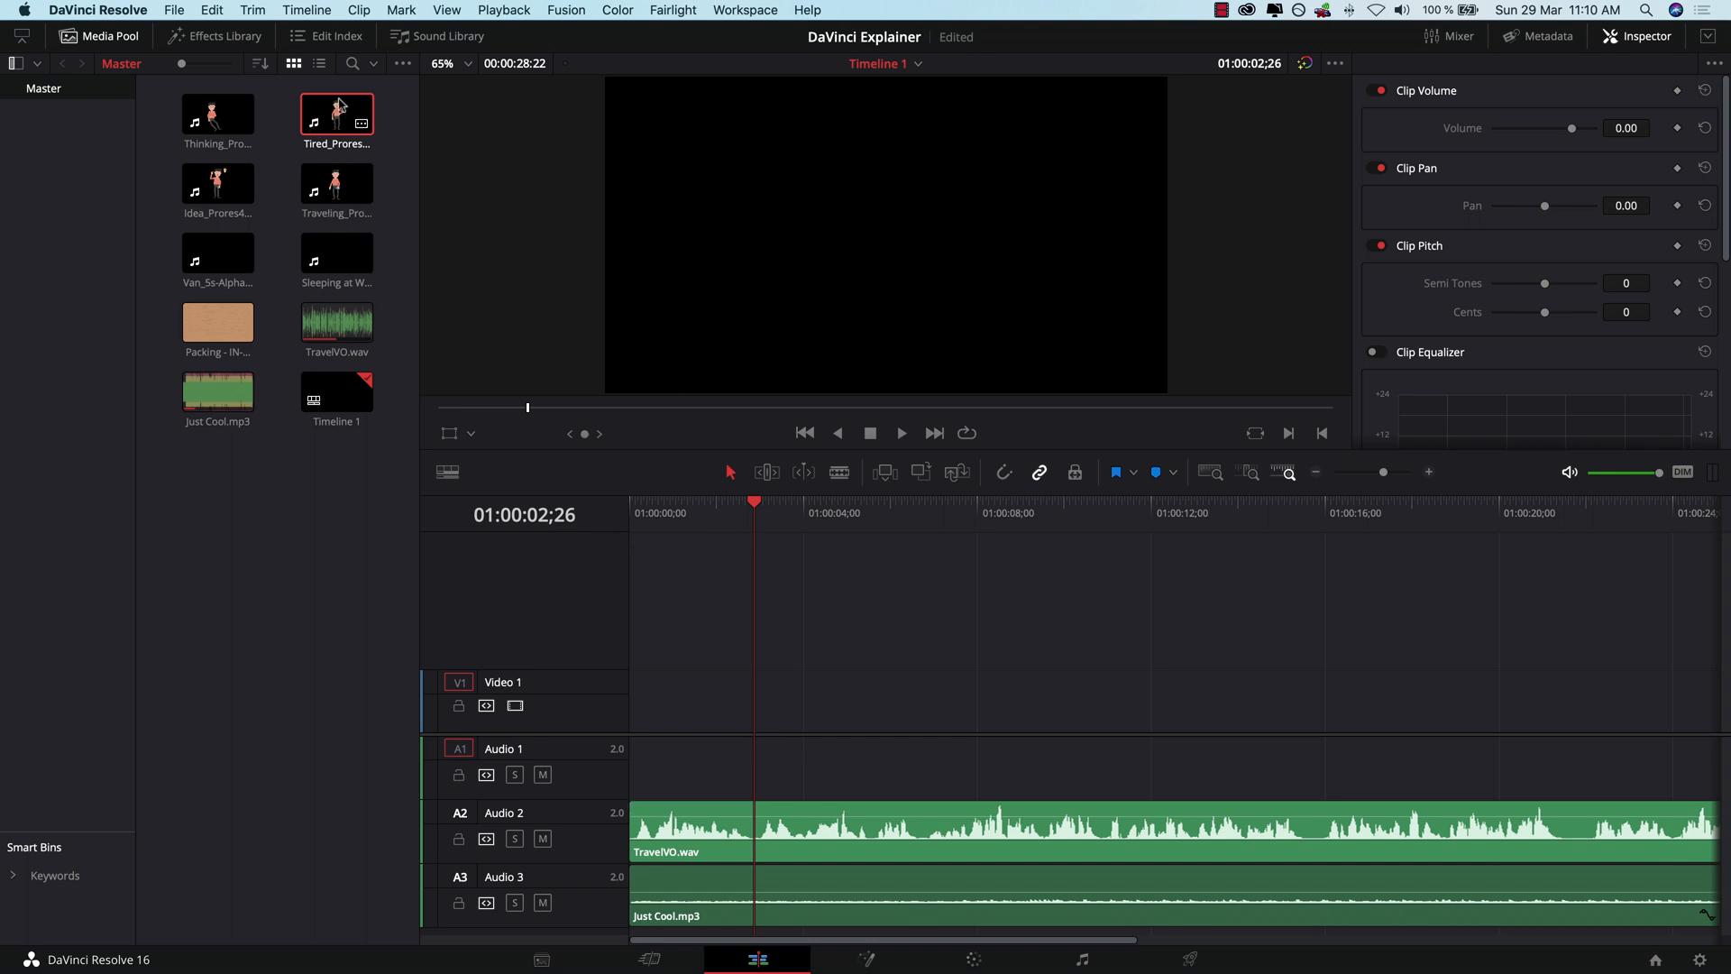
Step: Place the Tired clip at the start of V1, trim it to about 2.5 seconds, and preview
left_click_drag(337, 114, 660, 427)
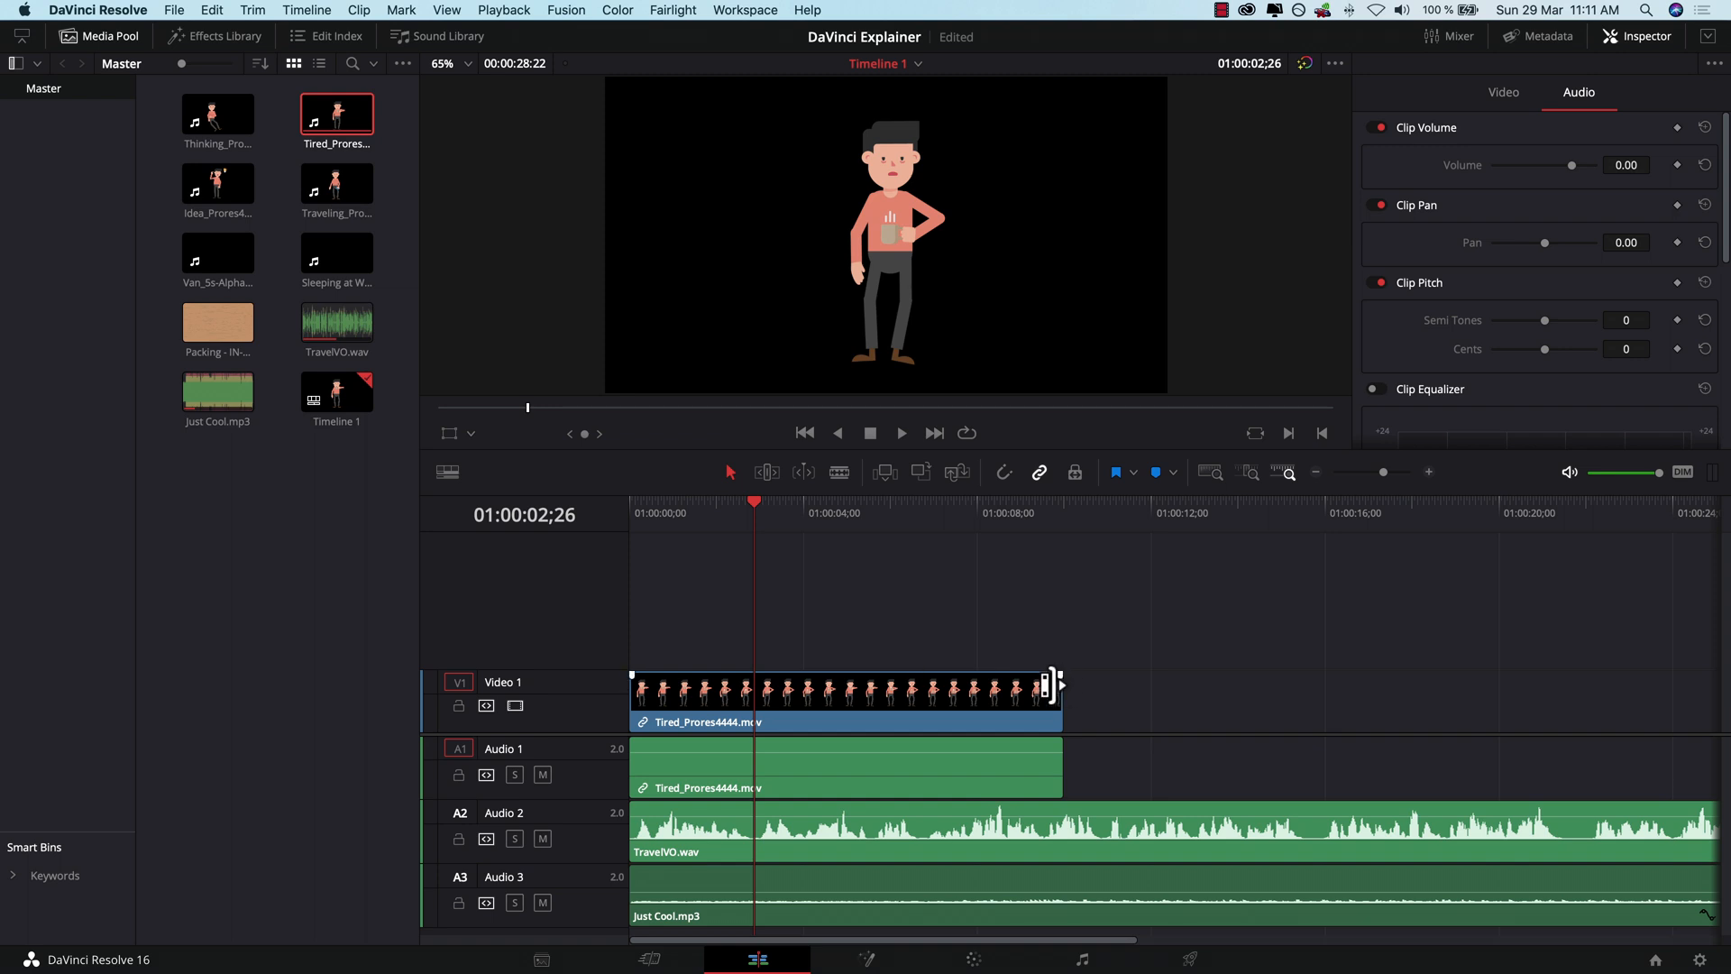
left_click_drag(1051, 684, 978, 684)
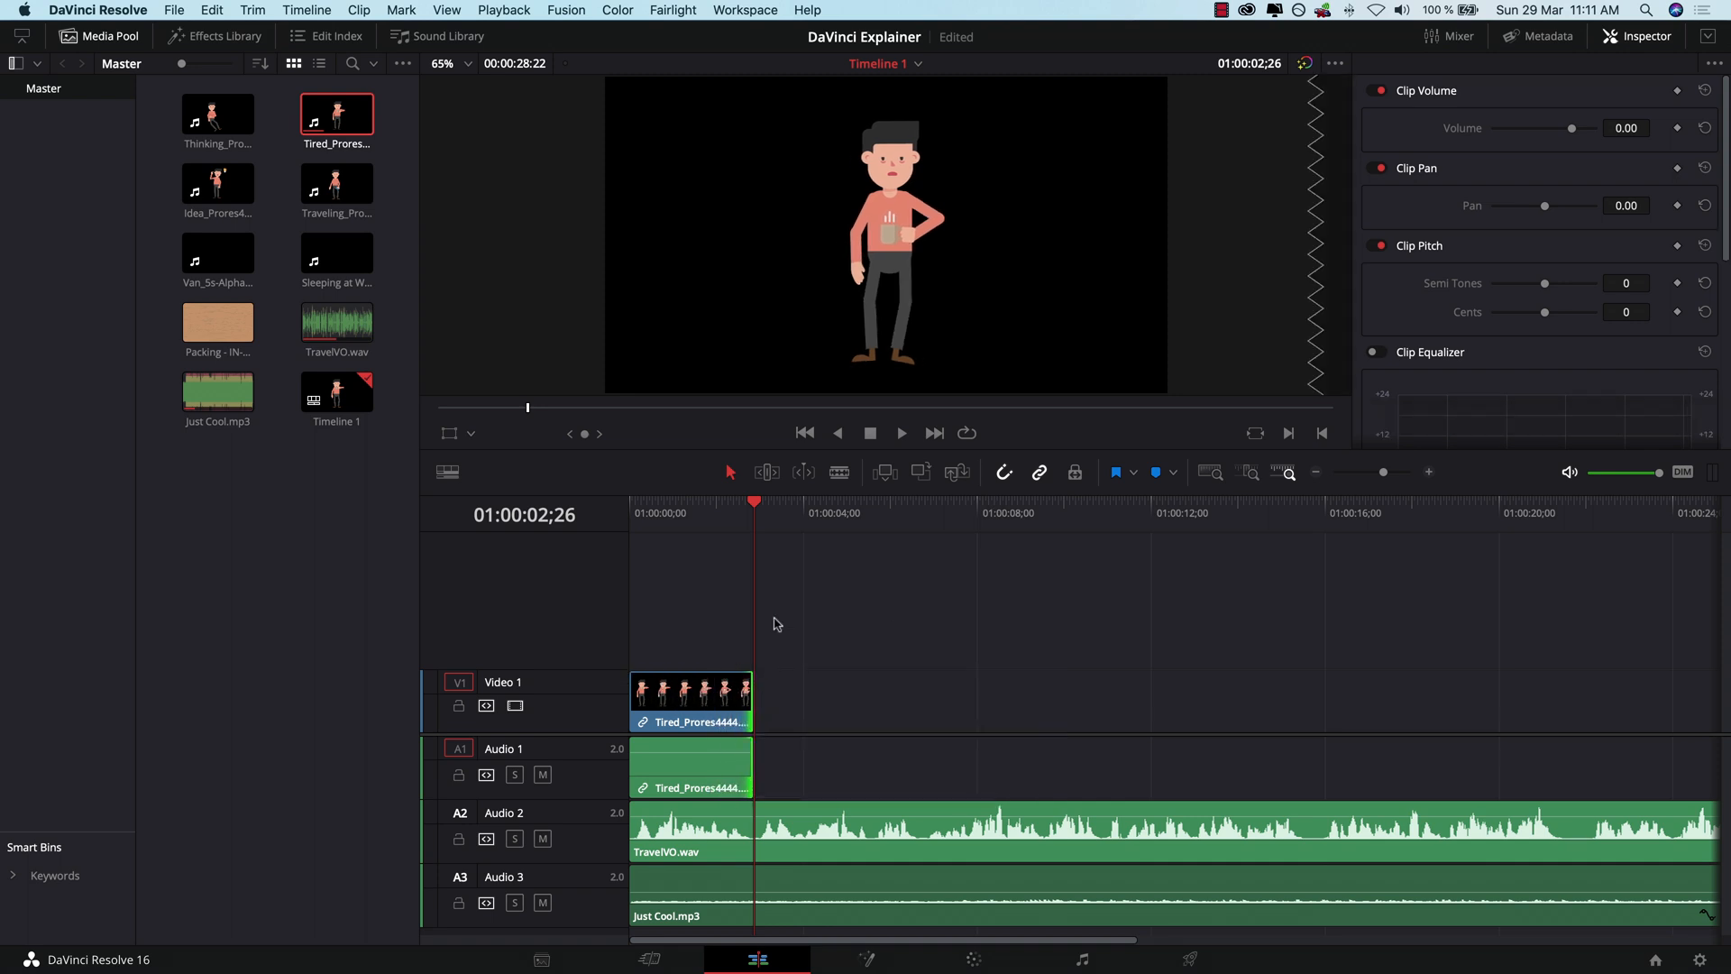
left_click(900, 433)
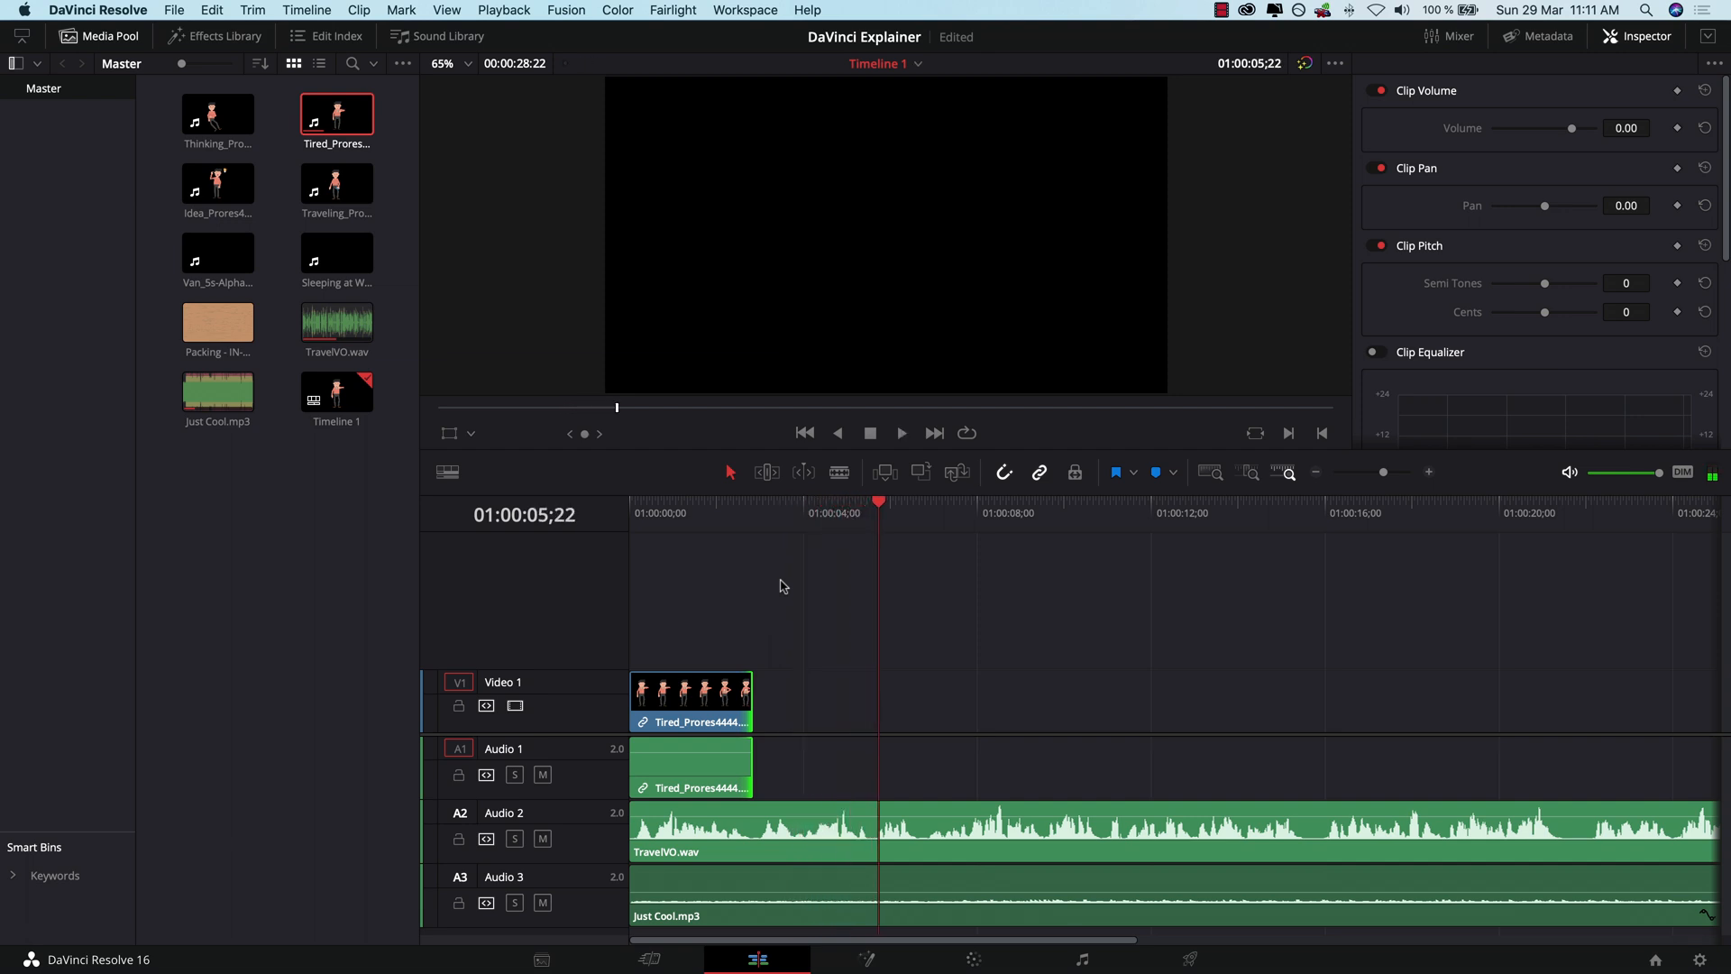
mouse_move(294, 241)
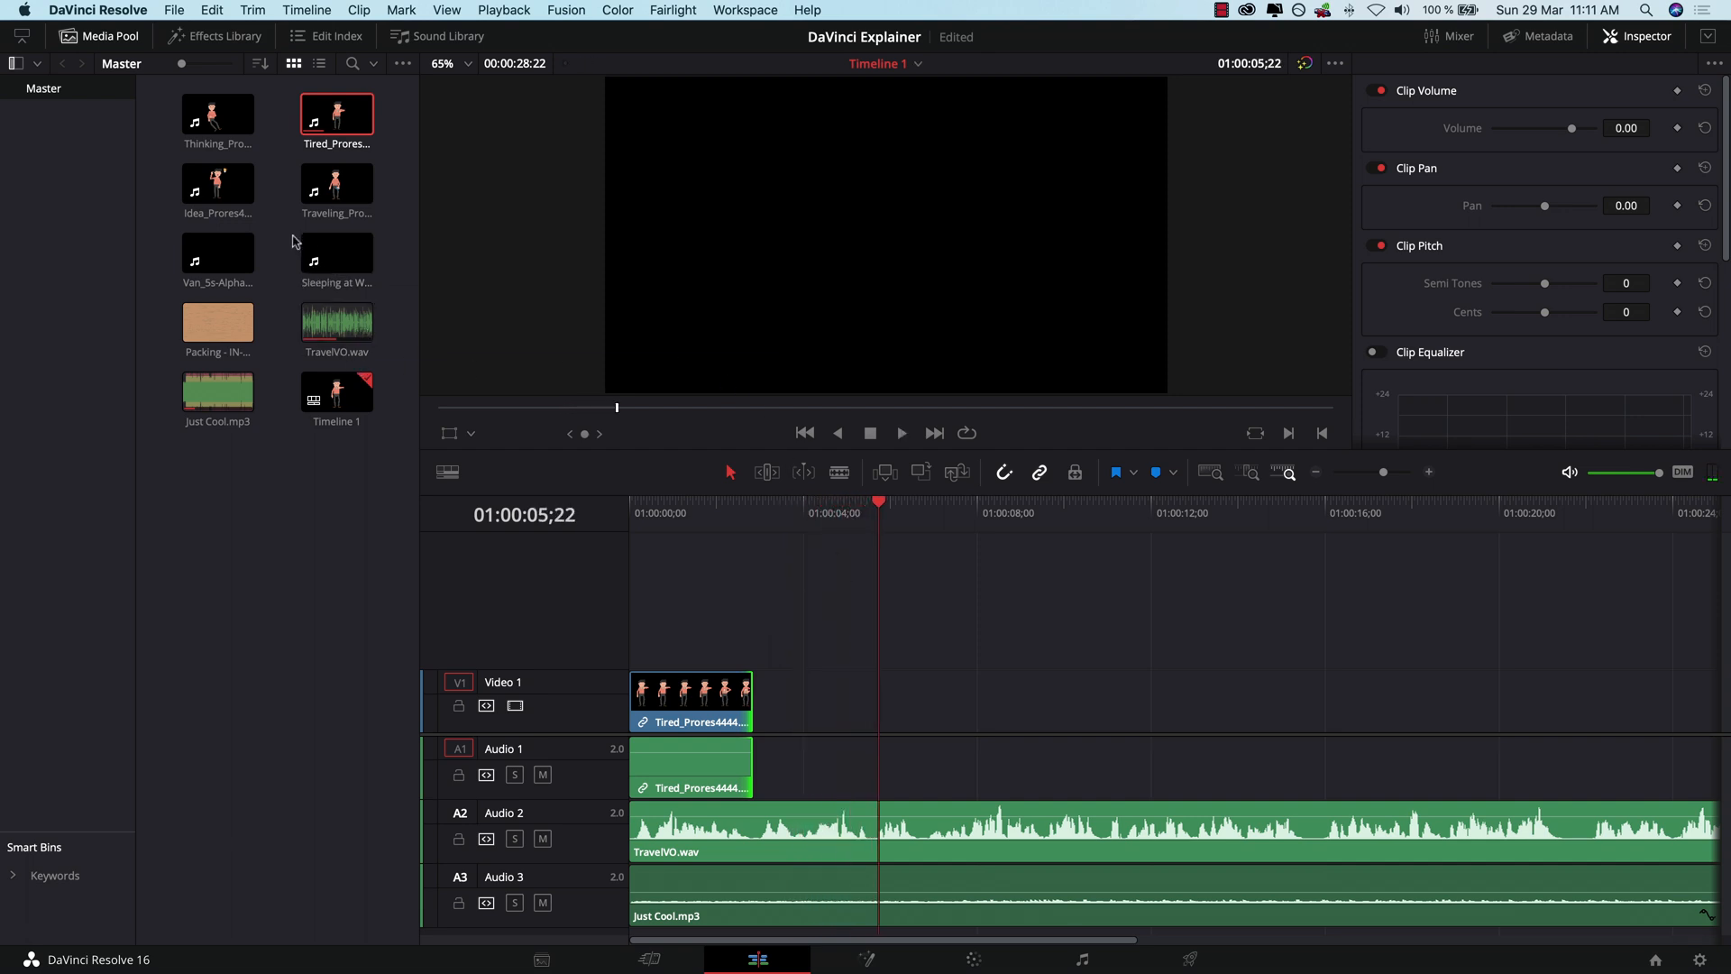
Step: Add Sleeping at Work after Tired, trim it to end near 5 seconds, and preview
left_click(337, 250)
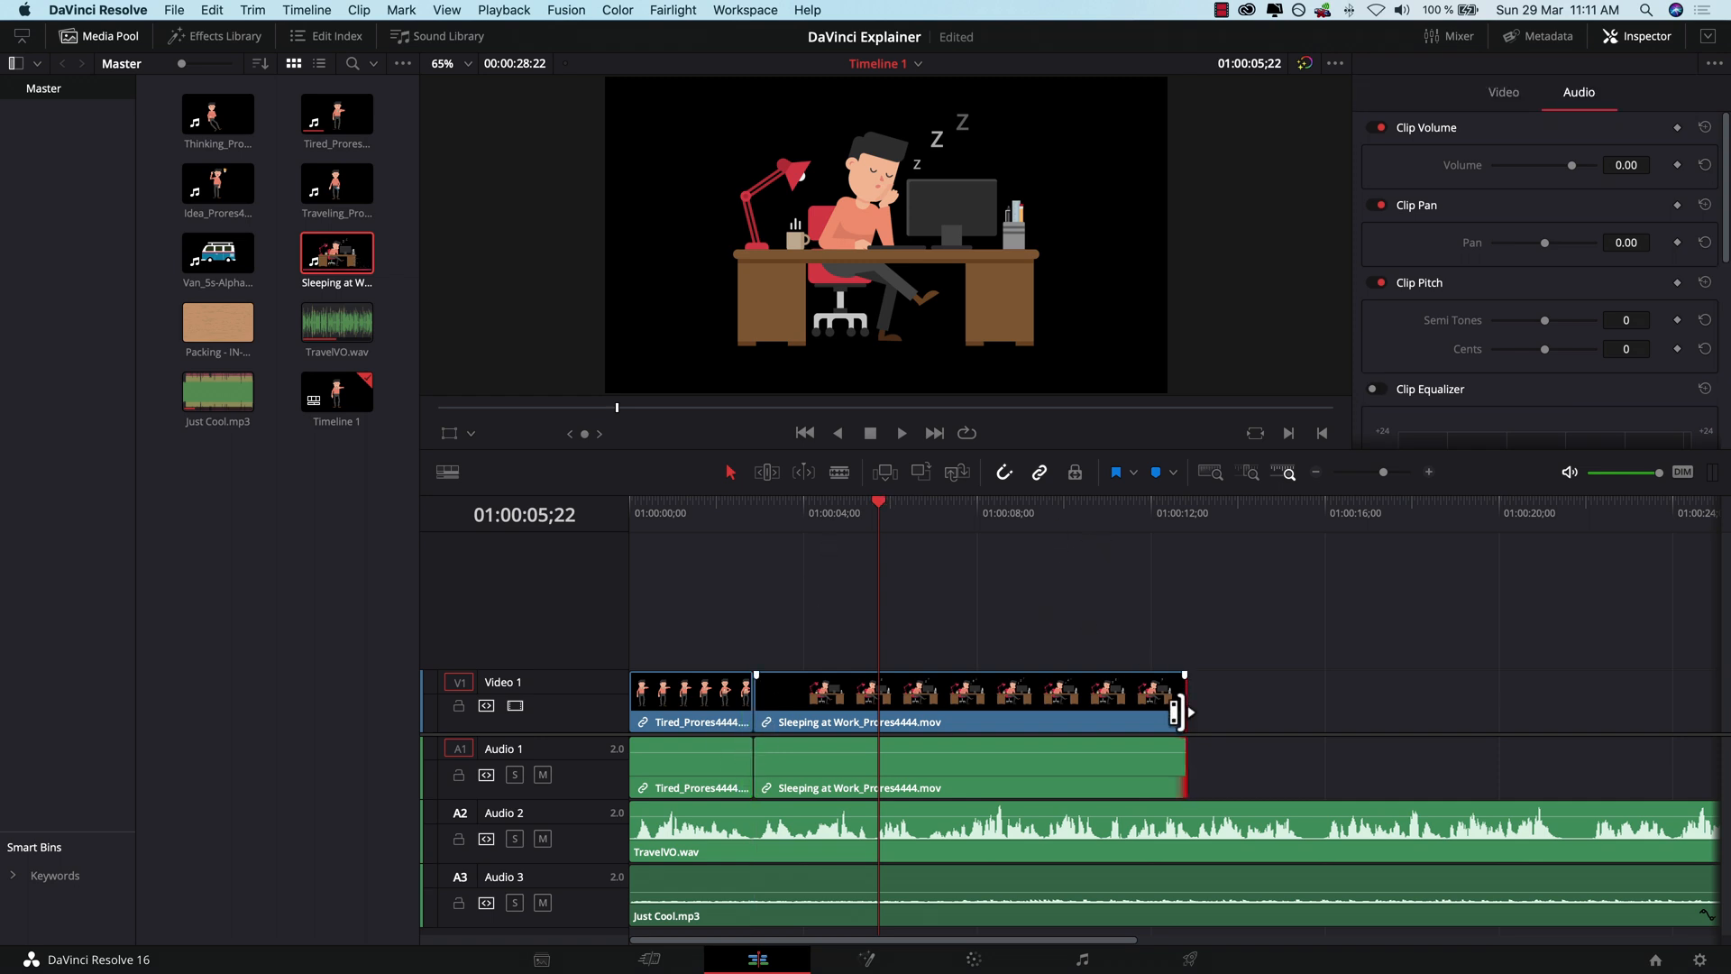
left_click_drag(1184, 707, 894, 707)
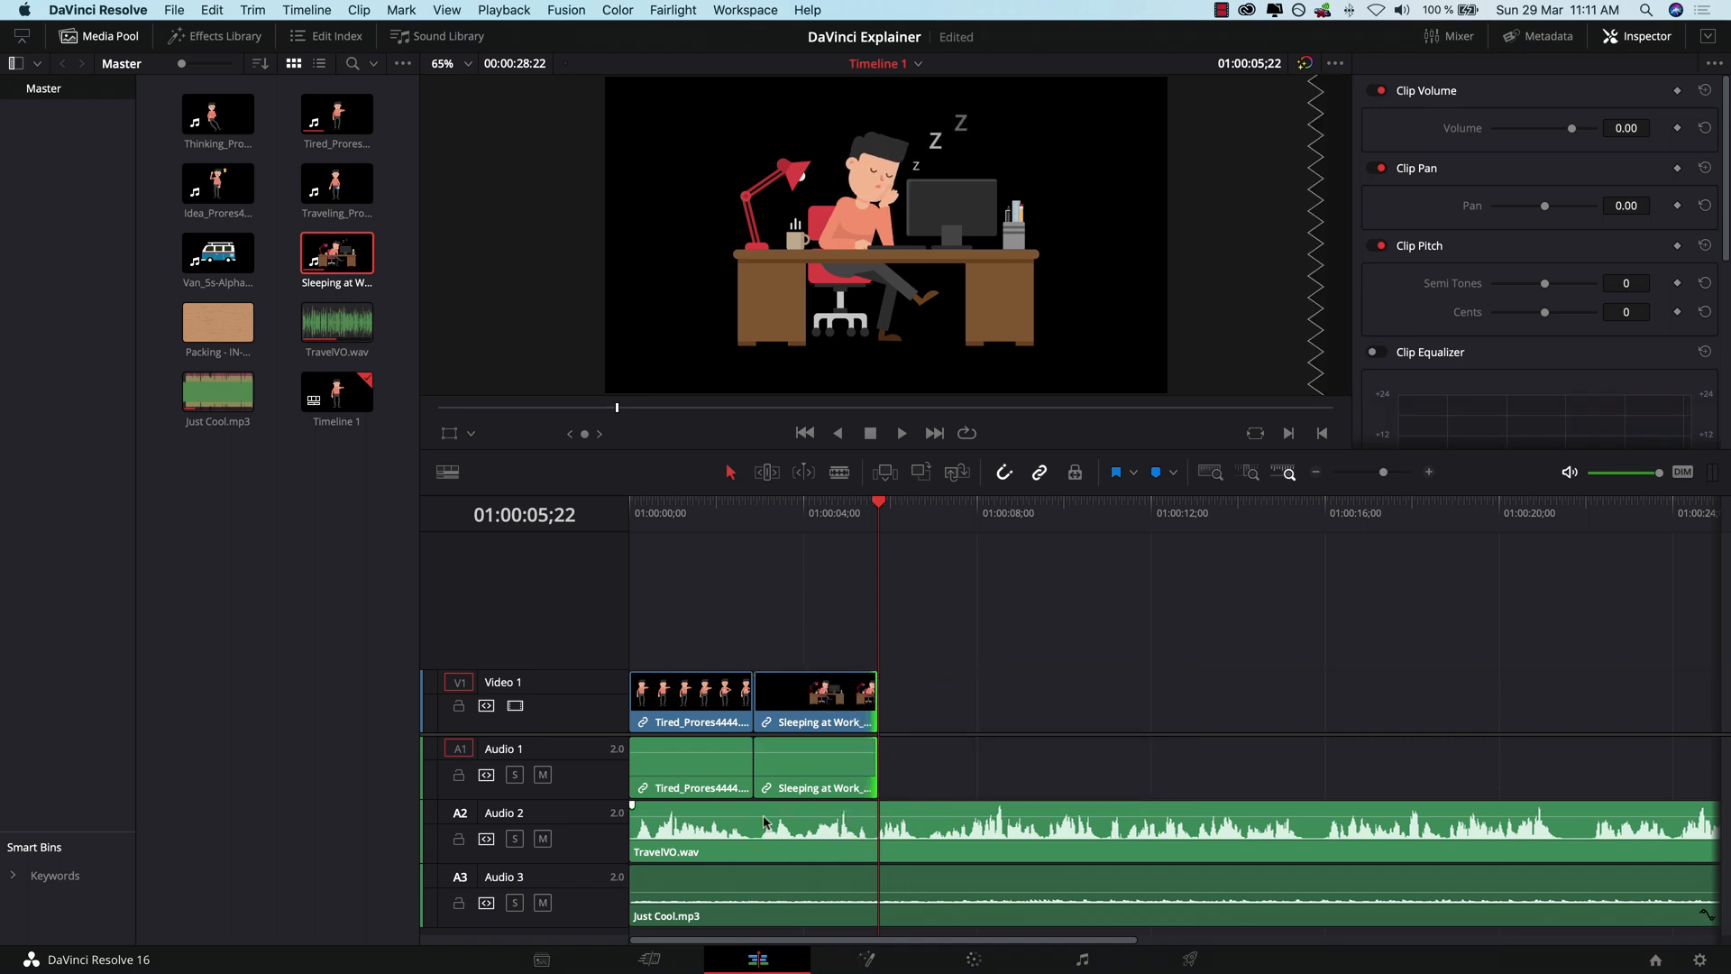
left_click(901, 432)
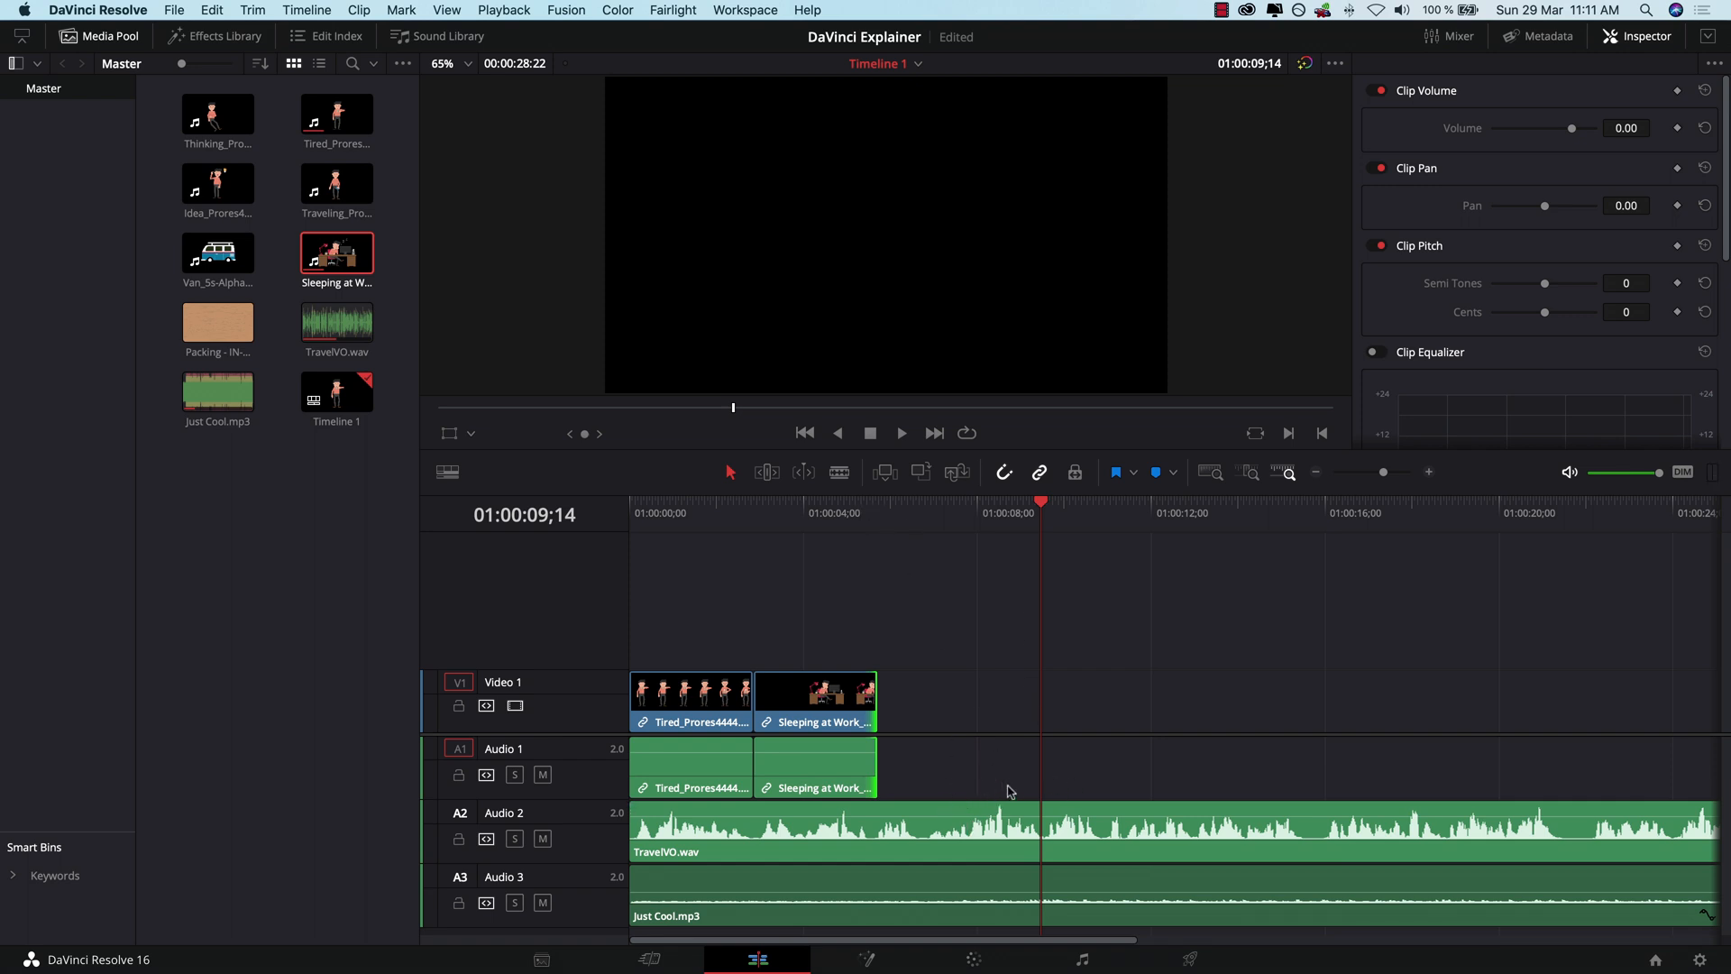
mouse_move(429, 507)
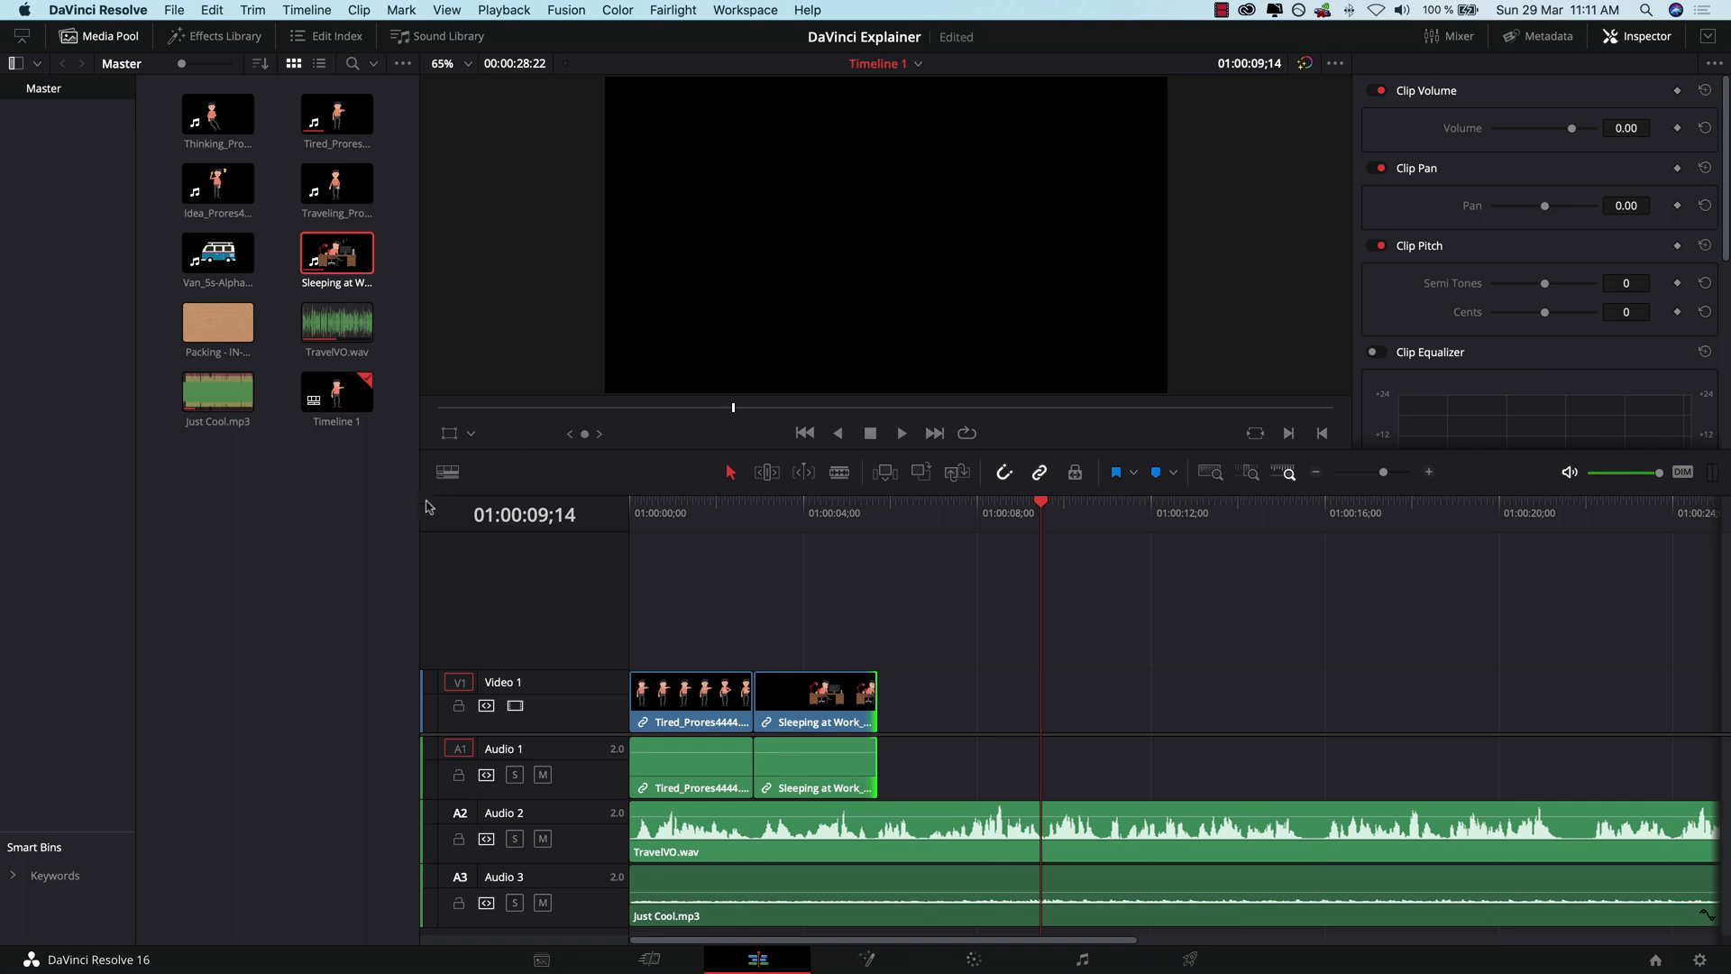
Step: Add the Thinking and Idea clips after Sleeping at Work and check their timing in playback
left_click(217, 117)
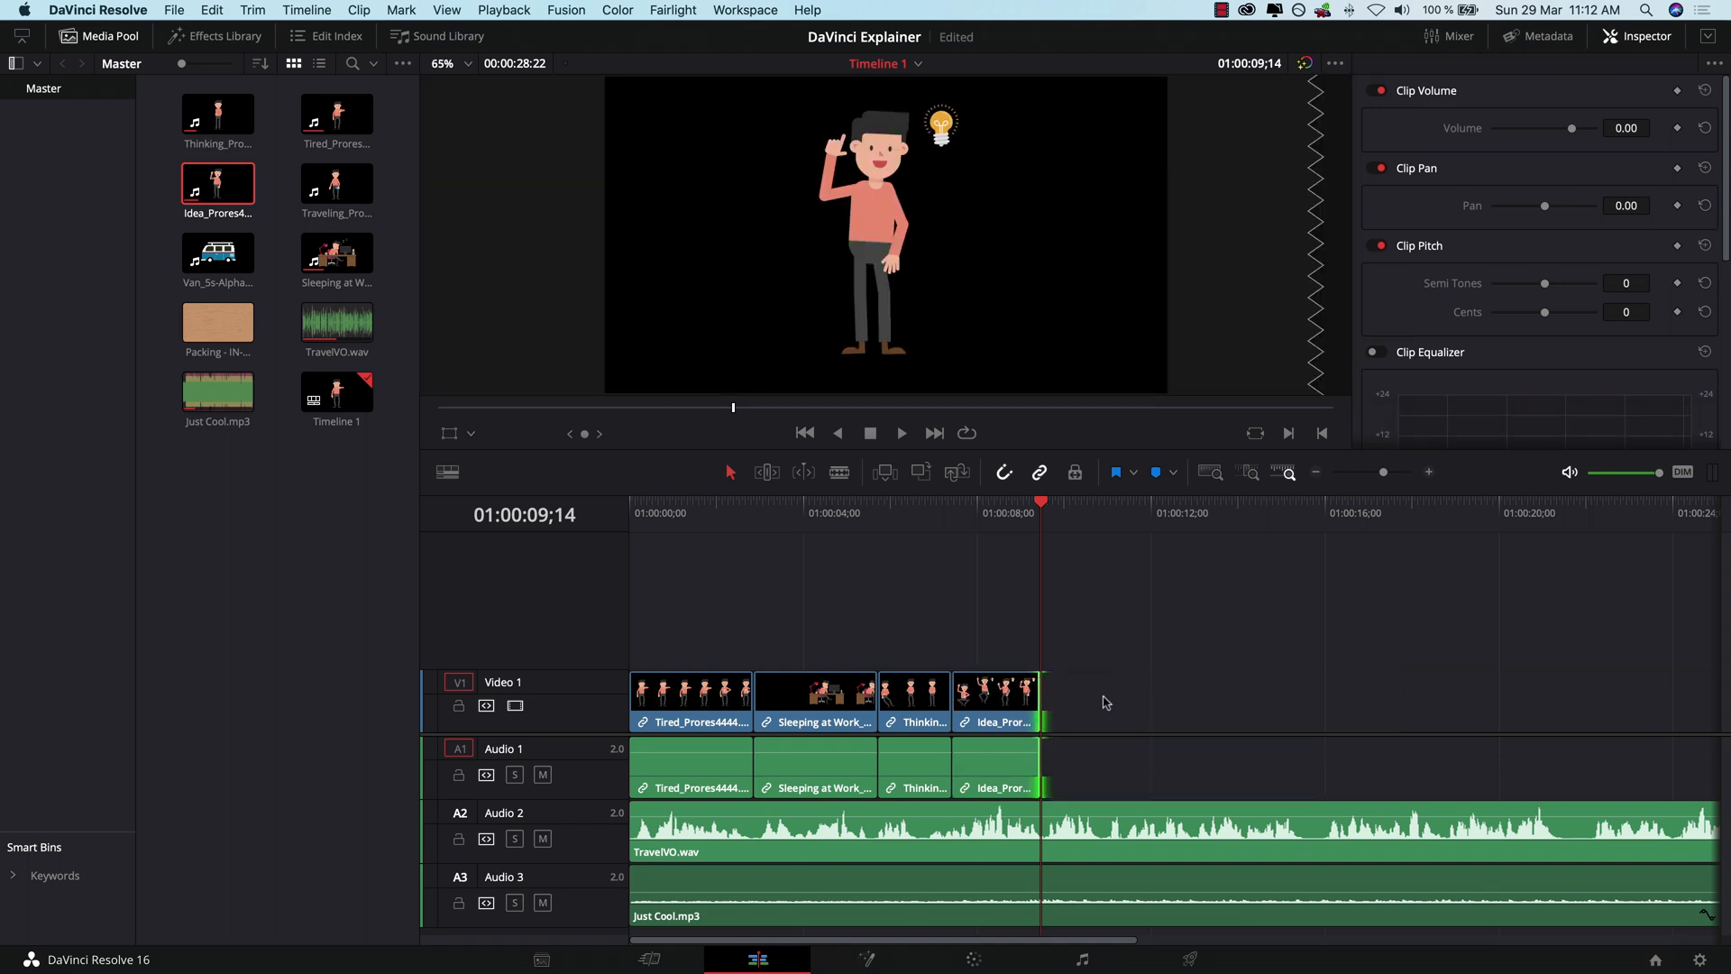
mouse_move(695, 507)
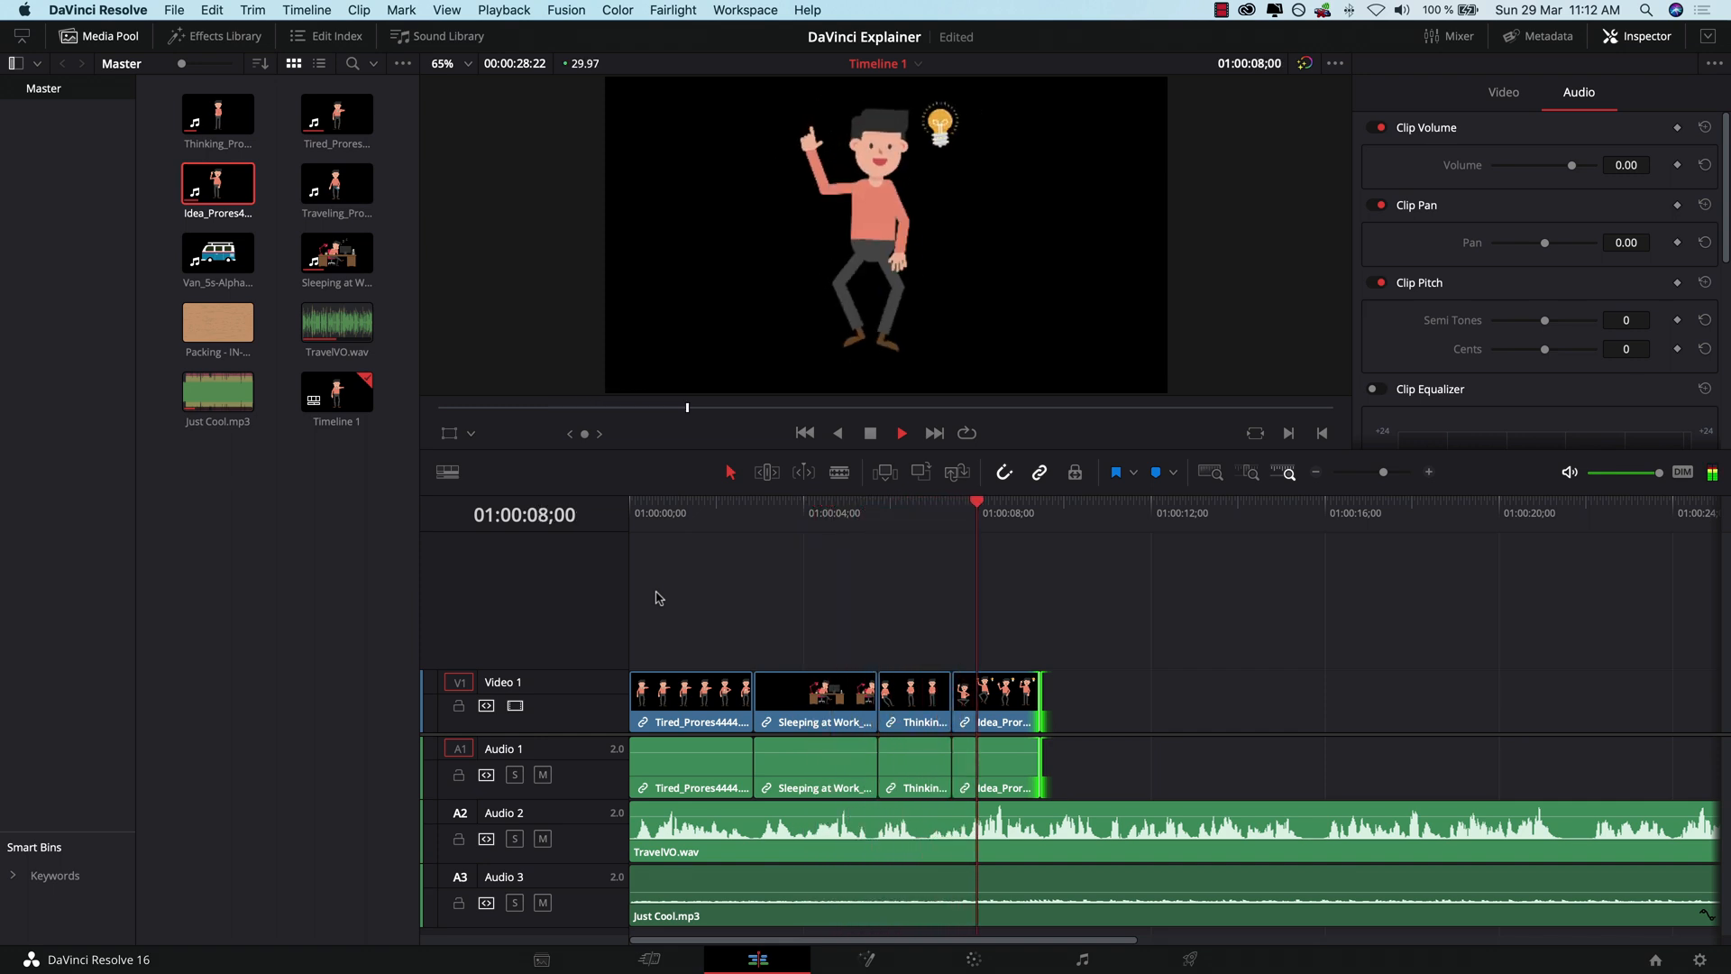
left_click(900, 432)
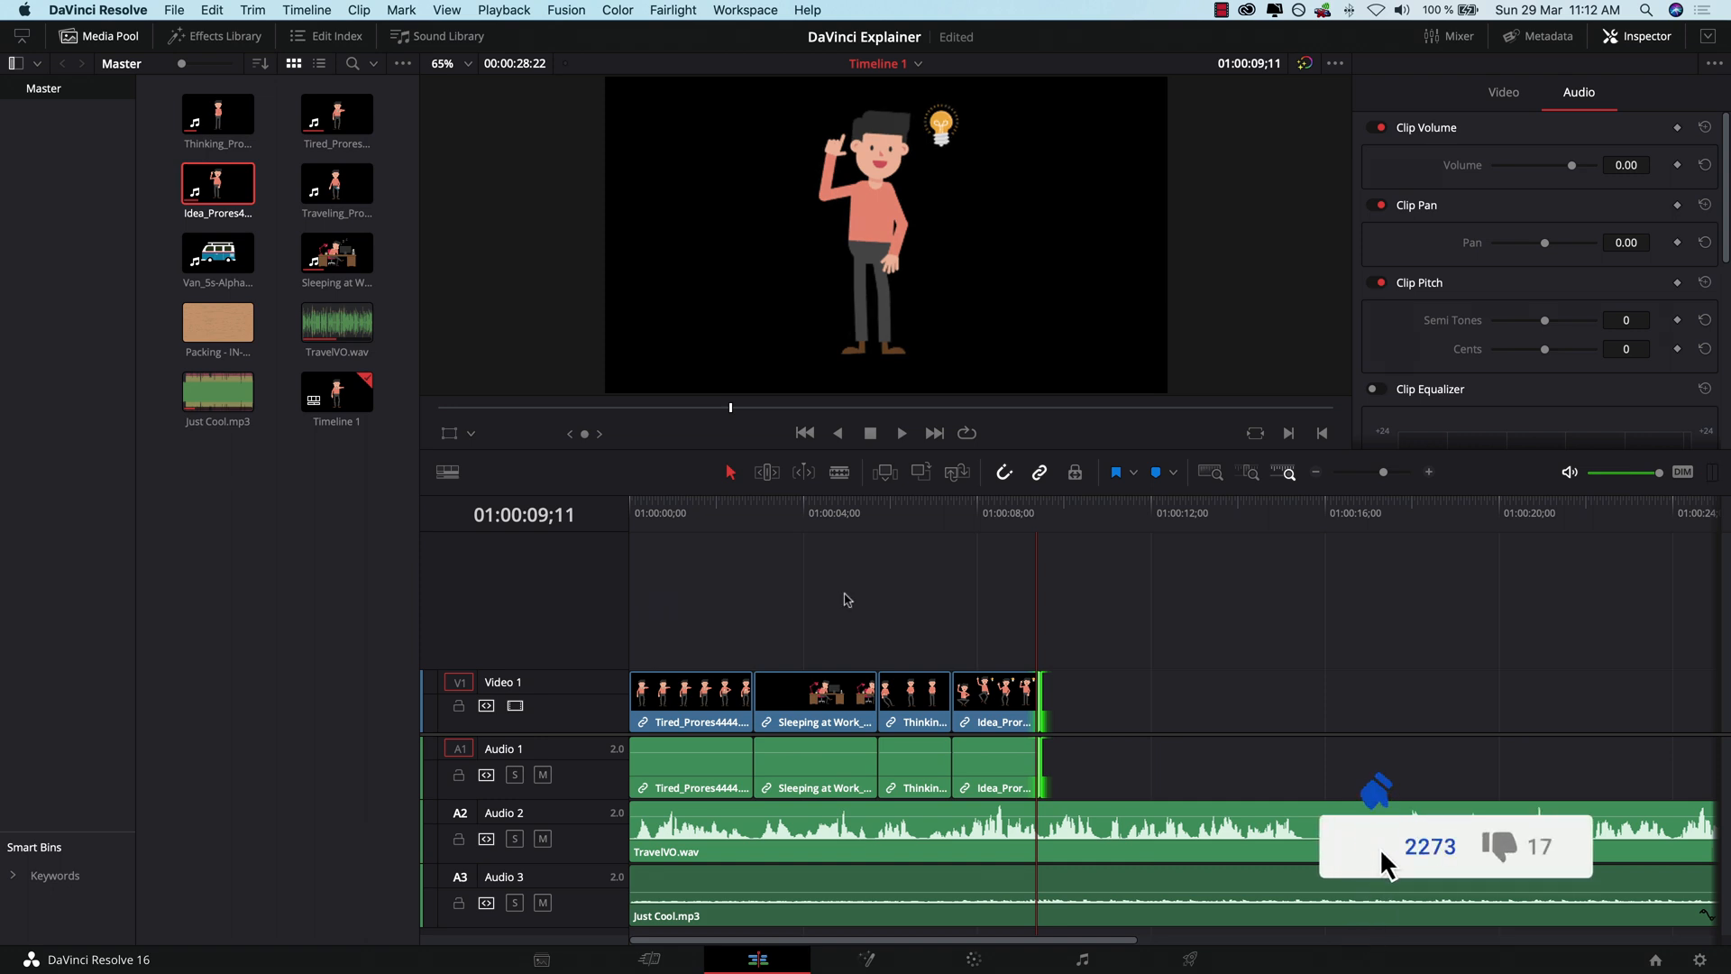
left_click(1374, 846)
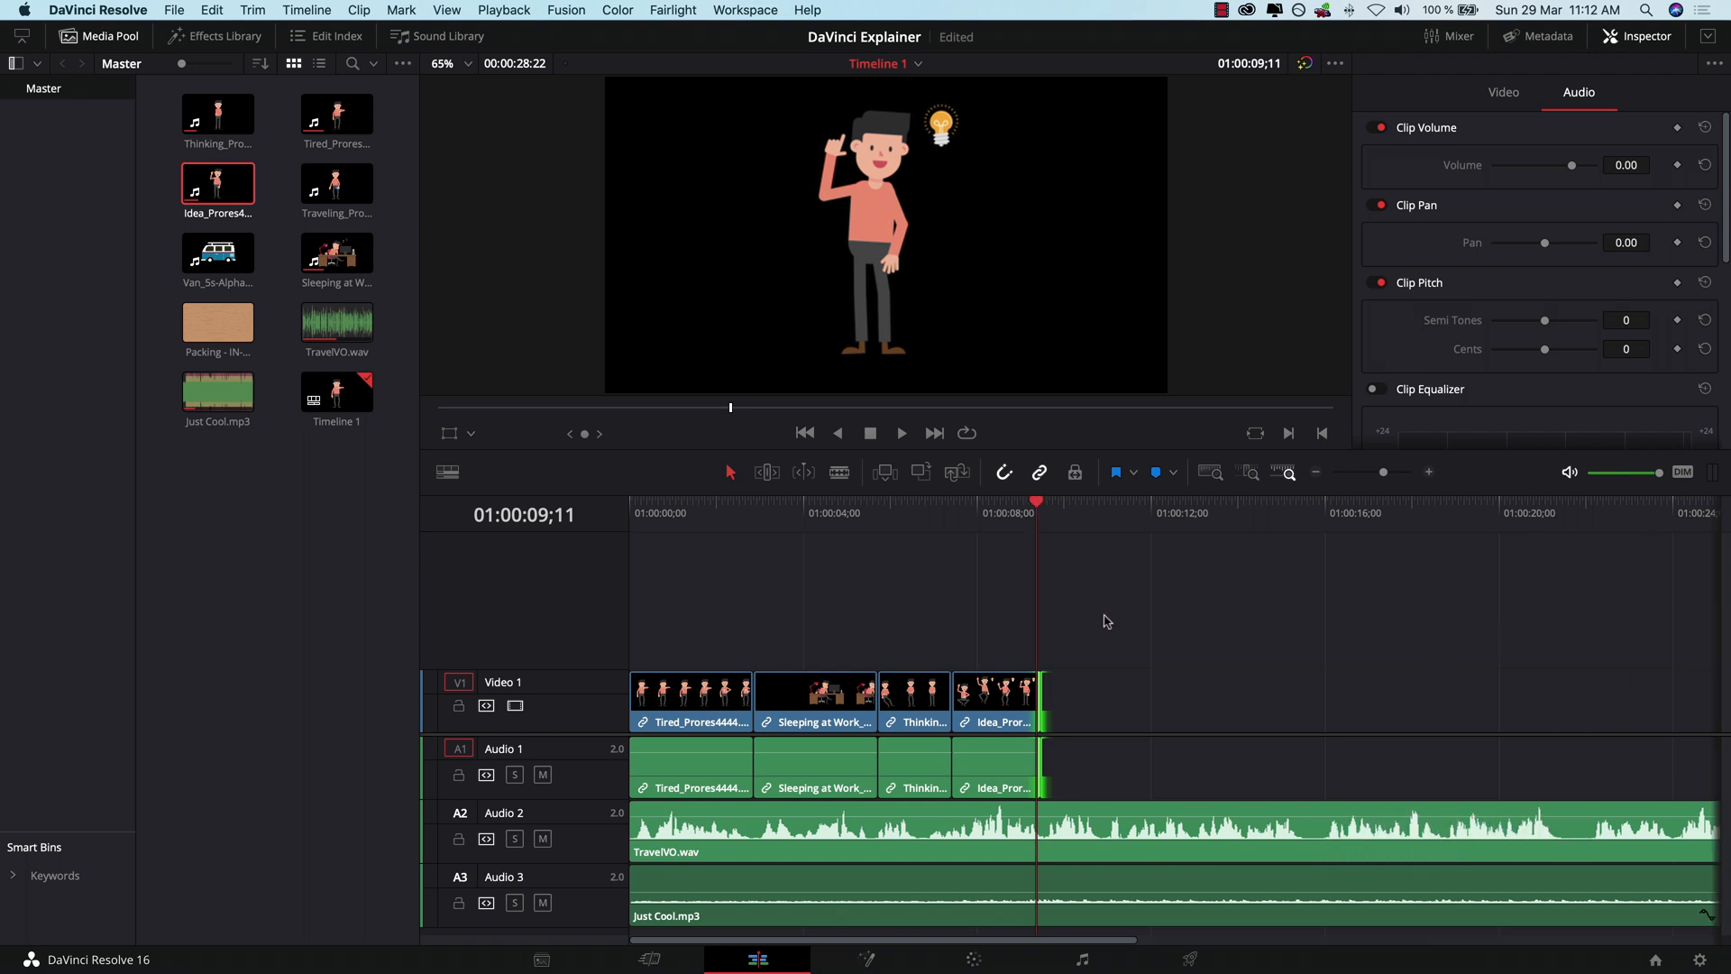
left_click(900, 432)
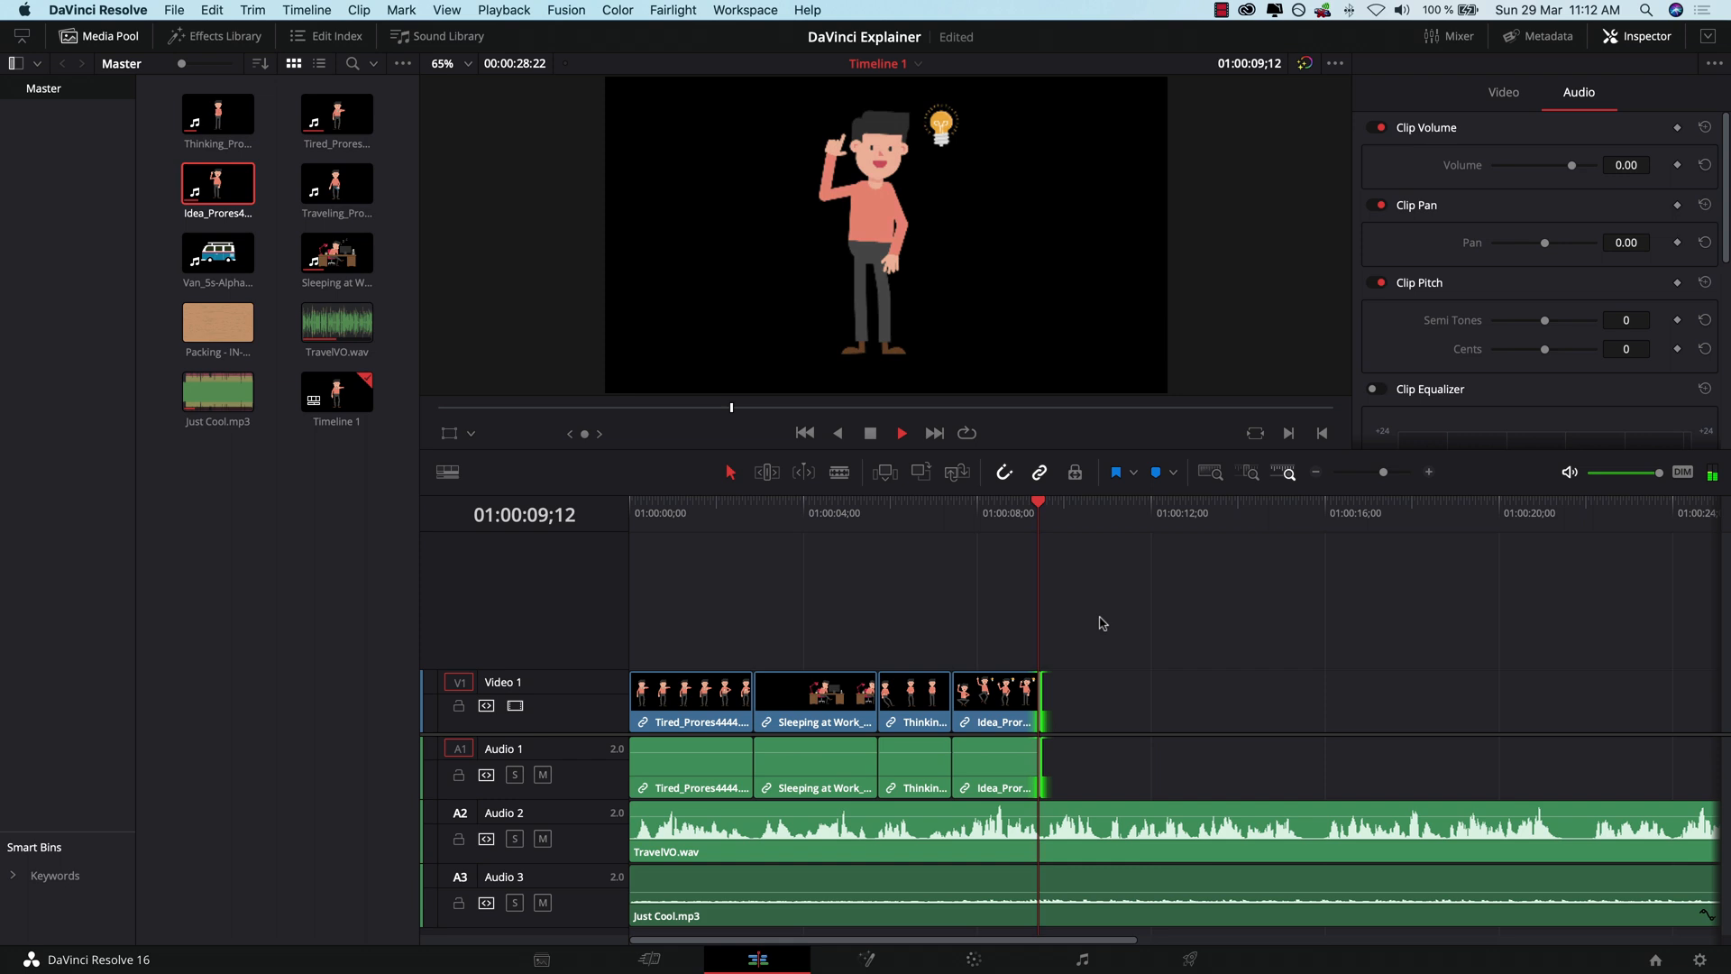
left_click(901, 433)
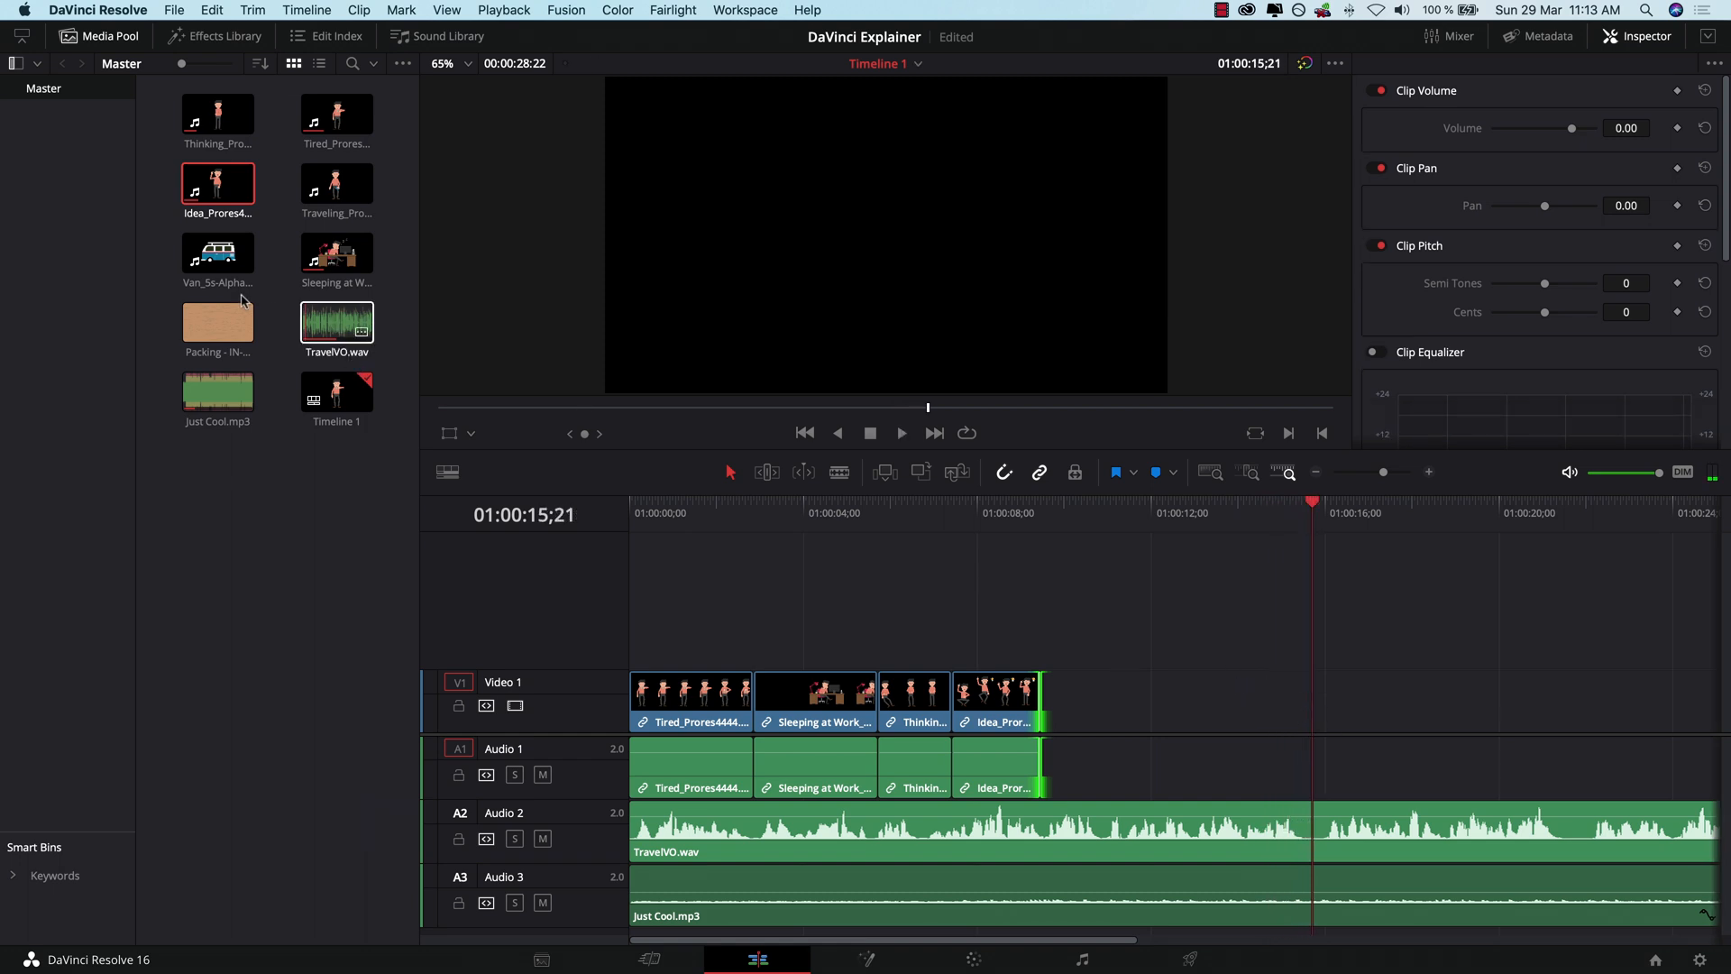
Step: Add the Packing clip after Idea, then pick the Traveling clip in the Media Pool
left_click(218, 321)
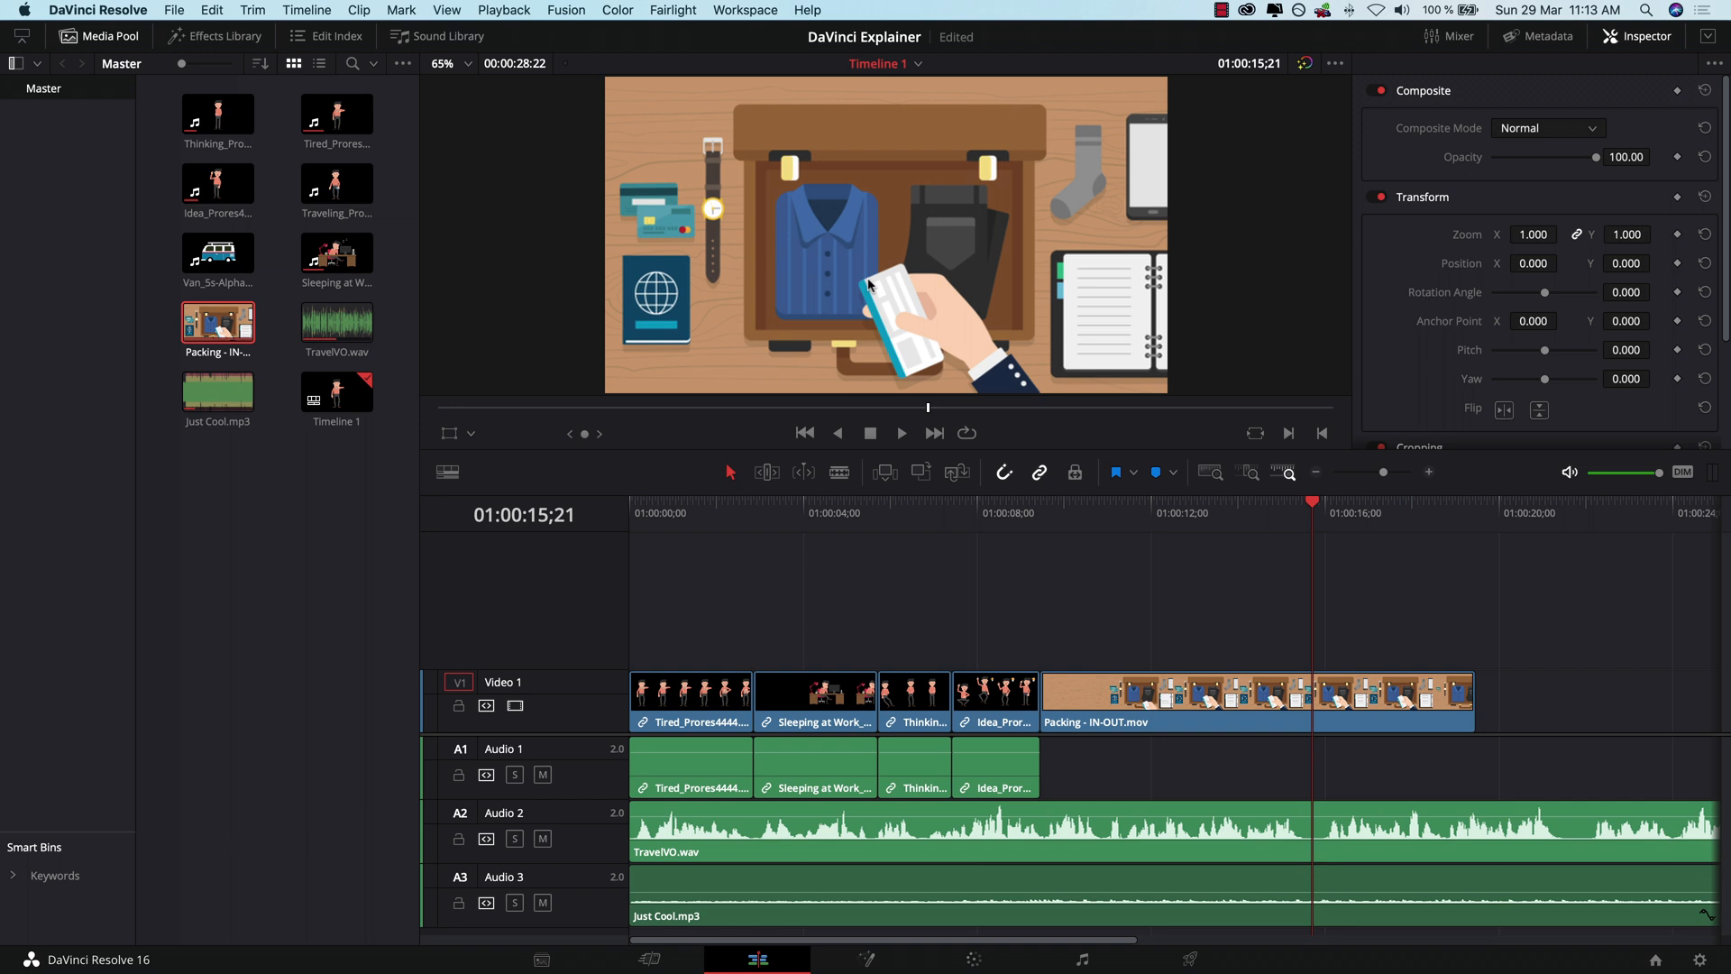
mouse_move(1343, 847)
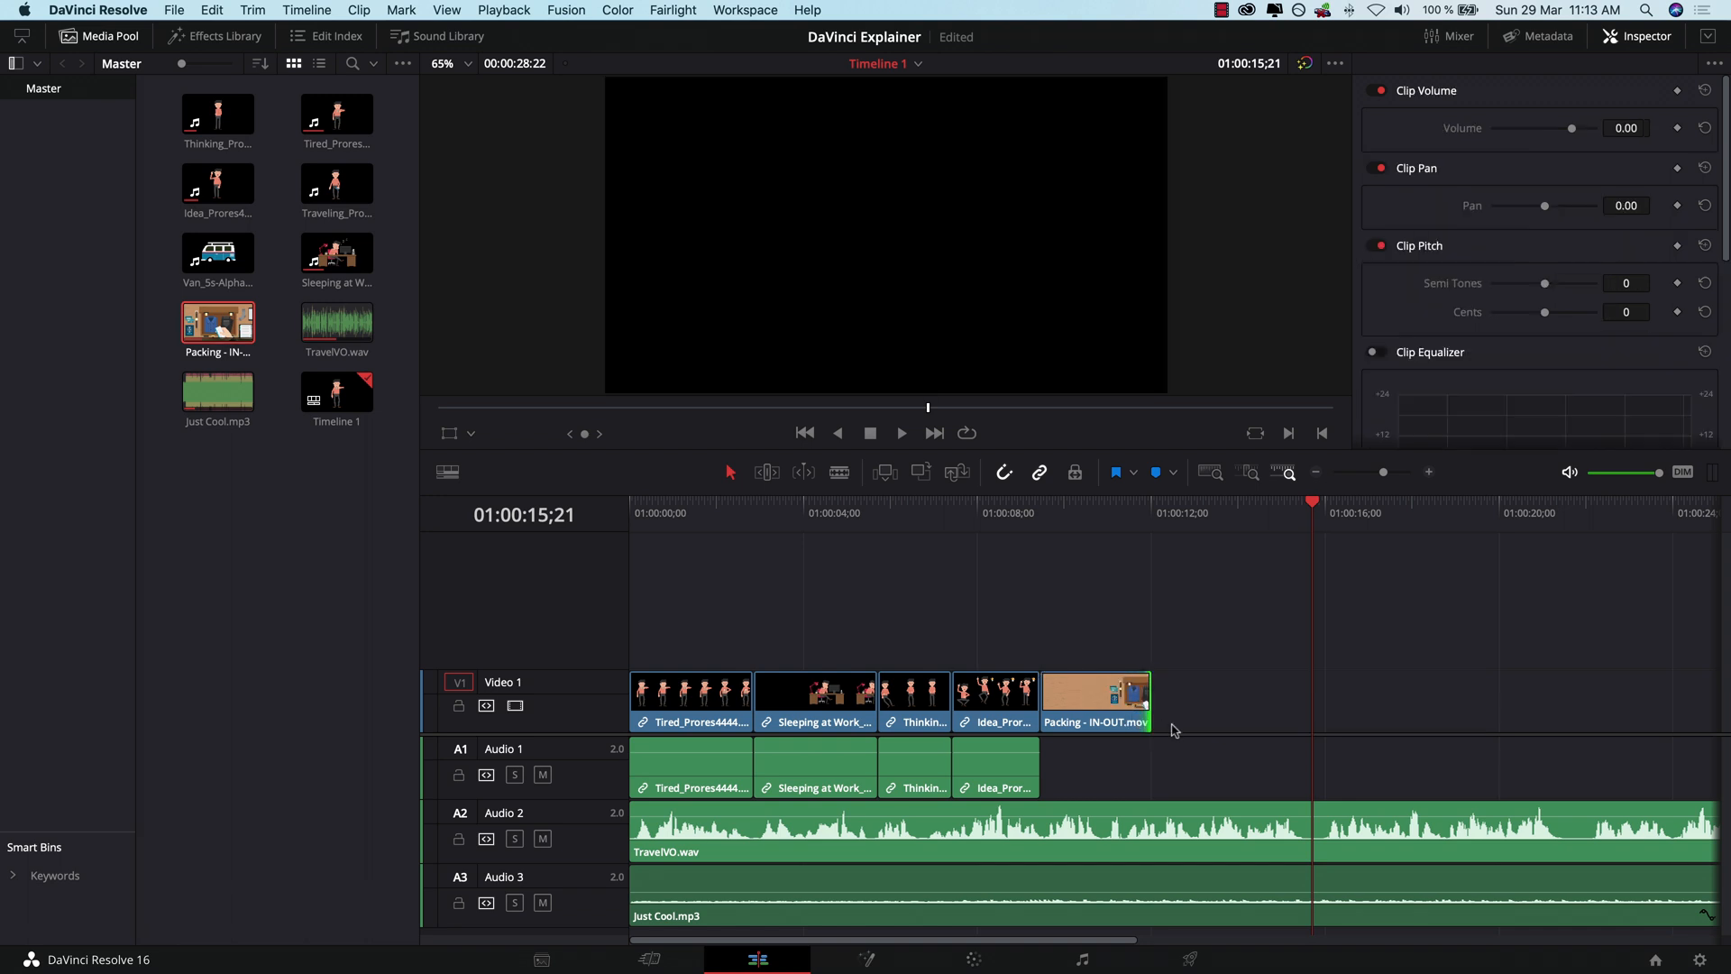
left_click(217, 114)
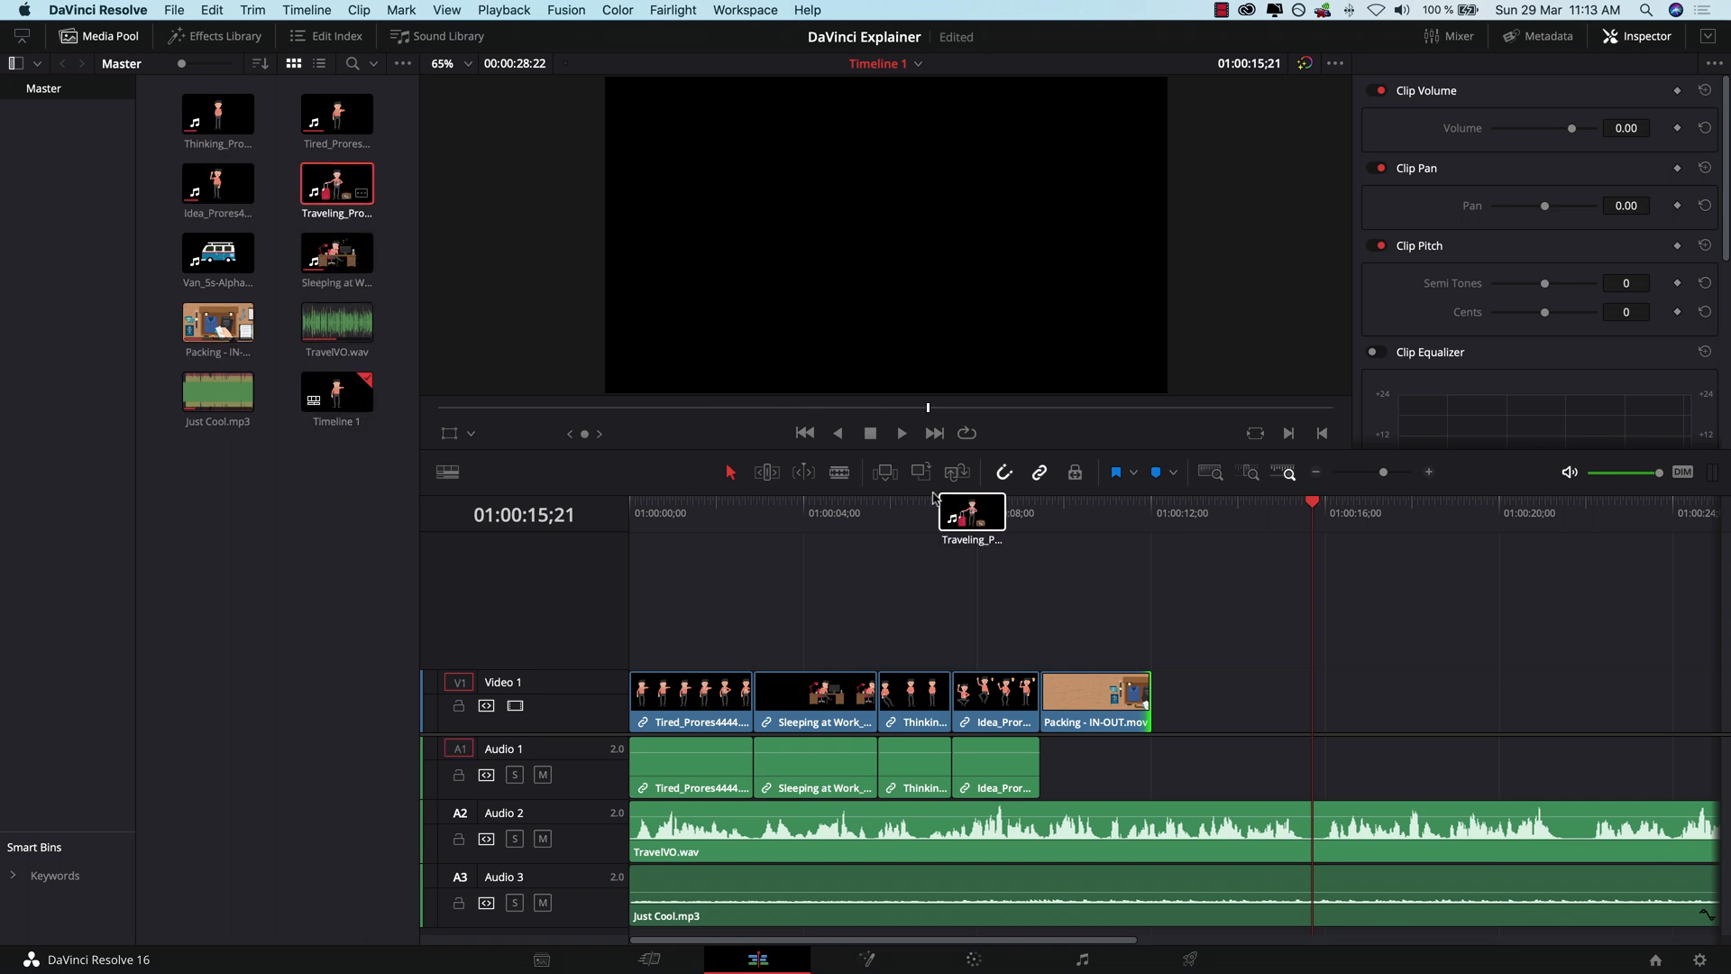
left_click_drag(972, 510, 1170, 695)
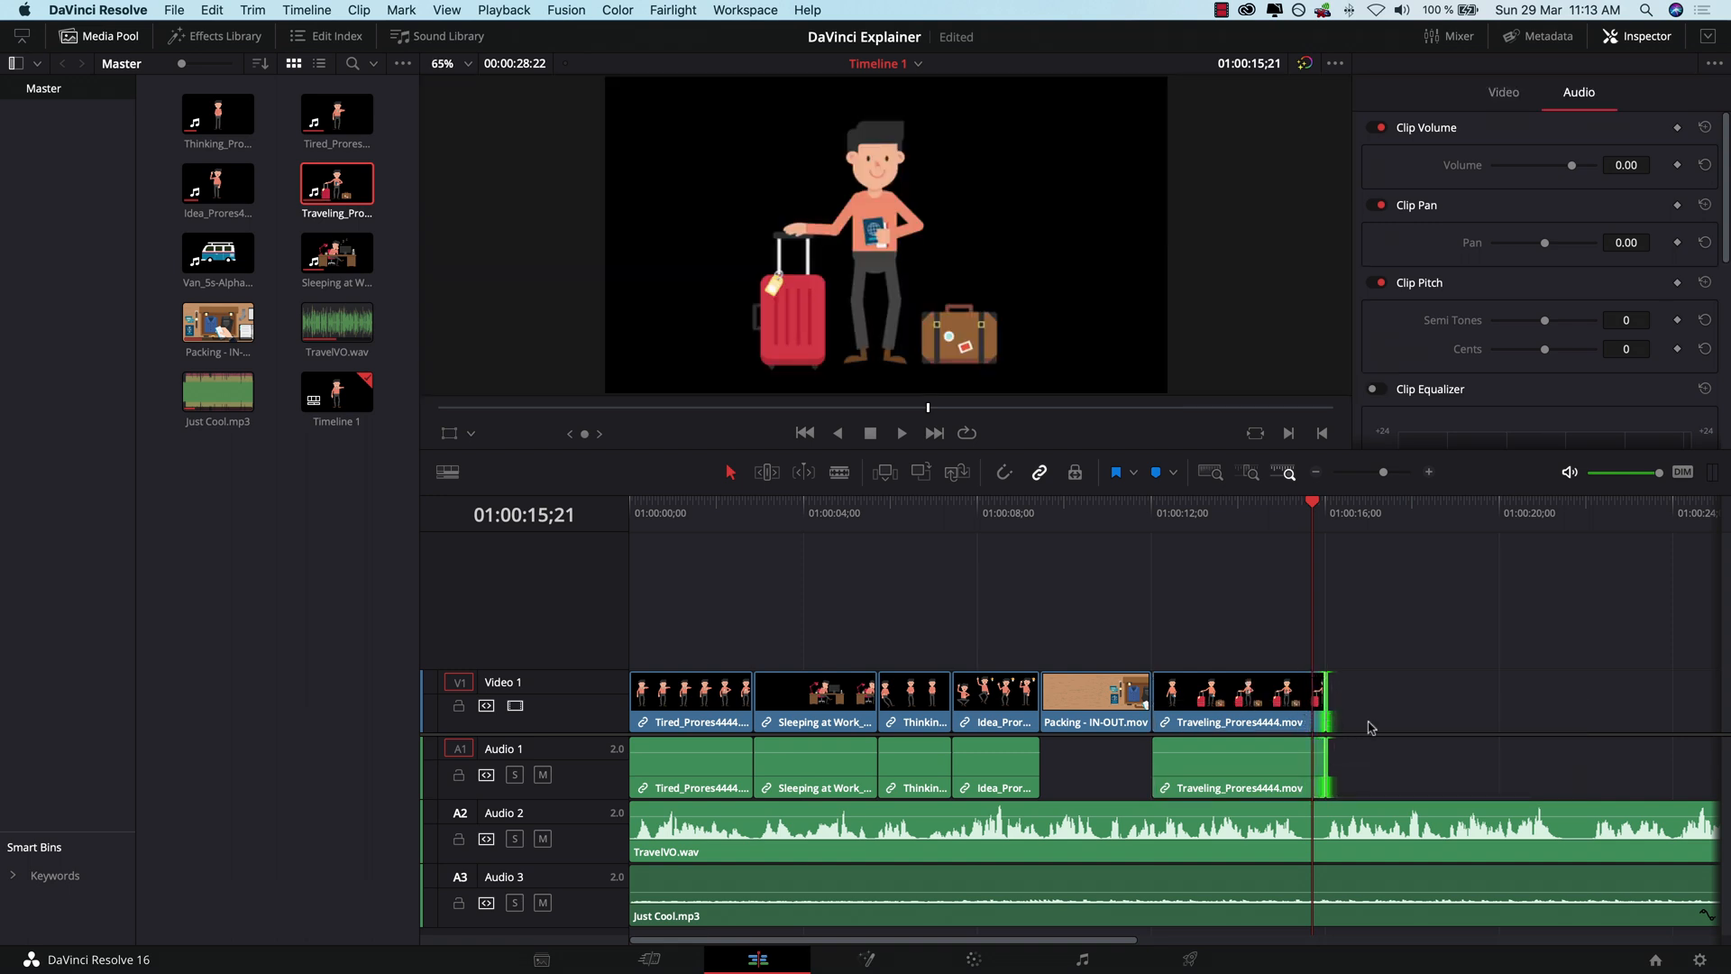
left_click(902, 433)
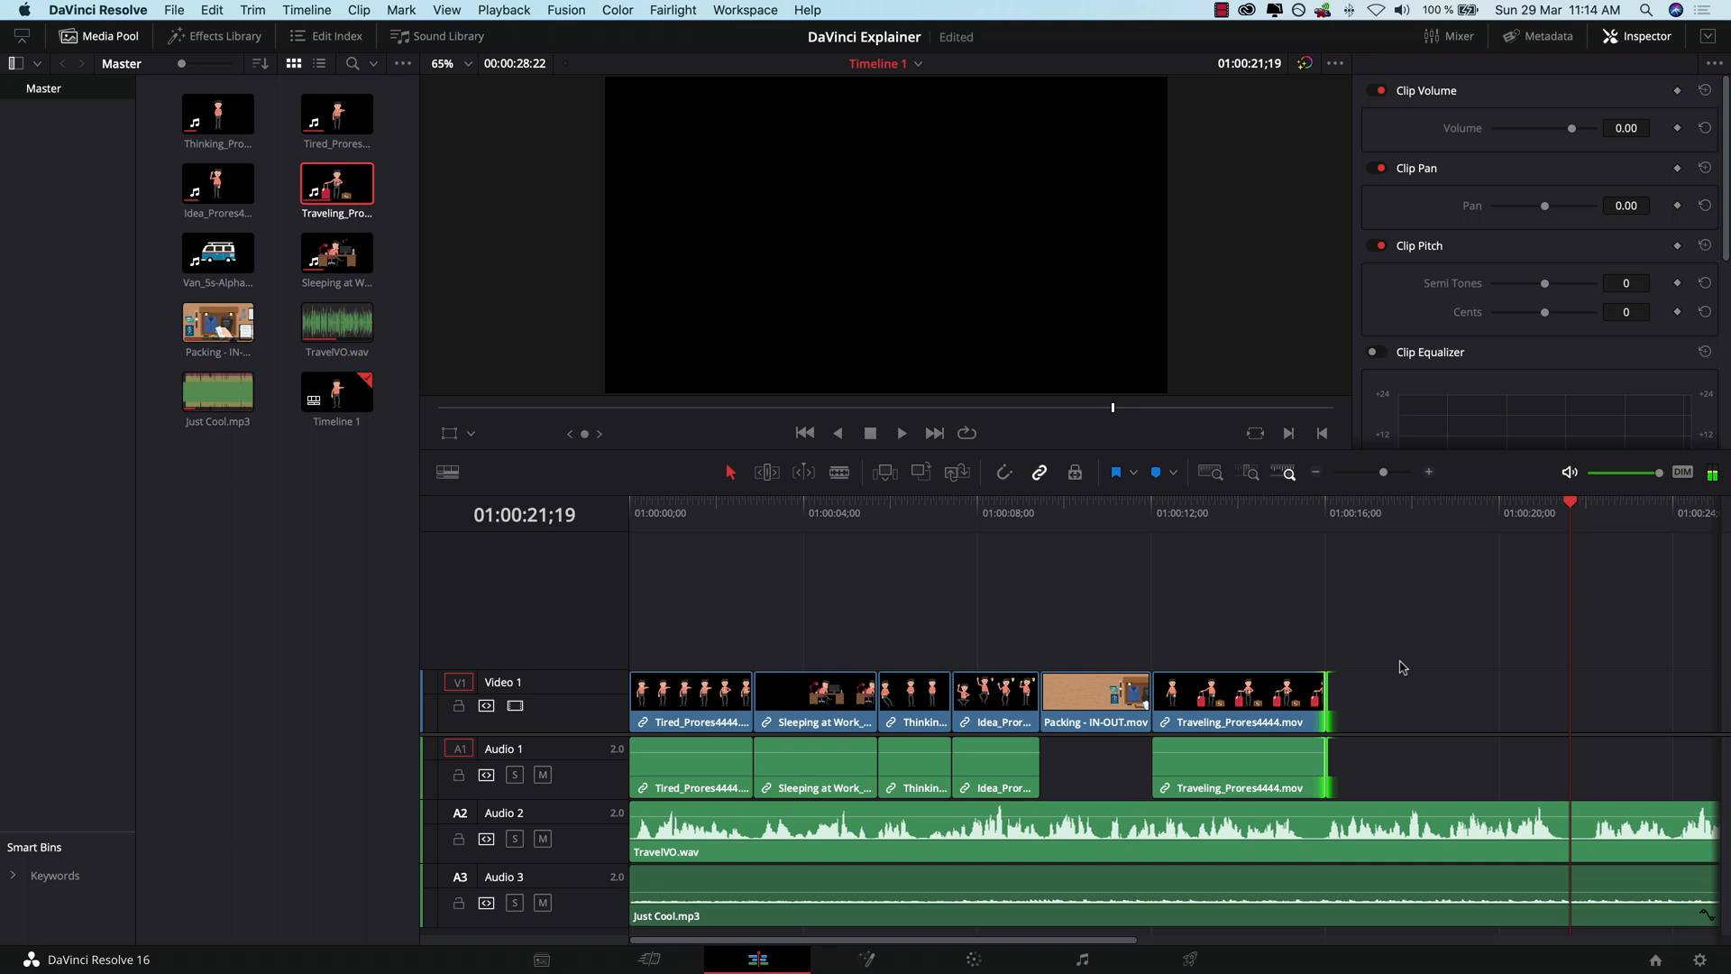
mouse_move(1538, 731)
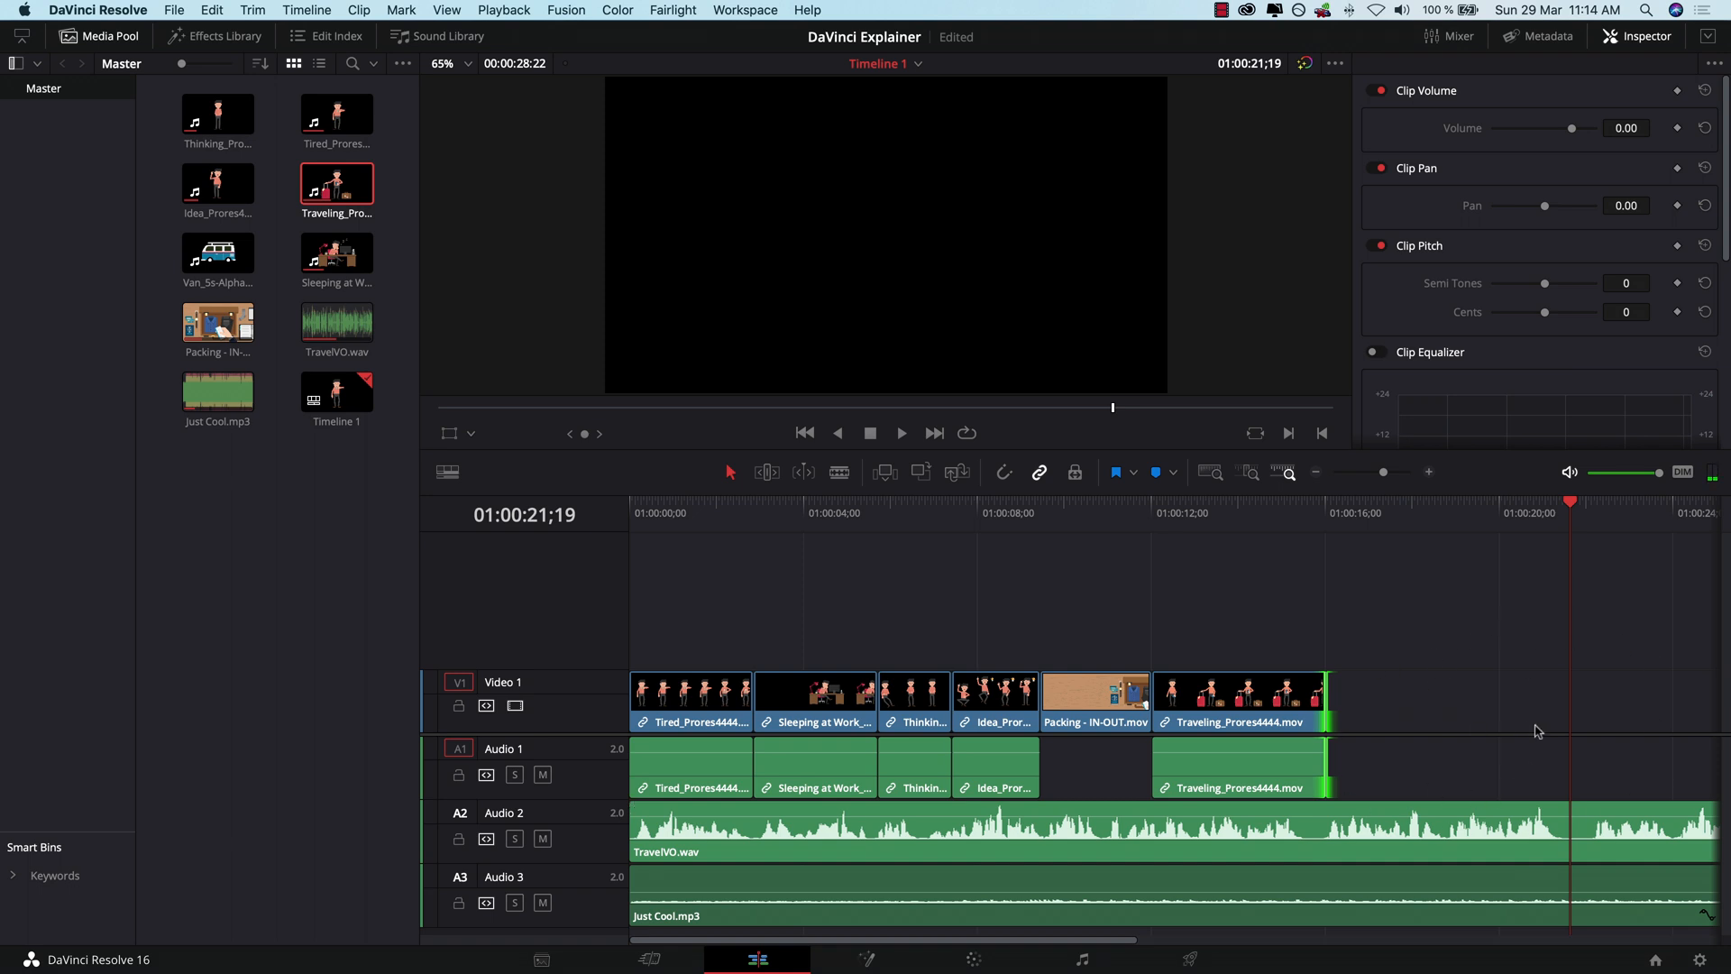
mouse_move(1569, 696)
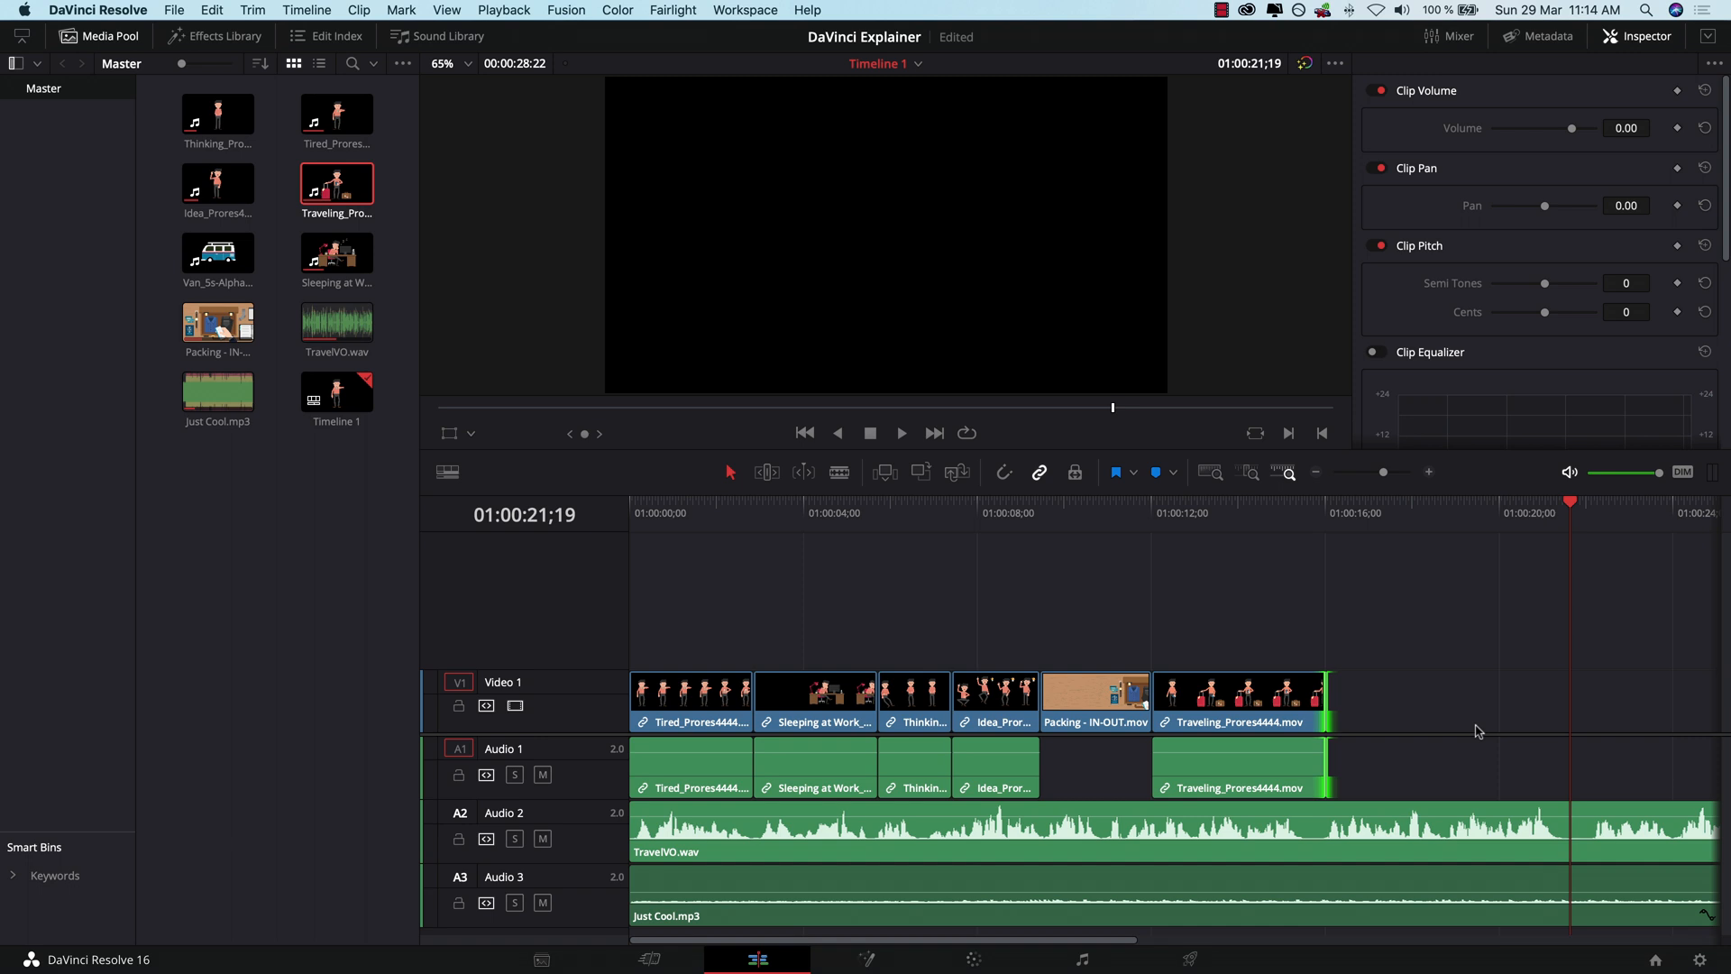
mouse_move(1500, 737)
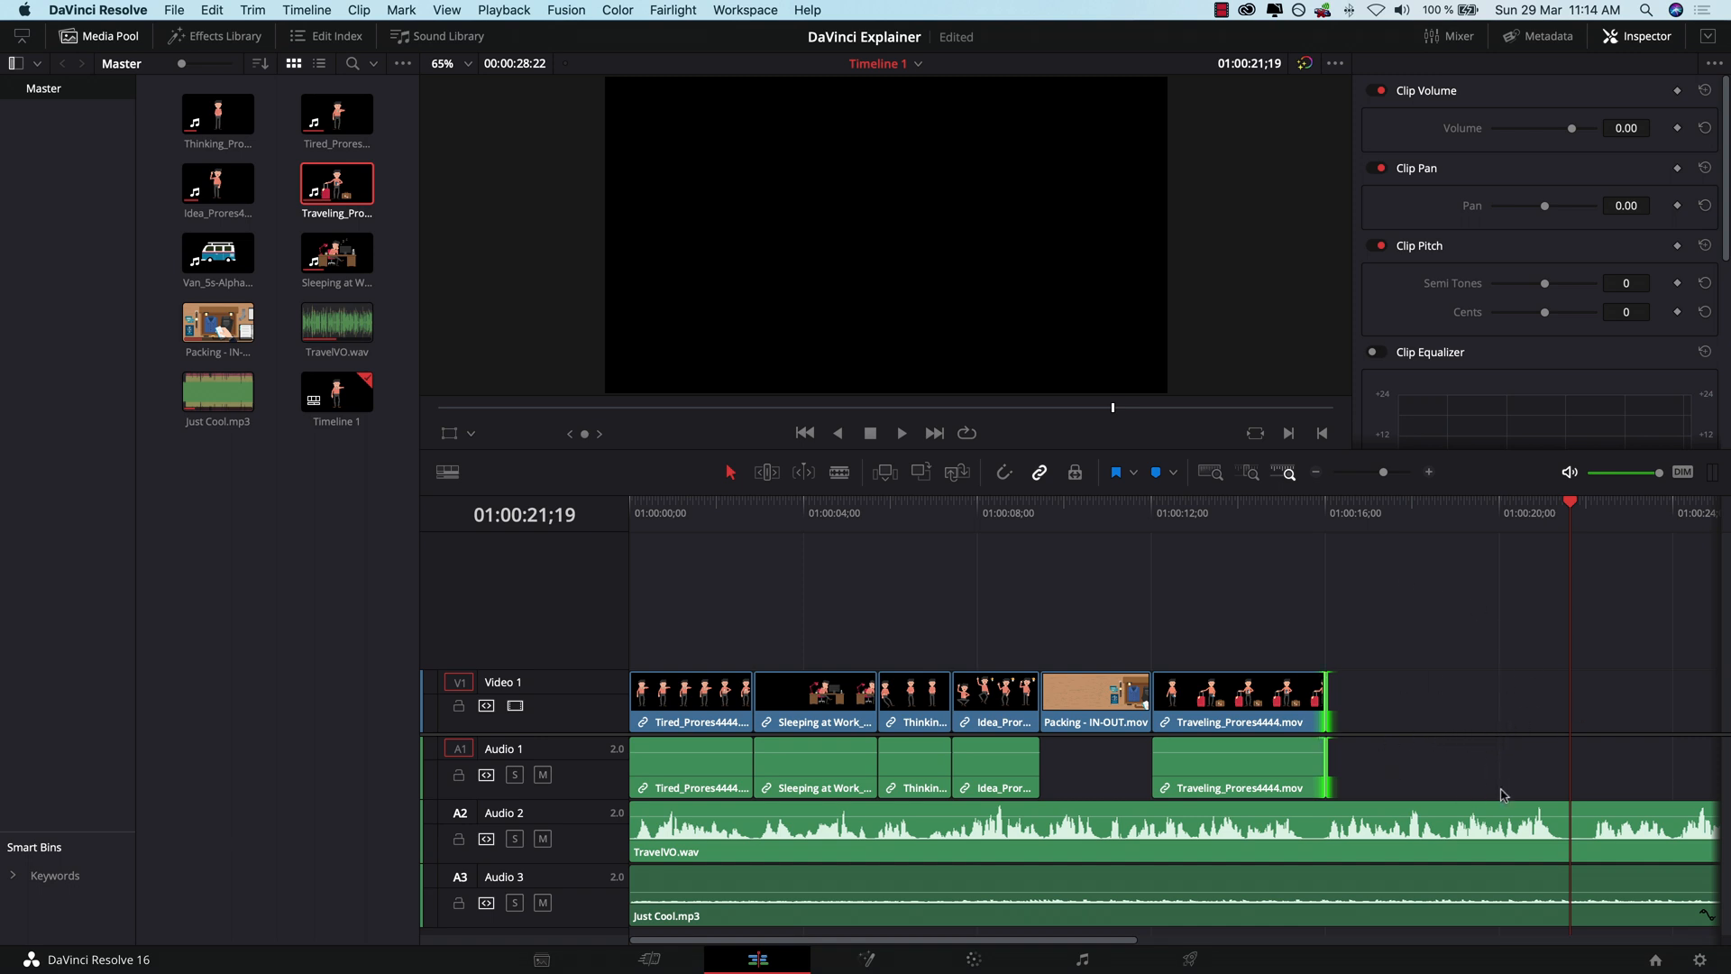
Step: Place Van_5s-Alpha after Traveling on Video 1 and unlink the character clips' audio
left_click(217, 247)
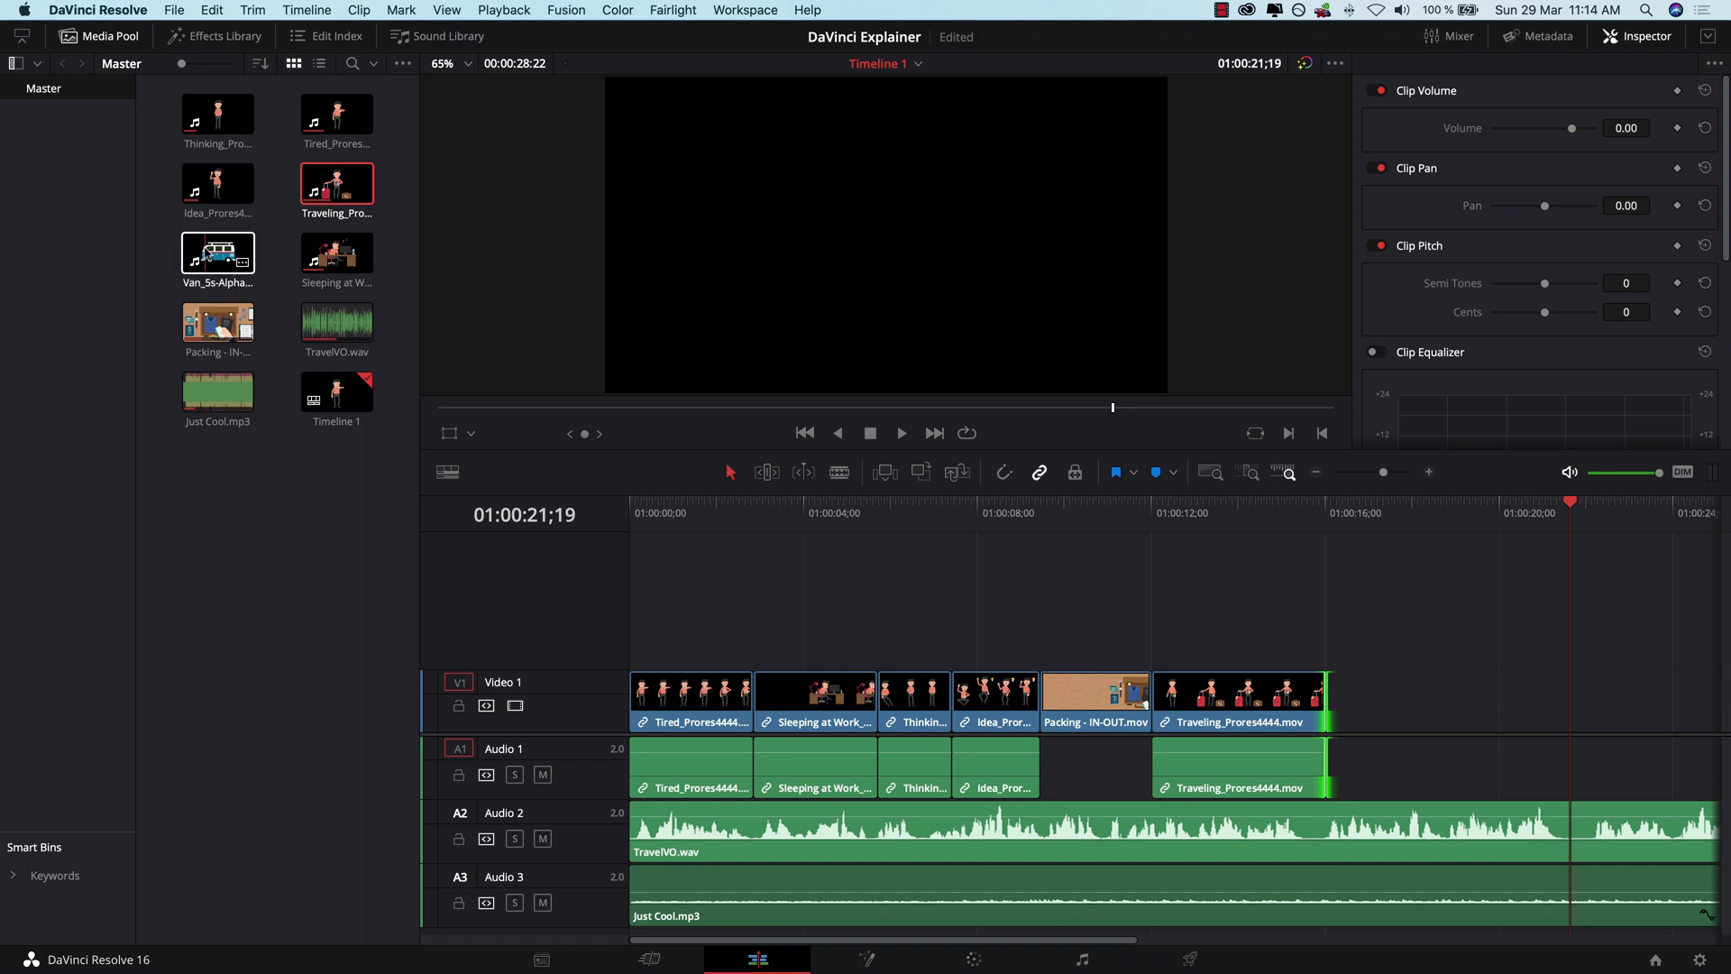
left_click(217, 252)
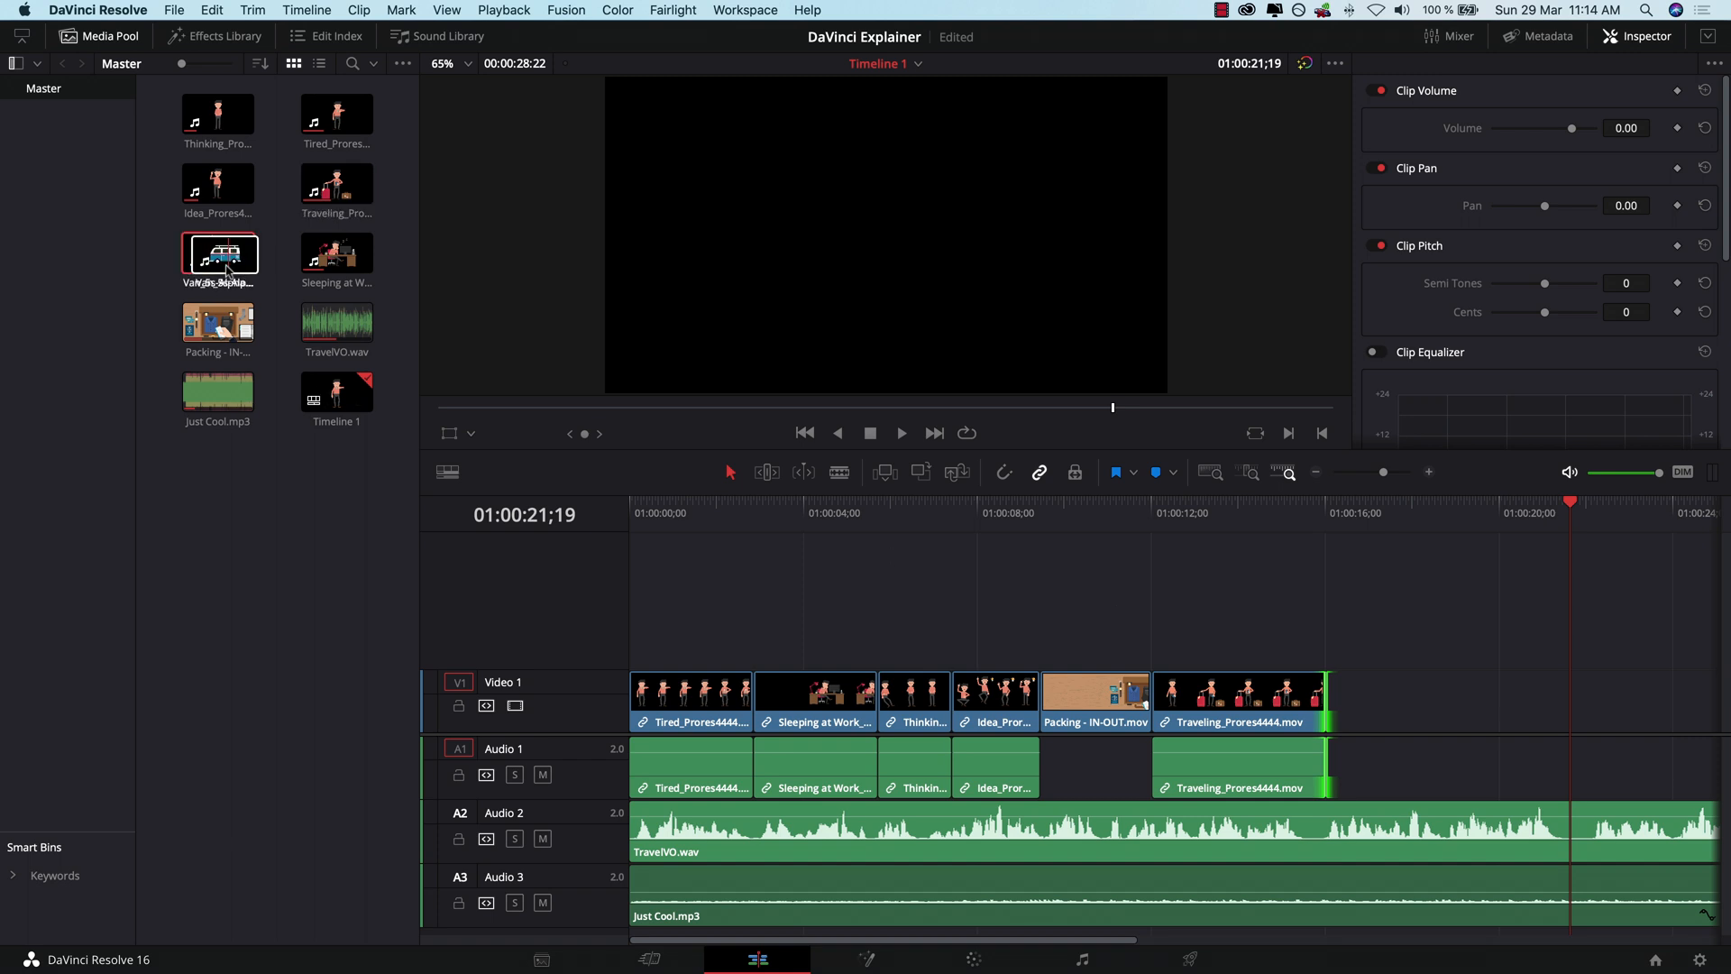
left_click_drag(218, 256, 1363, 698)
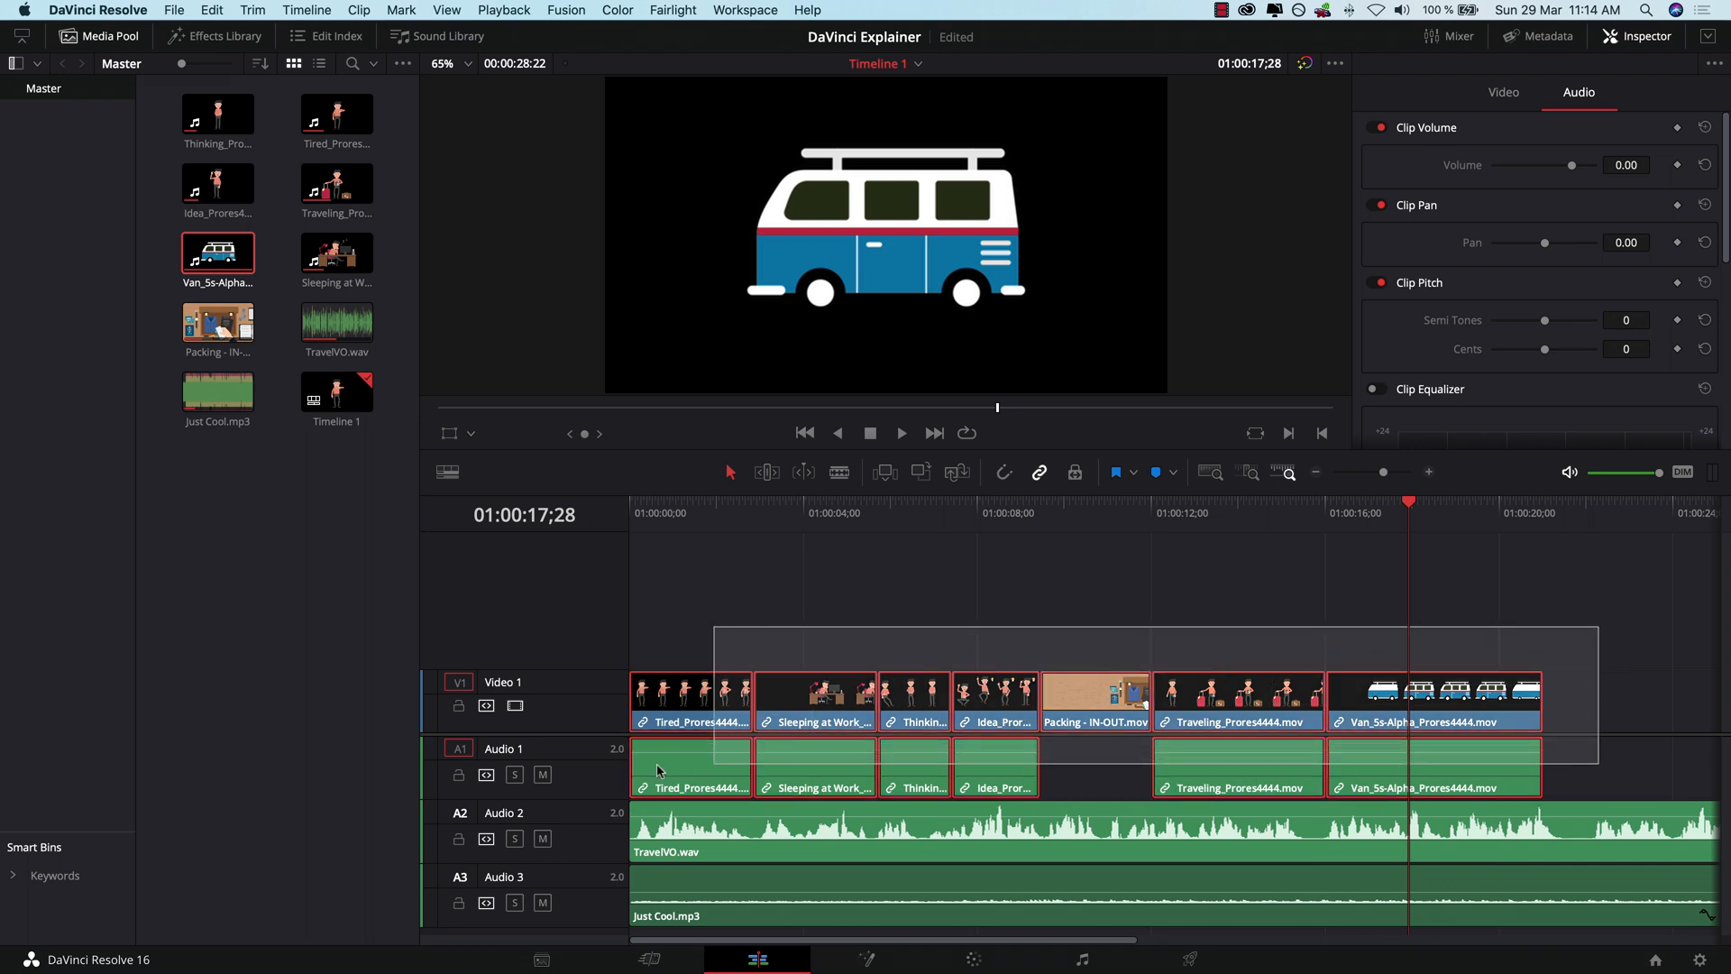
right_click(689, 701)
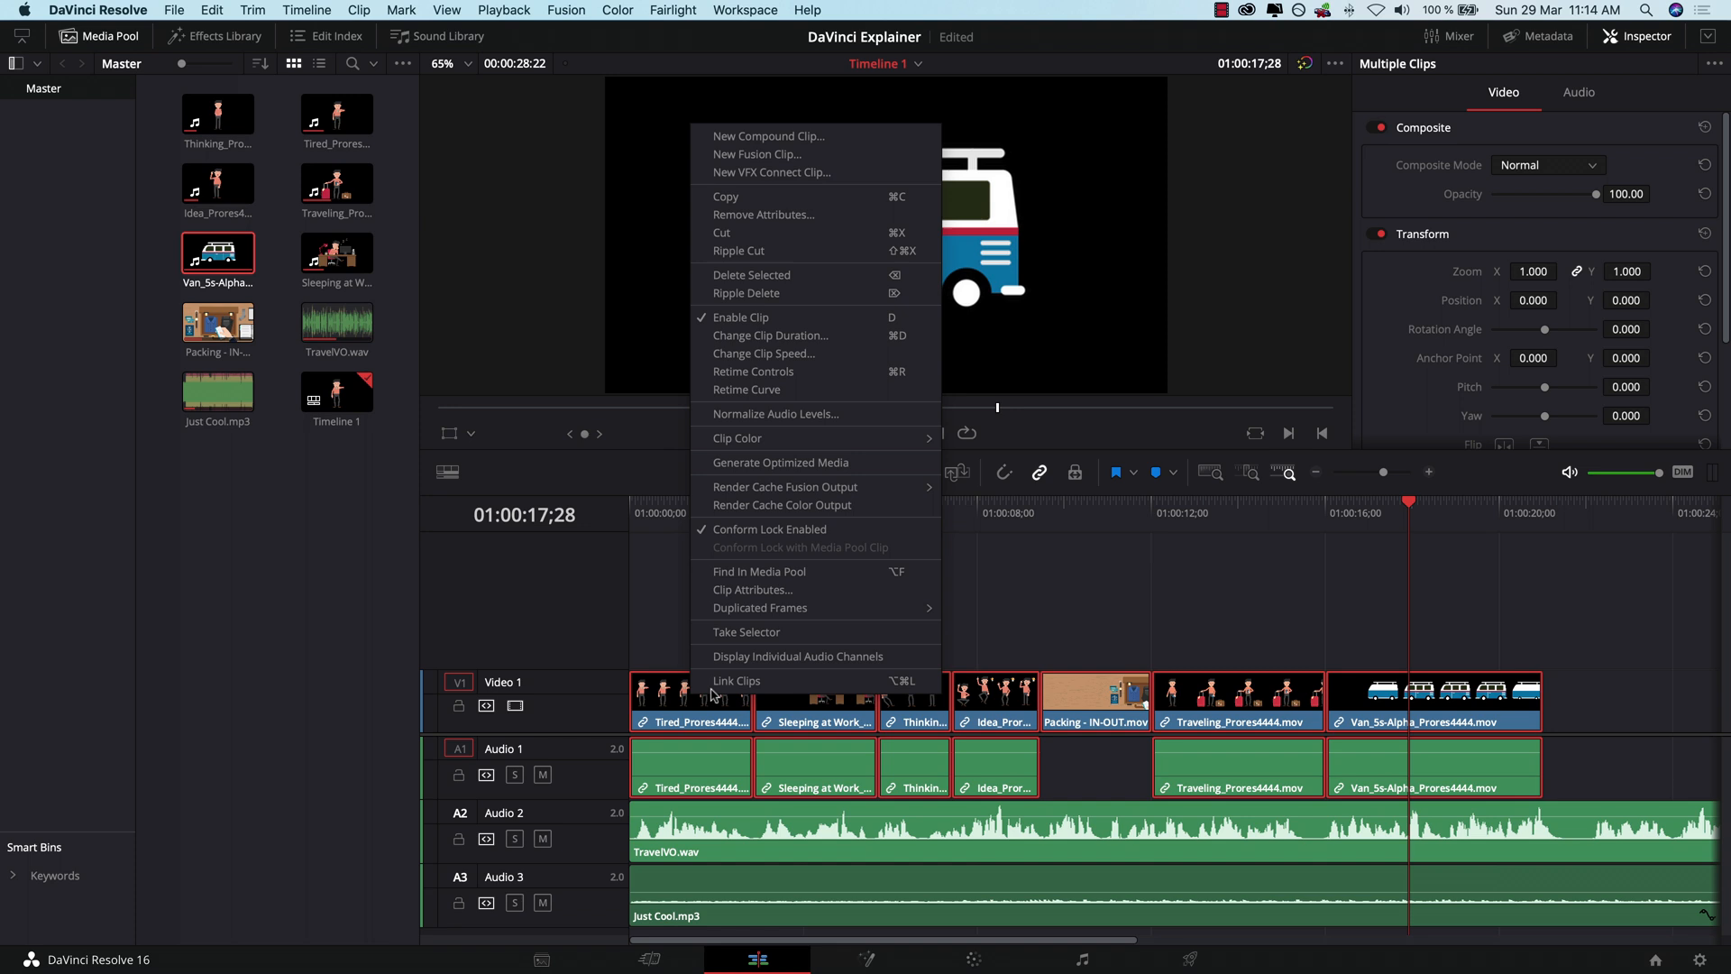
left_click(712, 695)
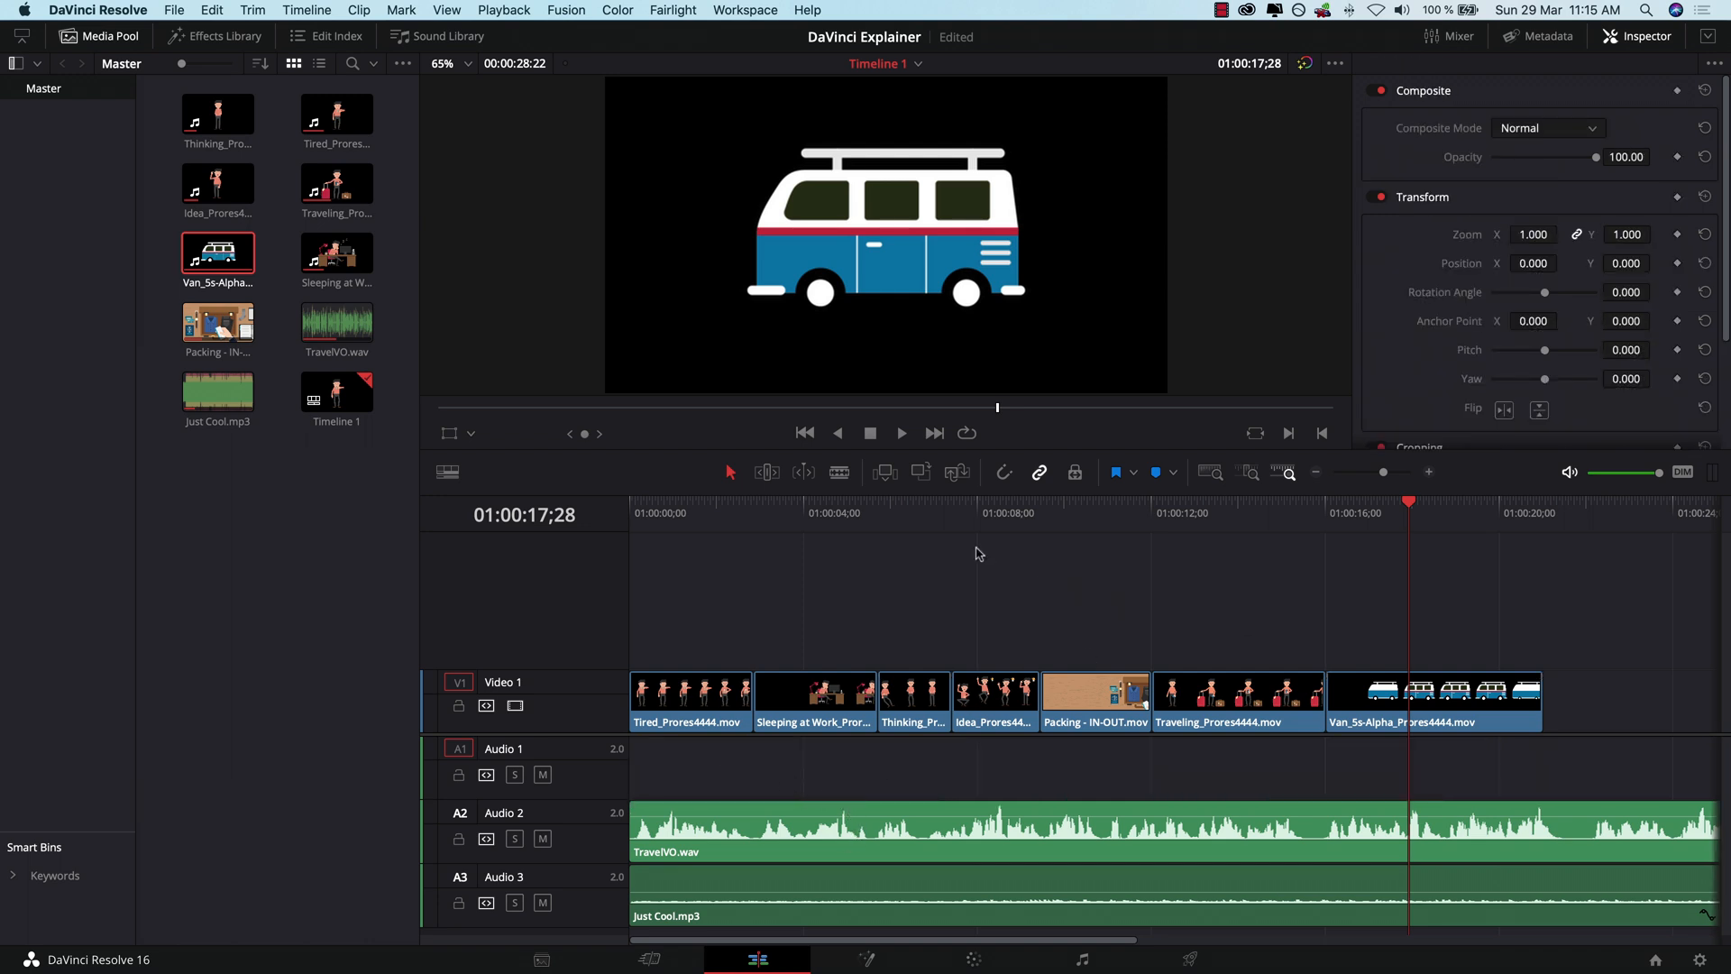
Step: Drop a Solid Color generator onto Video 1, with the clips moved up to Video 2
left_click(708, 501)
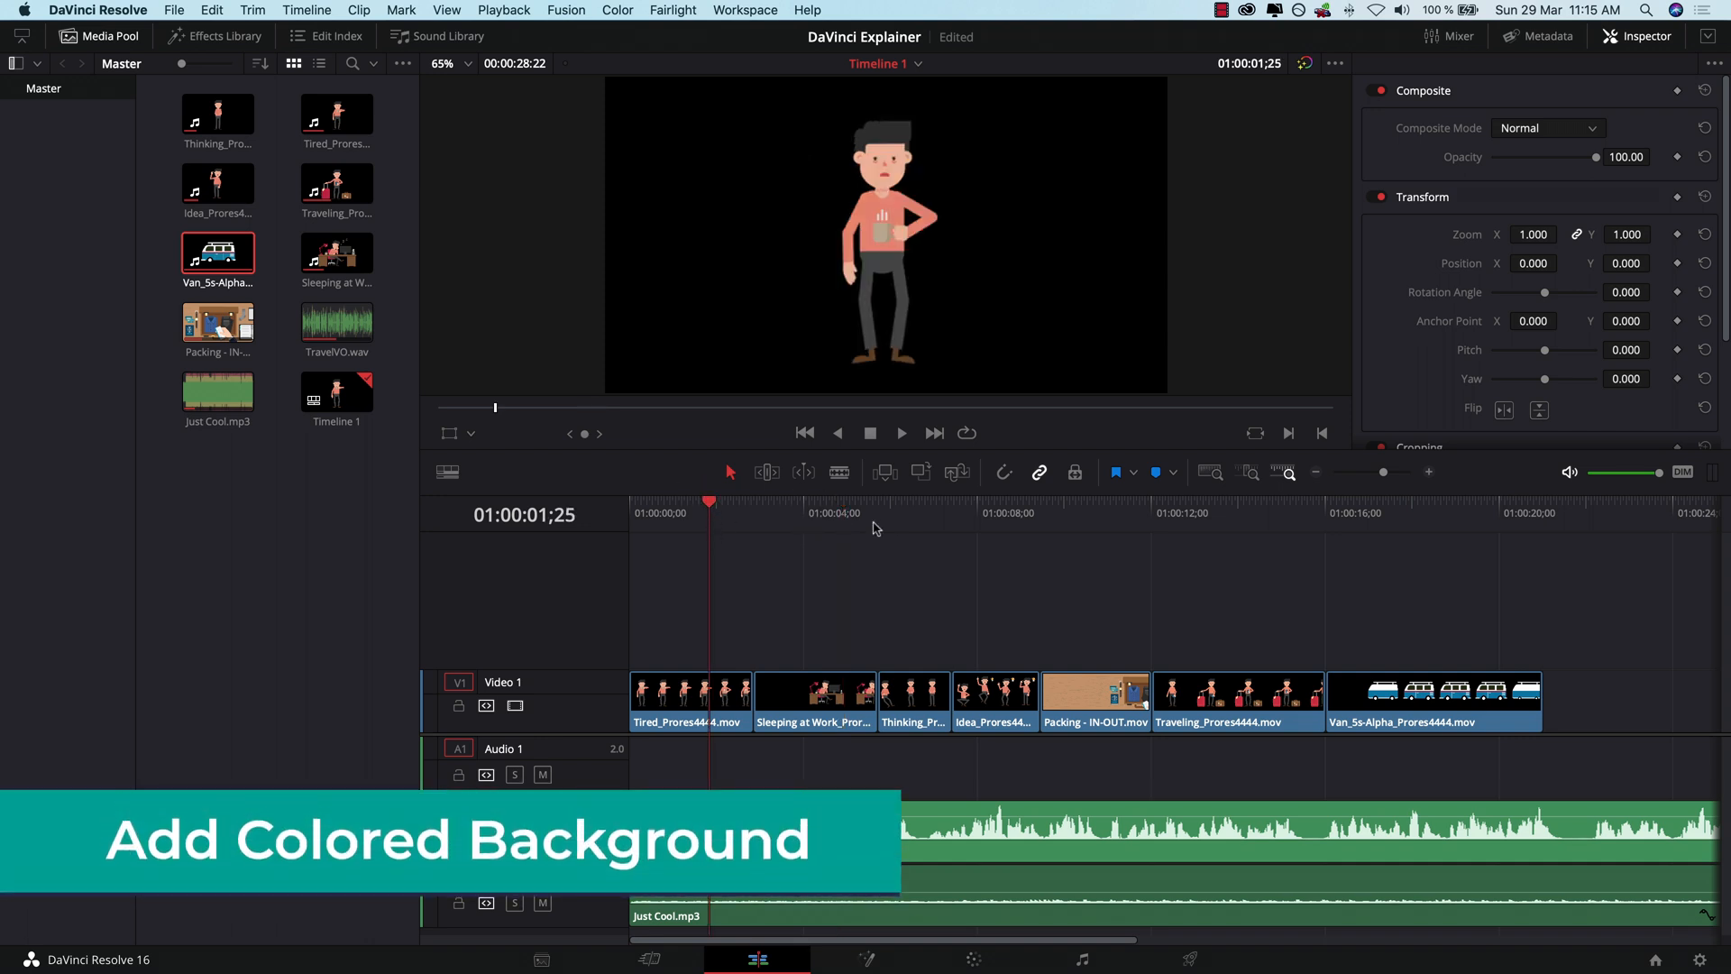
left_click(1410, 503)
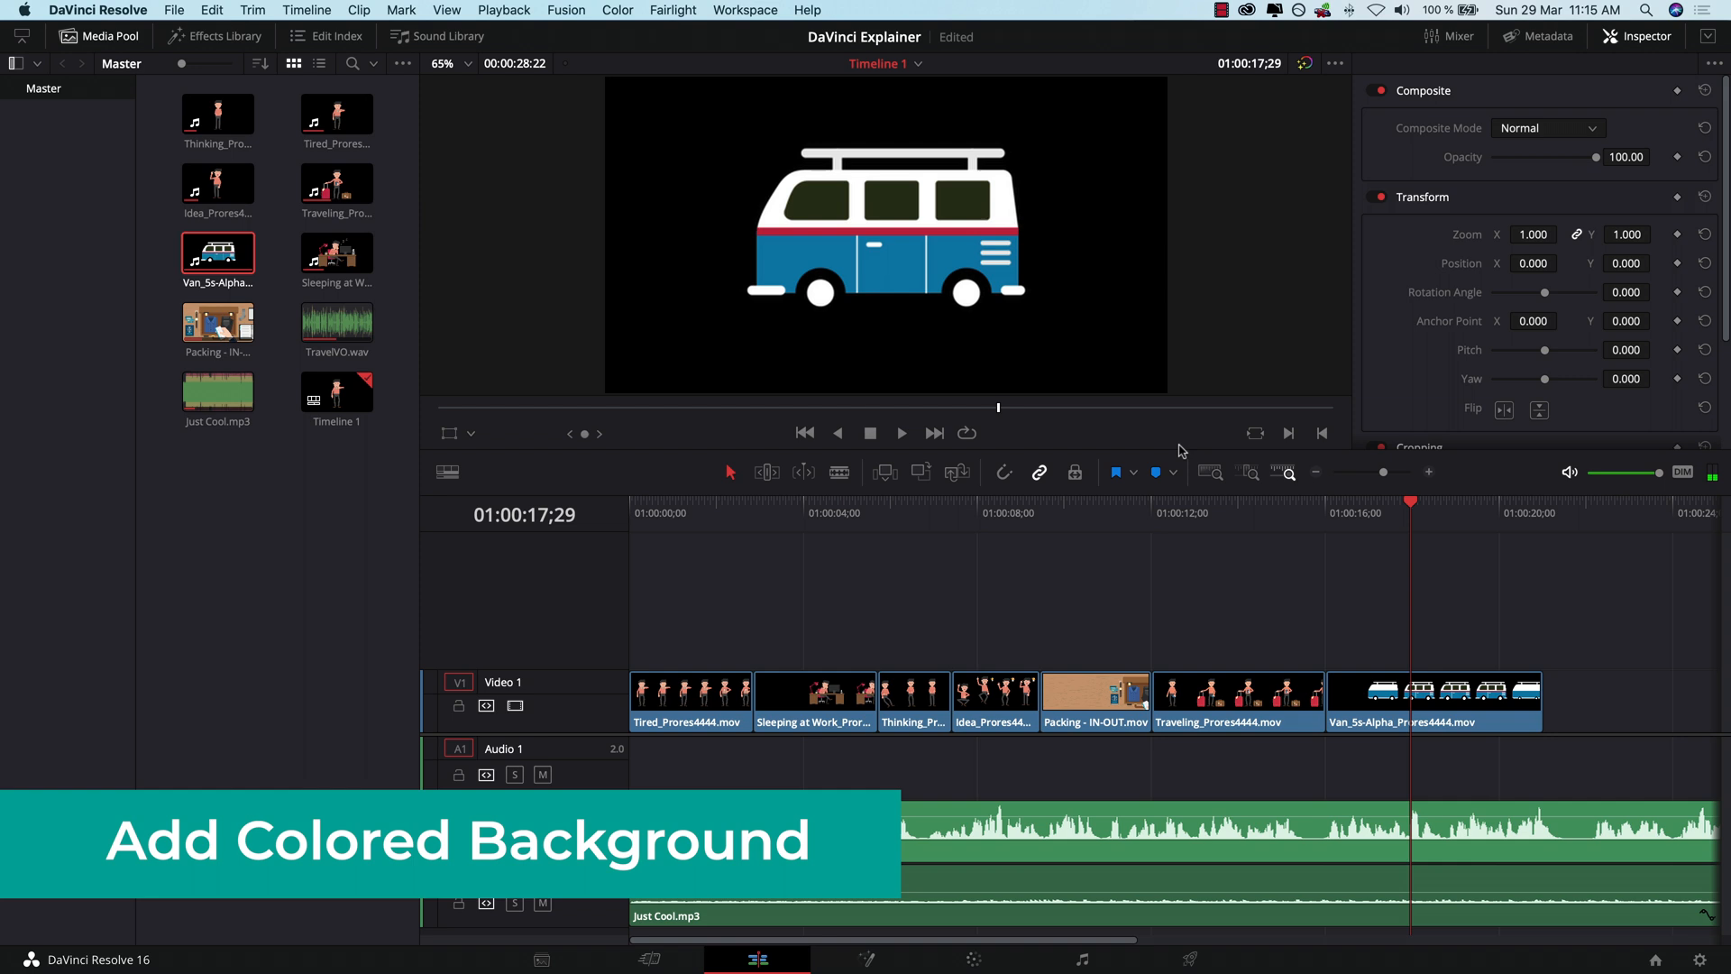
mouse_move(892, 358)
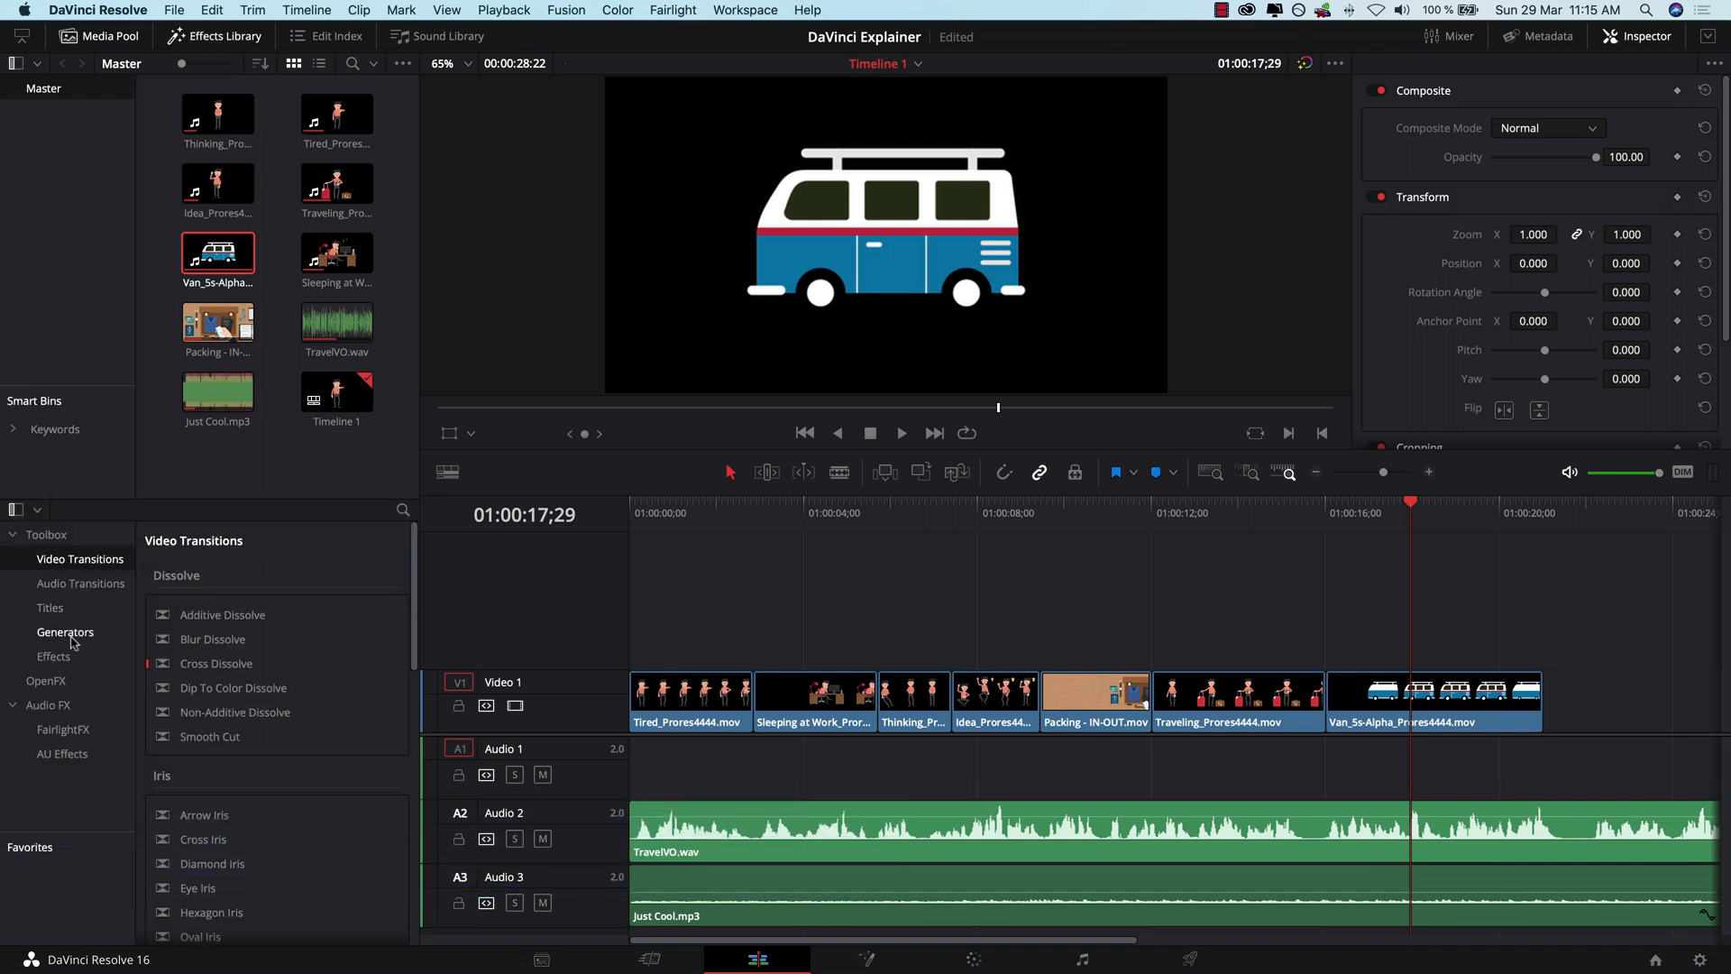
left_click(64, 631)
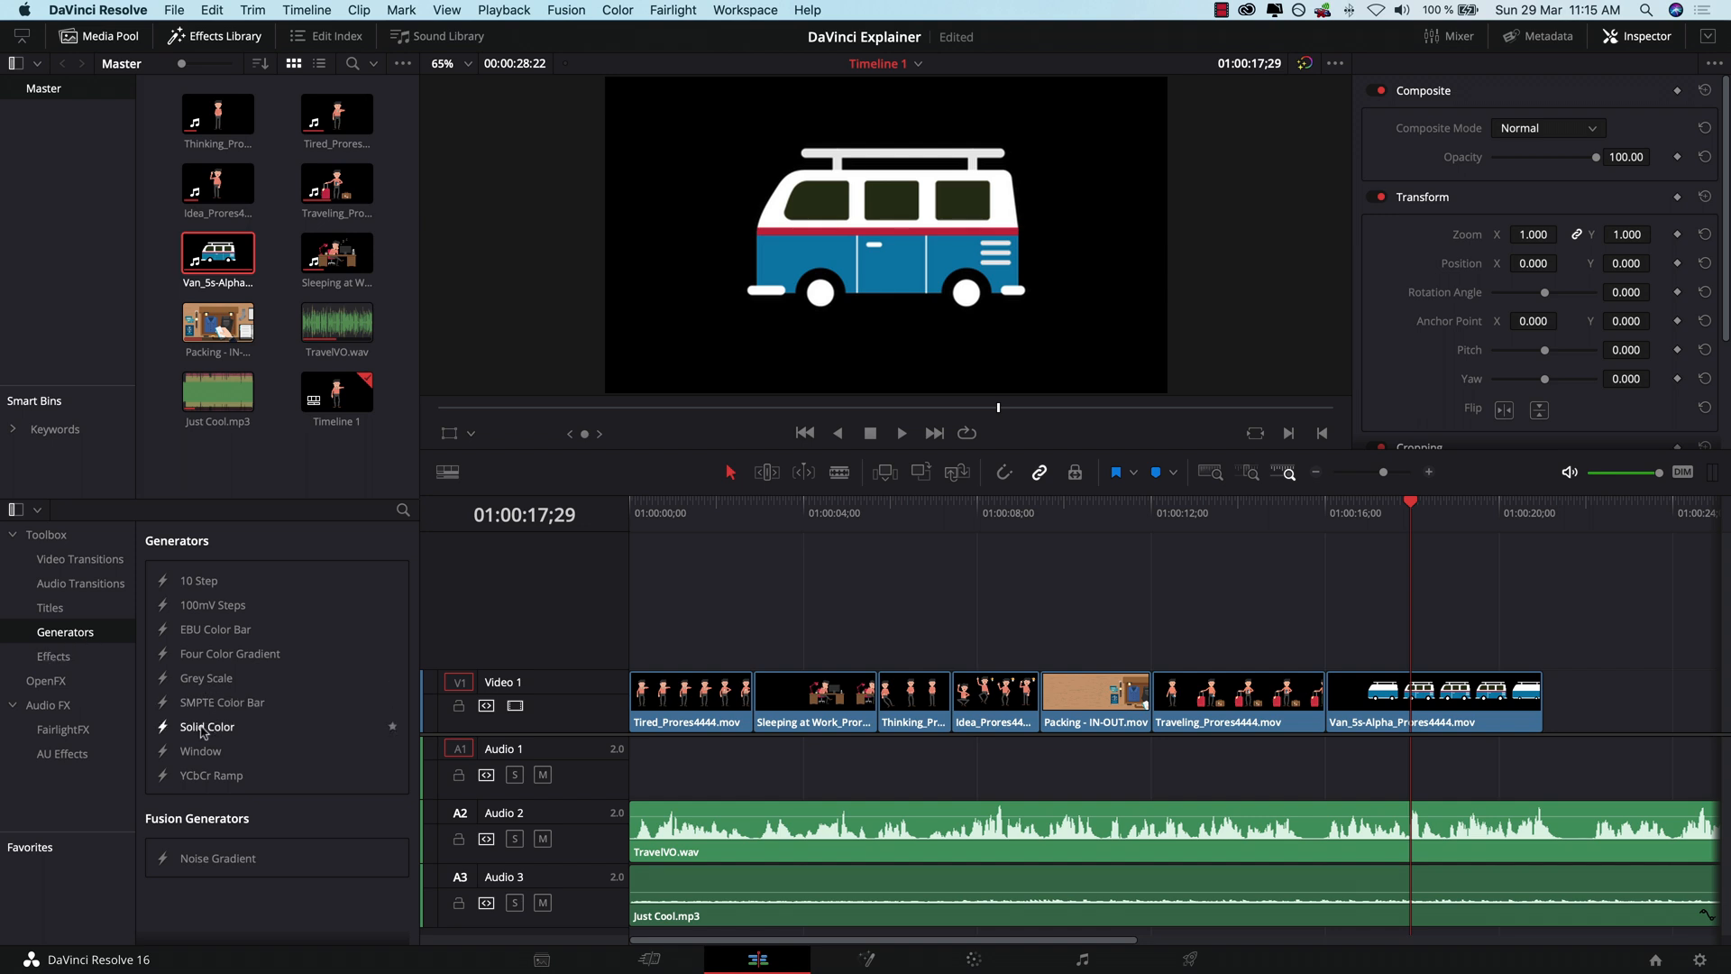
left_click_drag(207, 727, 817, 703)
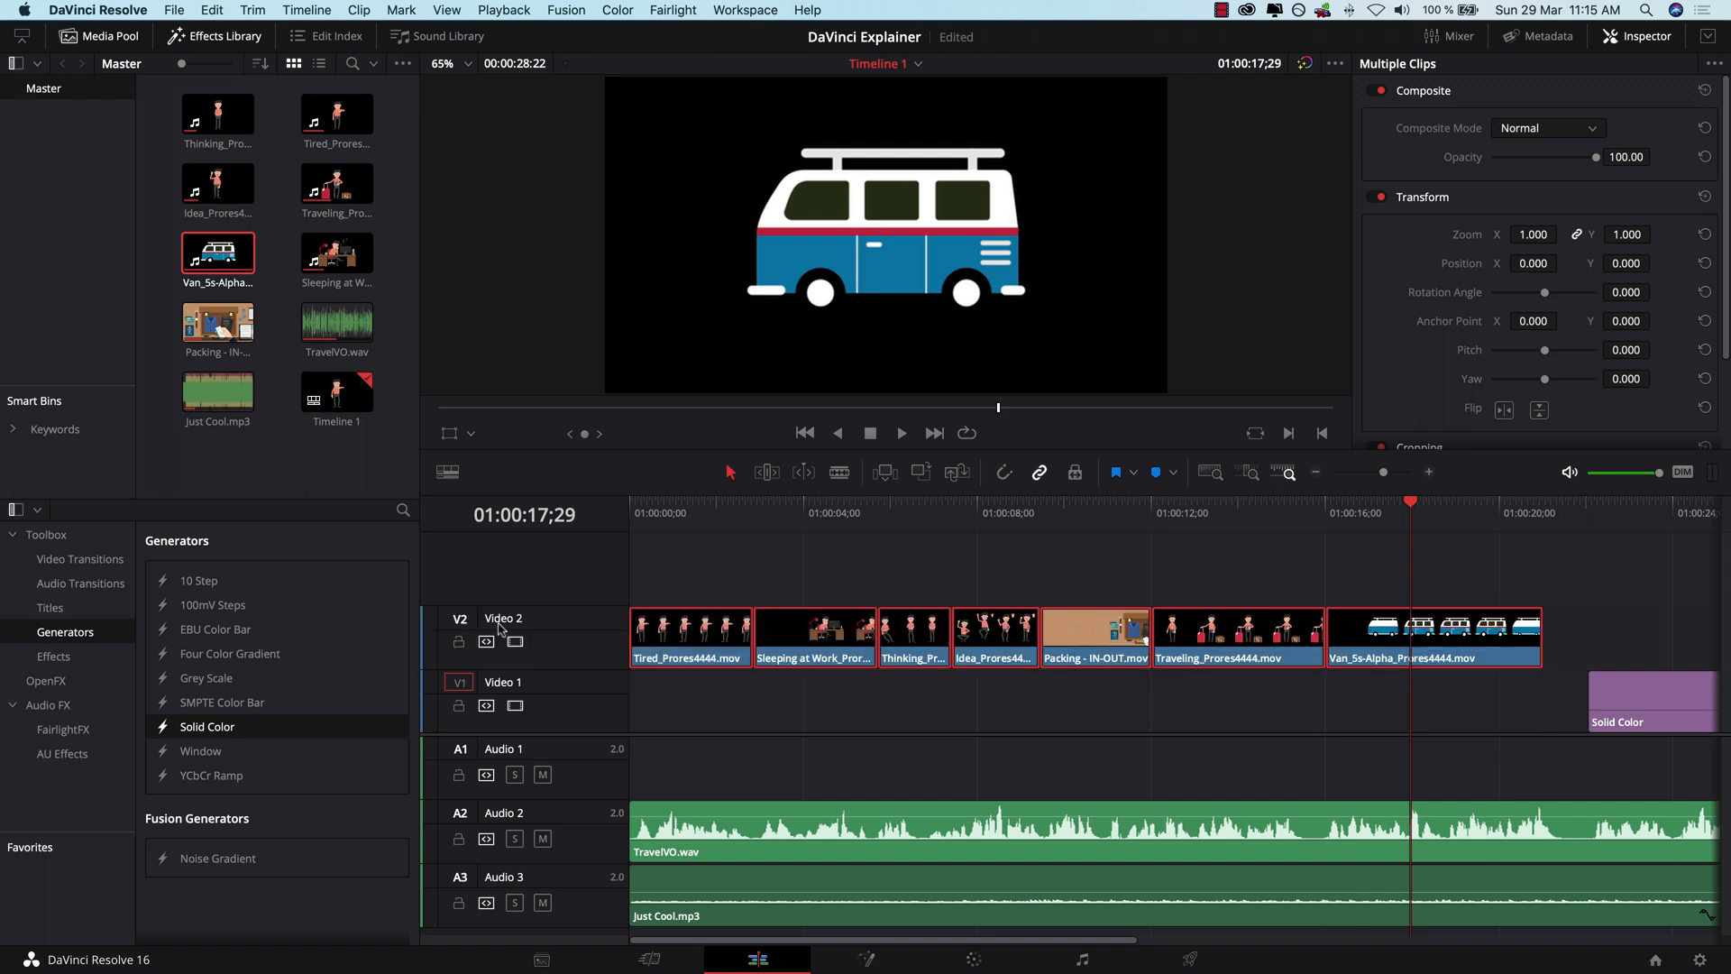
Step: Move the Solid Color clip to the timeline start and stretch it past the van clip
left_click_drag(1649, 701, 1465, 701)
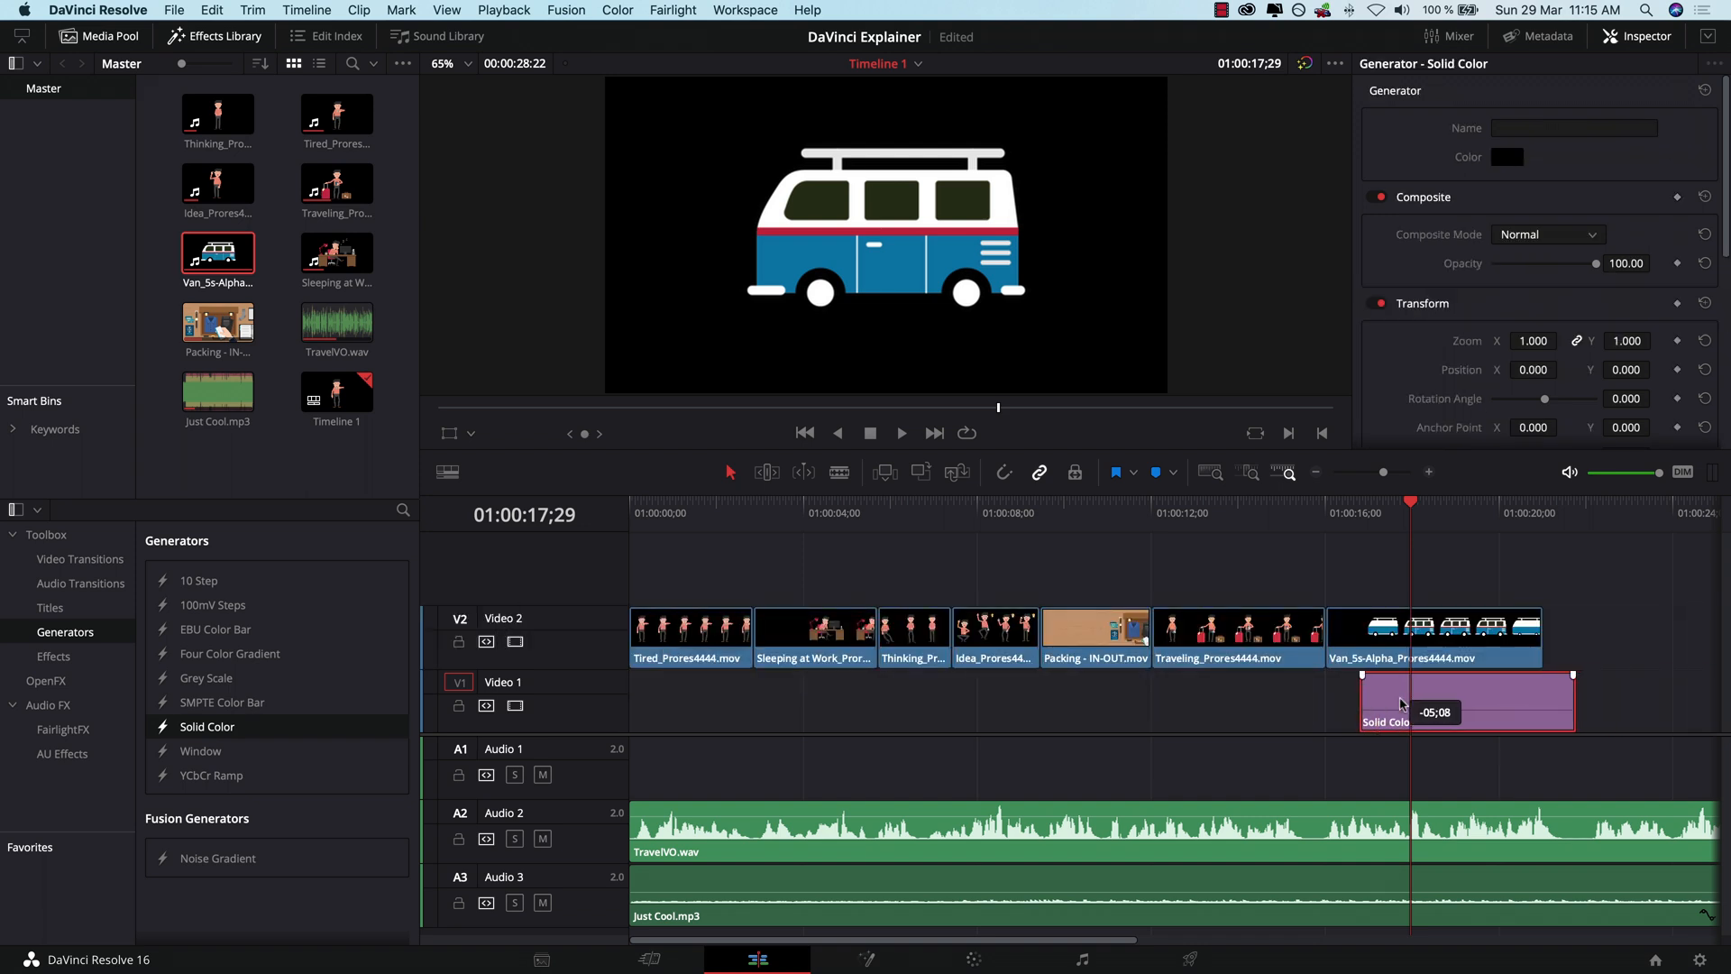
left_click_drag(1465, 701, 737, 701)
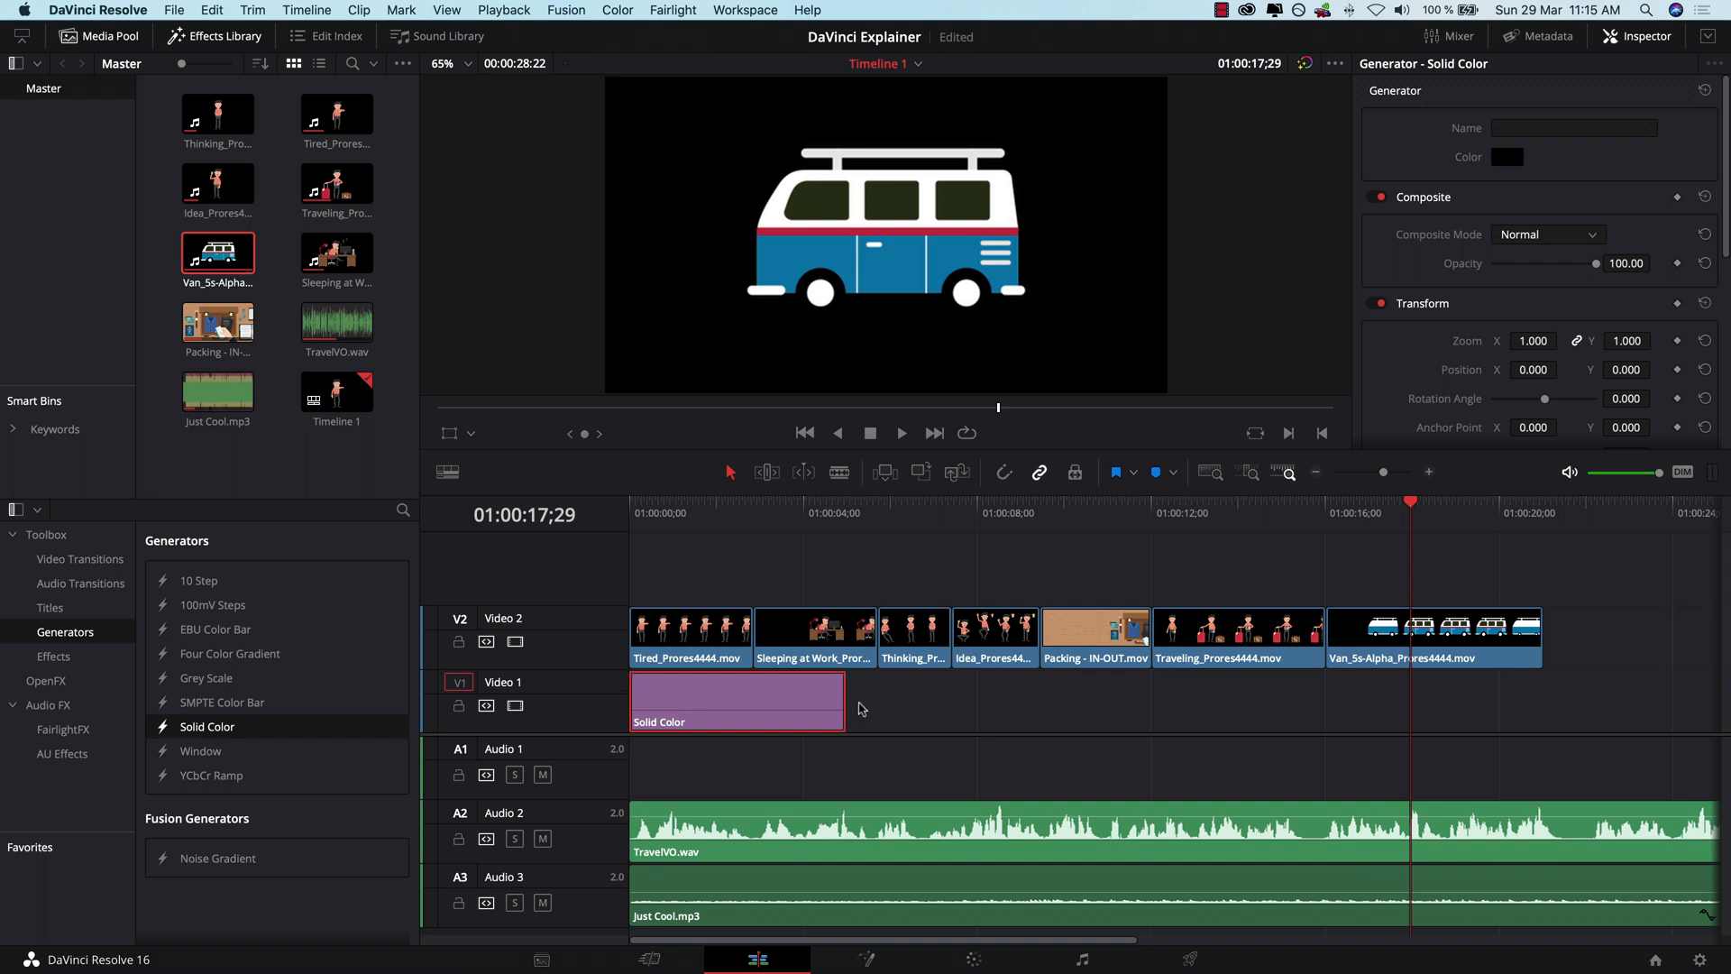
left_click_drag(845, 701, 1534, 707)
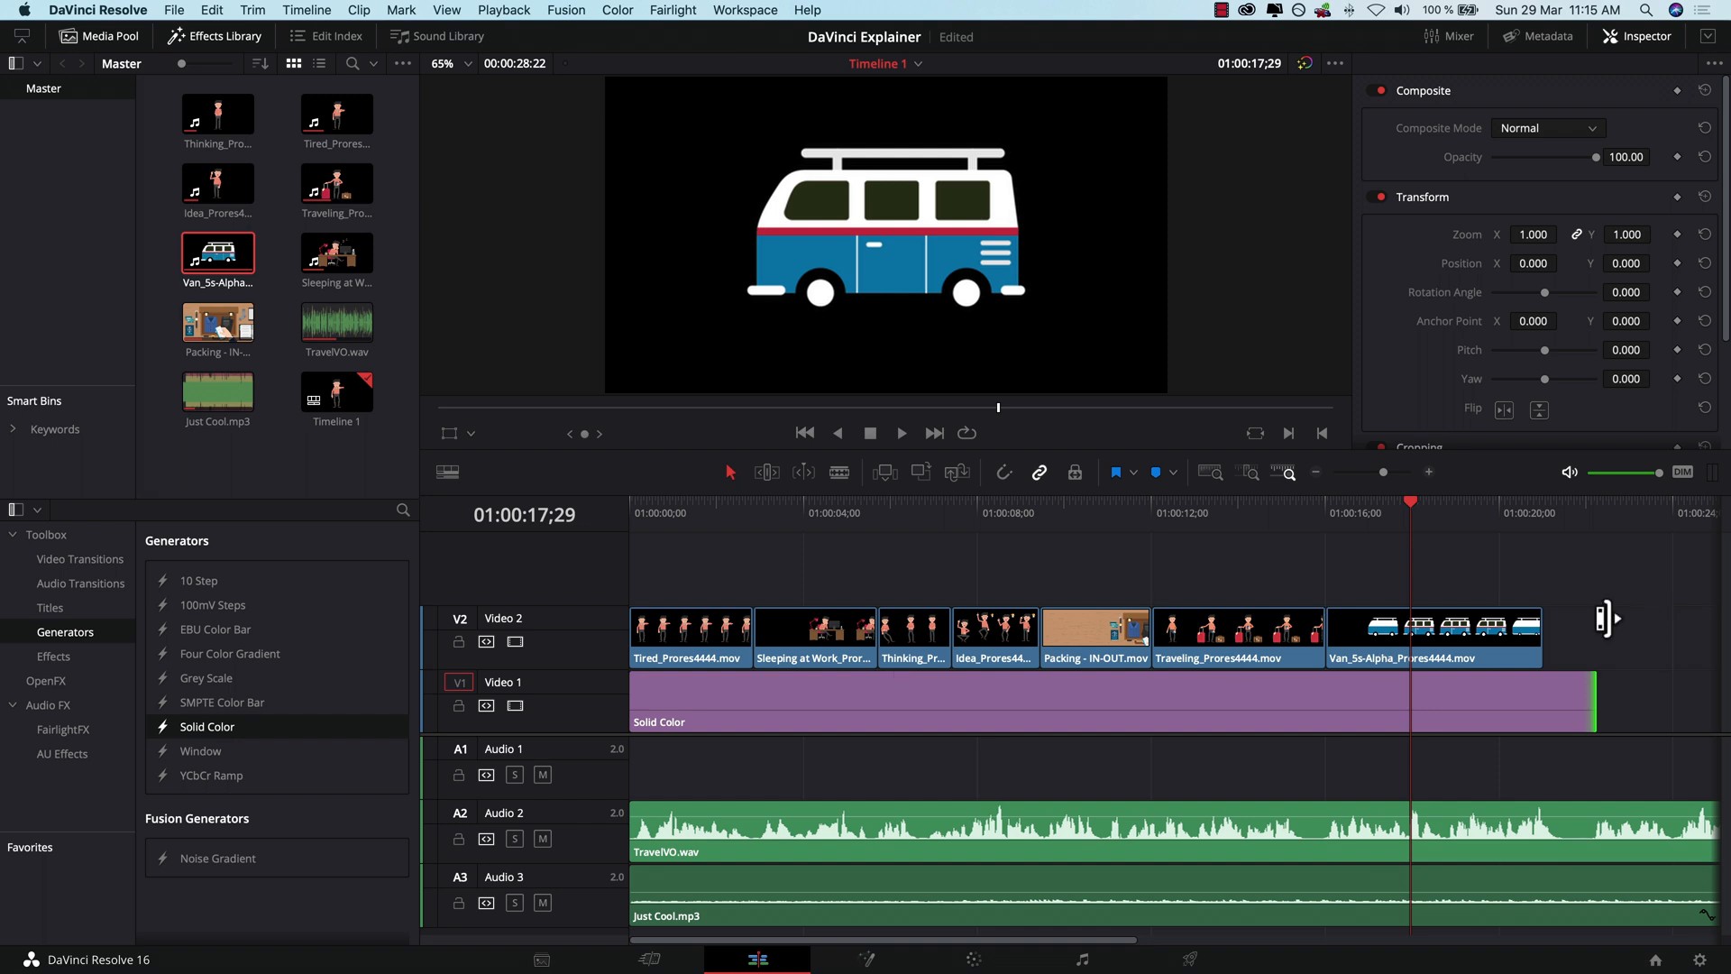
left_click(714, 512)
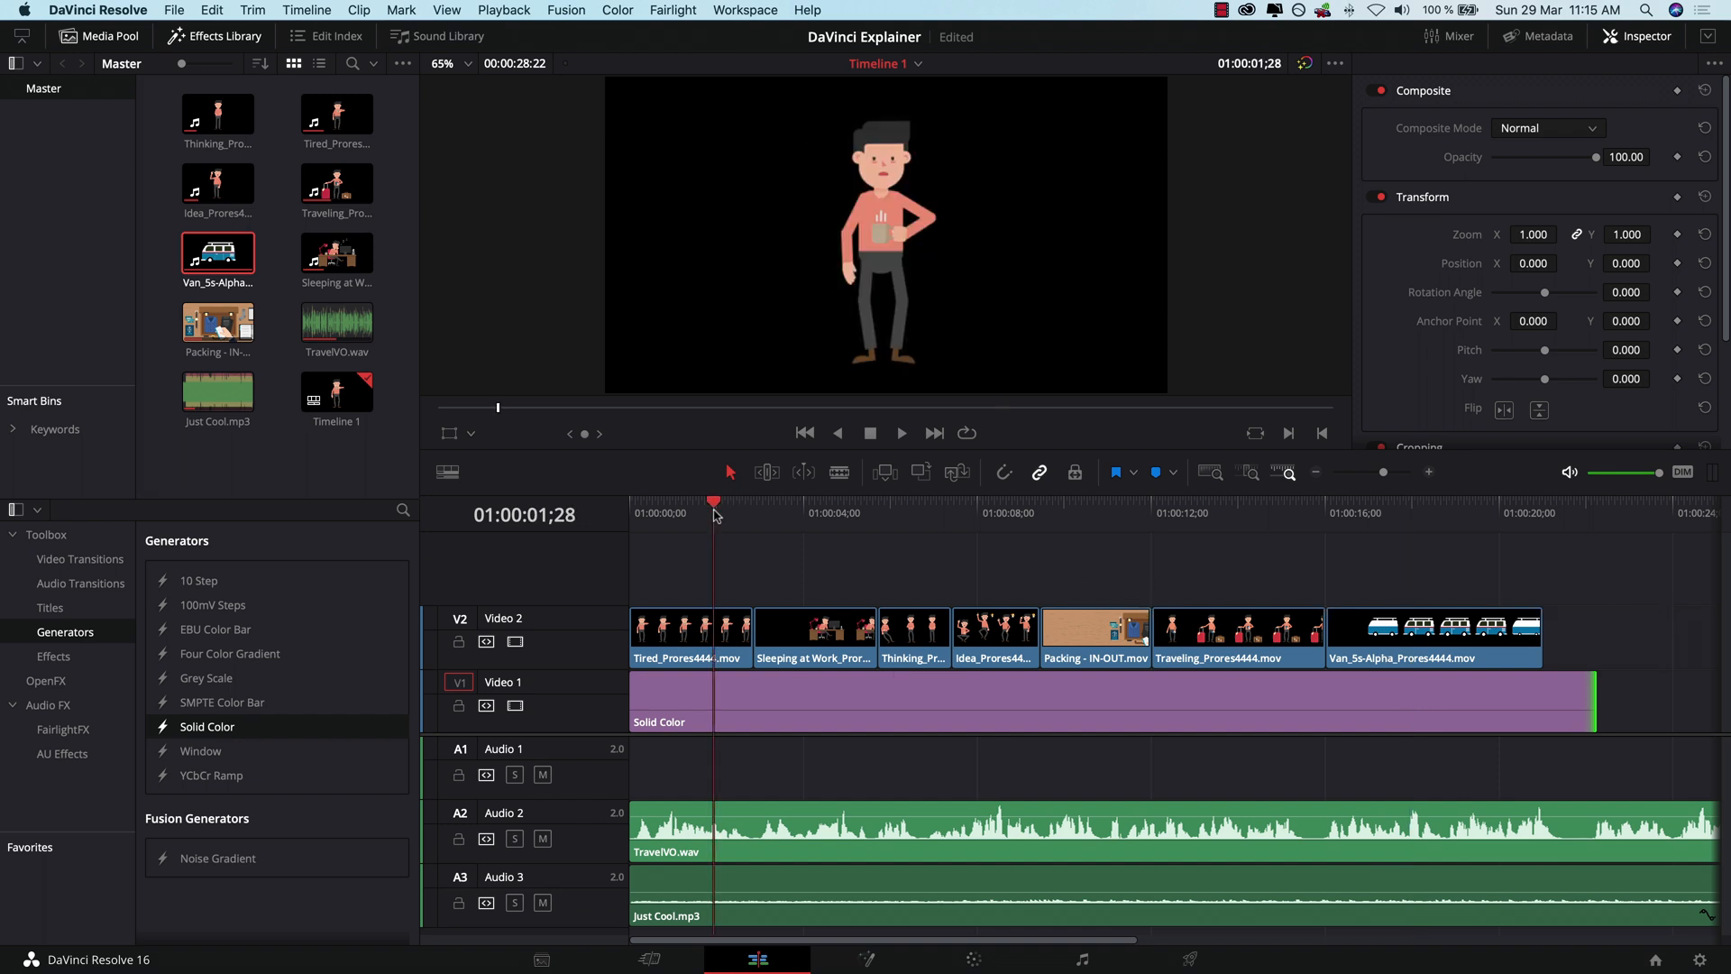
left_click(1284, 512)
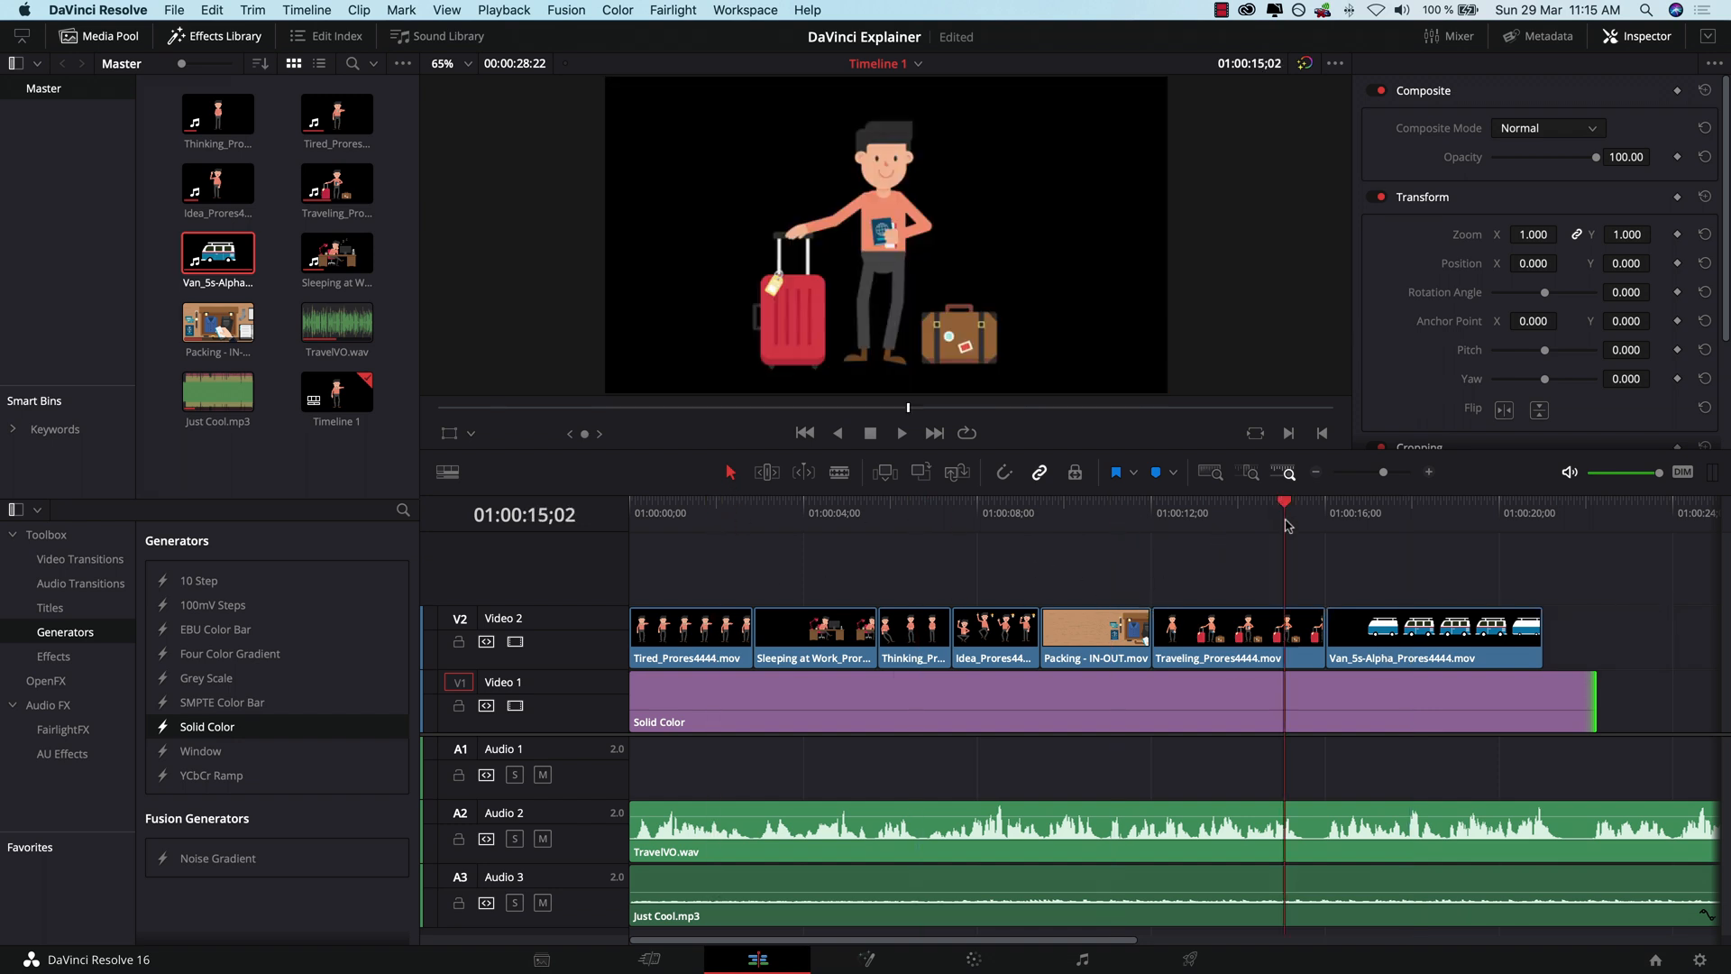
left_click(768, 700)
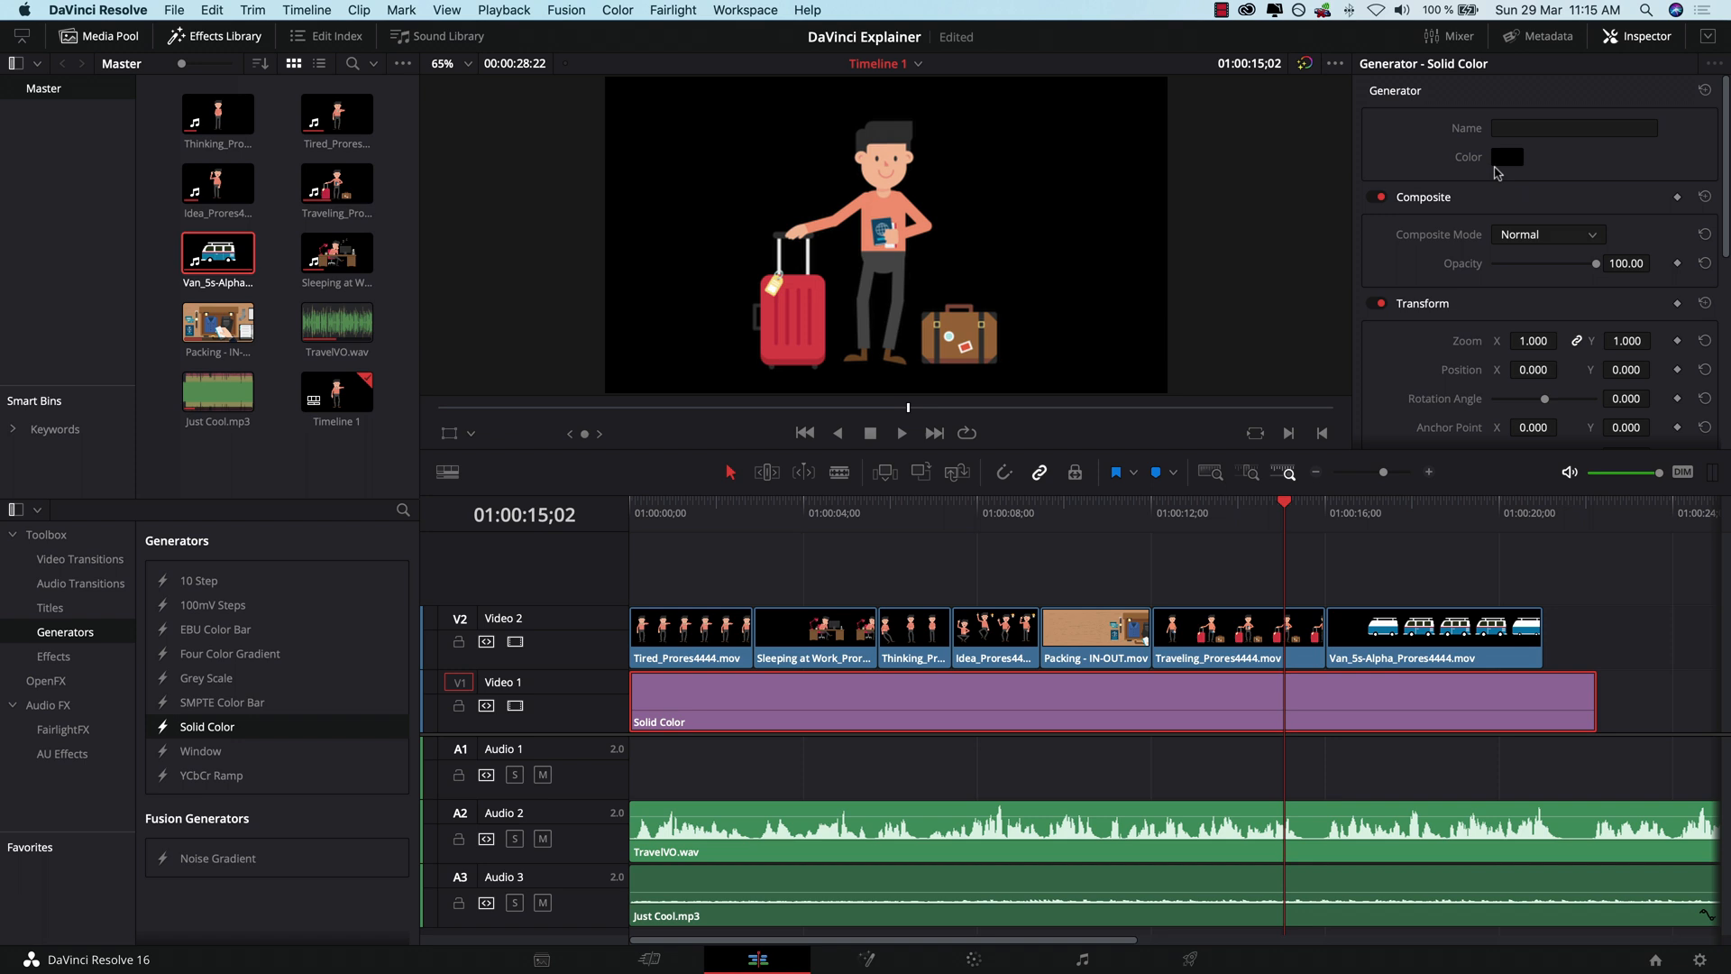
Step: Recolour the Solid Color background from black to a pale cream tone
left_click(1505, 157)
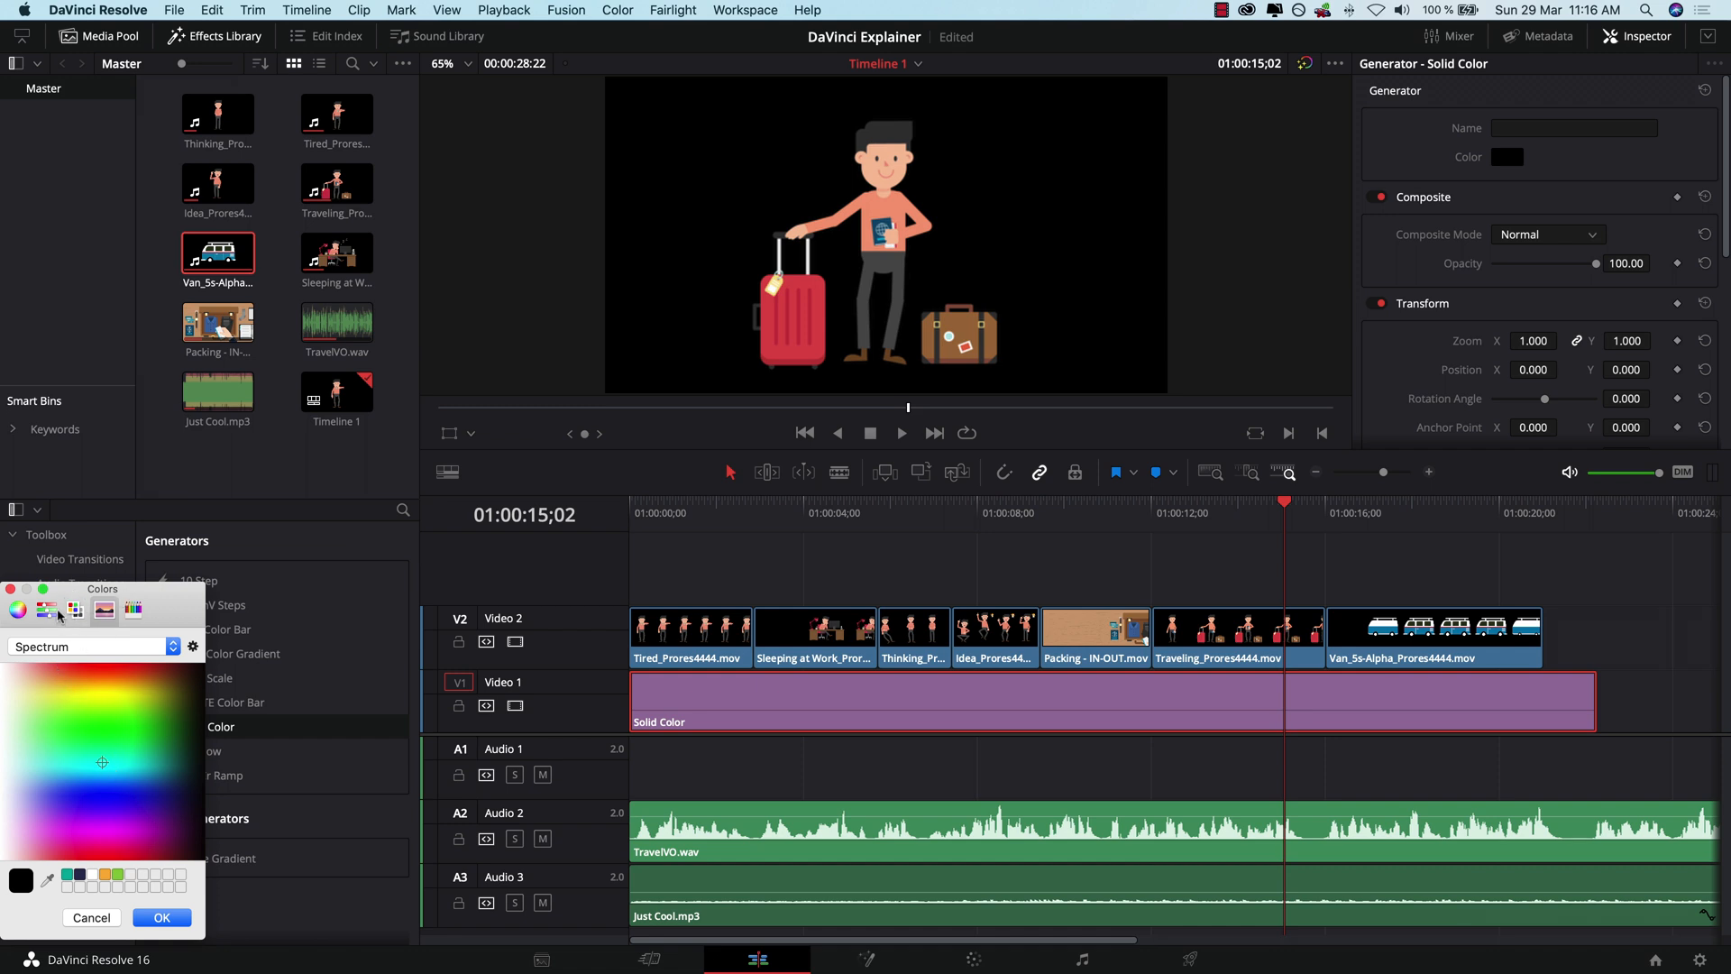
left_click(97, 762)
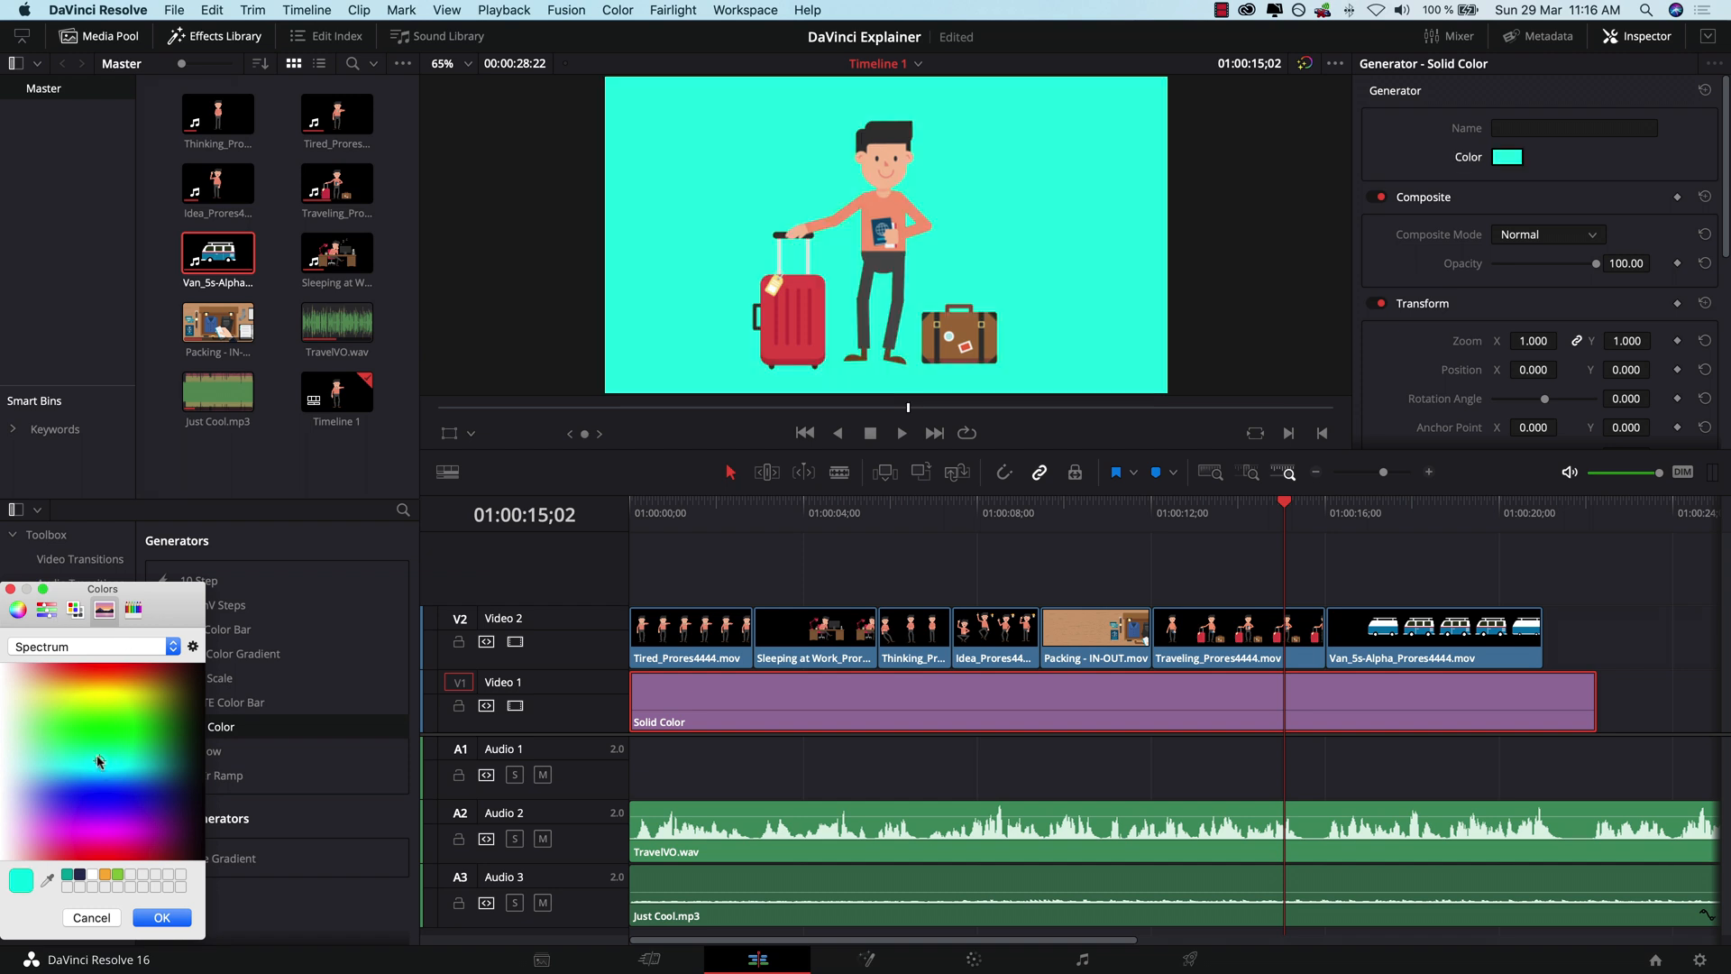
left_click(79, 821)
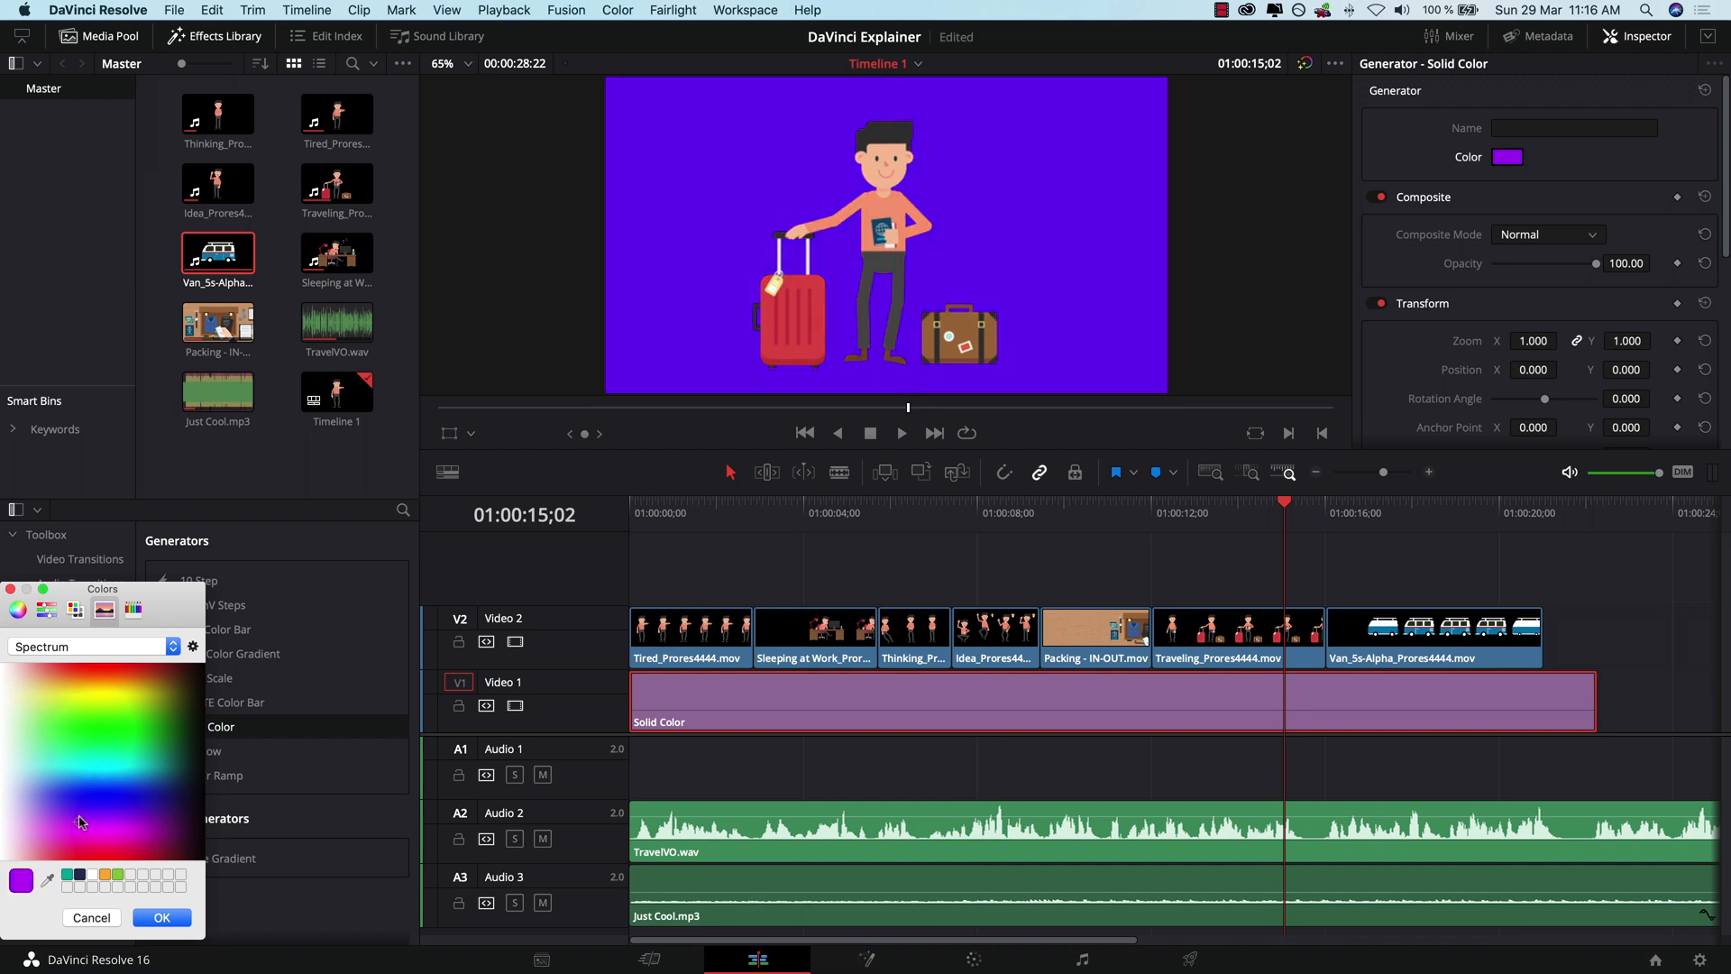
left_click(11, 715)
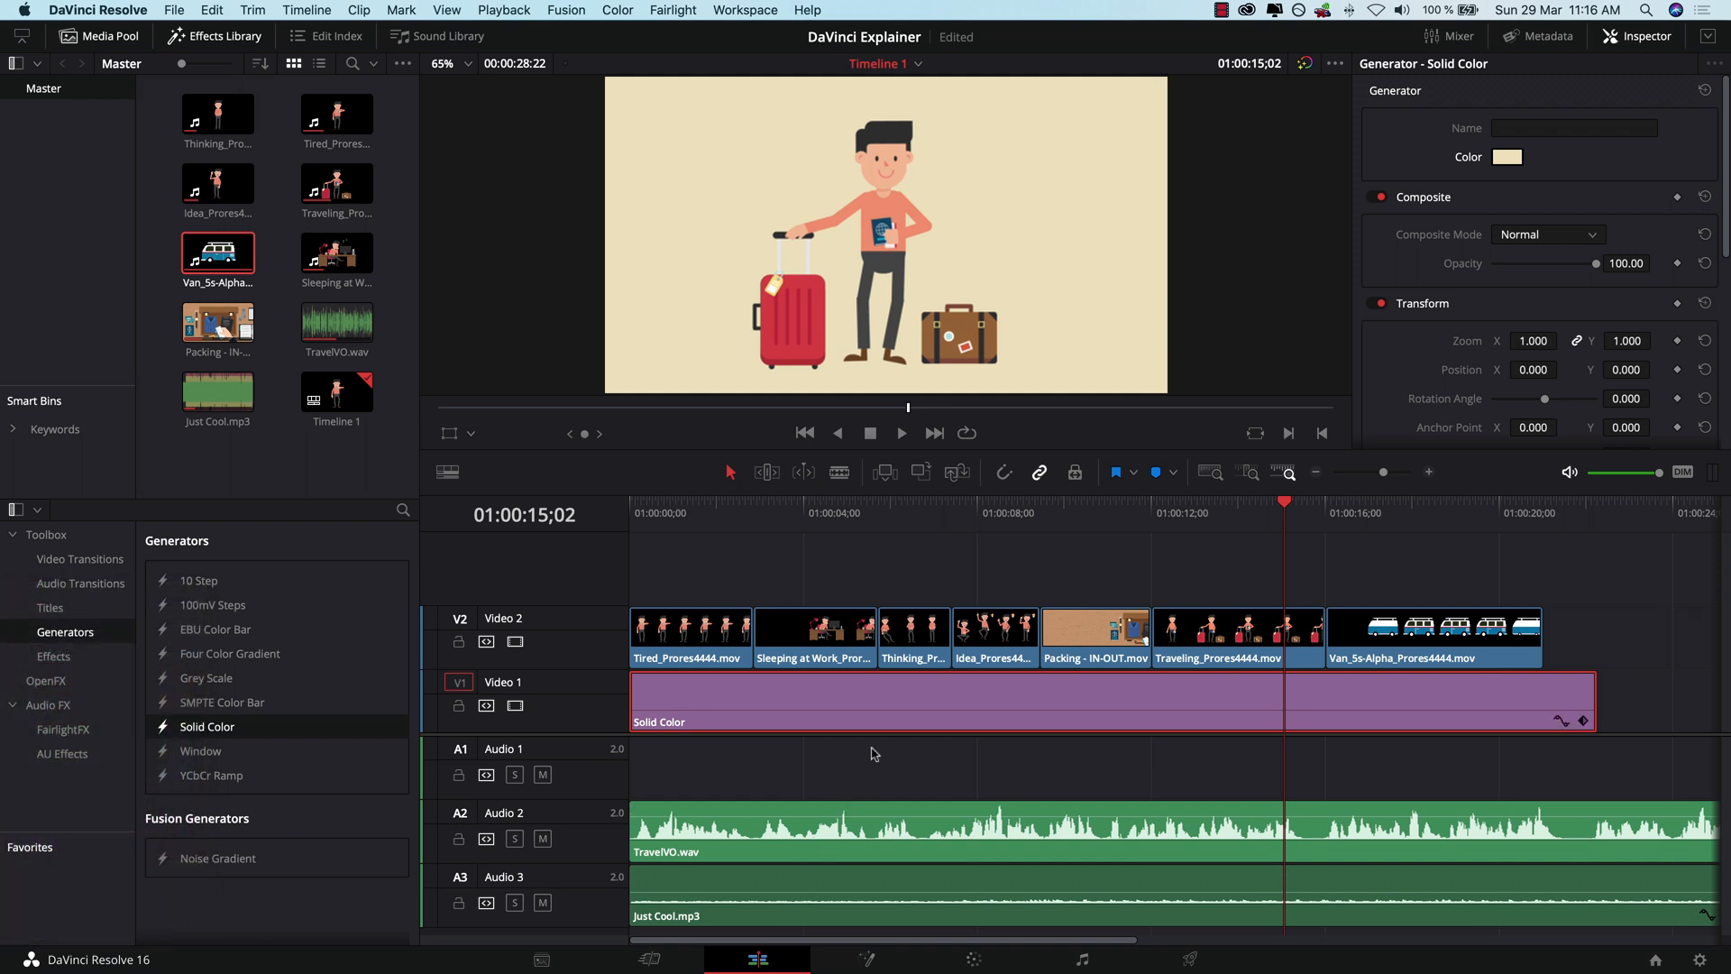
mouse_move(1046, 144)
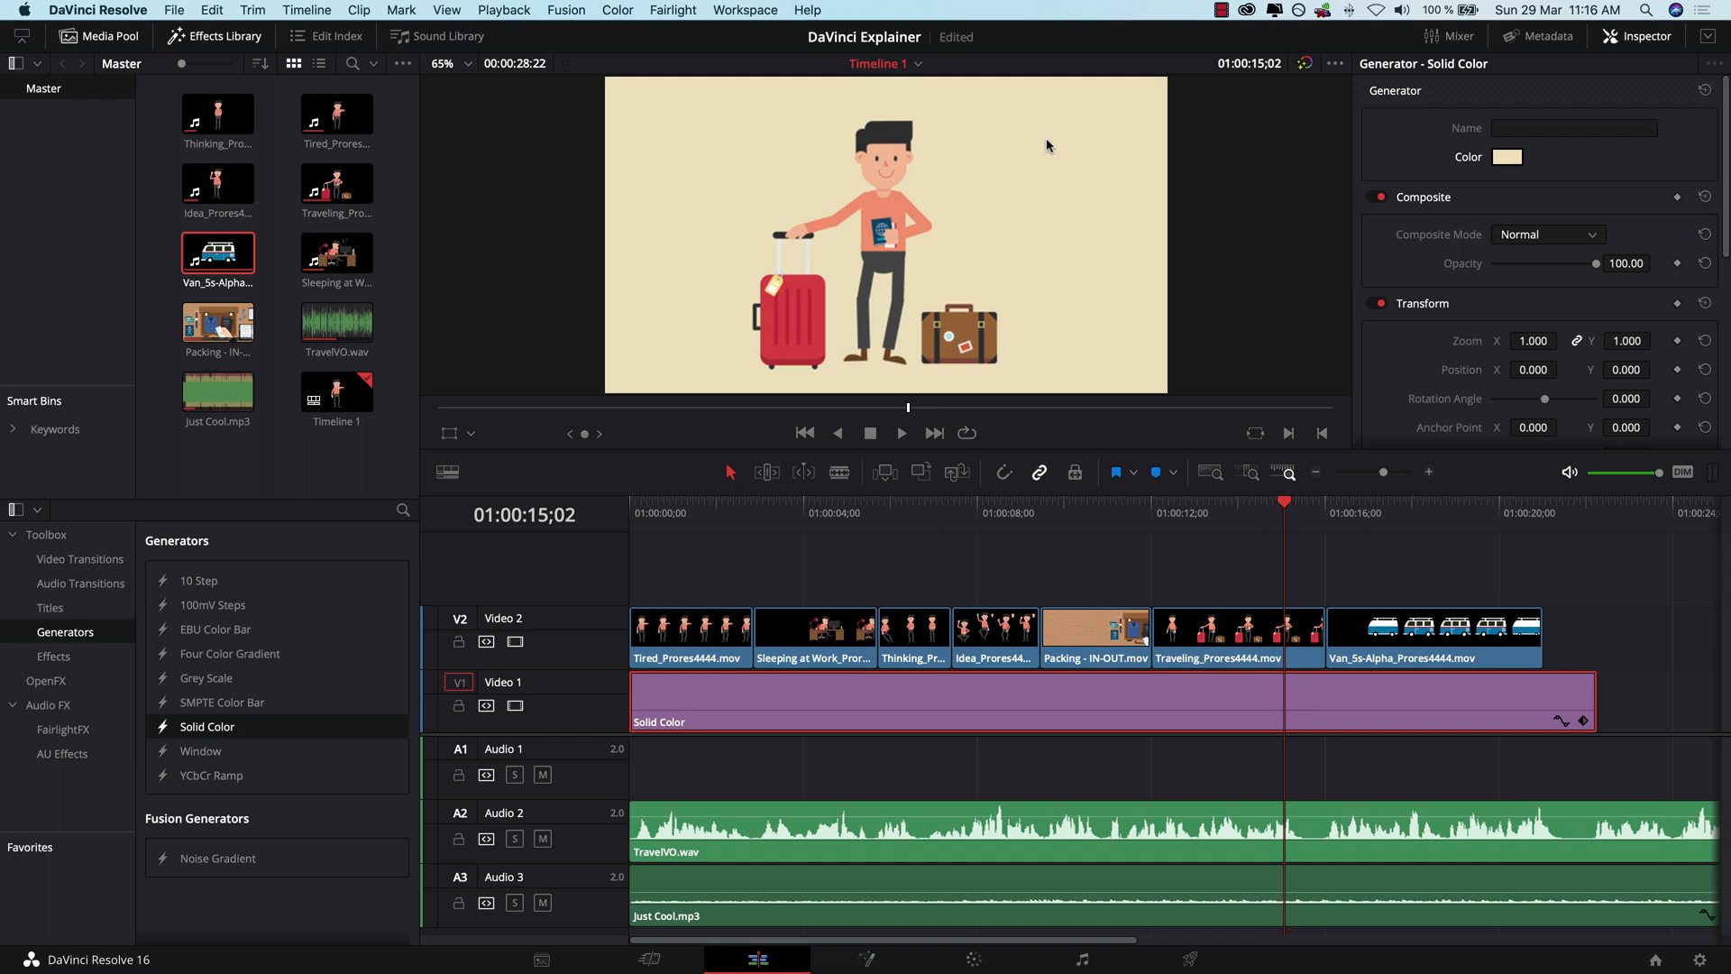
mouse_move(850, 233)
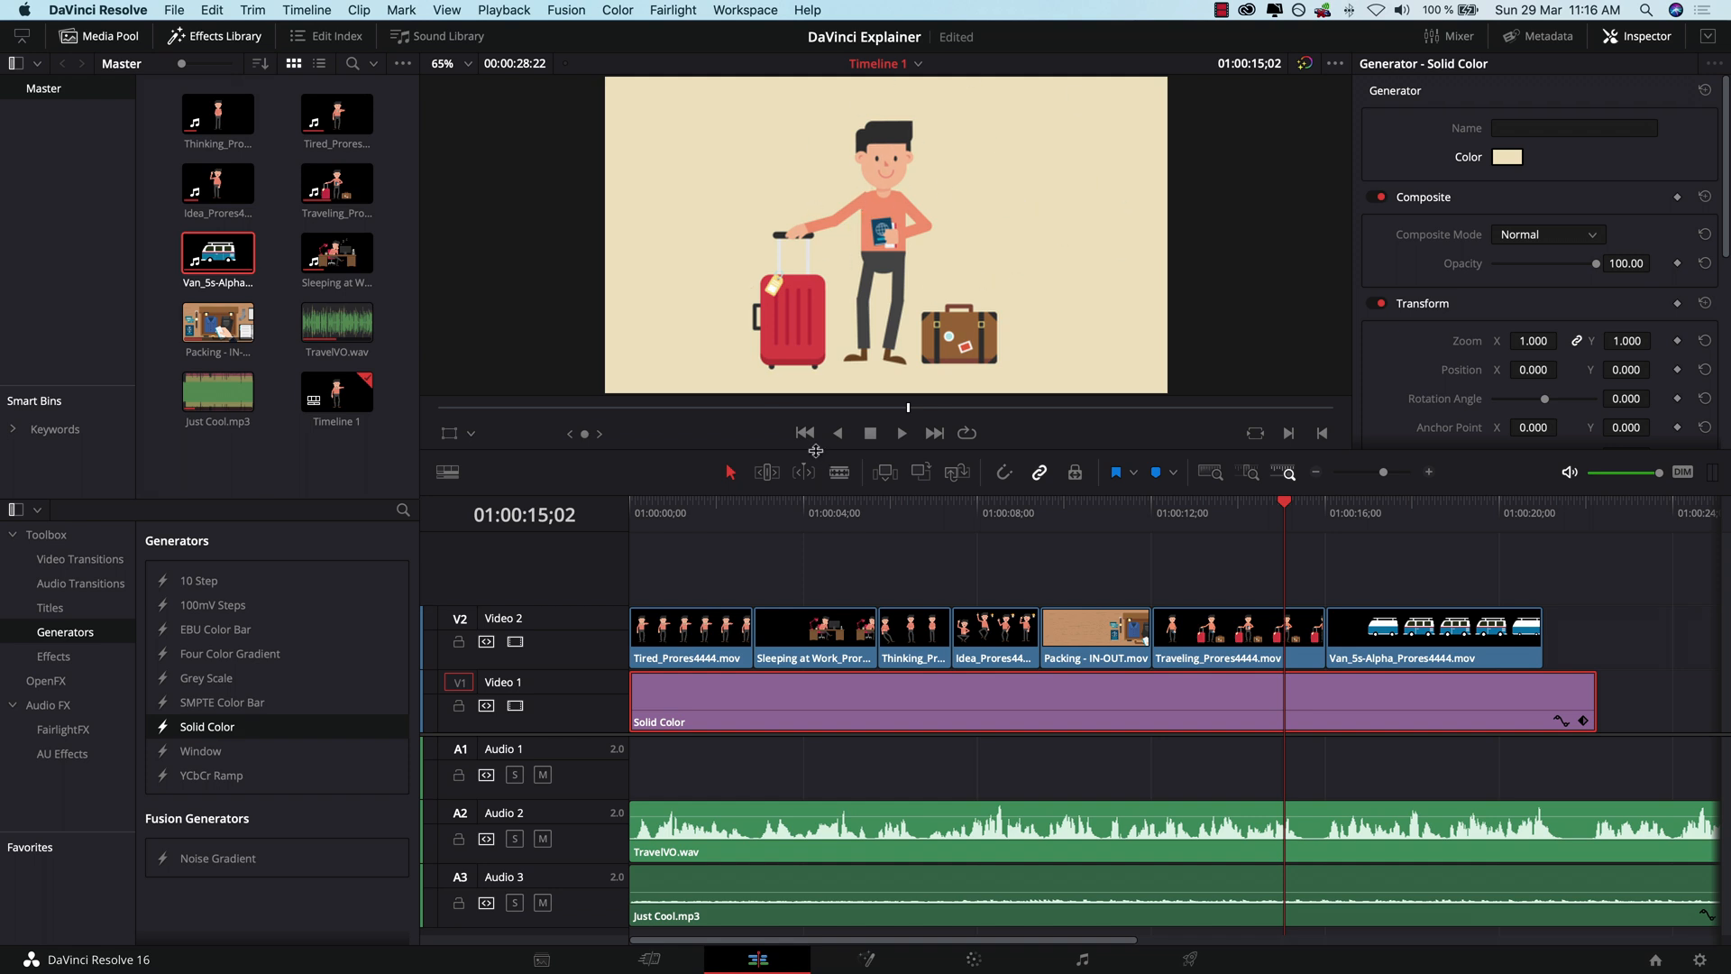
mouse_move(1439, 525)
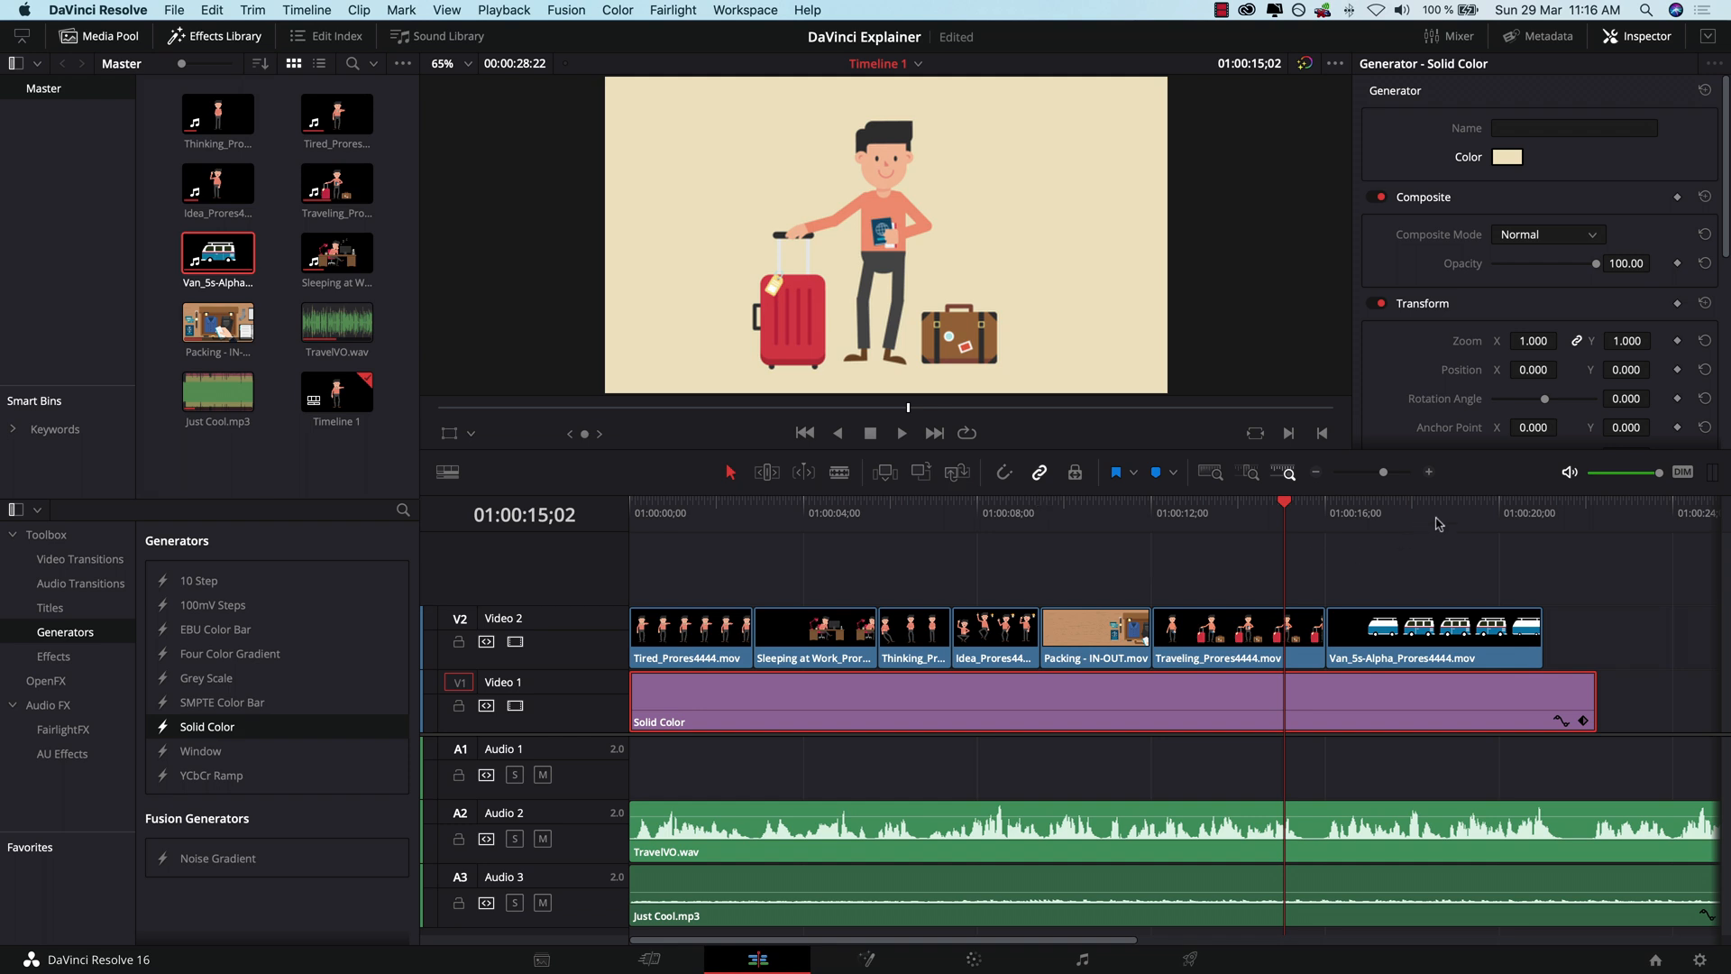
Step: Shrink the van logo to Zoom 0.660 and raise it to Position Y 46
left_click(1435, 512)
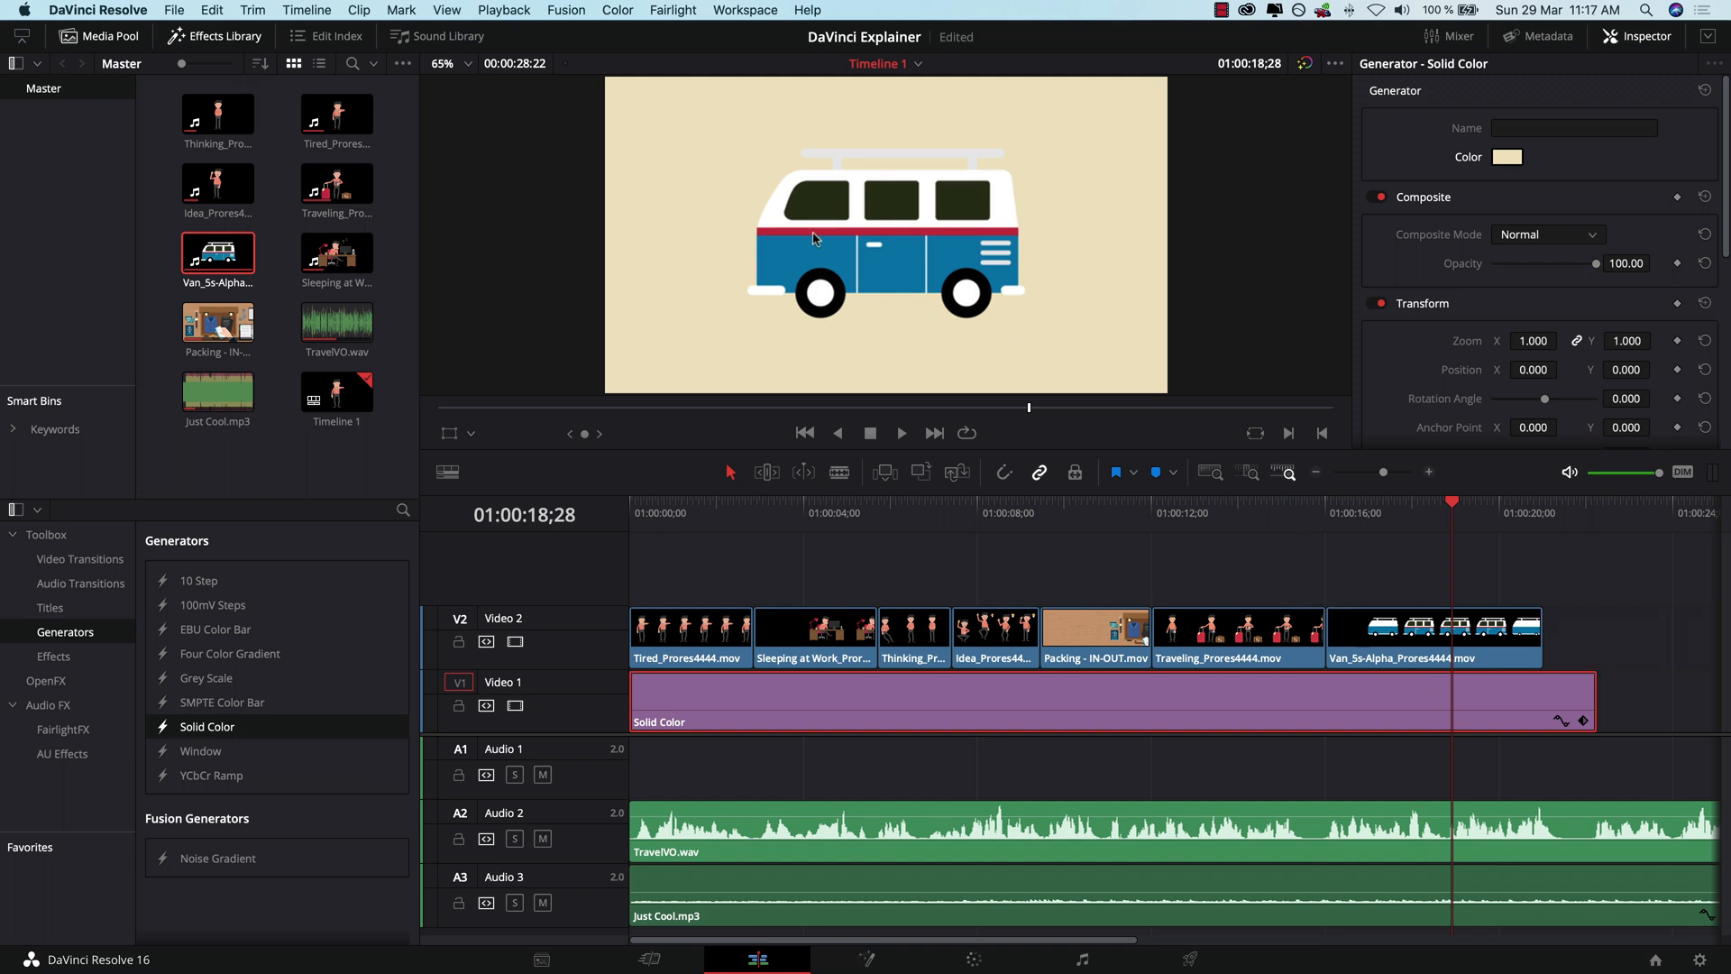
left_click(1432, 639)
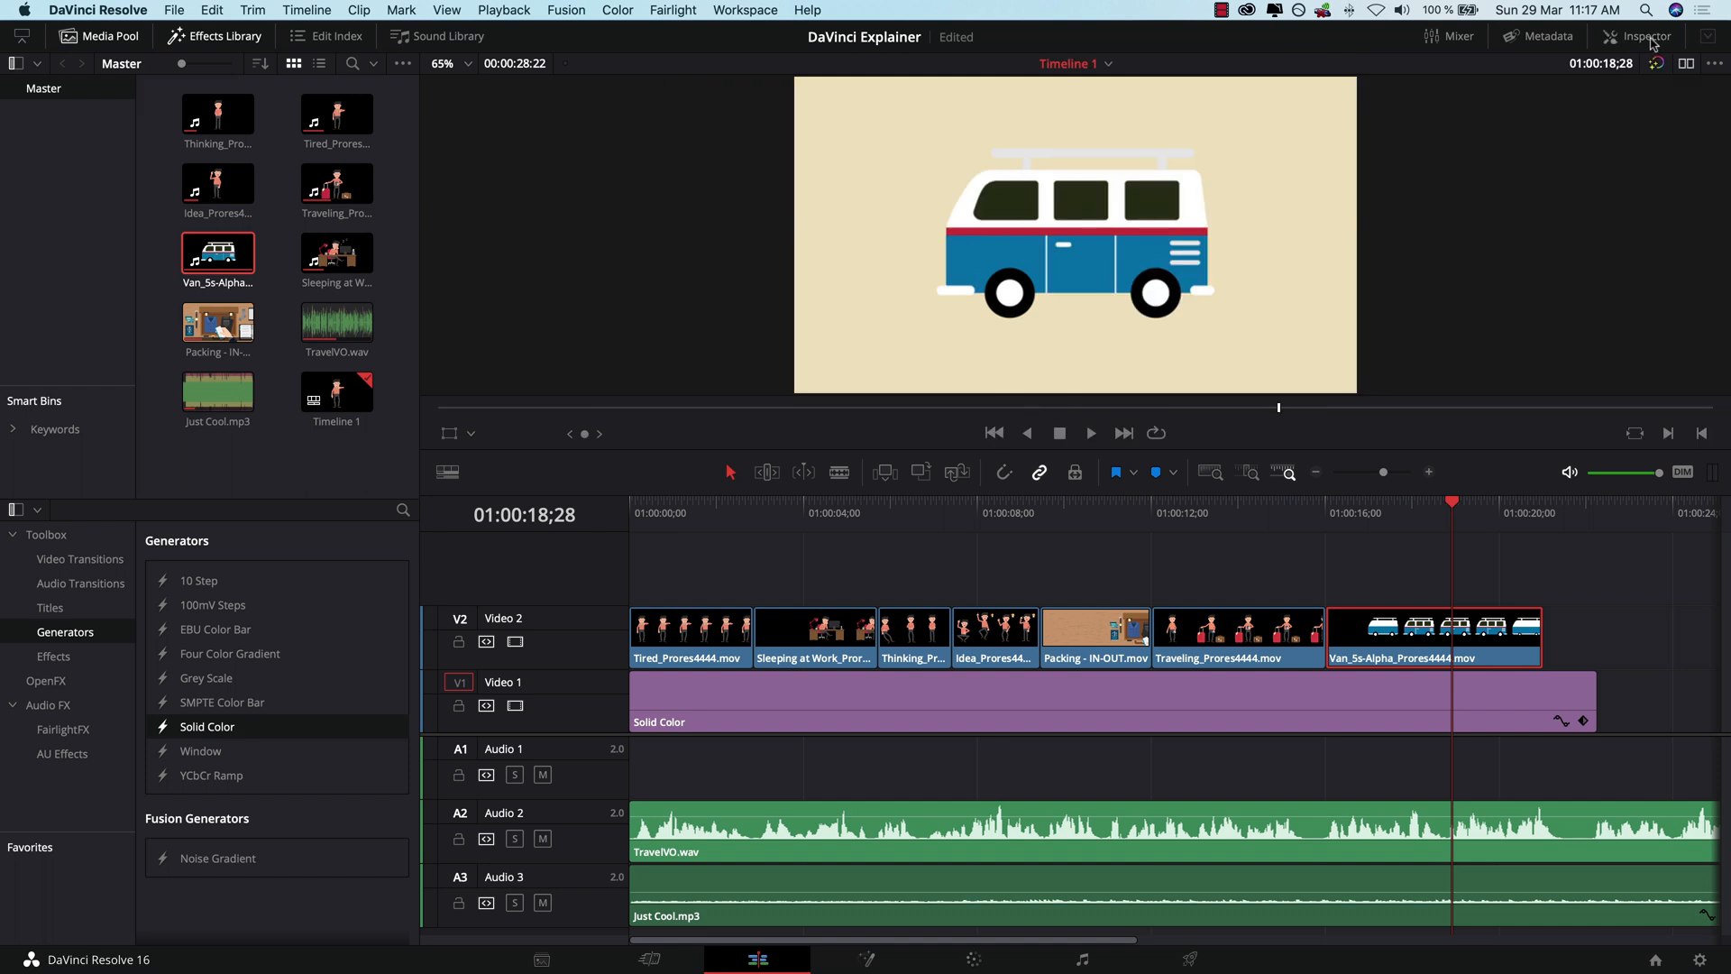
left_click(1644, 36)
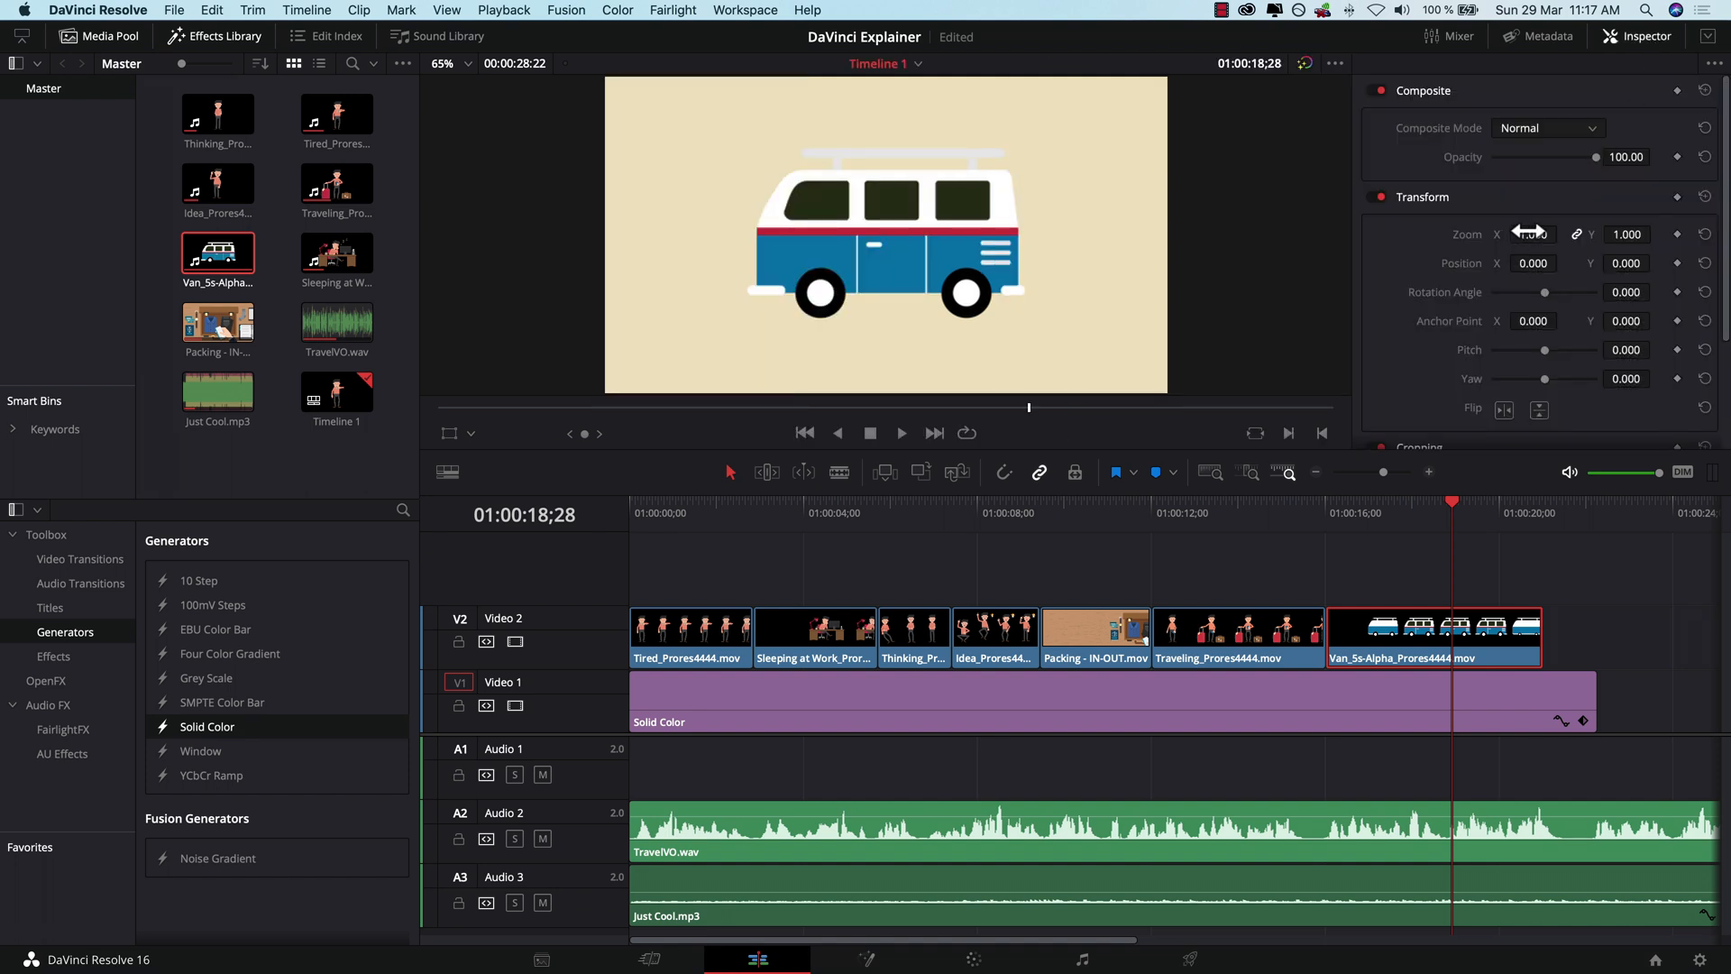
left_click_drag(1533, 233, 1501, 233)
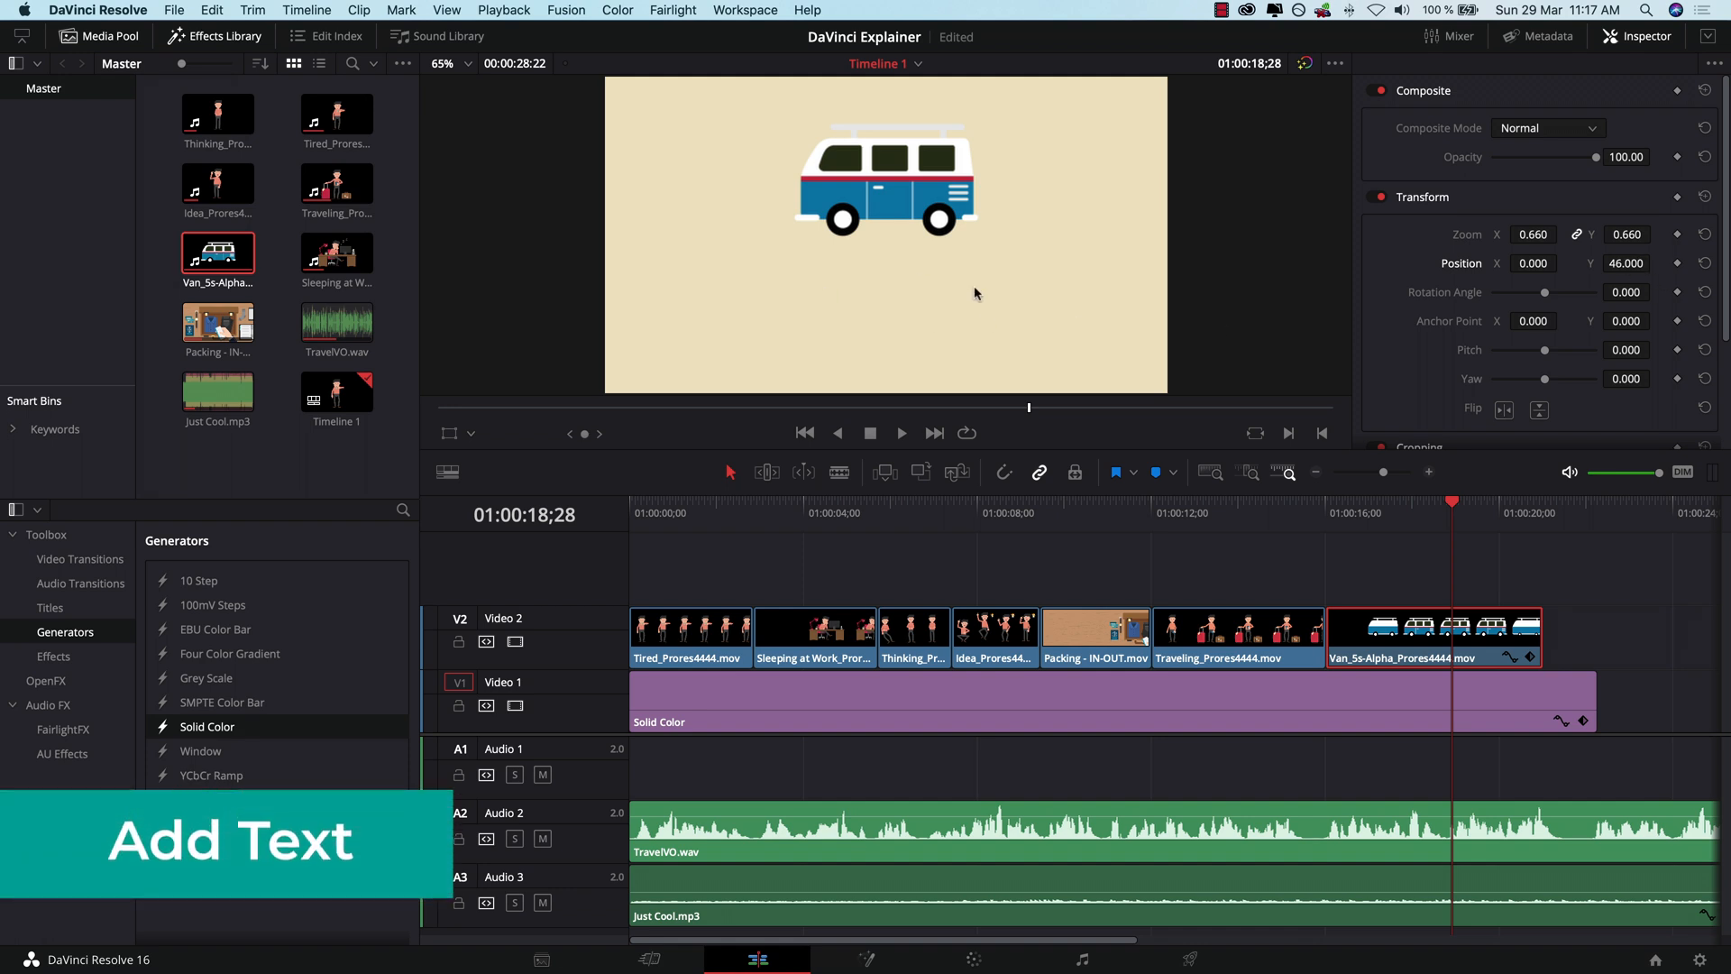
mouse_move(1046, 301)
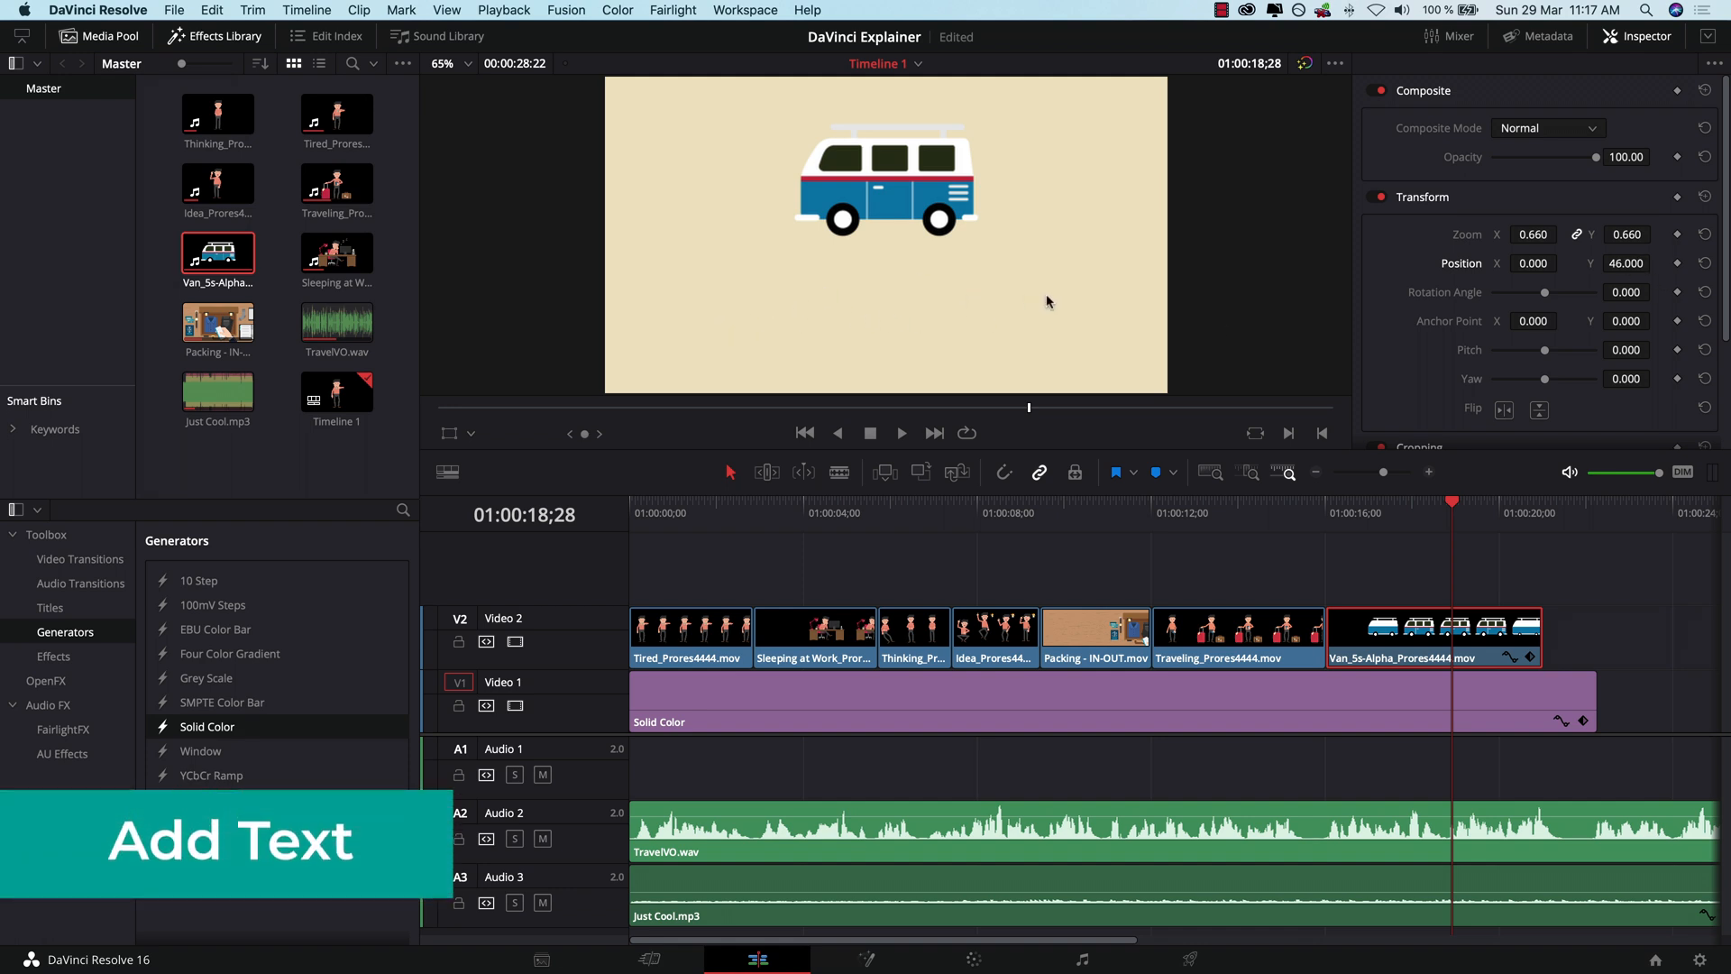
mouse_move(1011, 310)
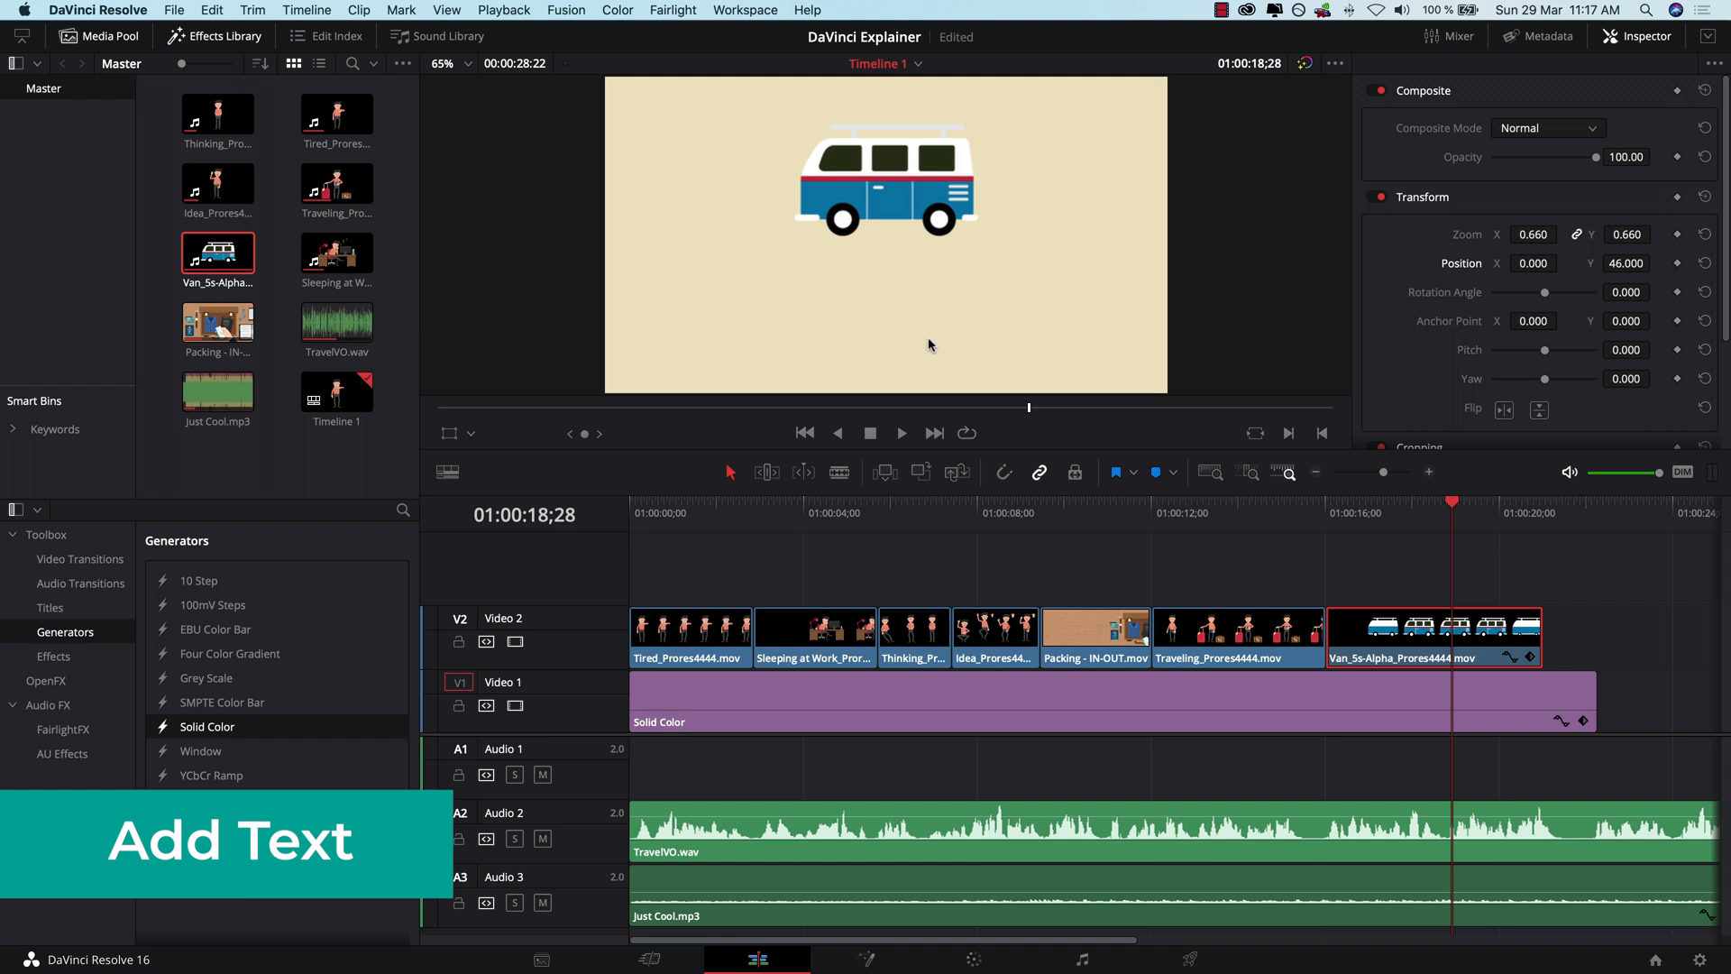
left_click(49, 606)
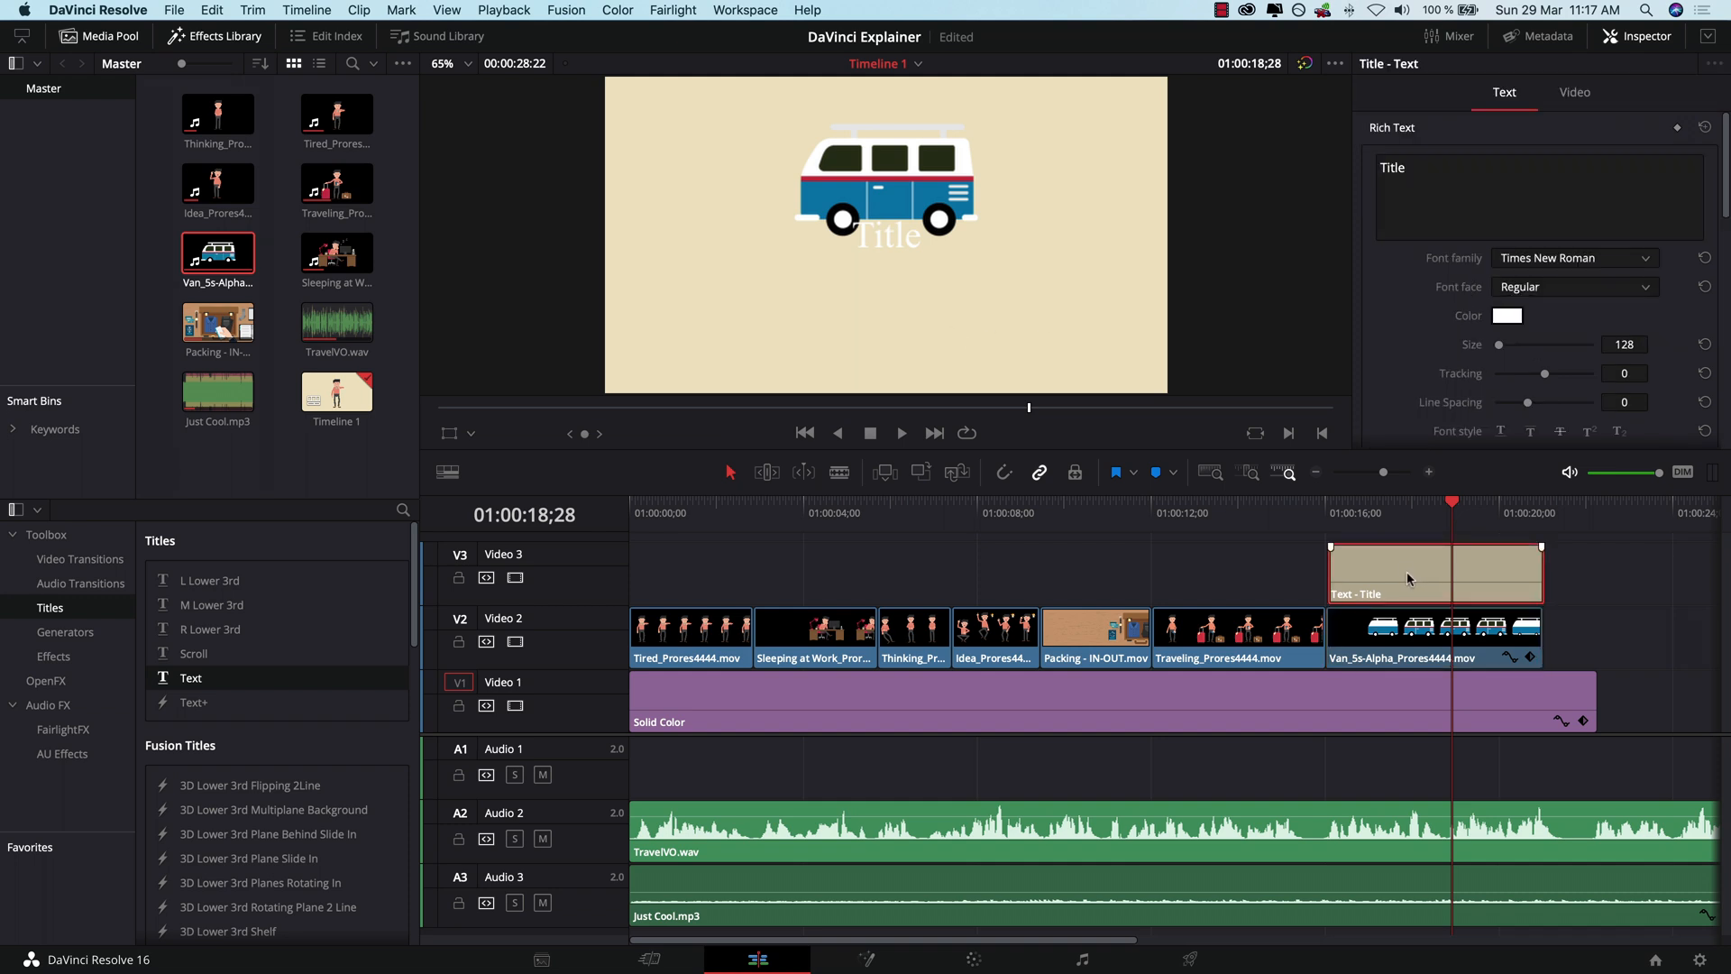
Step: Set the Video 3 title to read YourDreamTrips.com in black Montserrat Bold
type("Y")
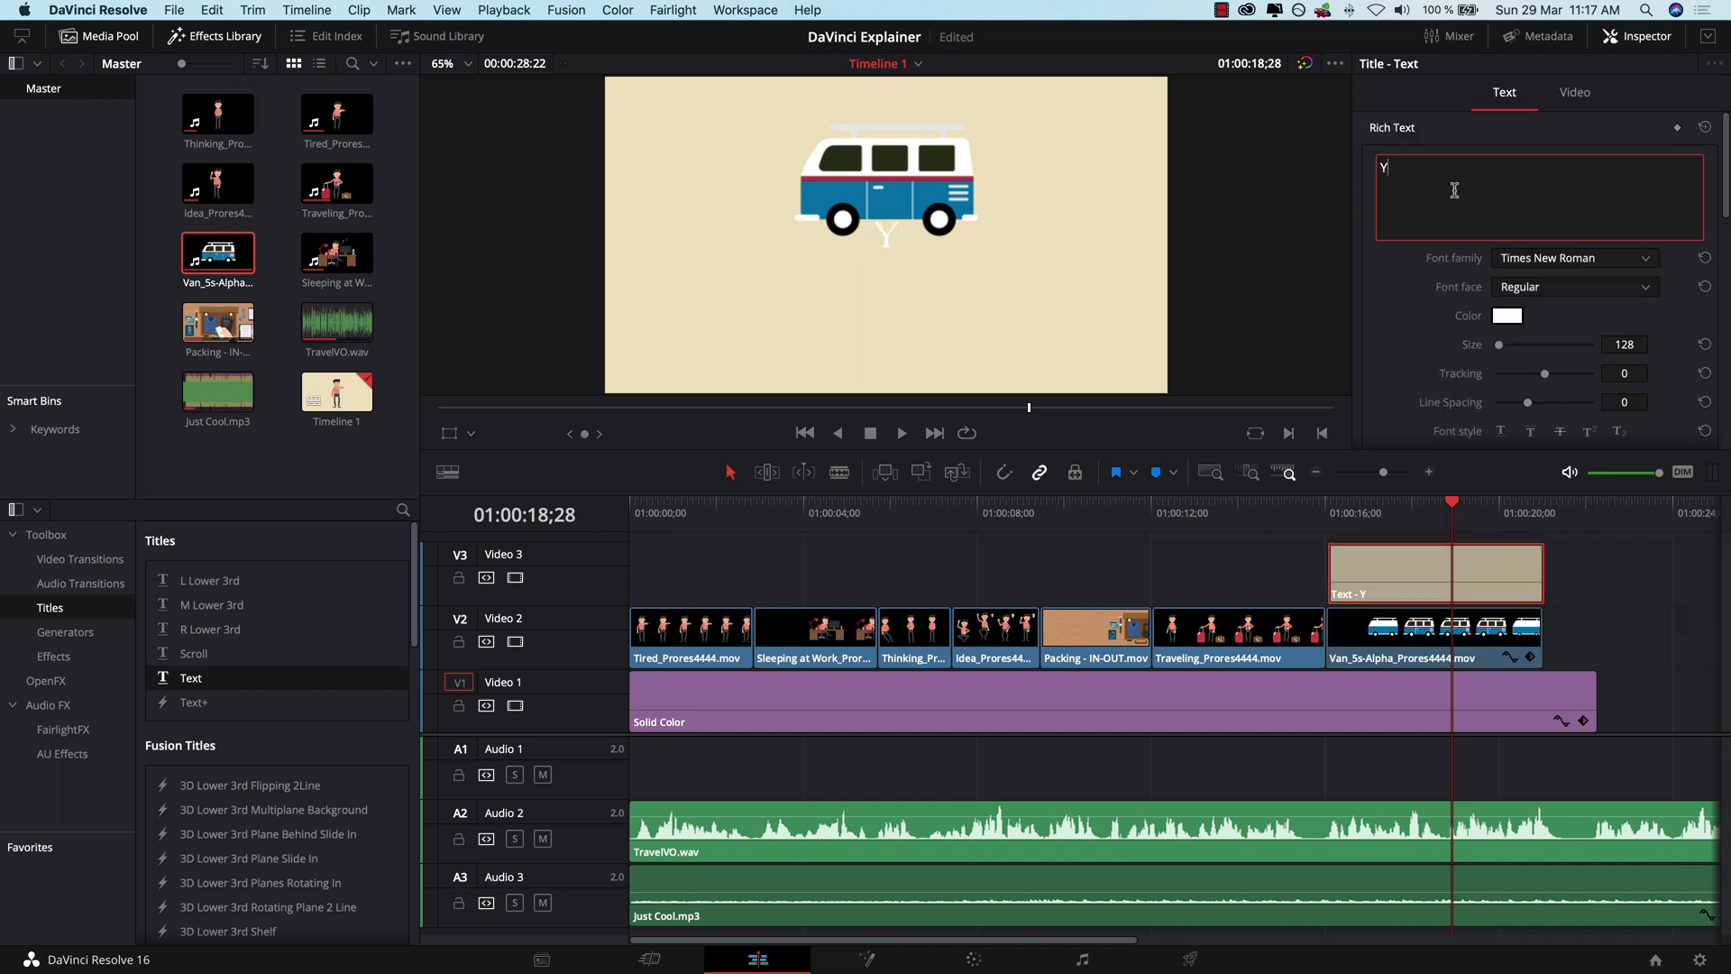
type("ourDreamTrips.com")
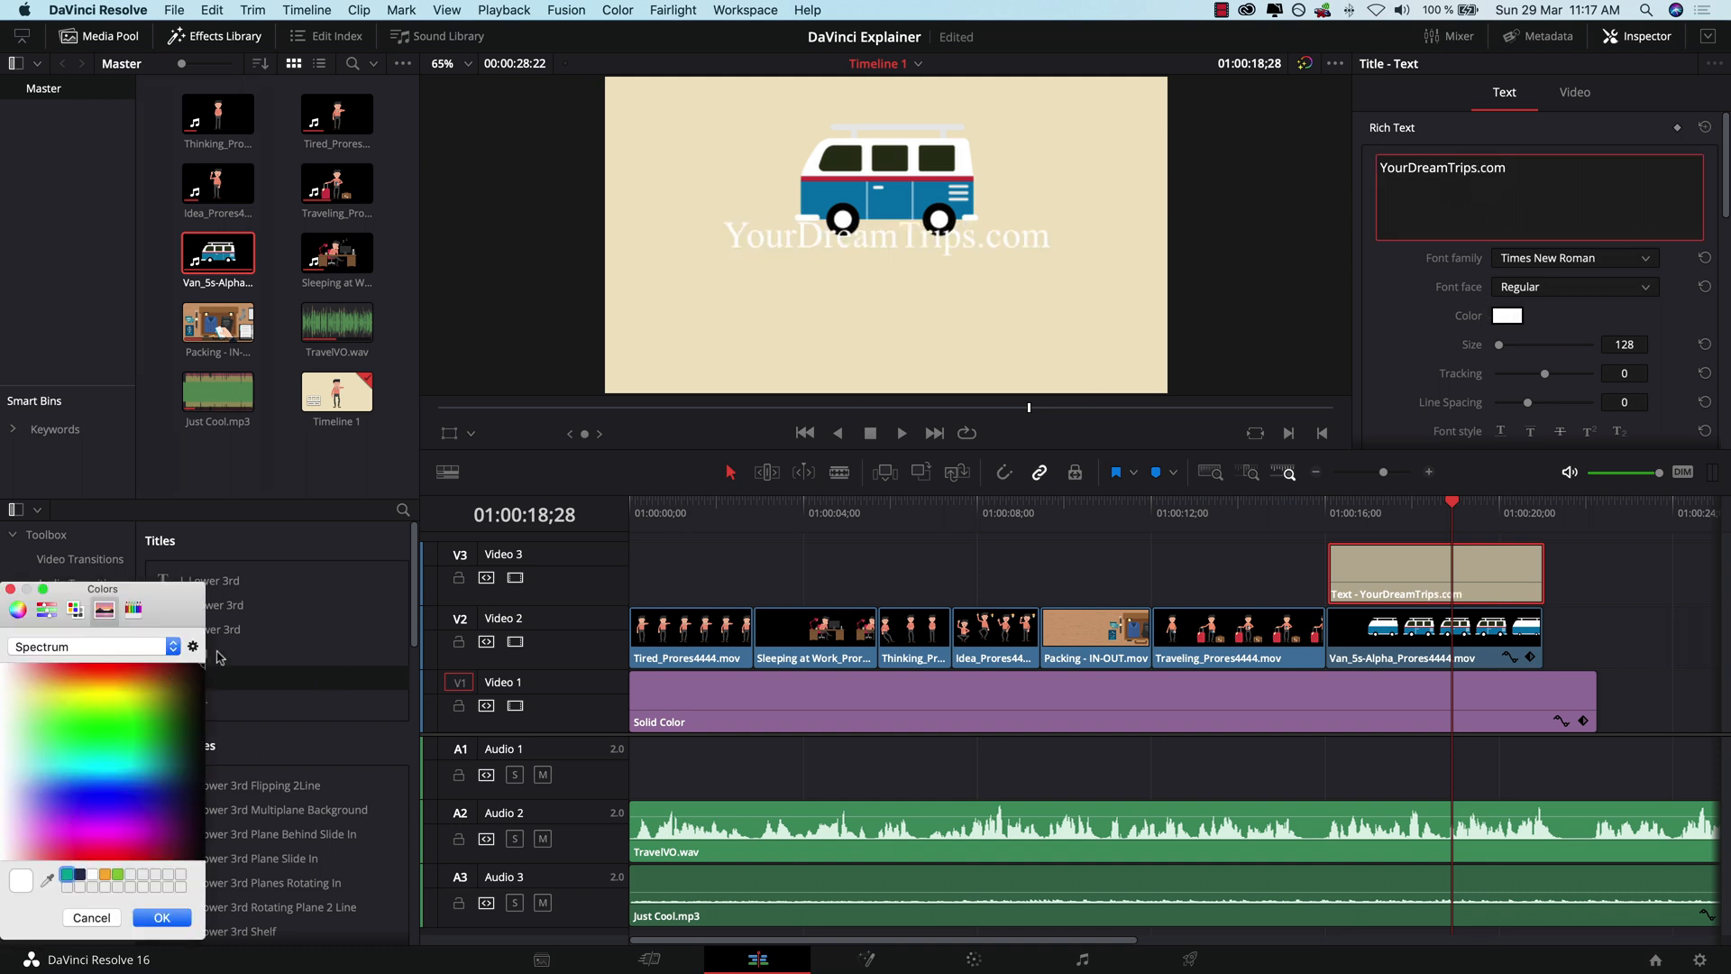
left_click(161, 916)
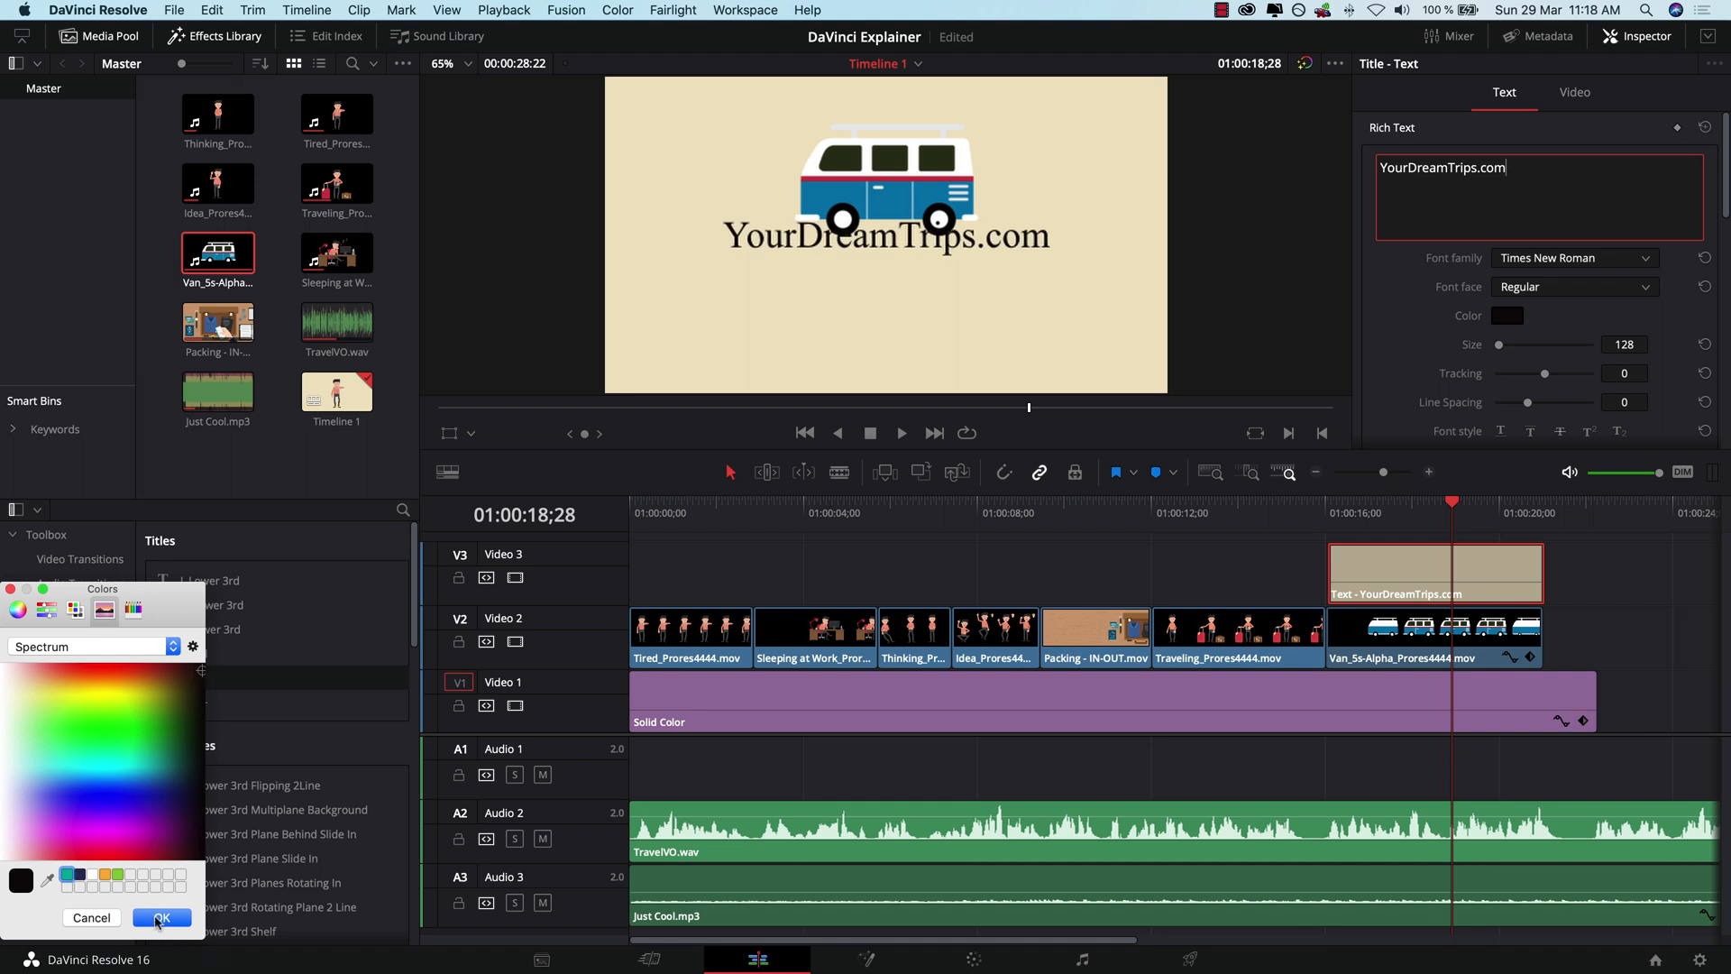
left_click(1573, 257)
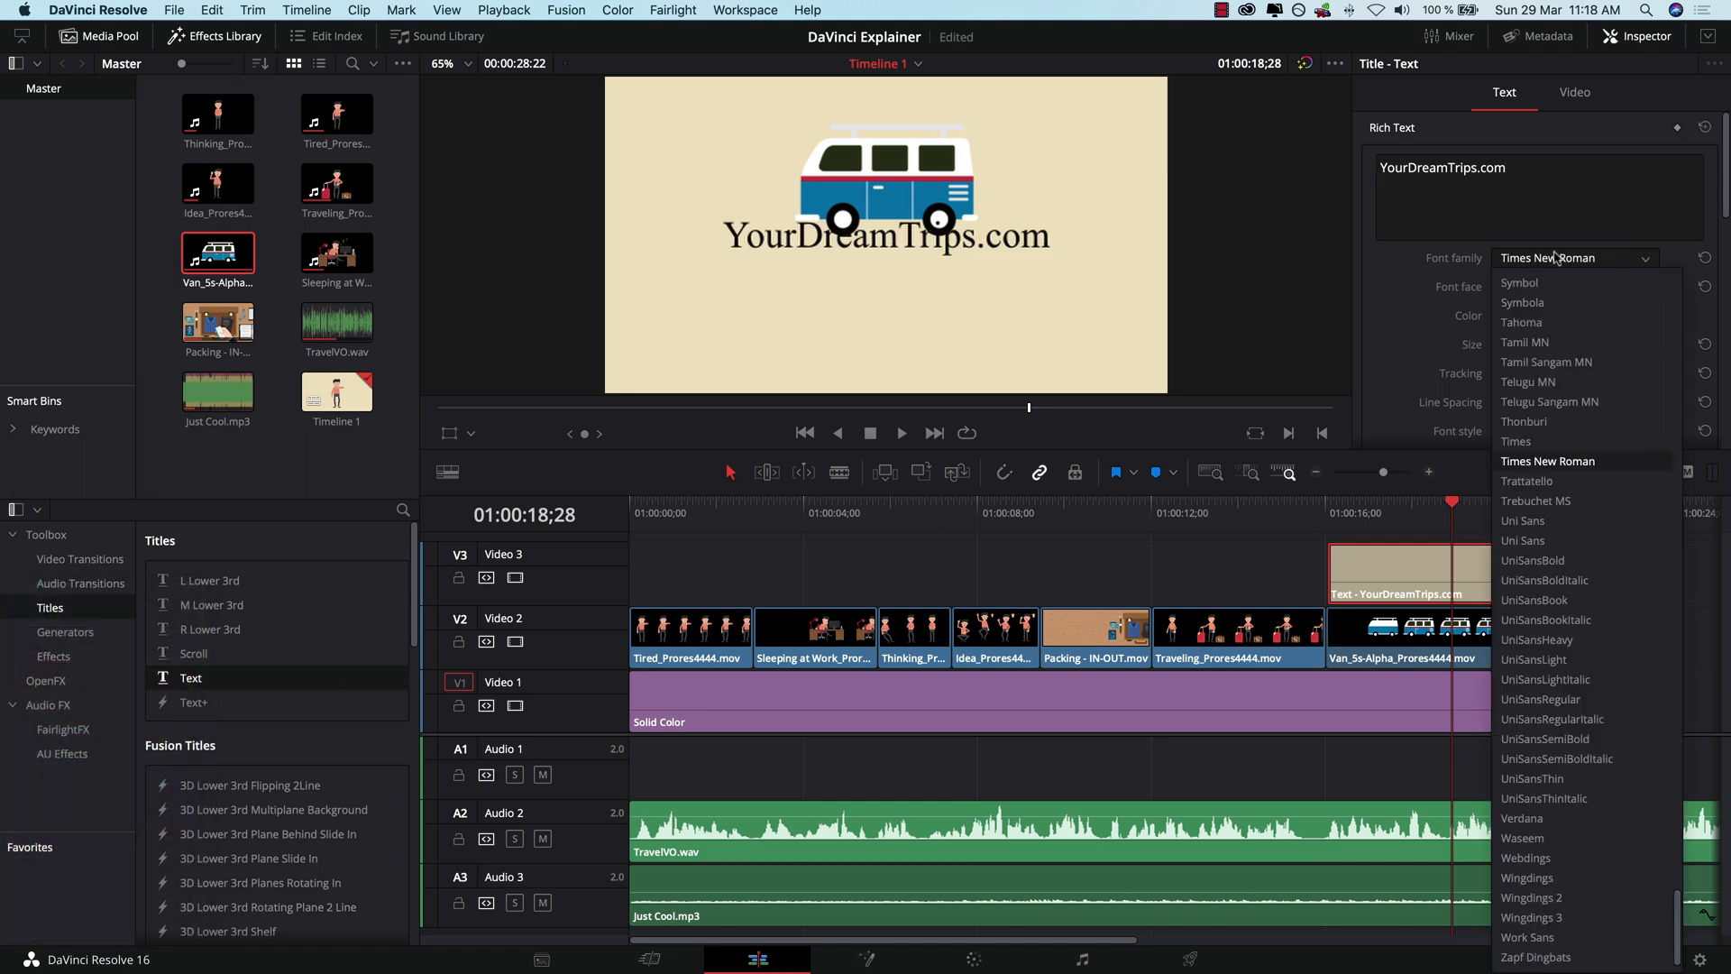
scroll("down", 3)
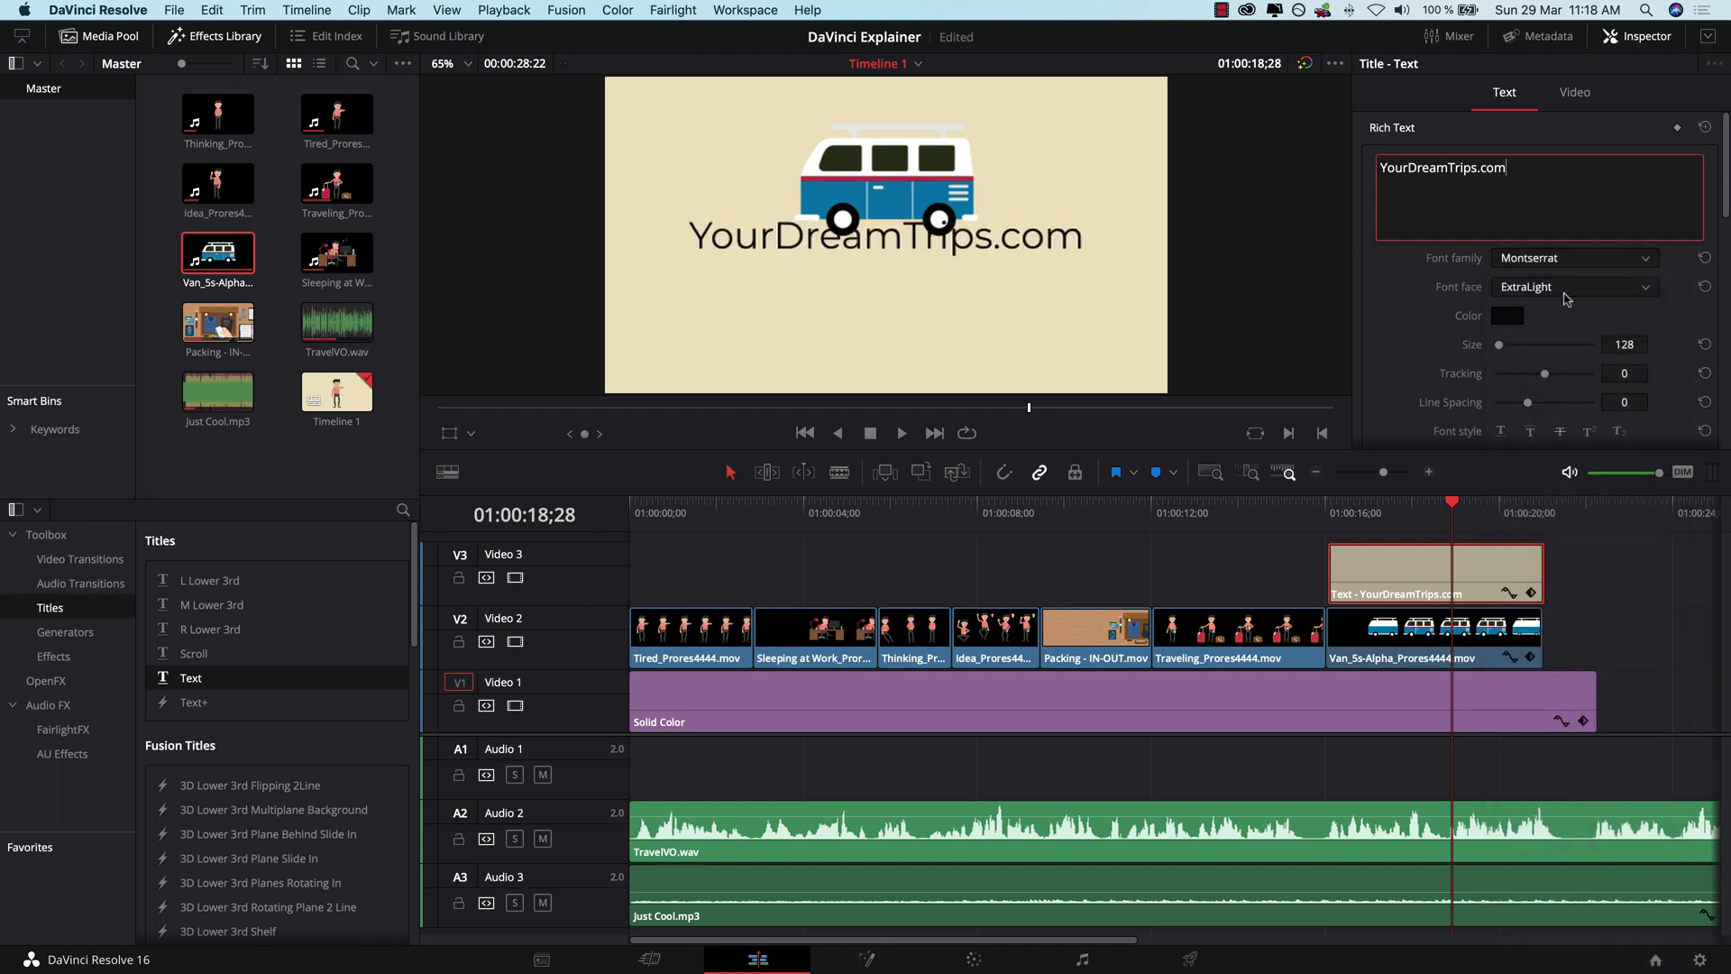
left_click(1573, 286)
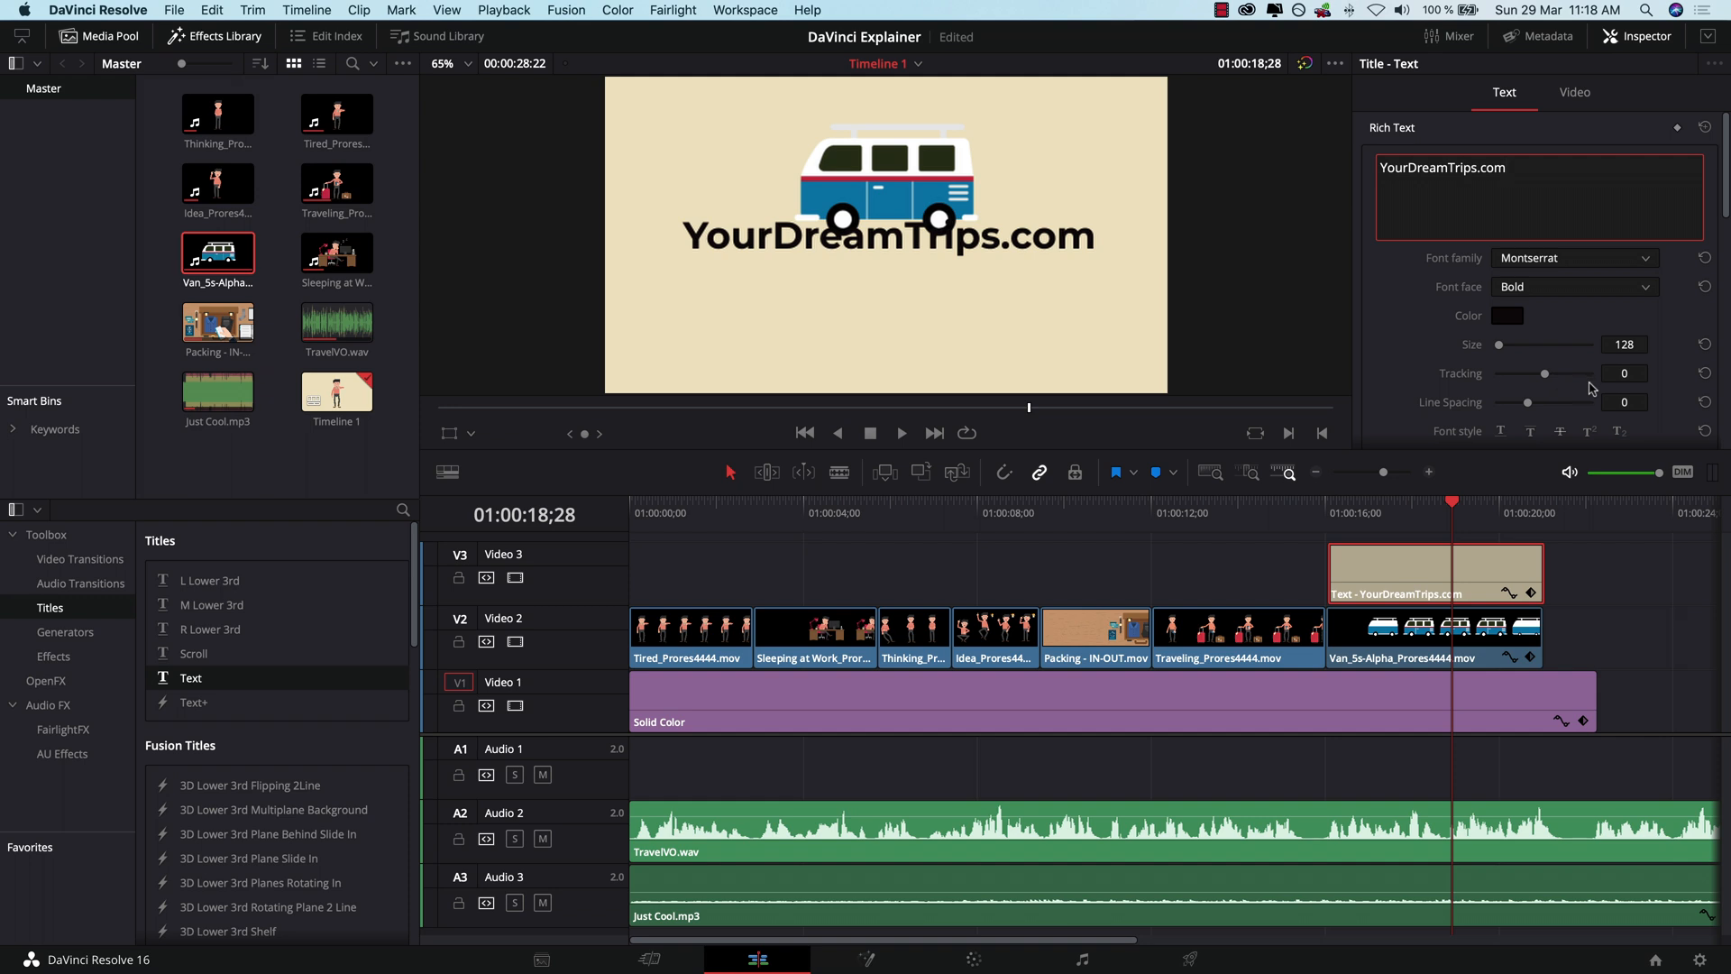
left_click(1574, 93)
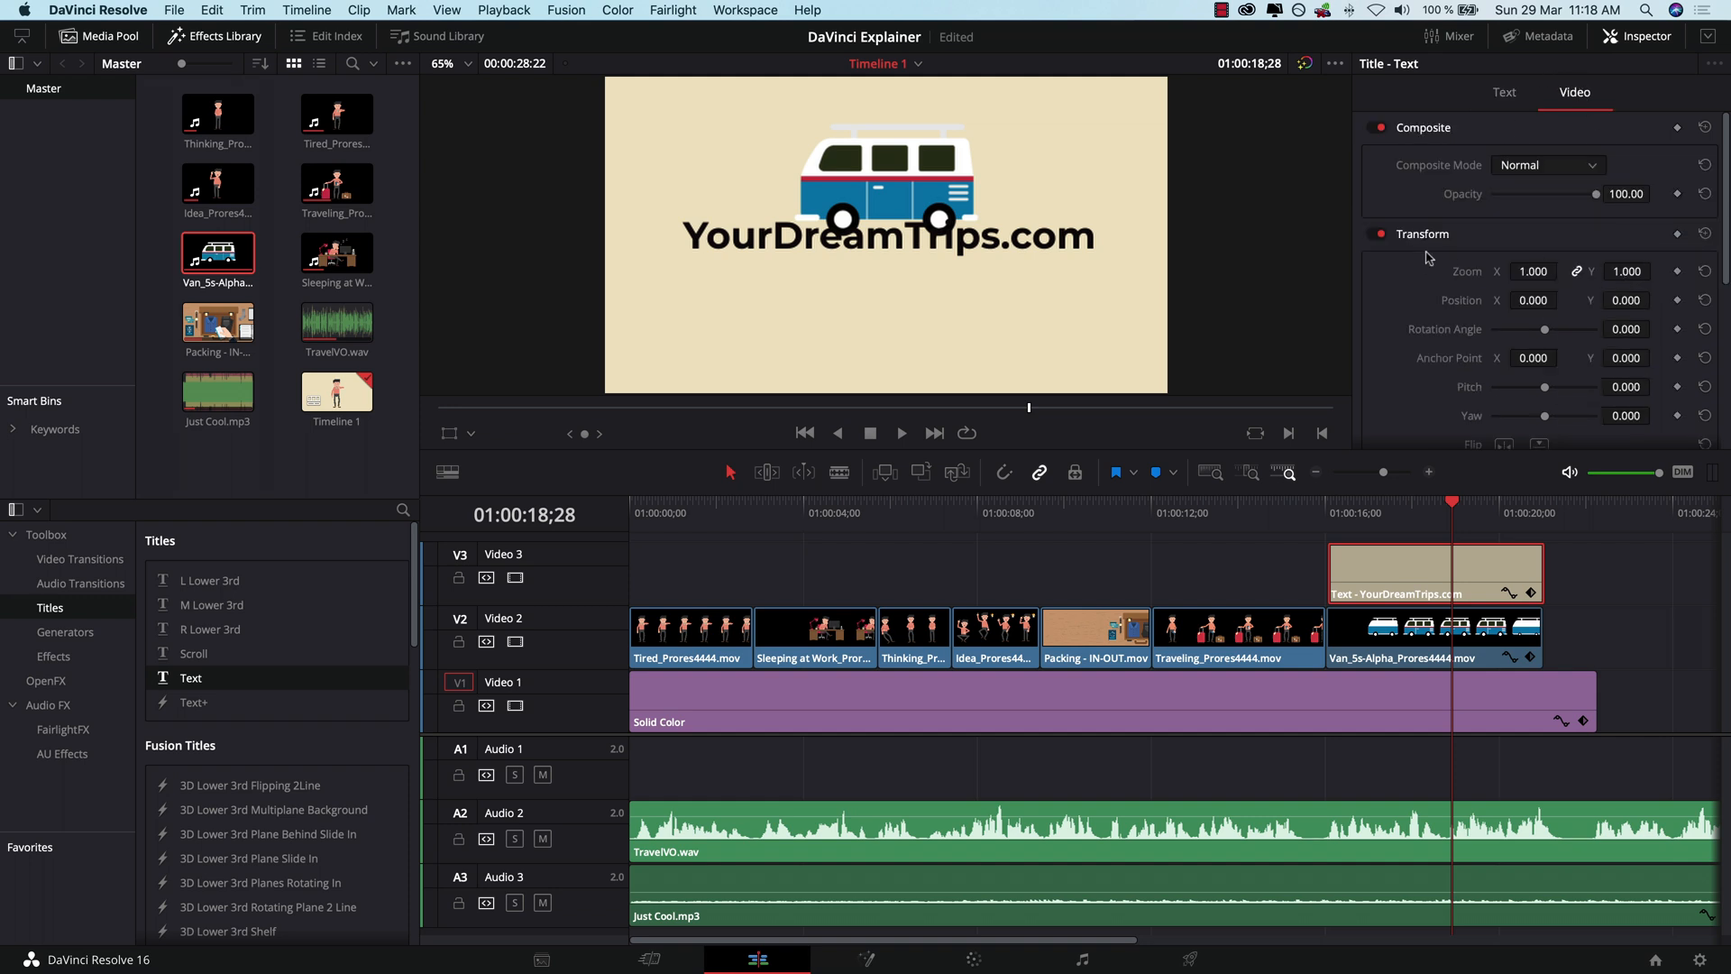
mouse_move(1625, 300)
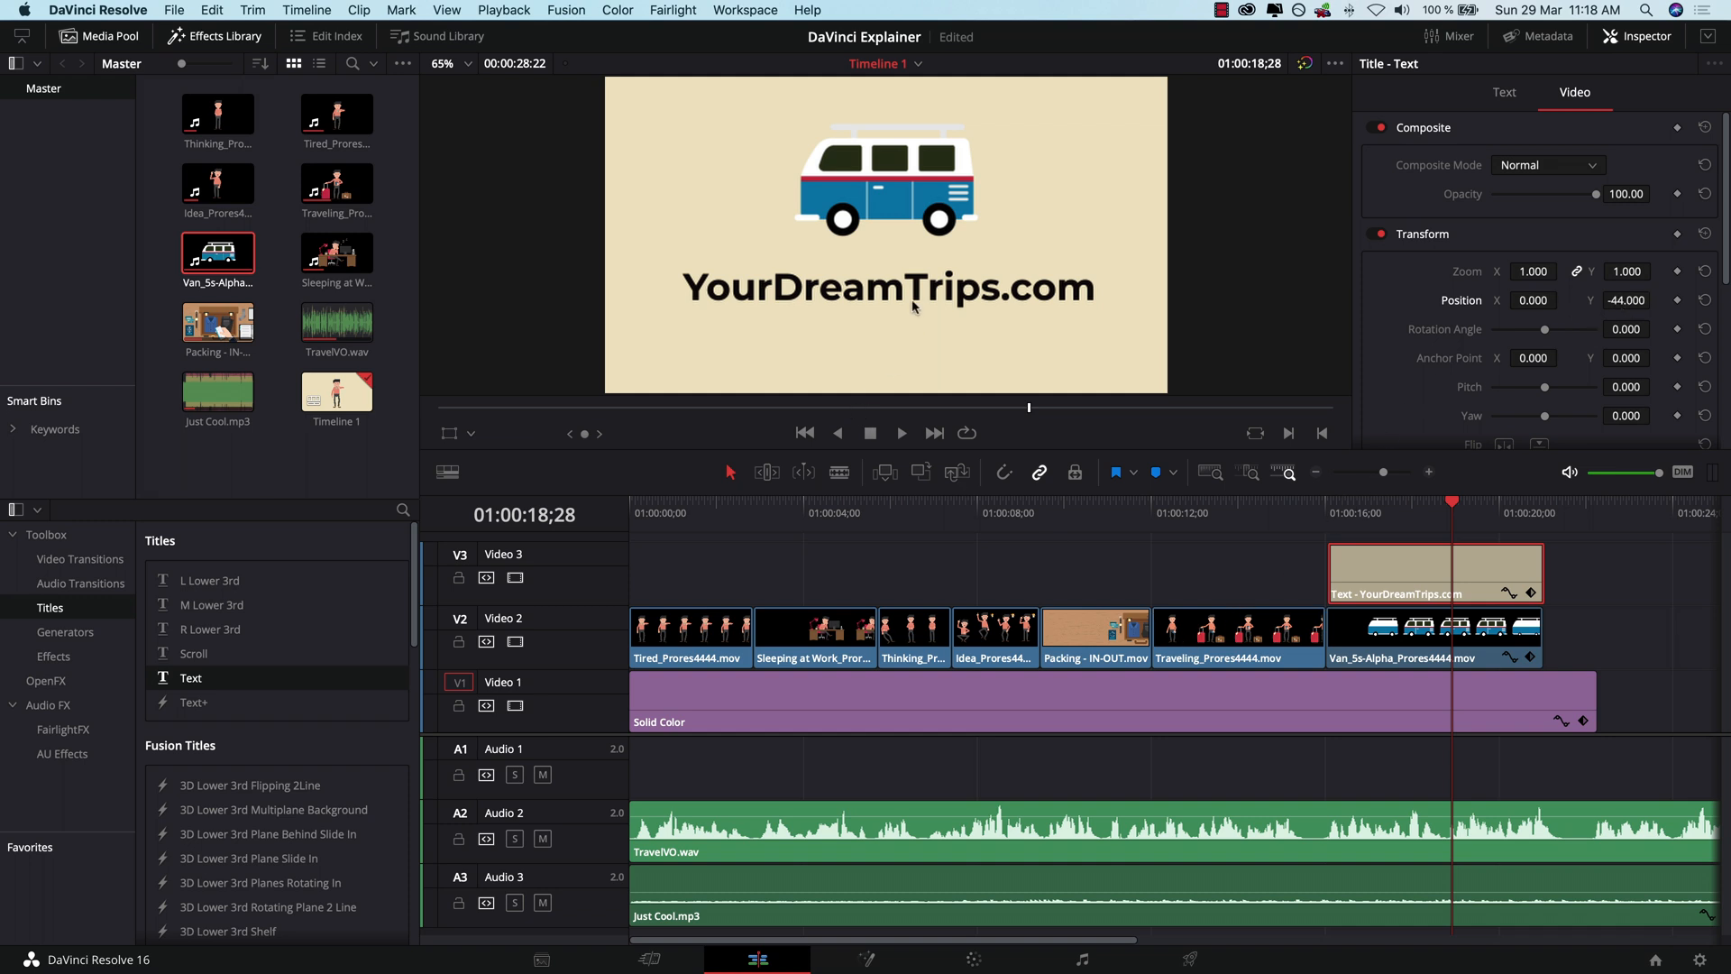
mouse_move(934, 312)
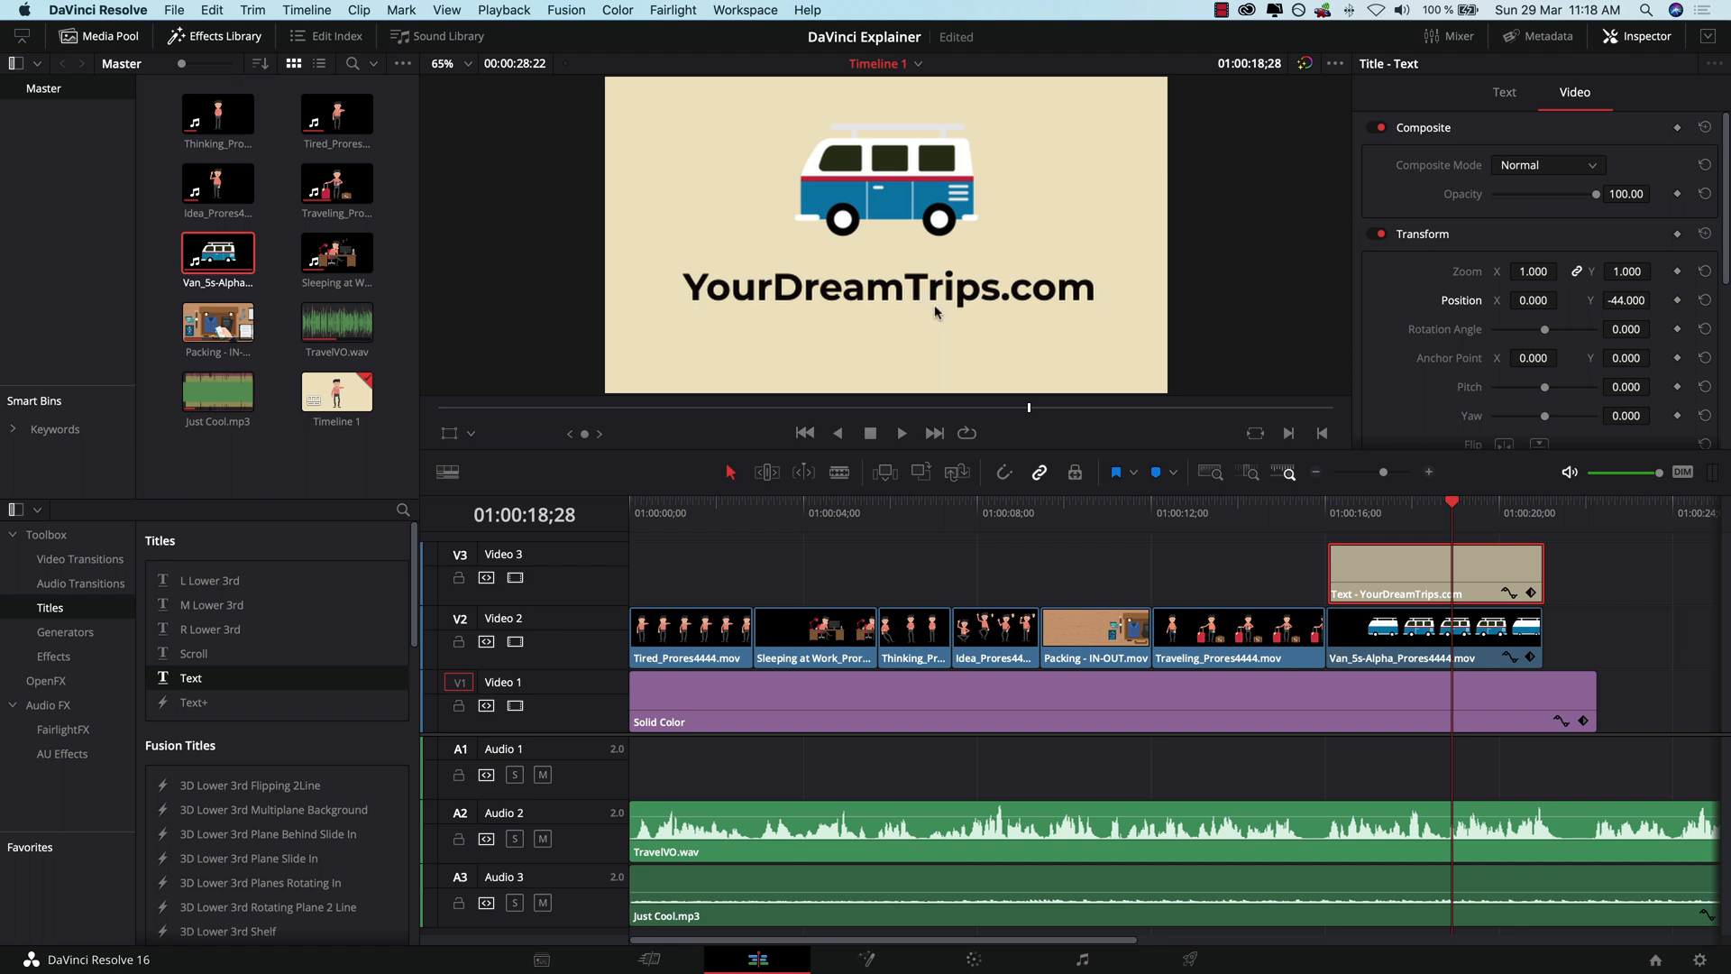
Step: Add Push transitions to the start and end of the Video 3 text clip
left_click(78, 559)
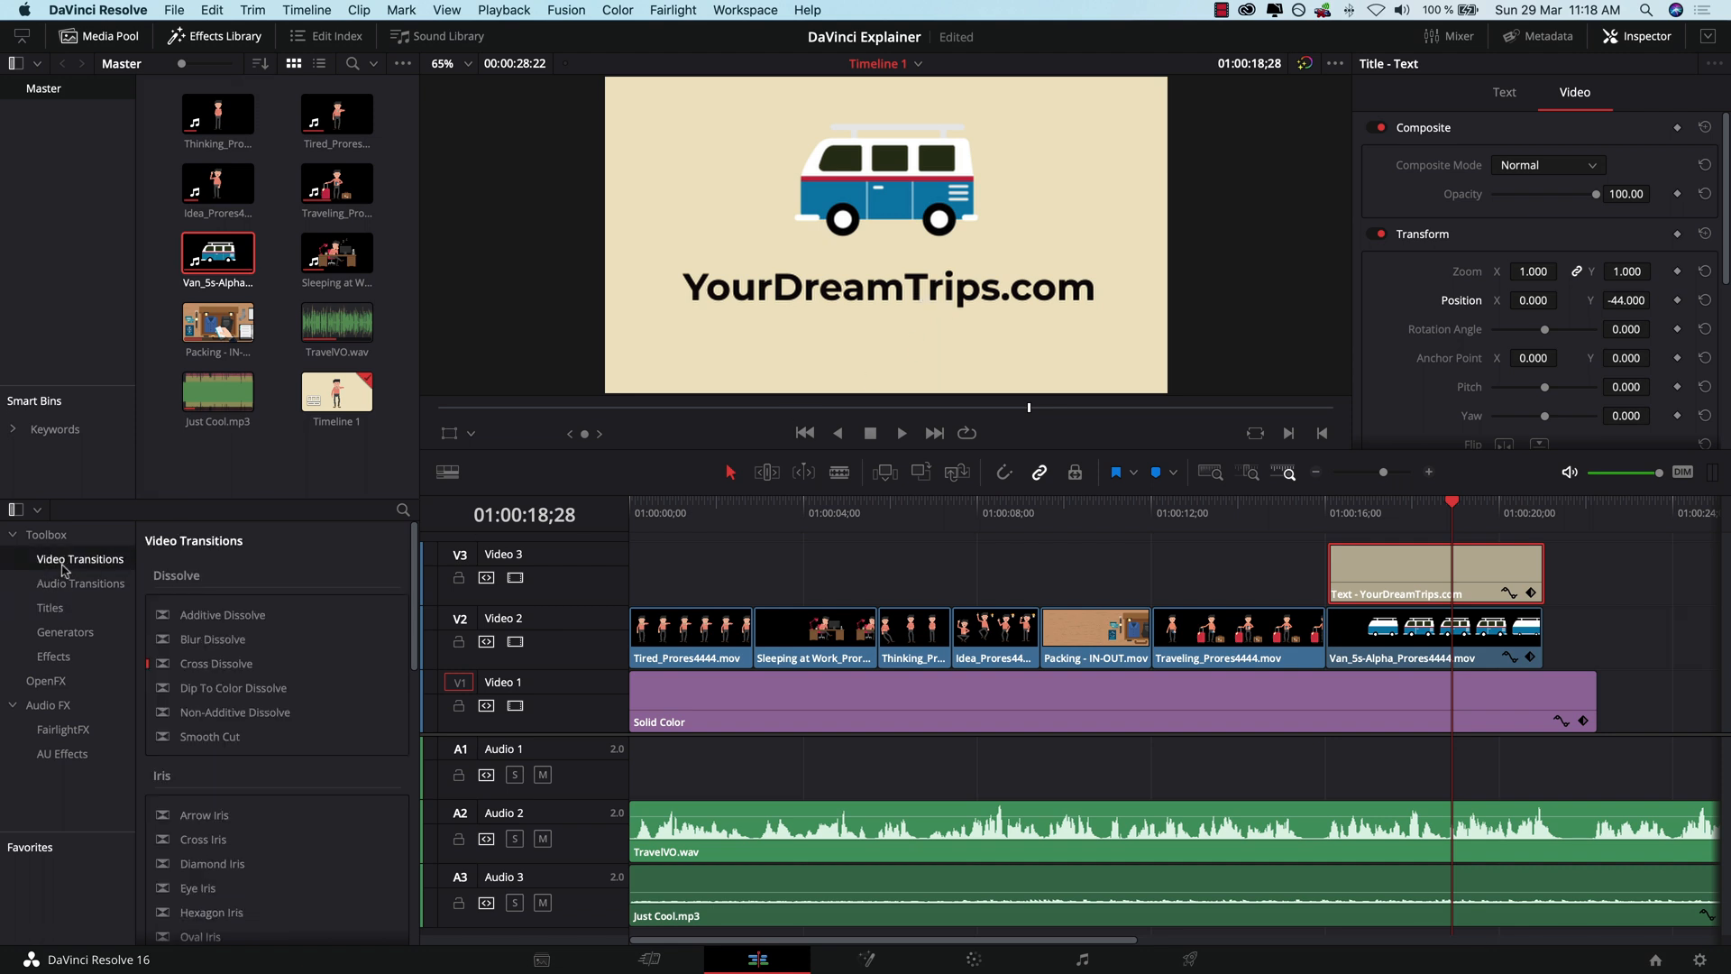
scroll("down", 3)
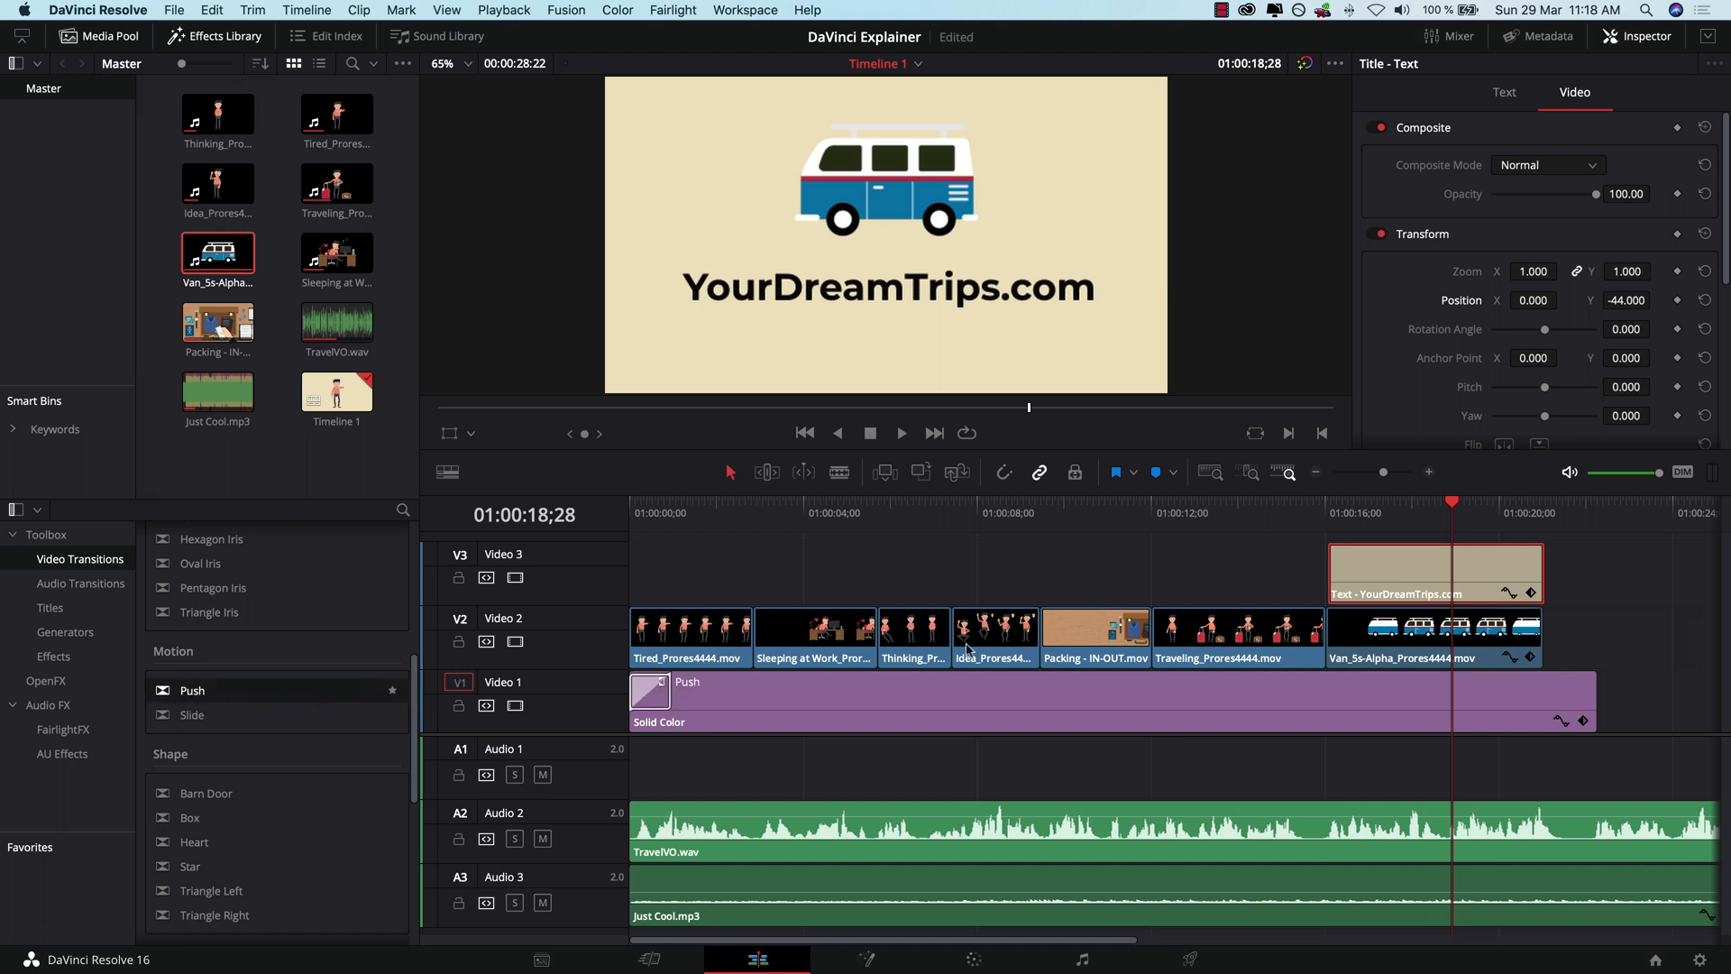
left_click(1504, 93)
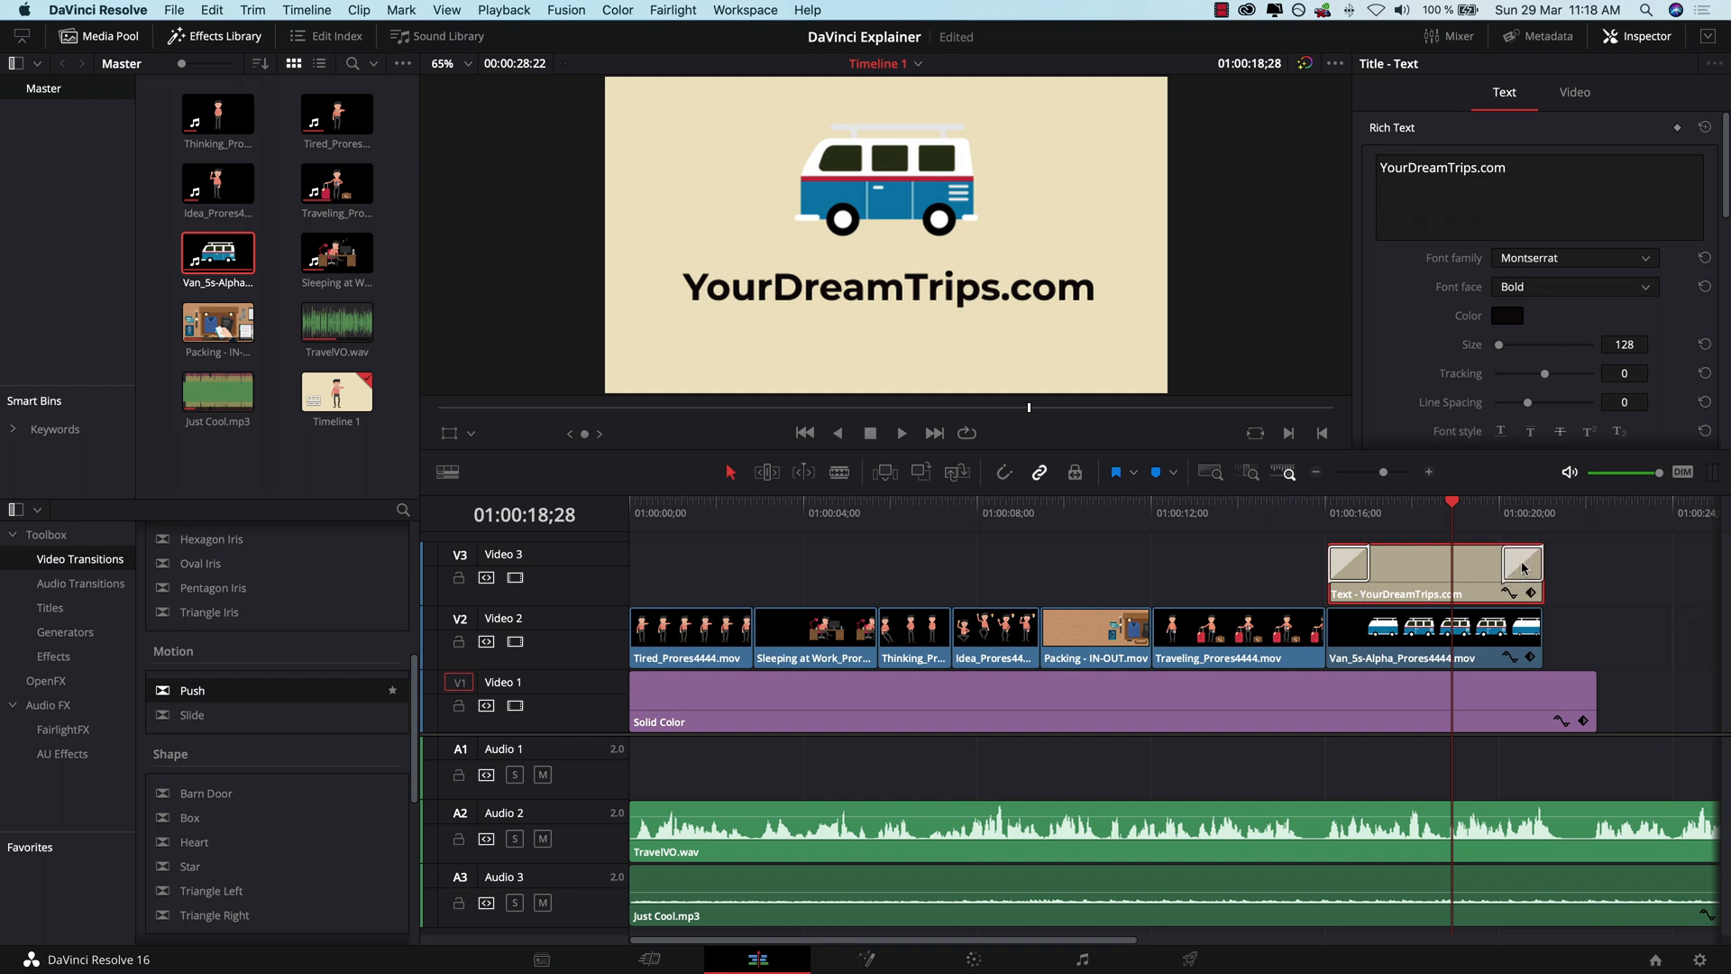
mouse_move(1396, 566)
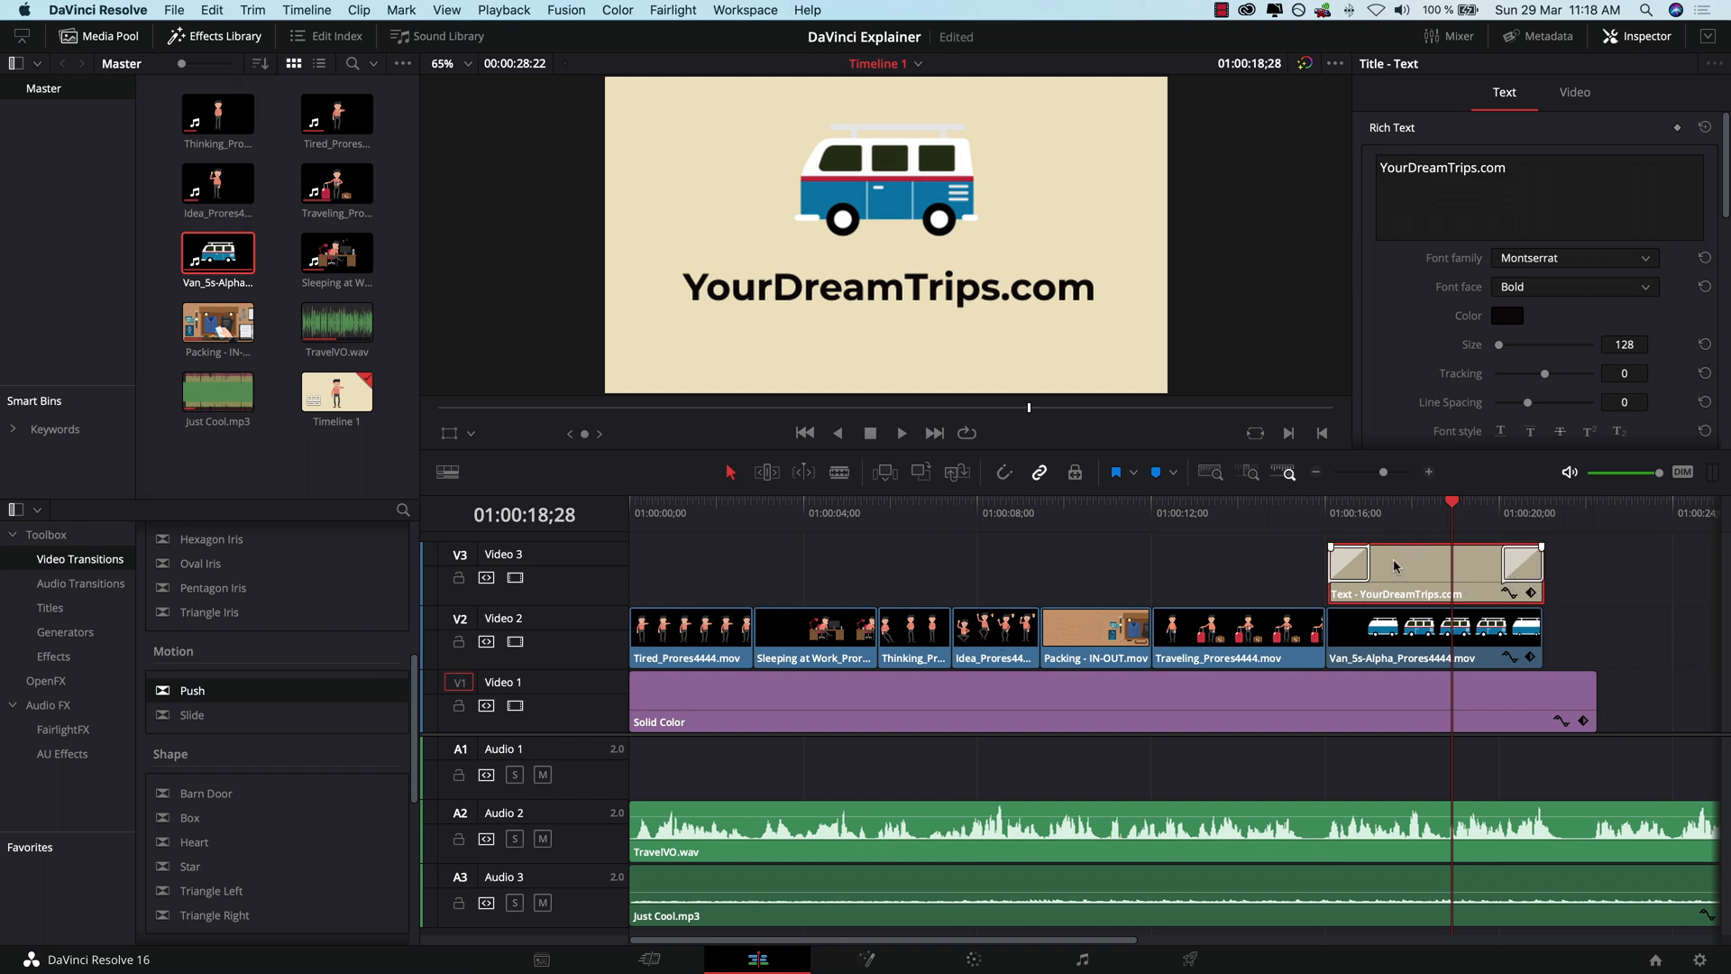
left_click(1351, 565)
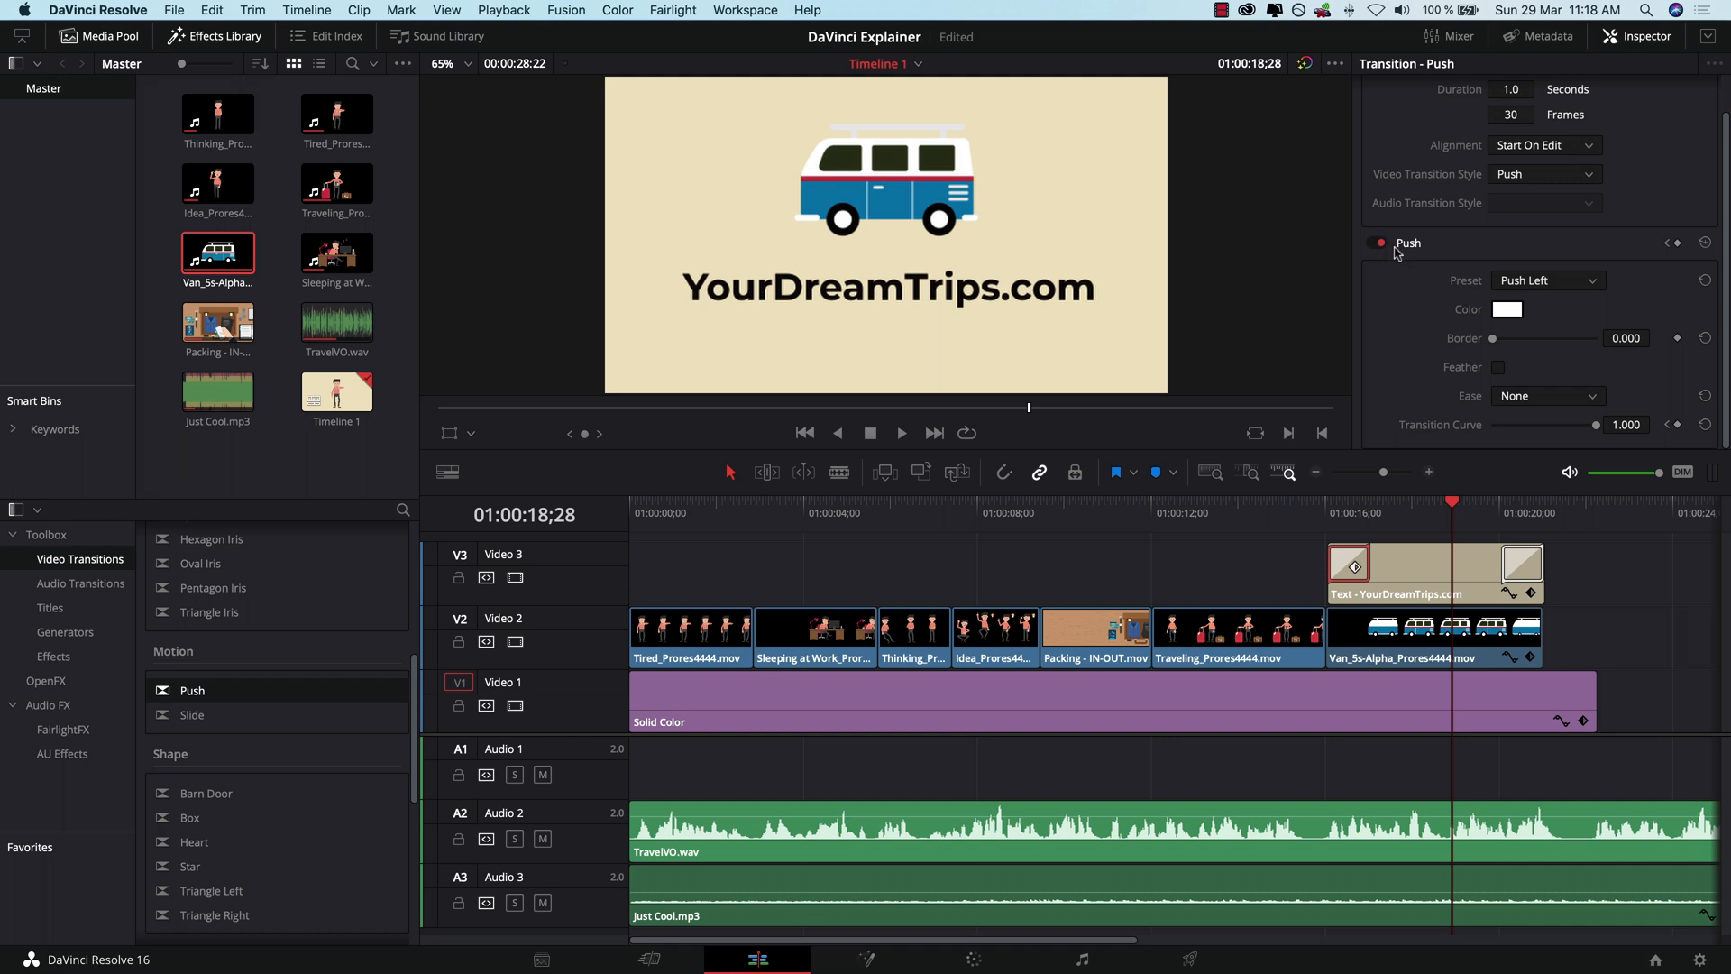
Step: Set the title's opening transition preset to Push Up and preview it
left_click(1546, 280)
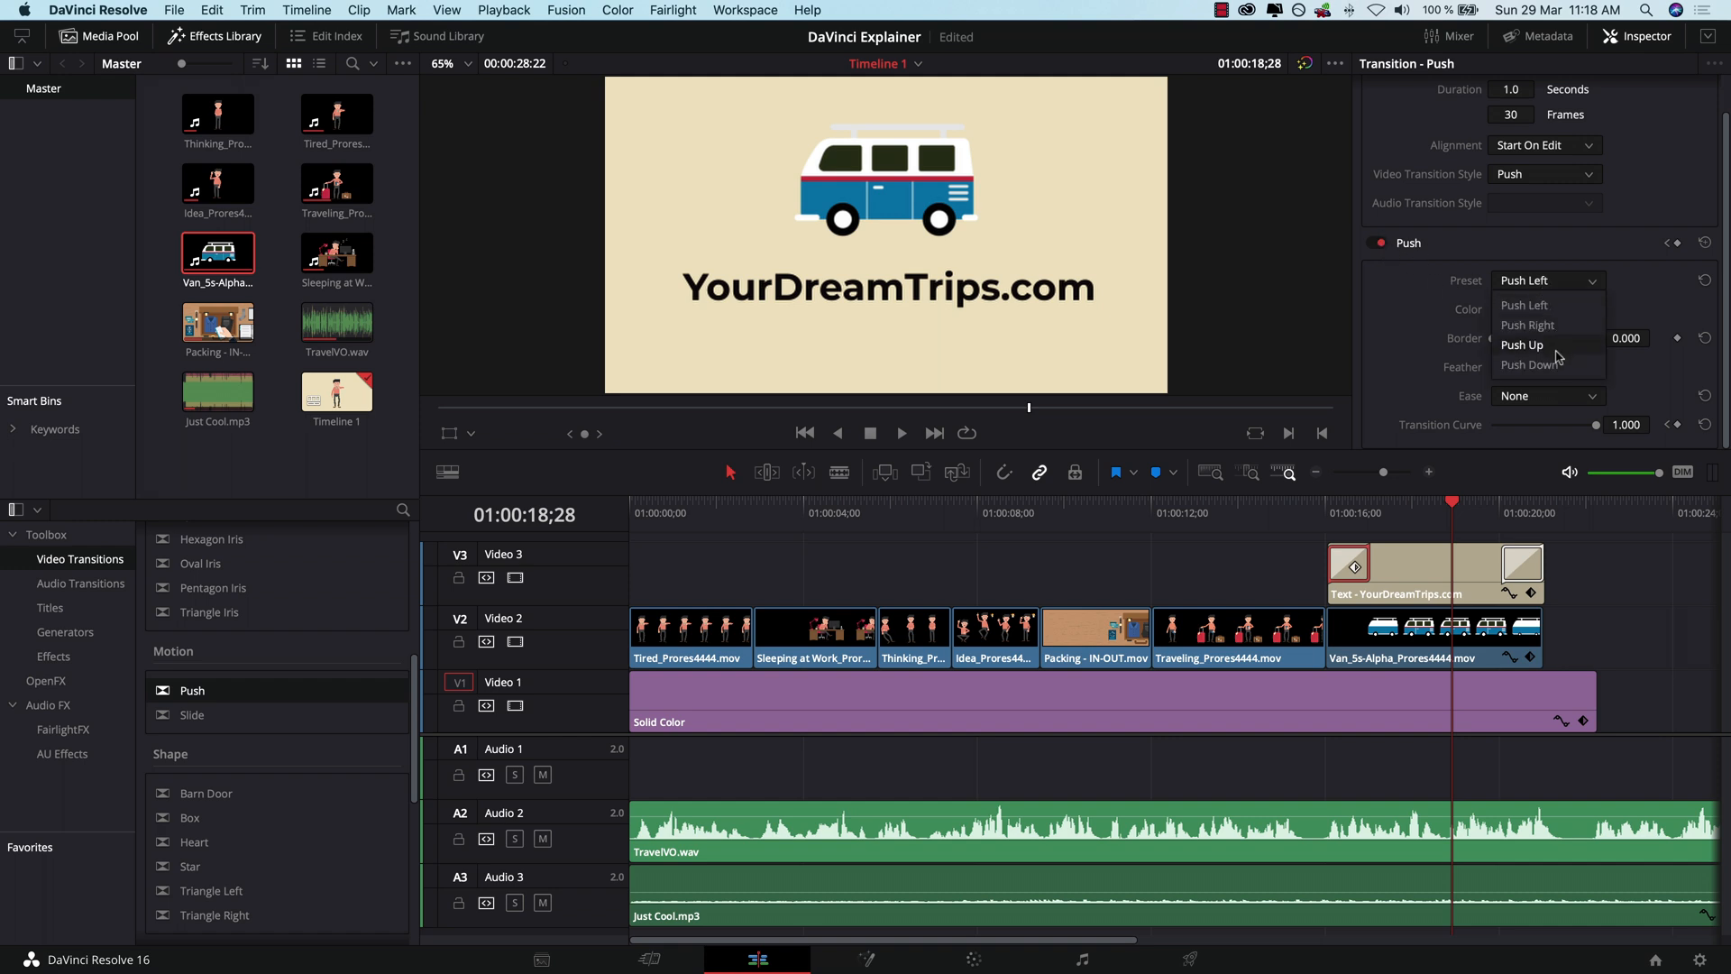
left_click(1521, 345)
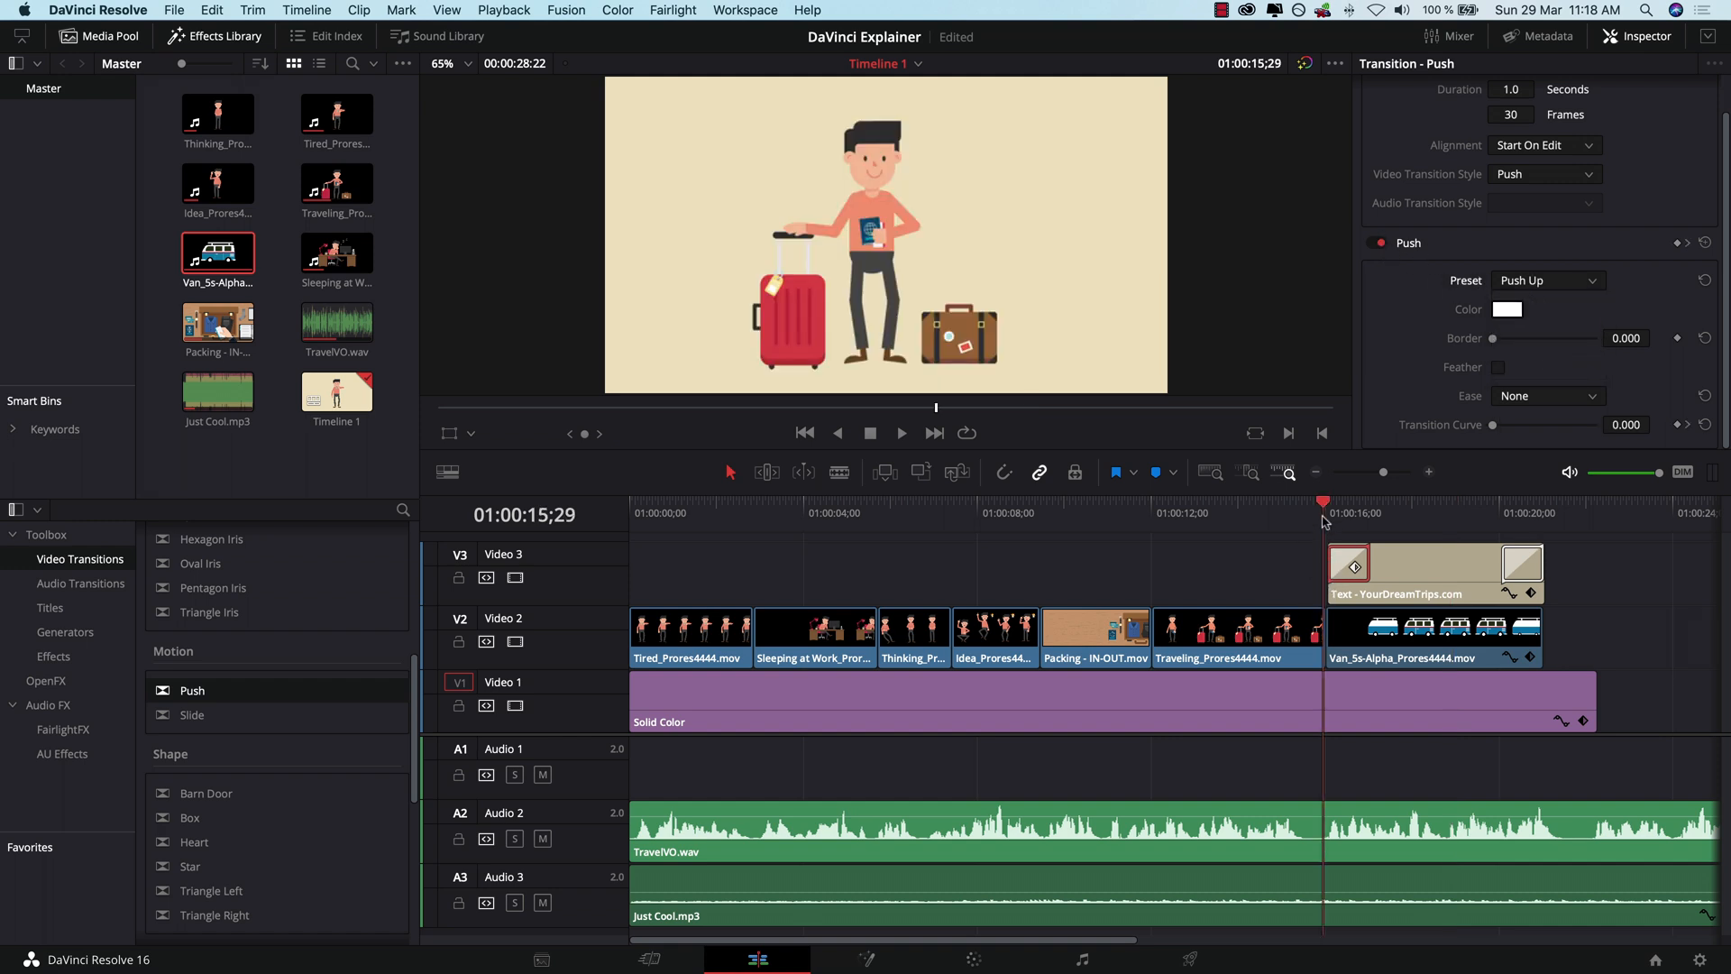
left_click(901, 432)
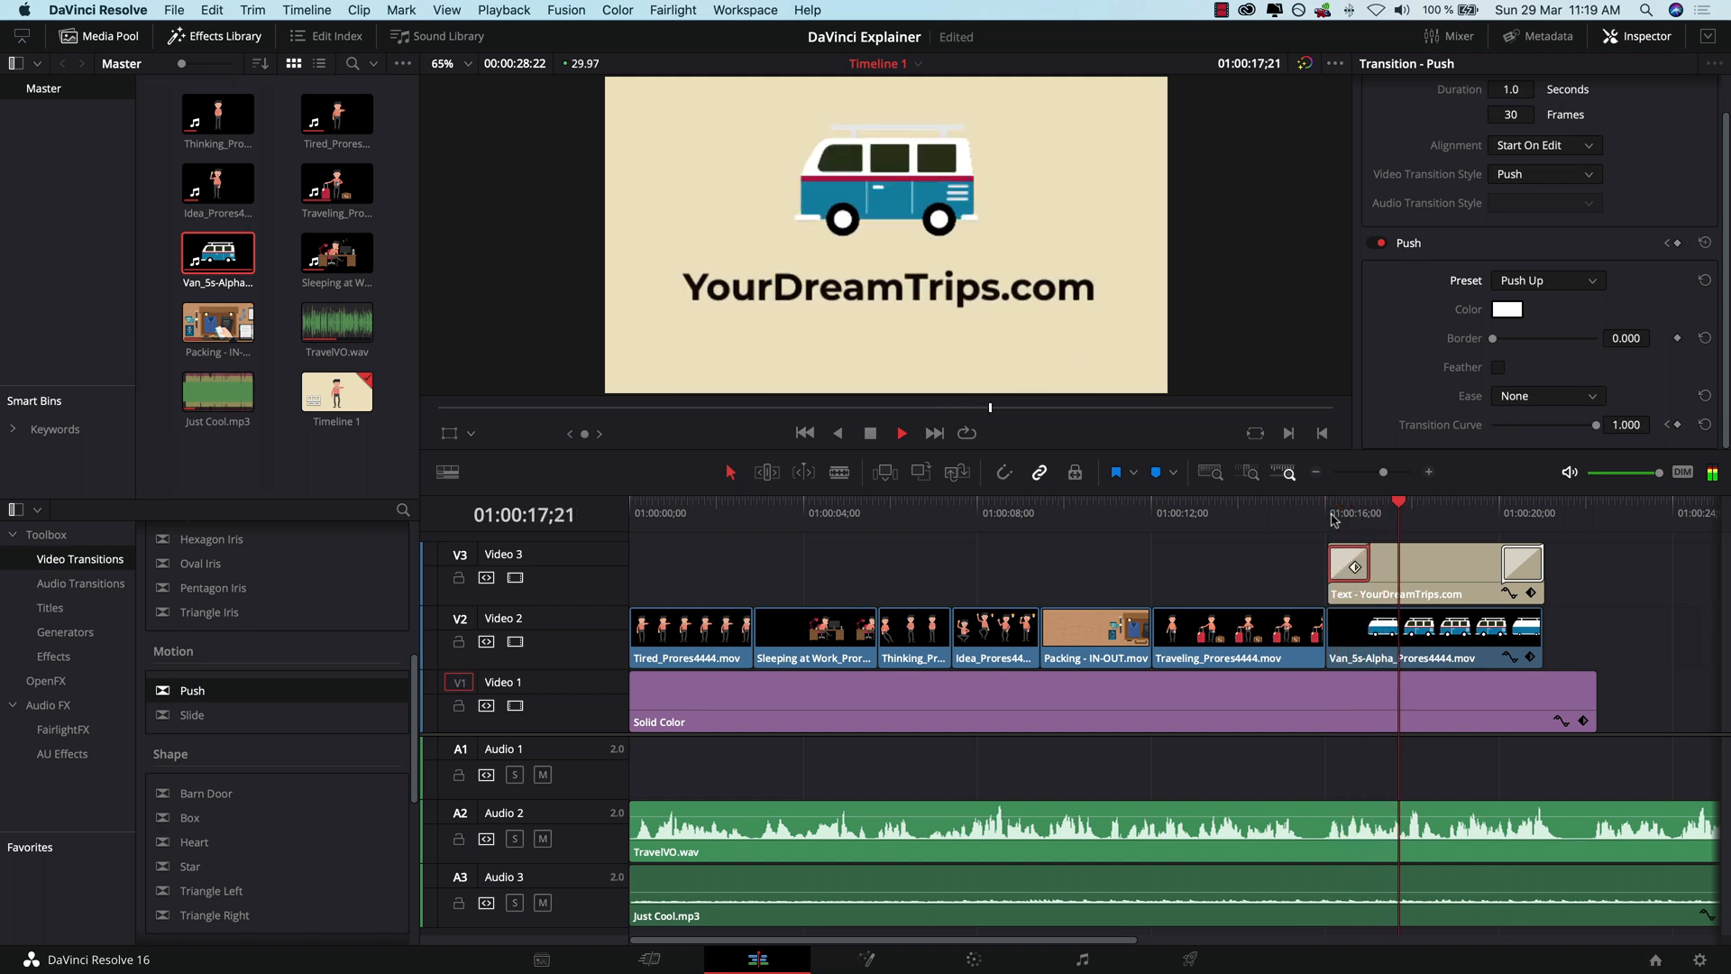
left_click(901, 432)
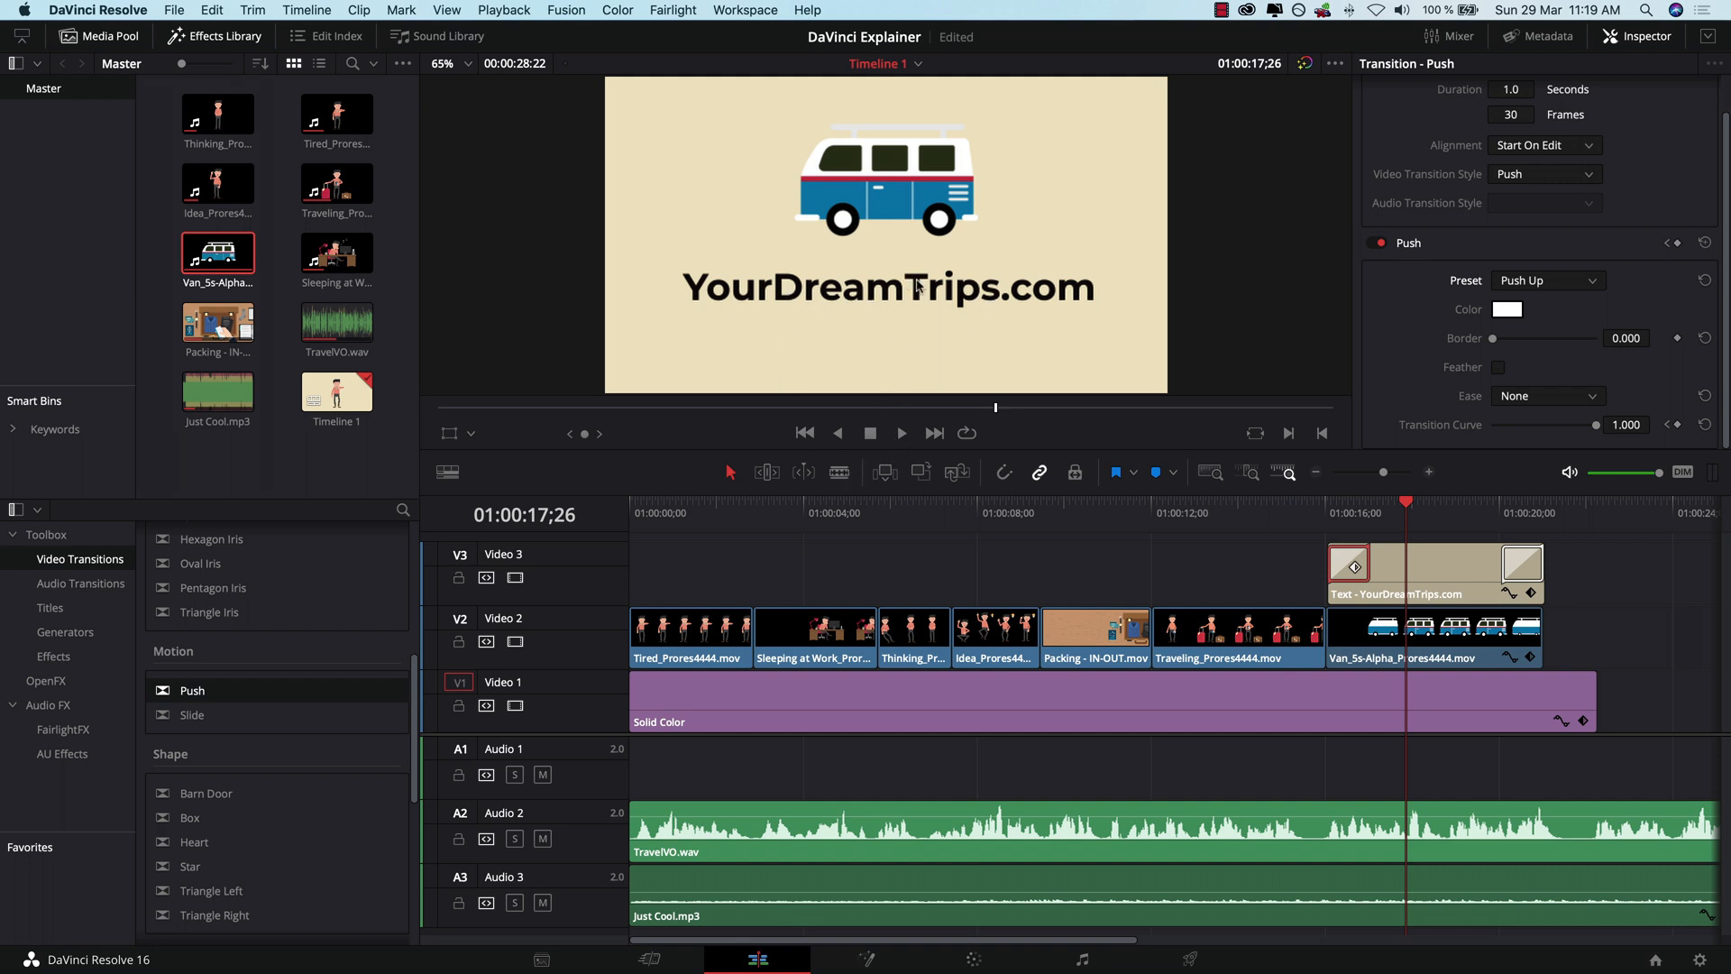
Step: Set the title's closing transition preset to Push Down
left_click(1521, 565)
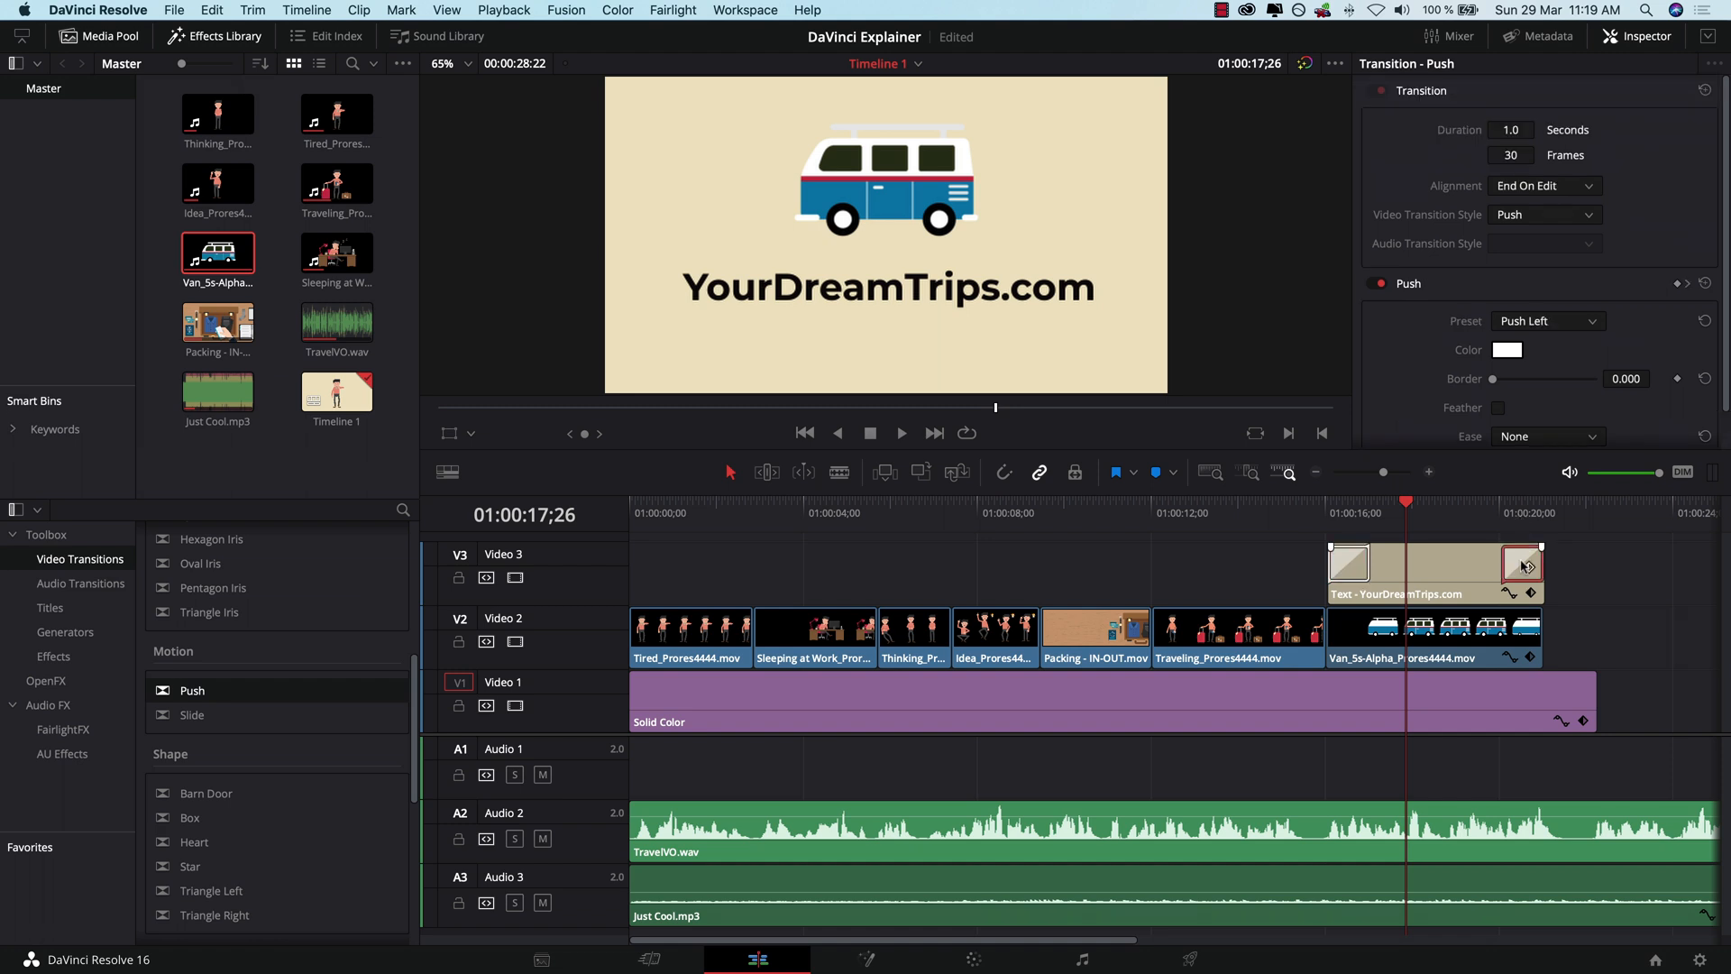
left_click(1544, 320)
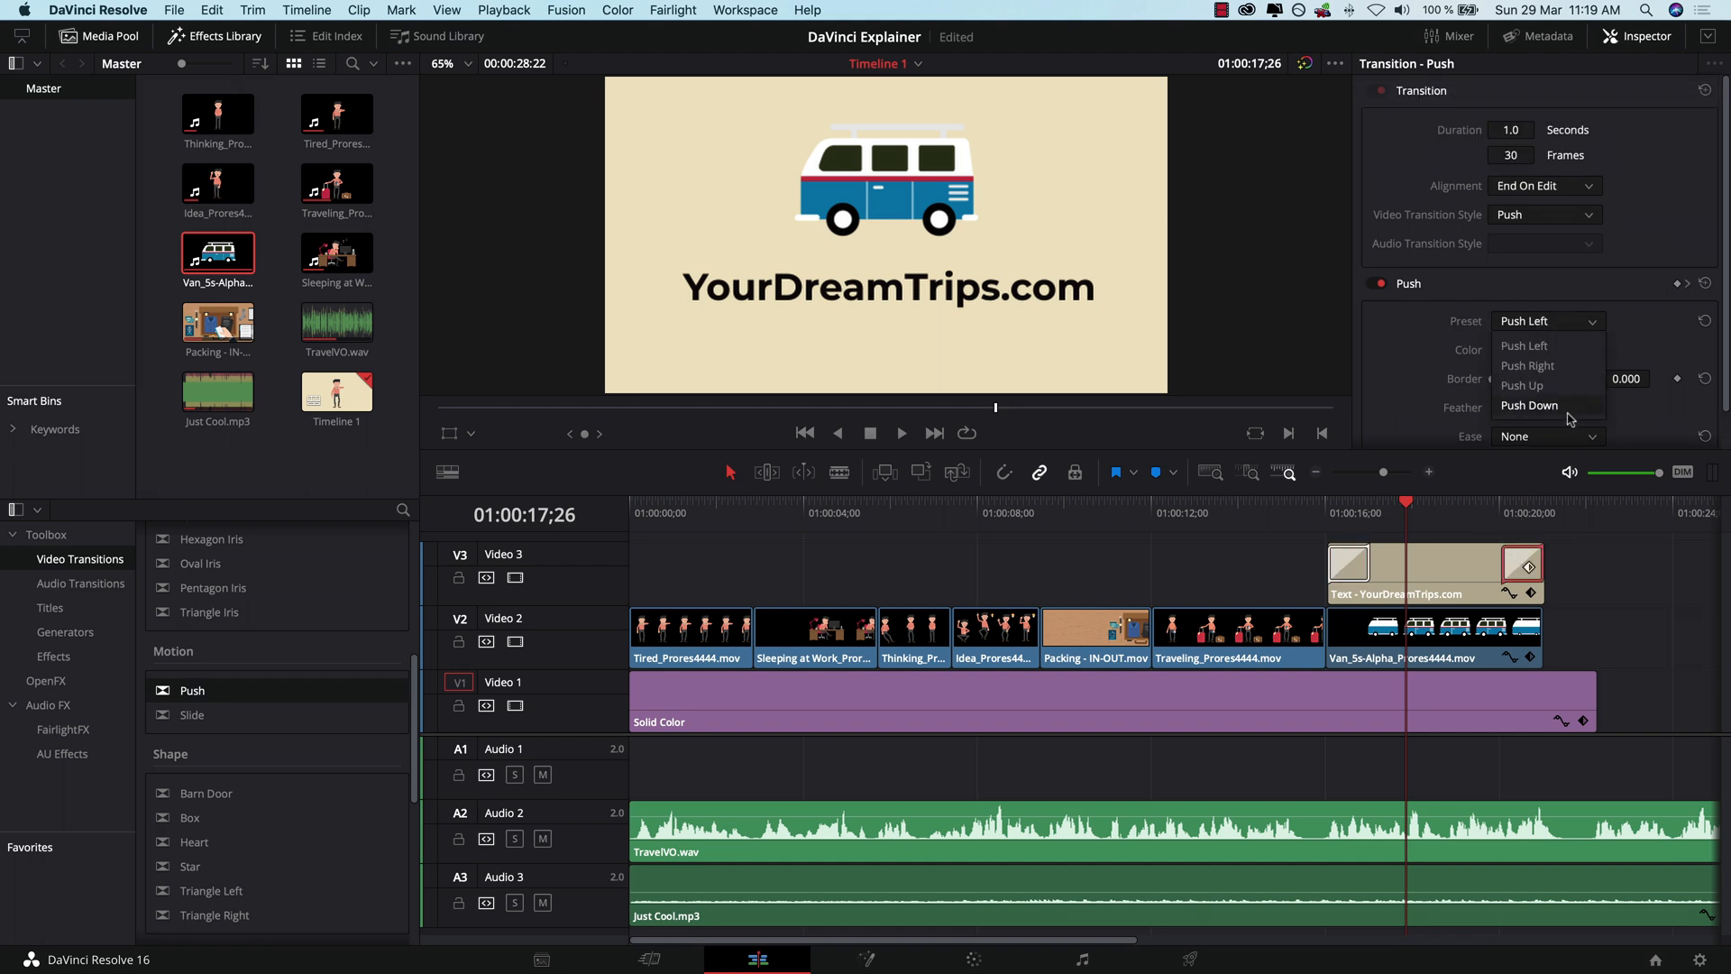
left_click(1530, 404)
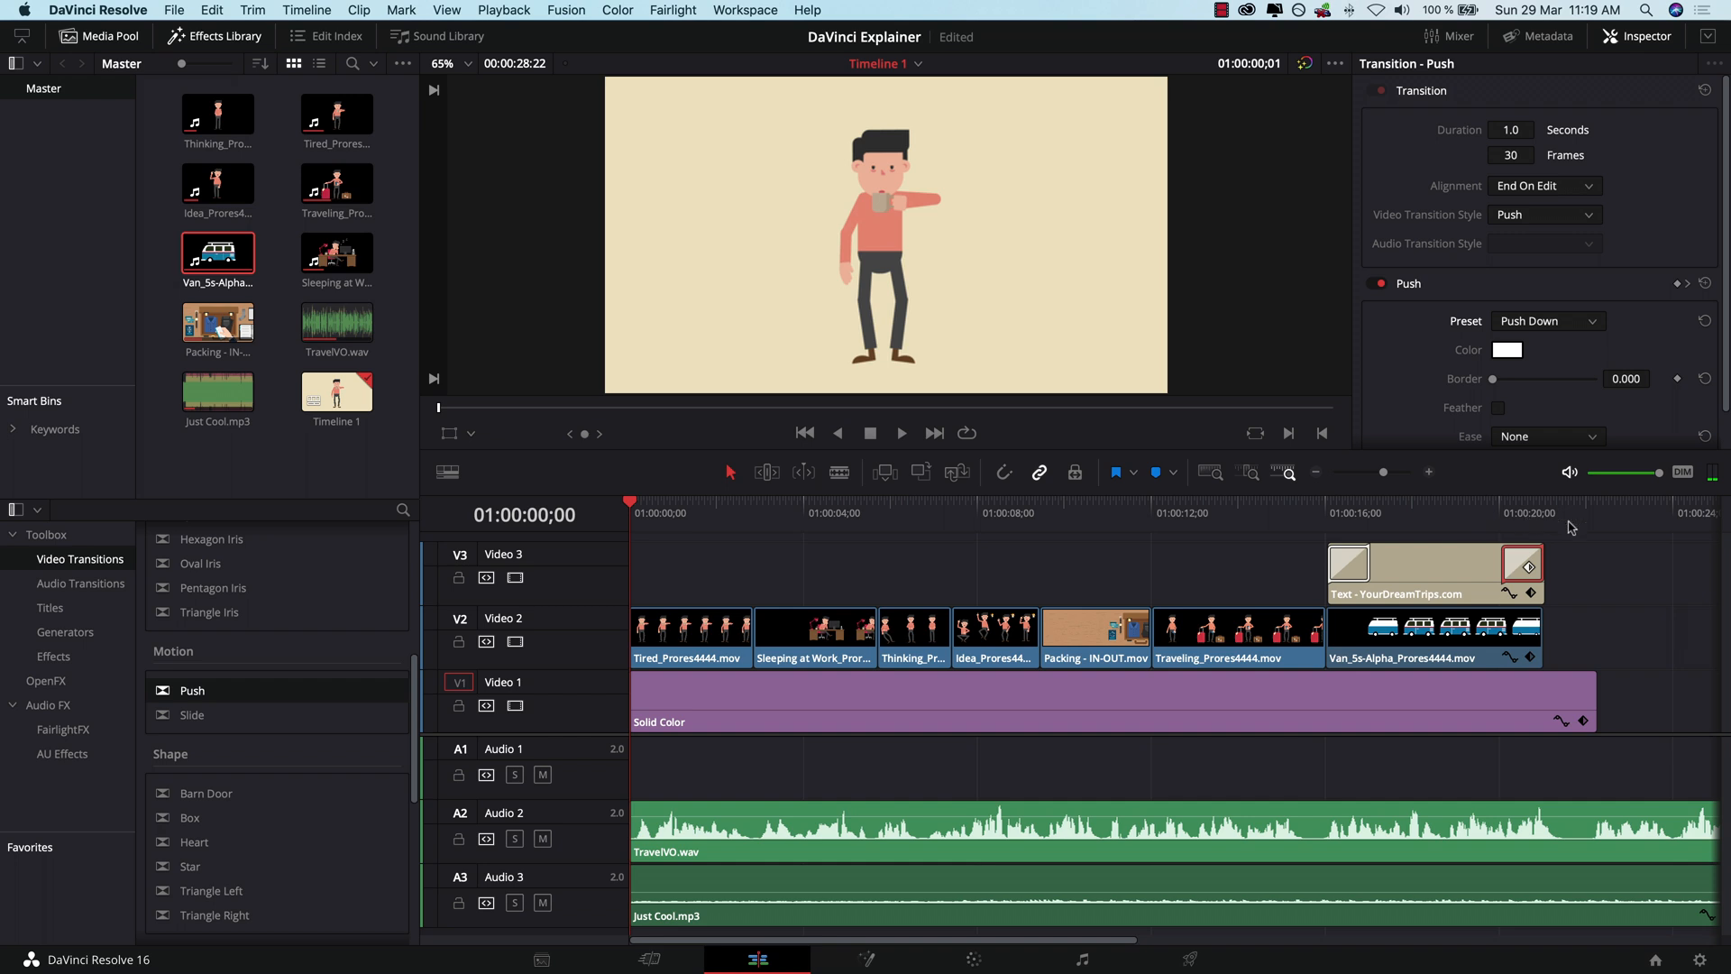
mouse_move(1521, 515)
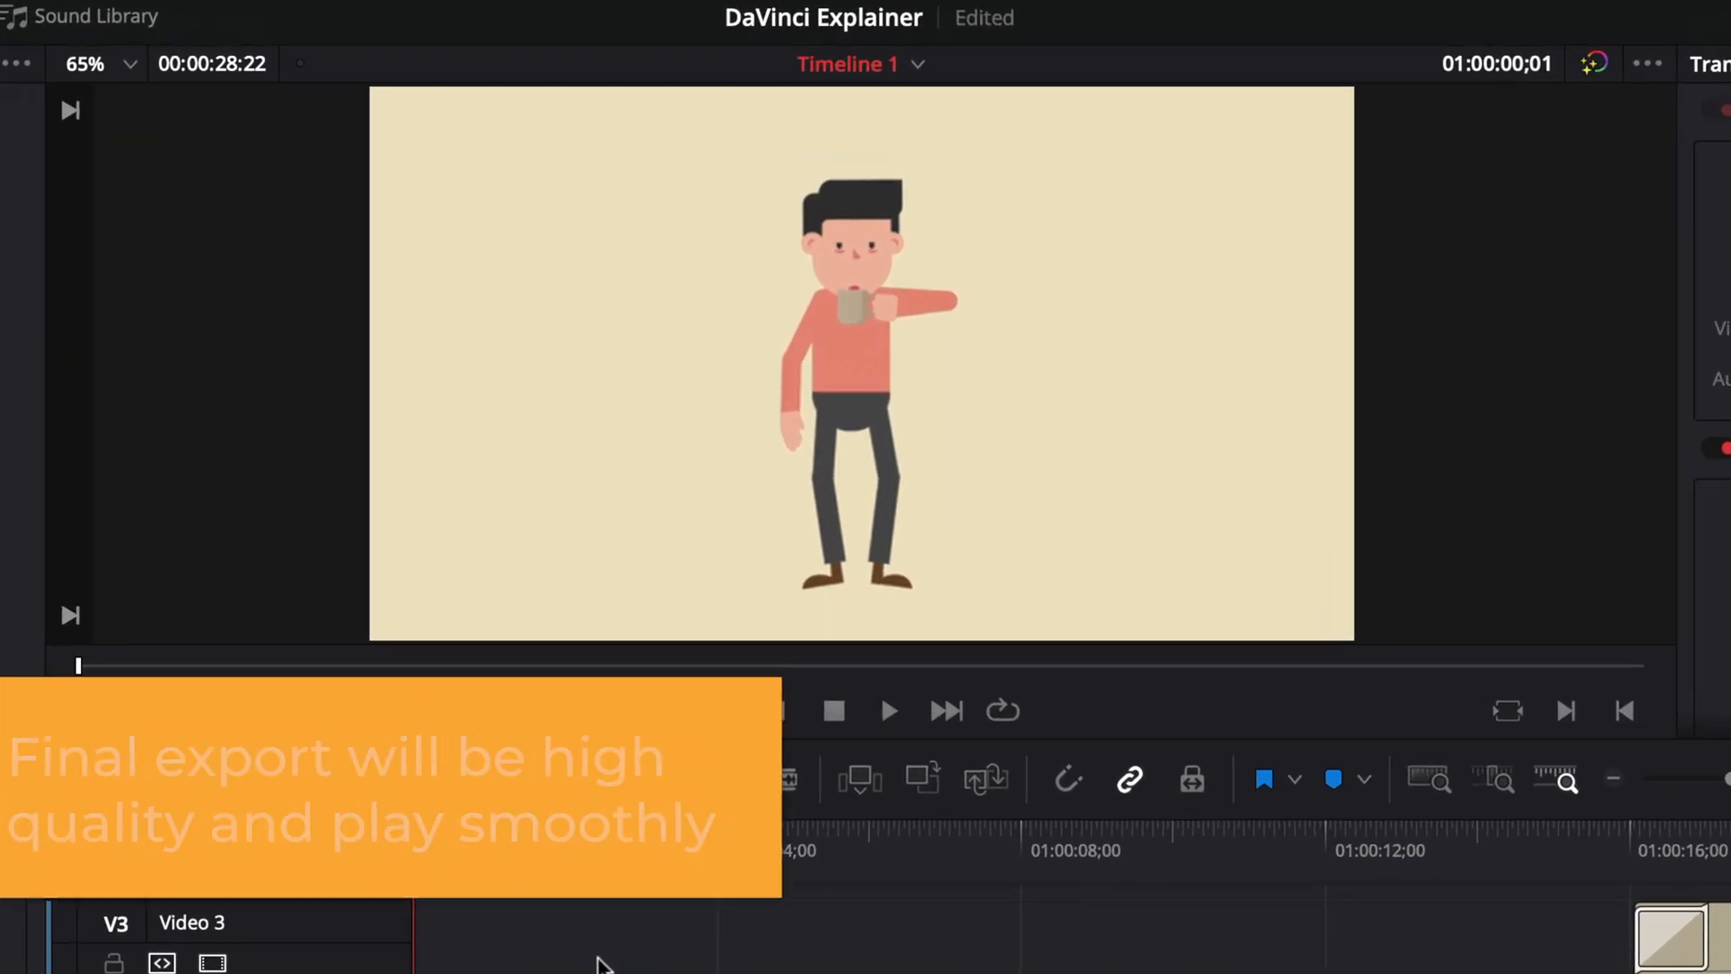
left_click(888, 709)
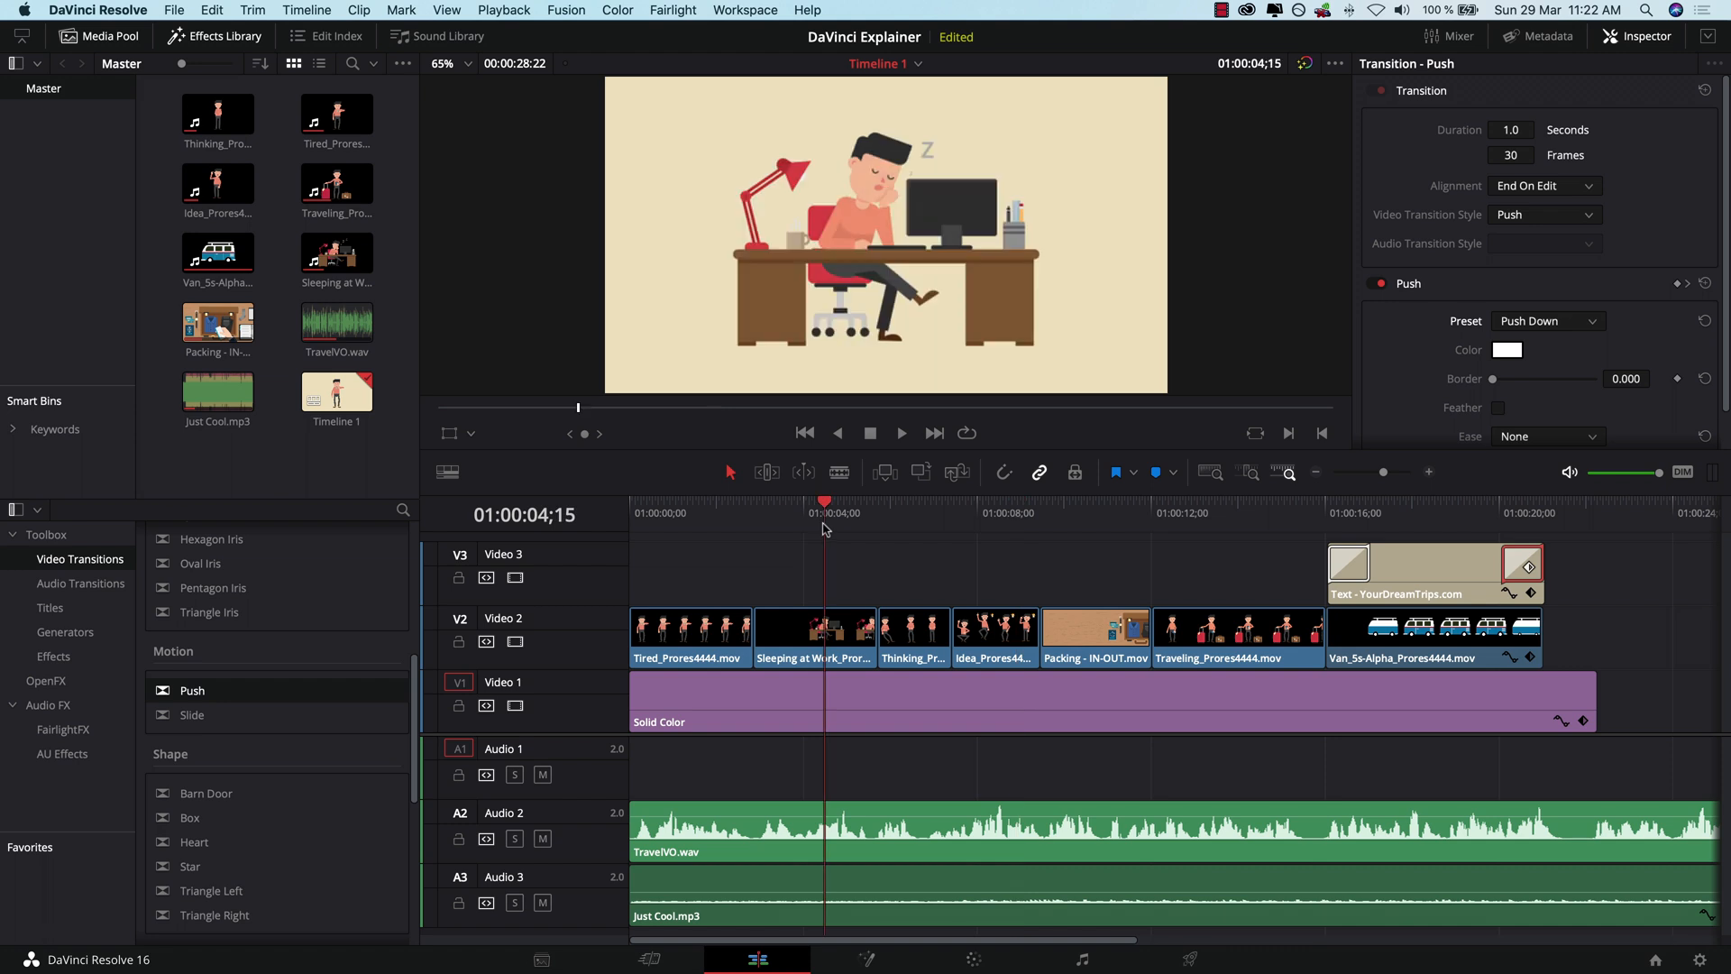
mouse_move(894, 542)
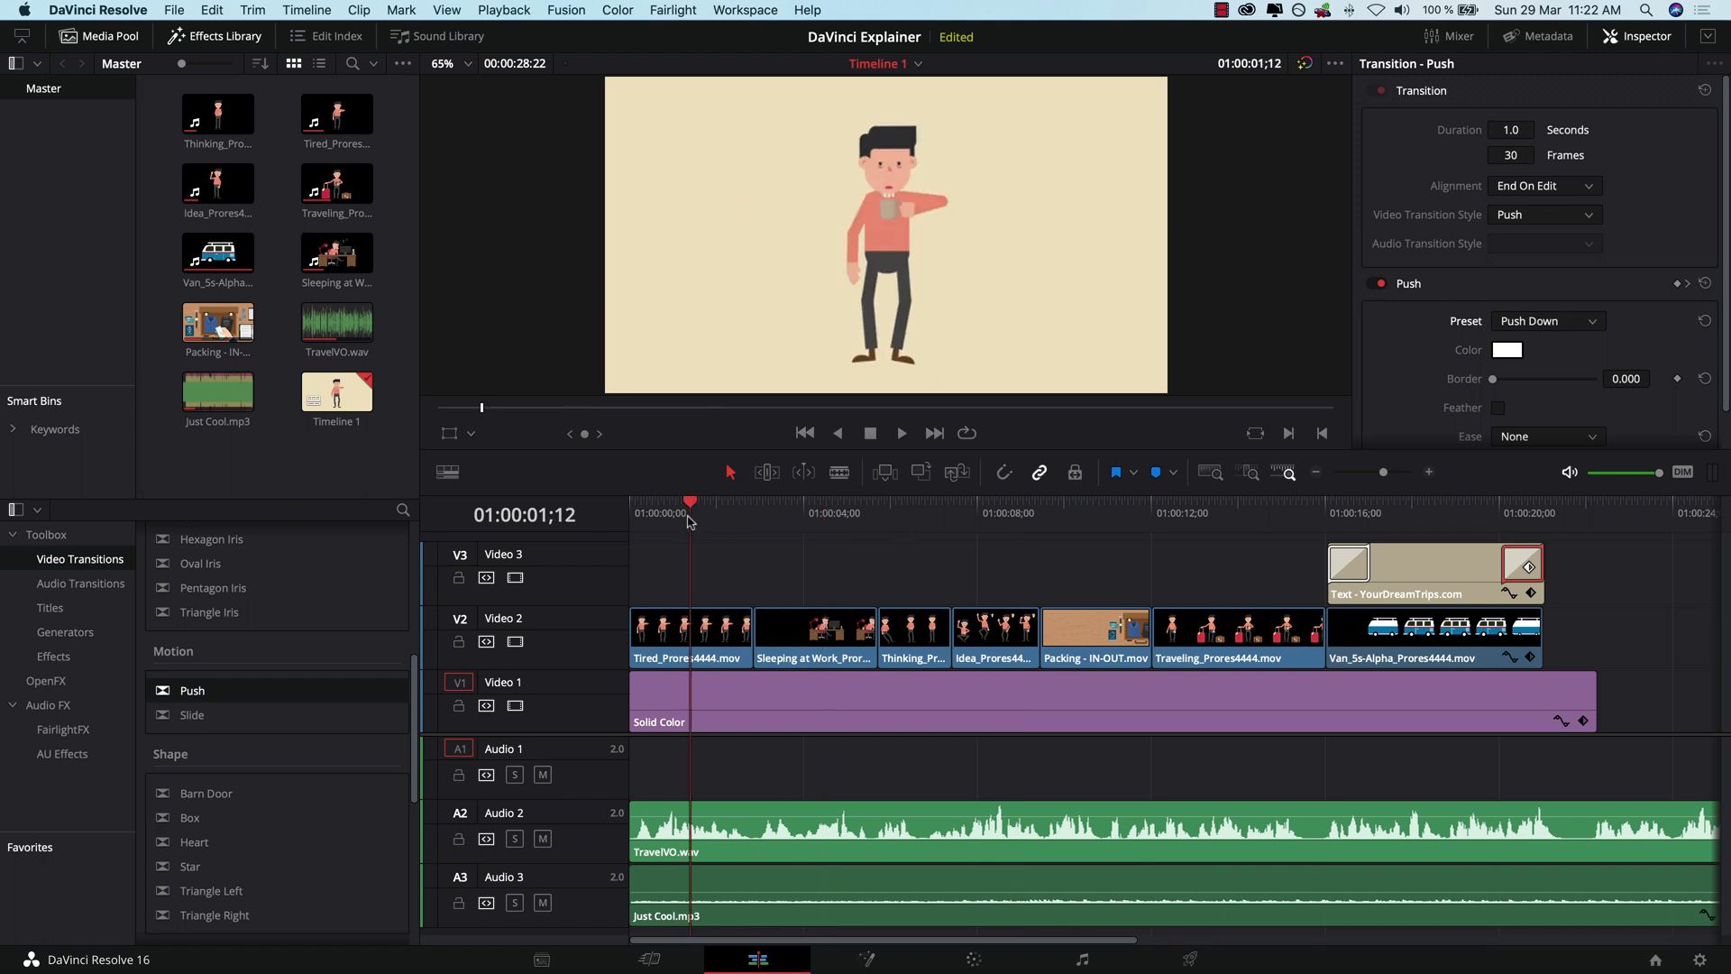
mouse_move(1233, 522)
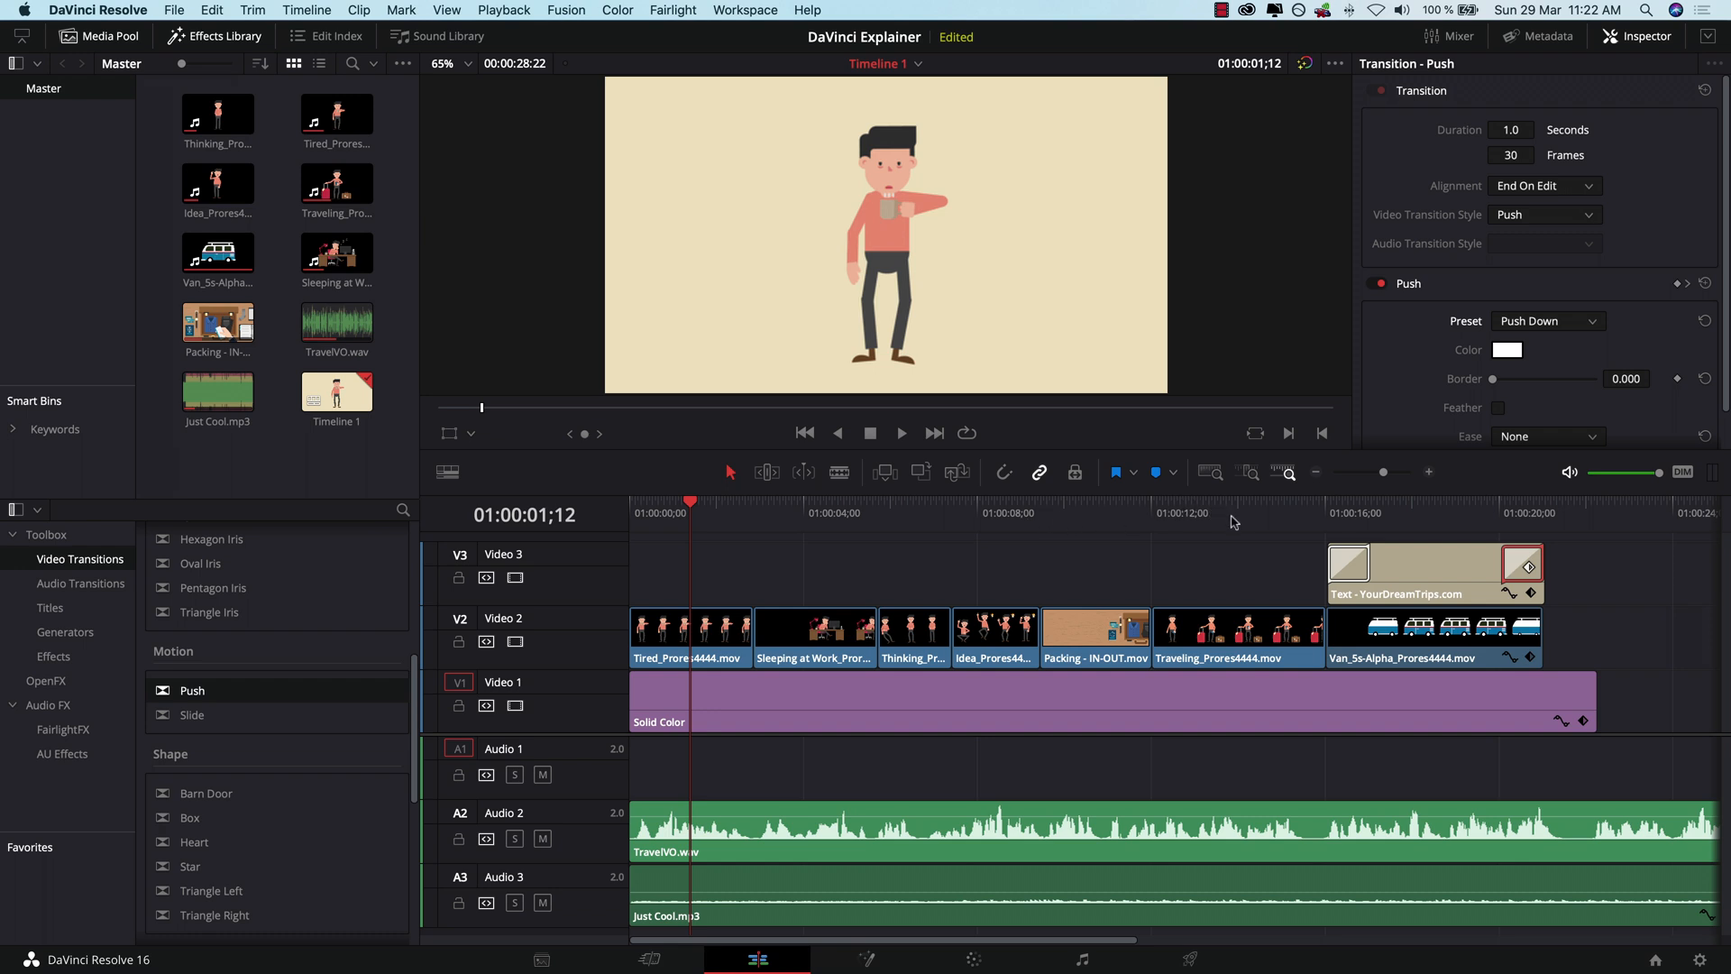
mouse_move(1535, 525)
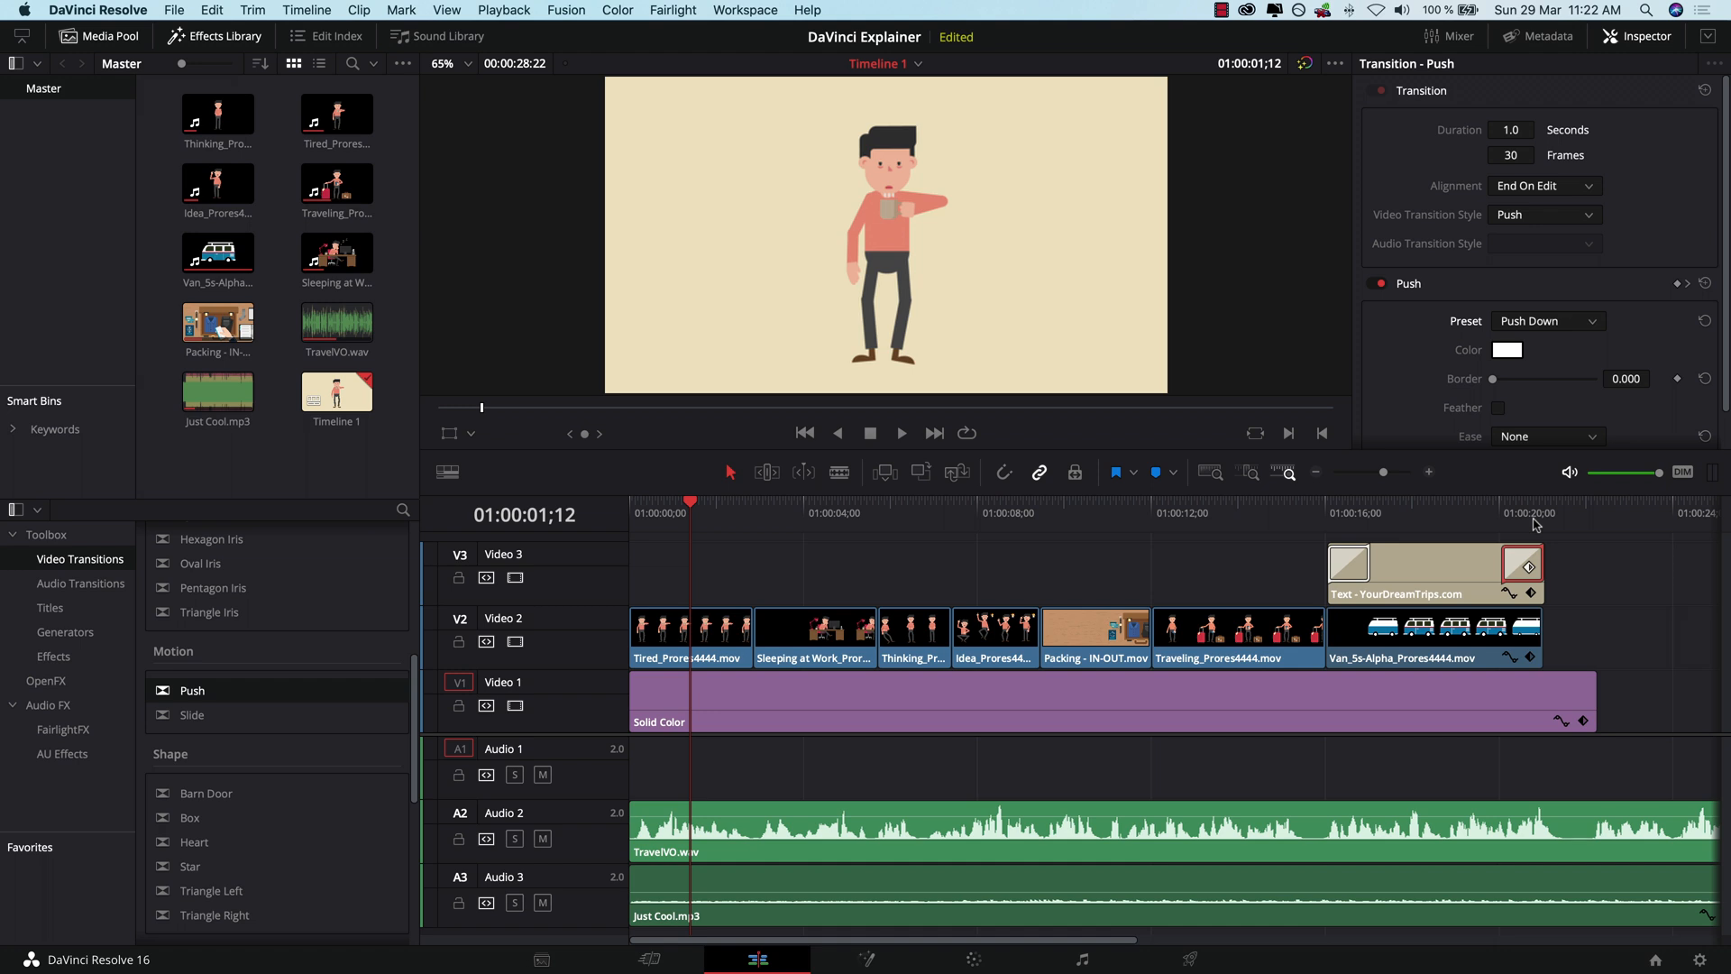
mouse_move(1656, 647)
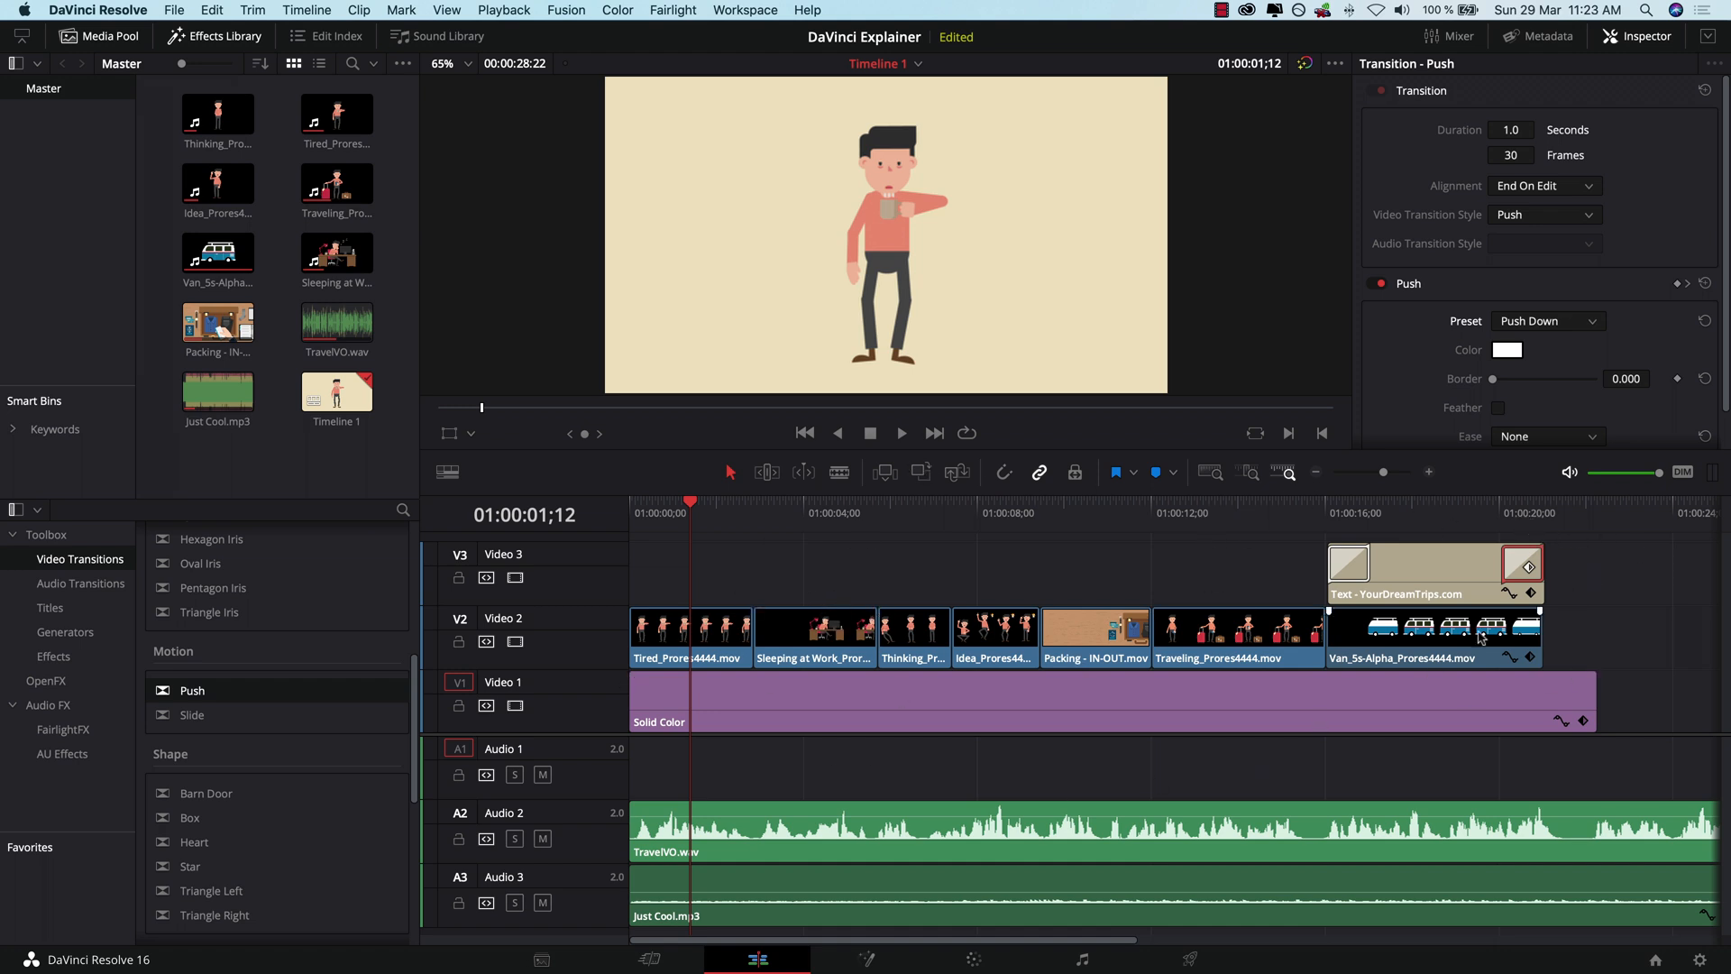
mouse_move(1068, 562)
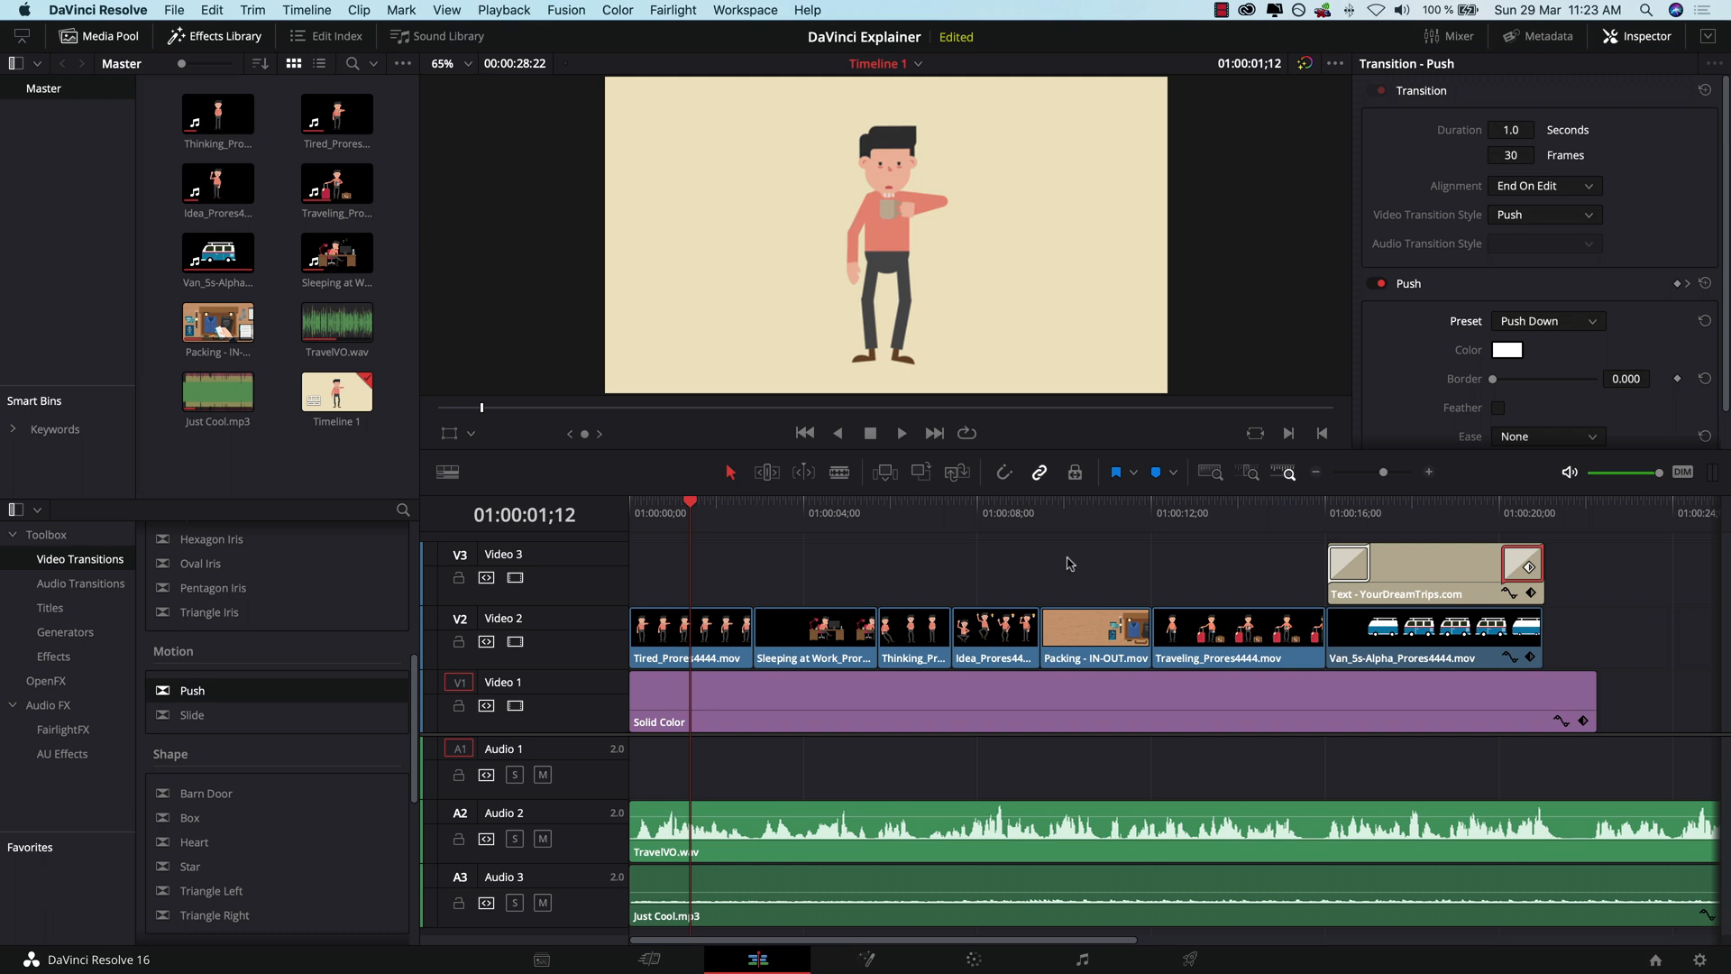
mouse_move(771, 526)
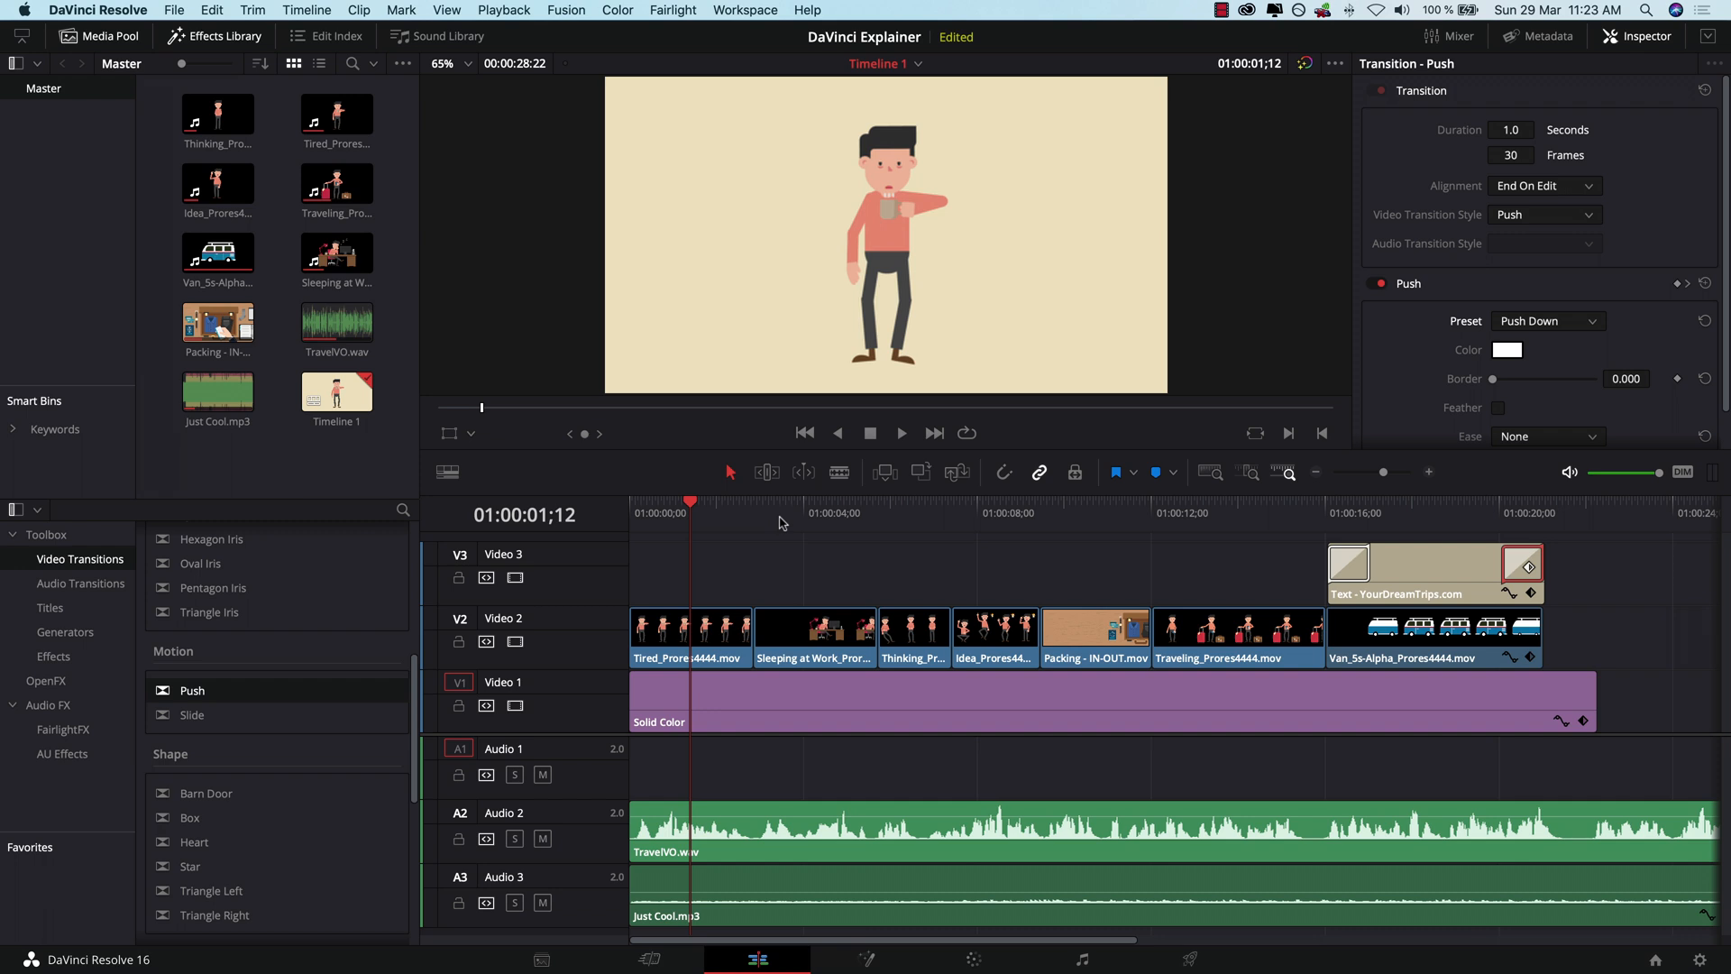
mouse_move(779, 525)
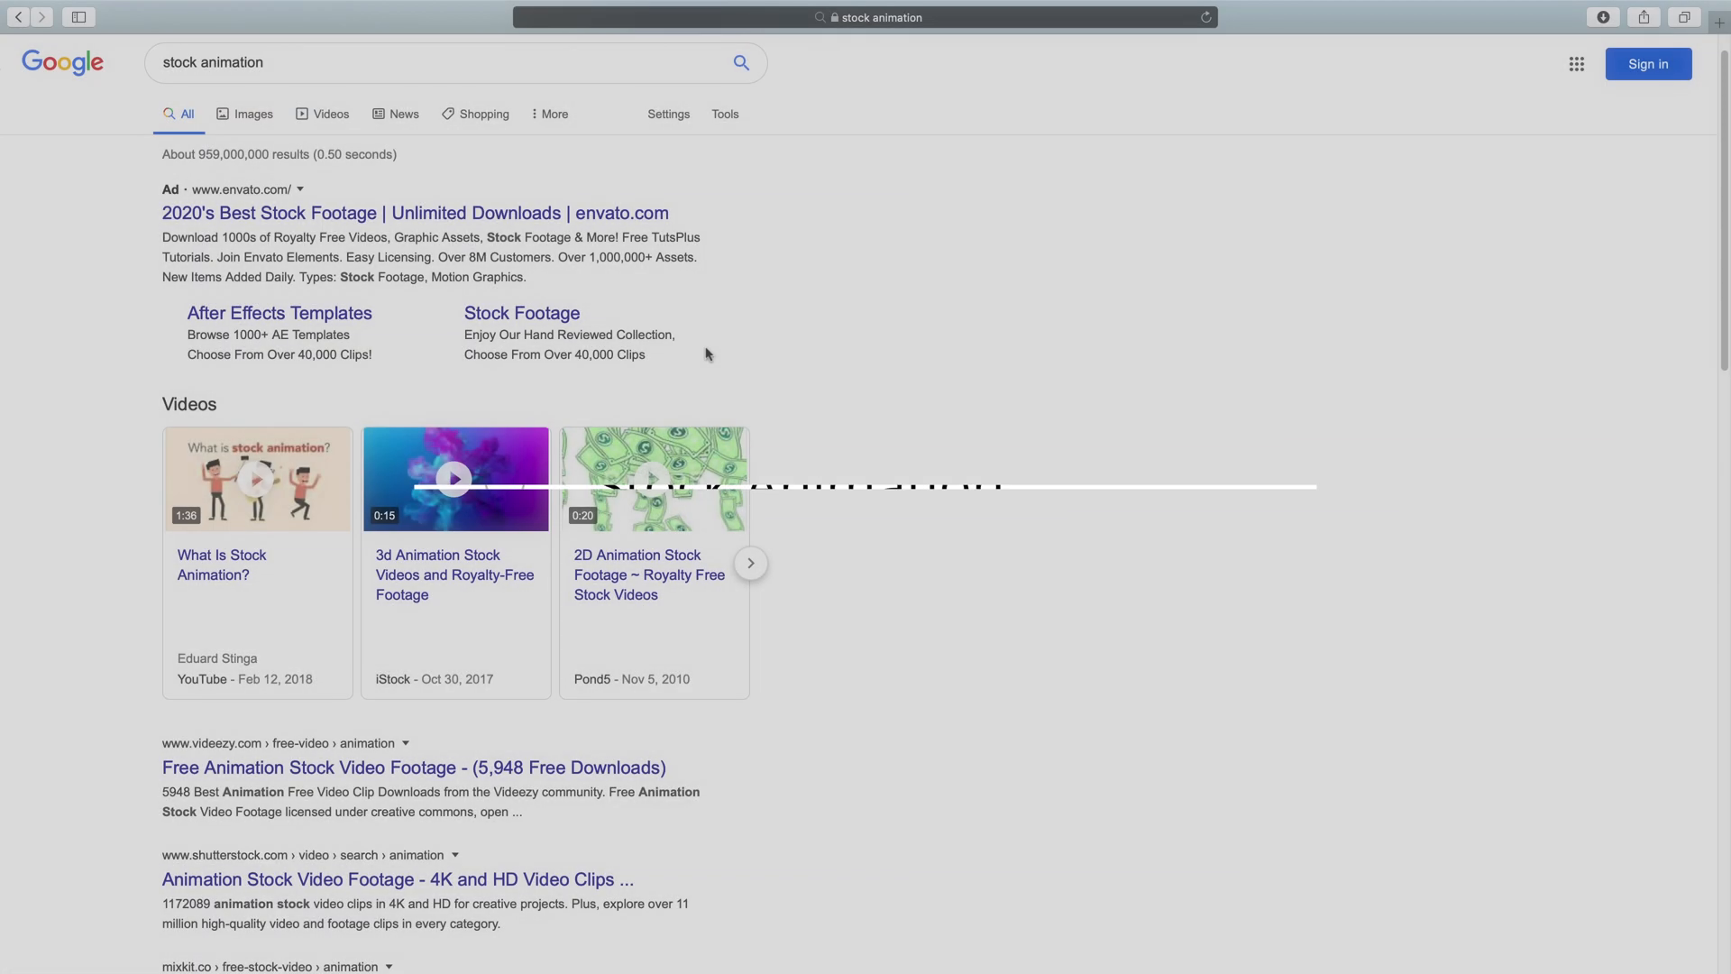
Step: Scroll the 'stock animation' Google results down to the VideoPlasty listing
scroll("down", 3)
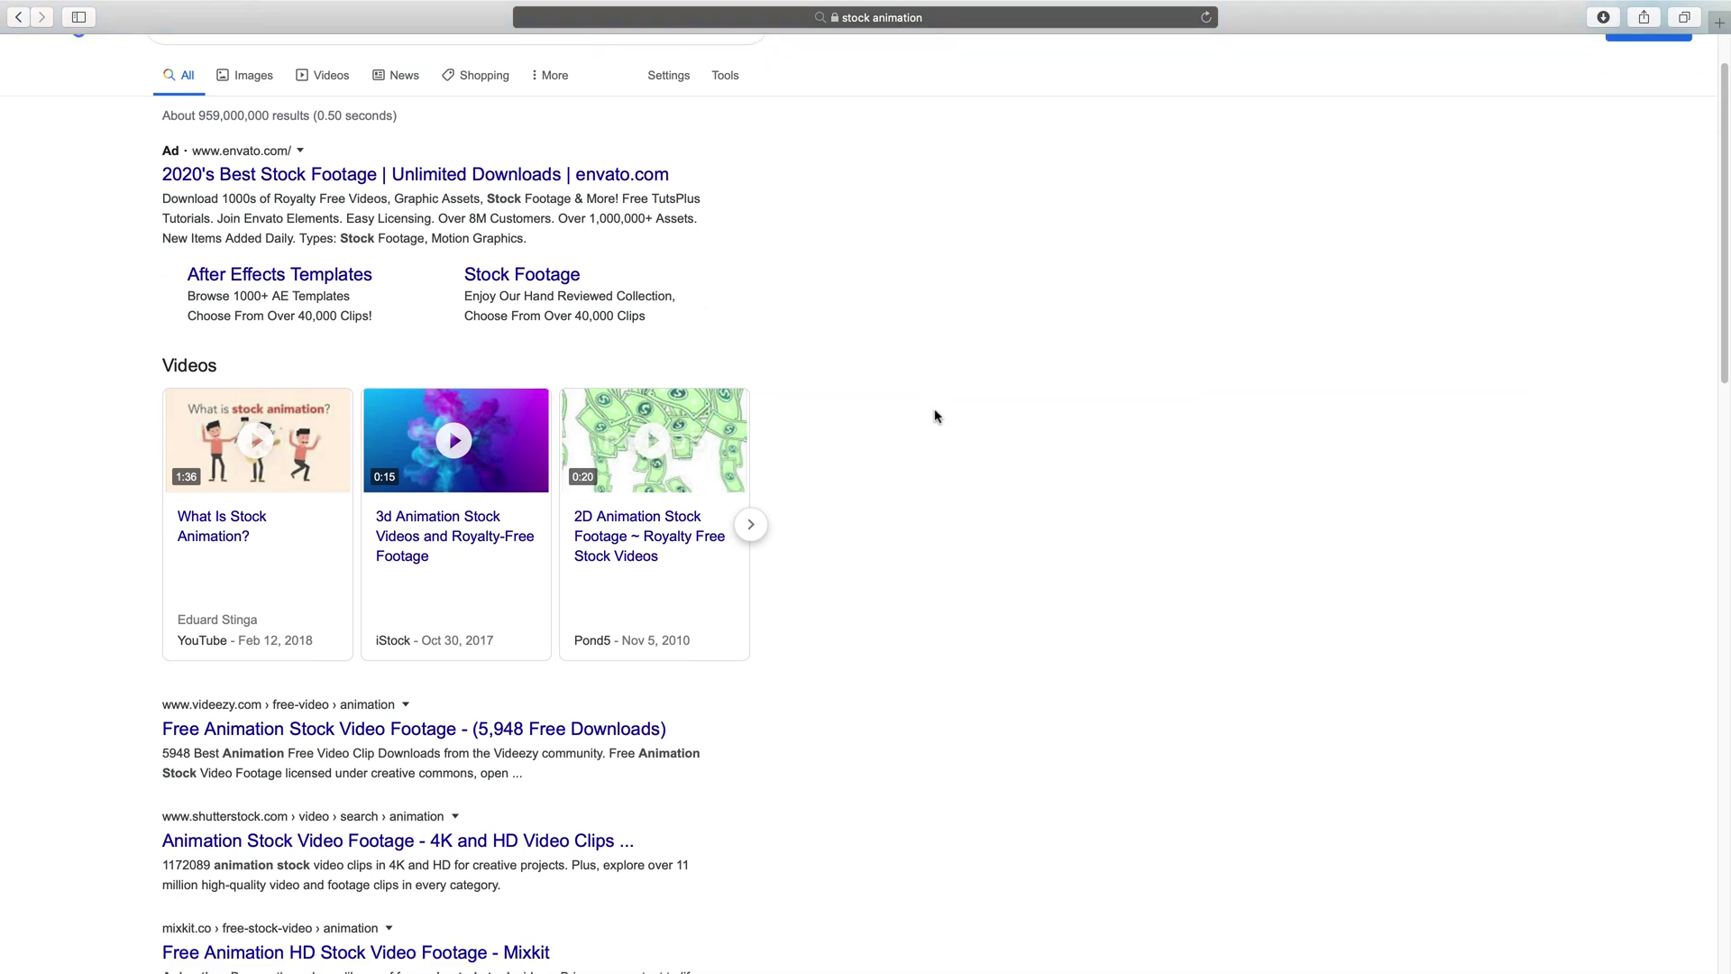
scroll("down", 3)
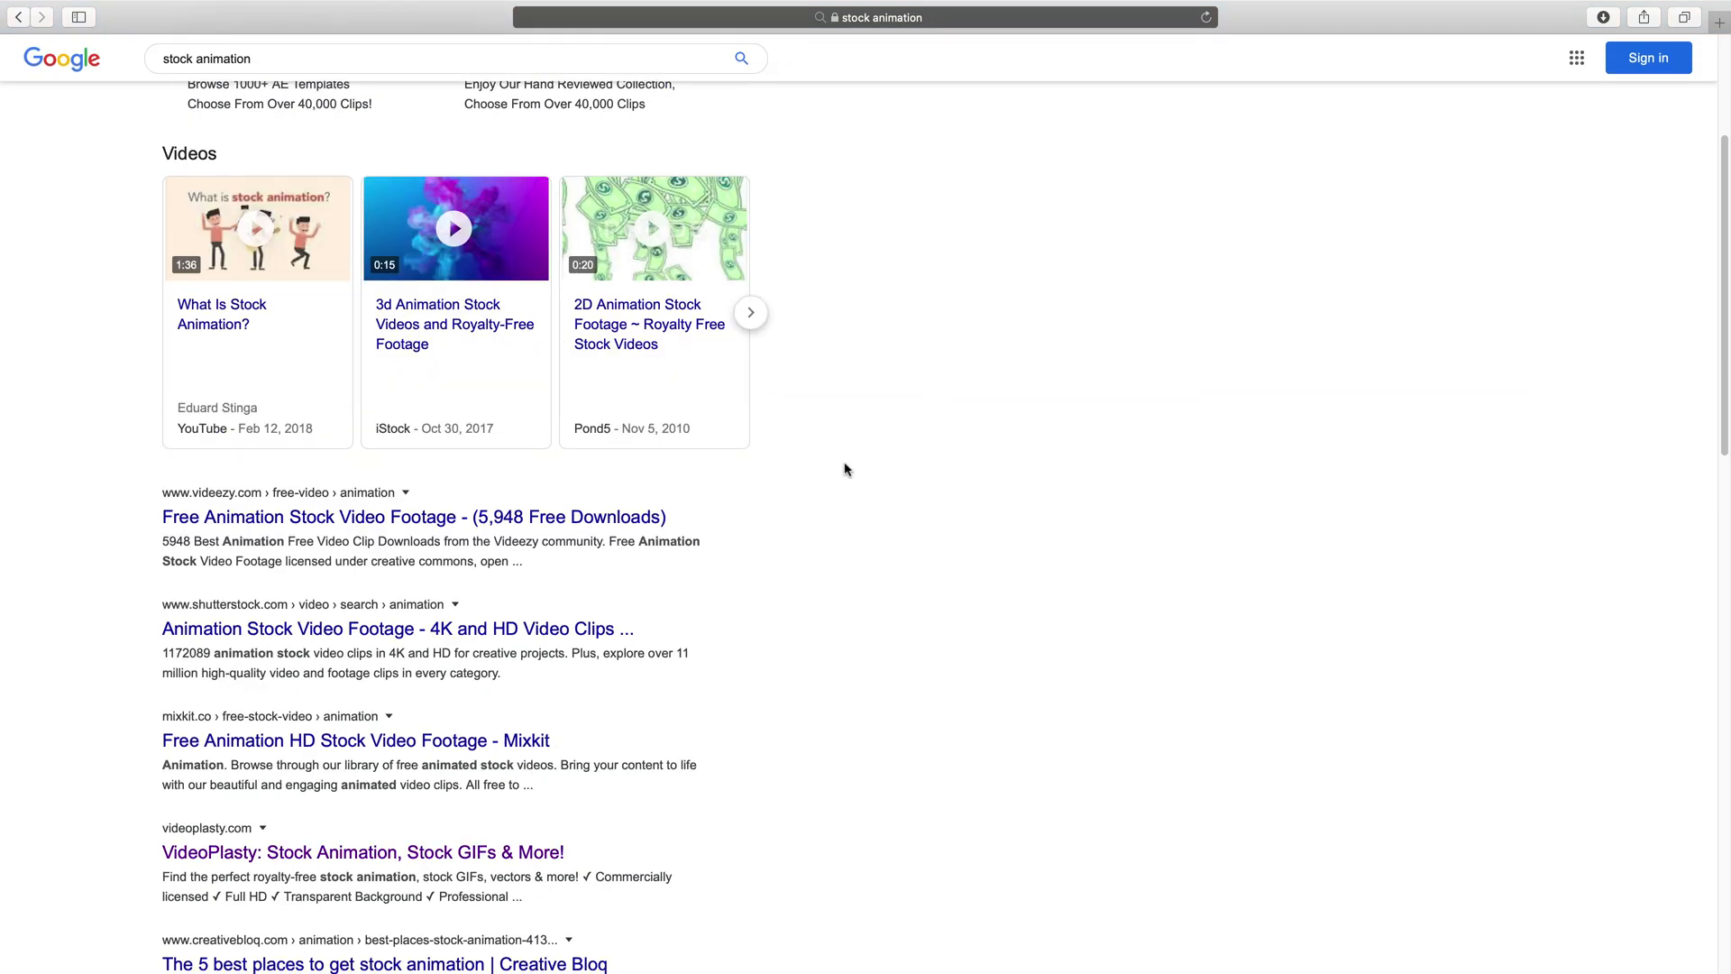
scroll("down", 3)
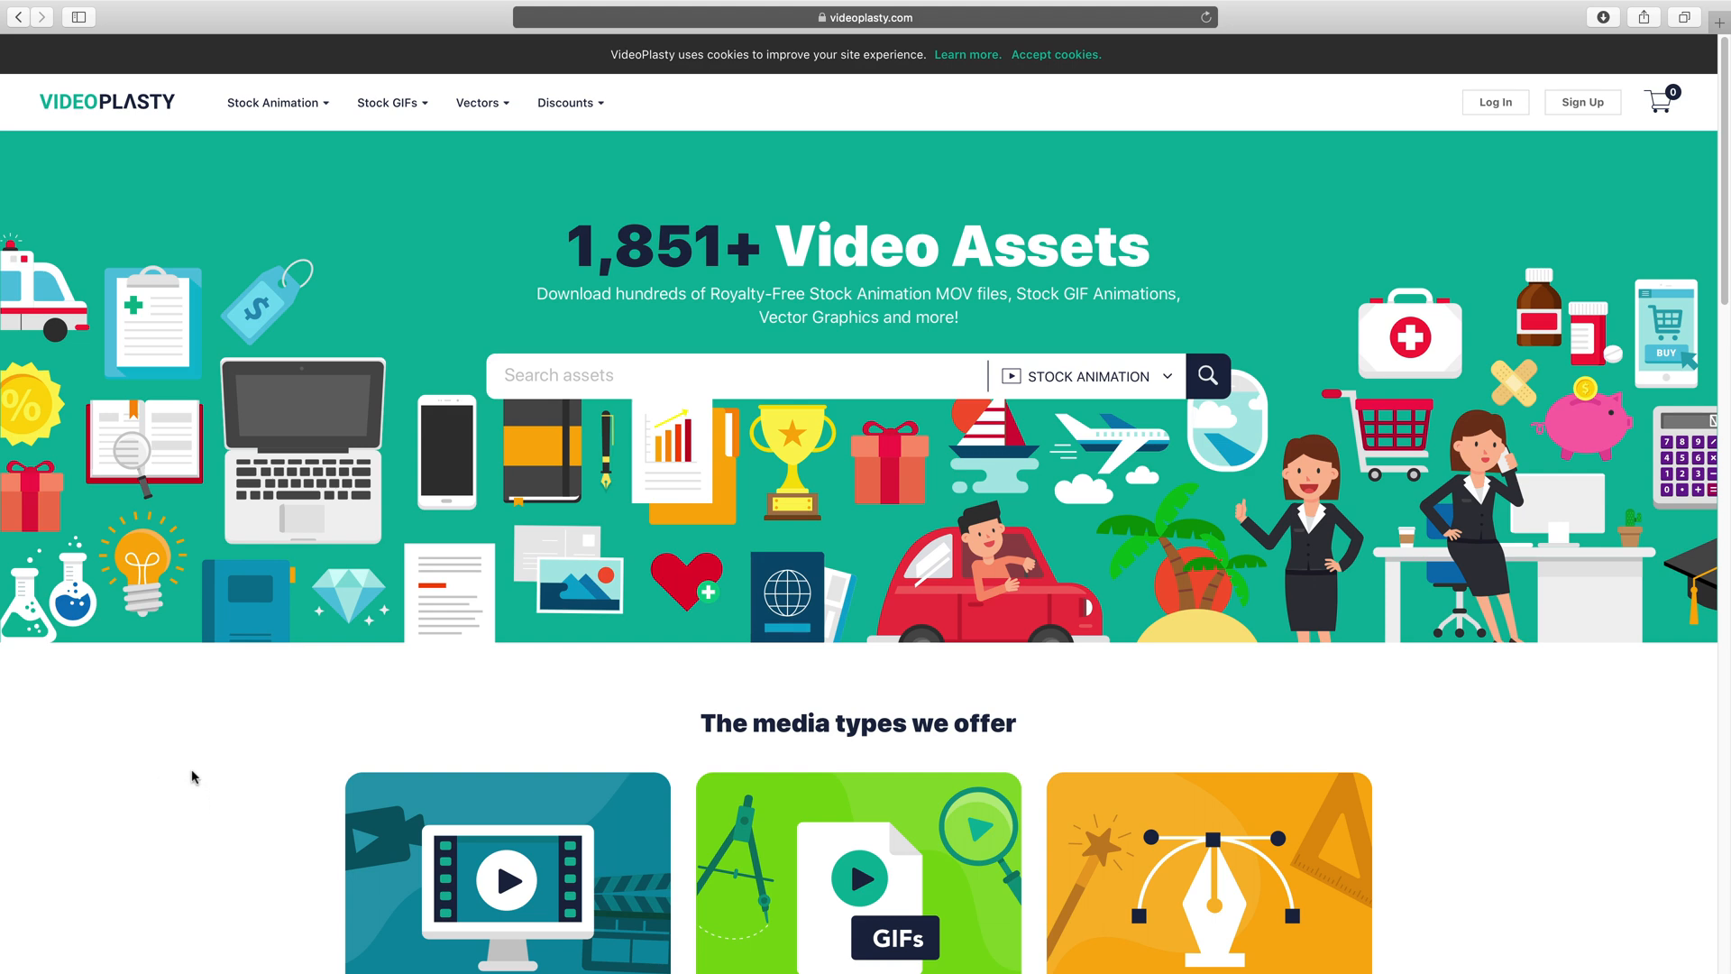
Step: Browse VideoPlasty's Stock Animation categories, from Discounted and Medical through Objects
scroll("down", 3)
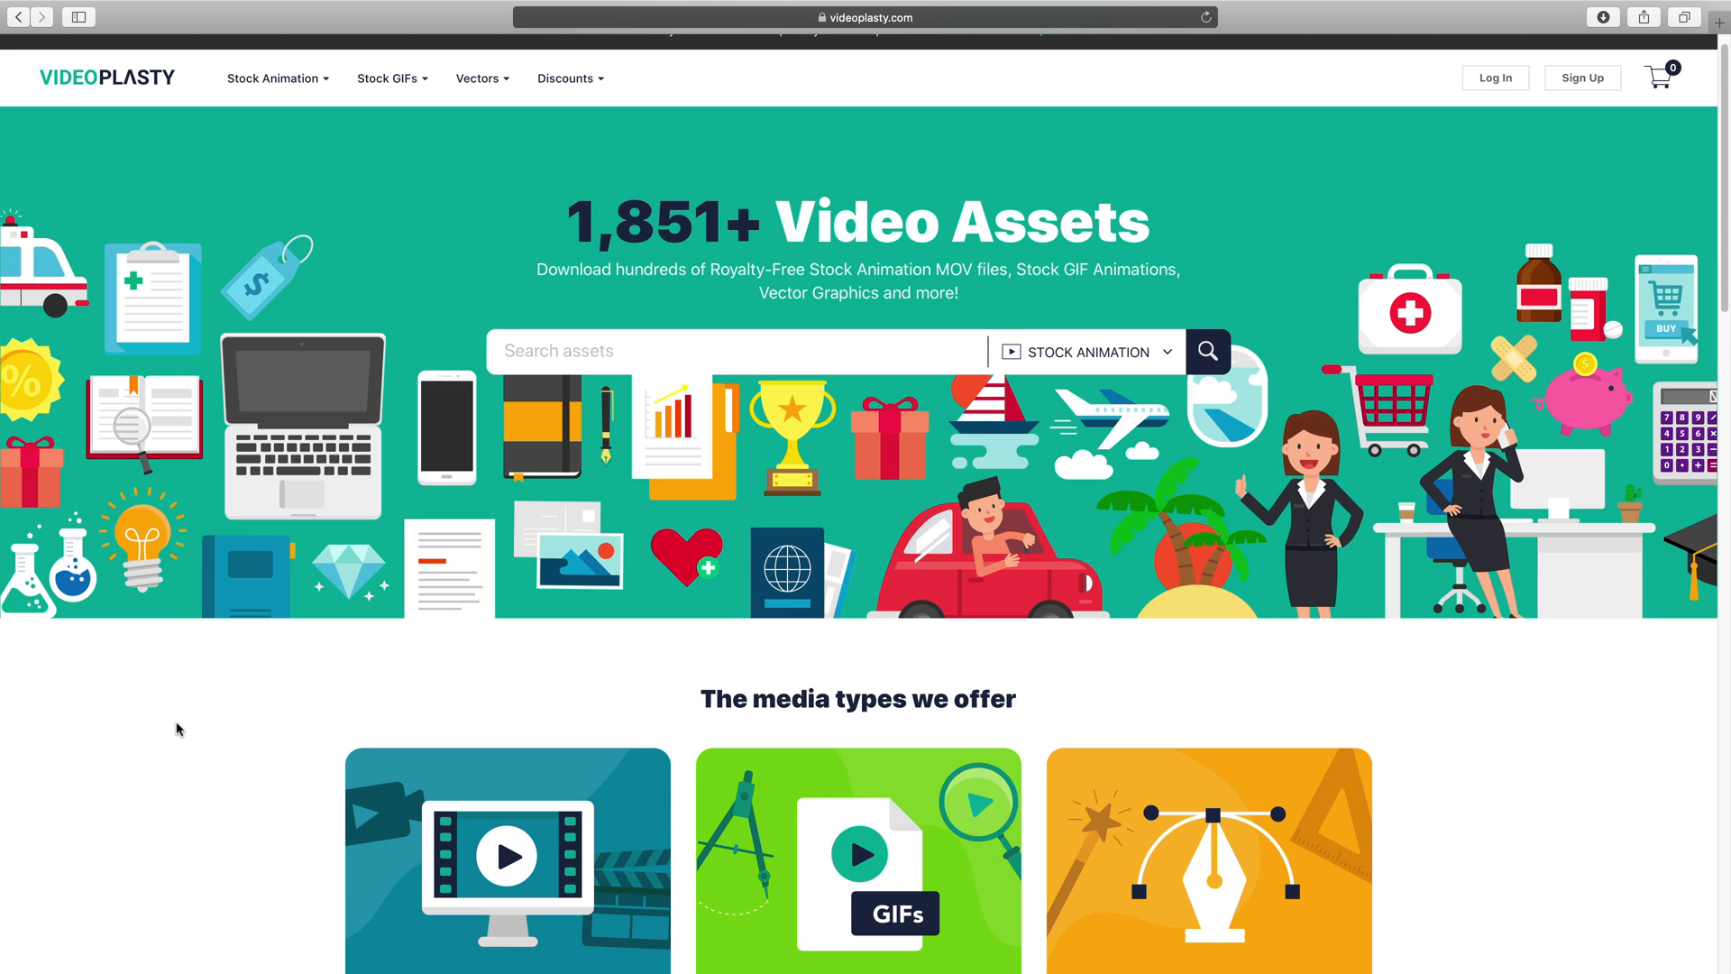
mouse_move(216, 701)
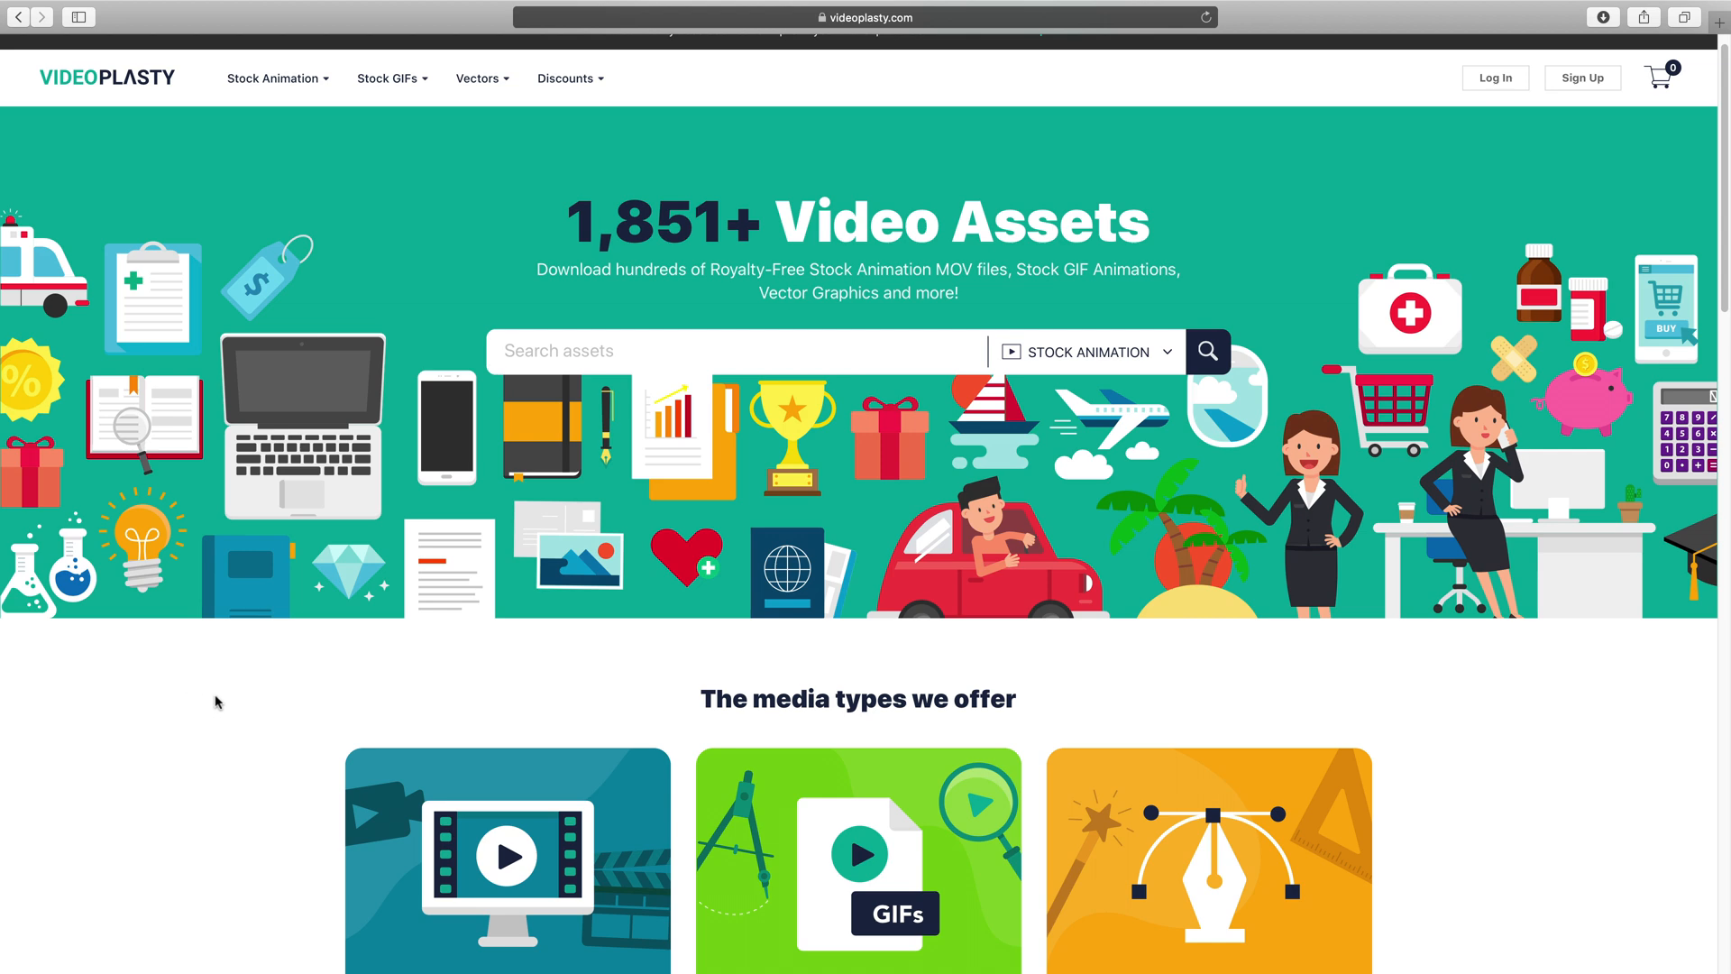
scroll("down", 3)
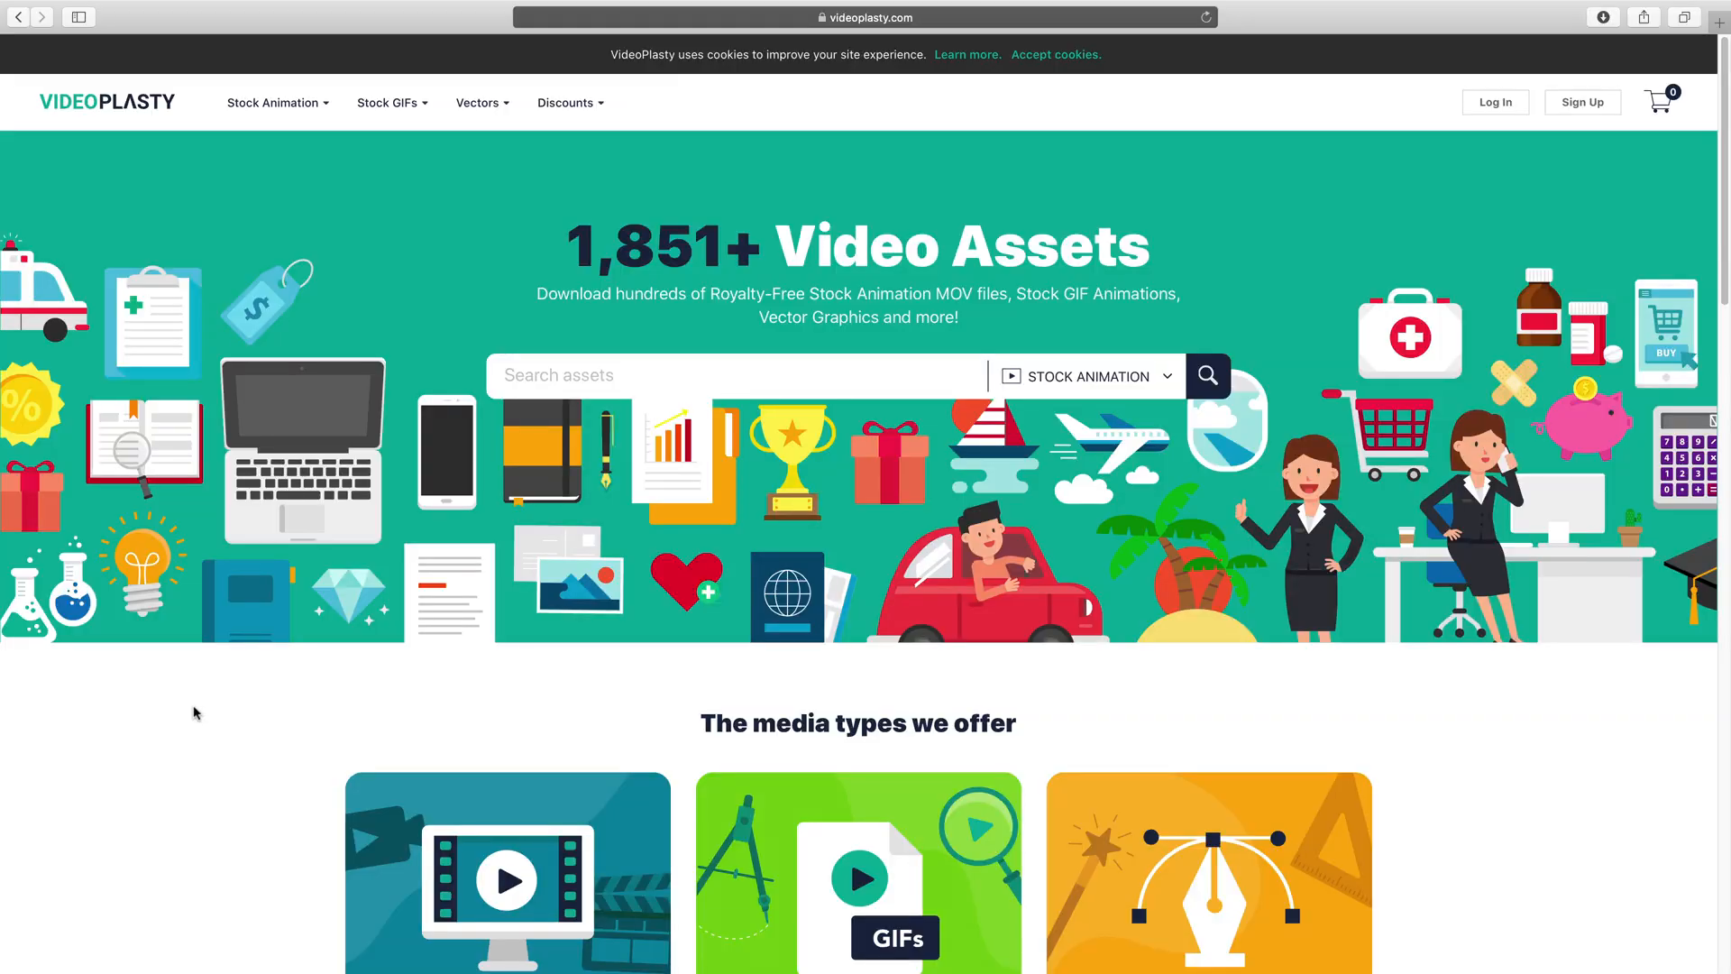
scroll("down", 3)
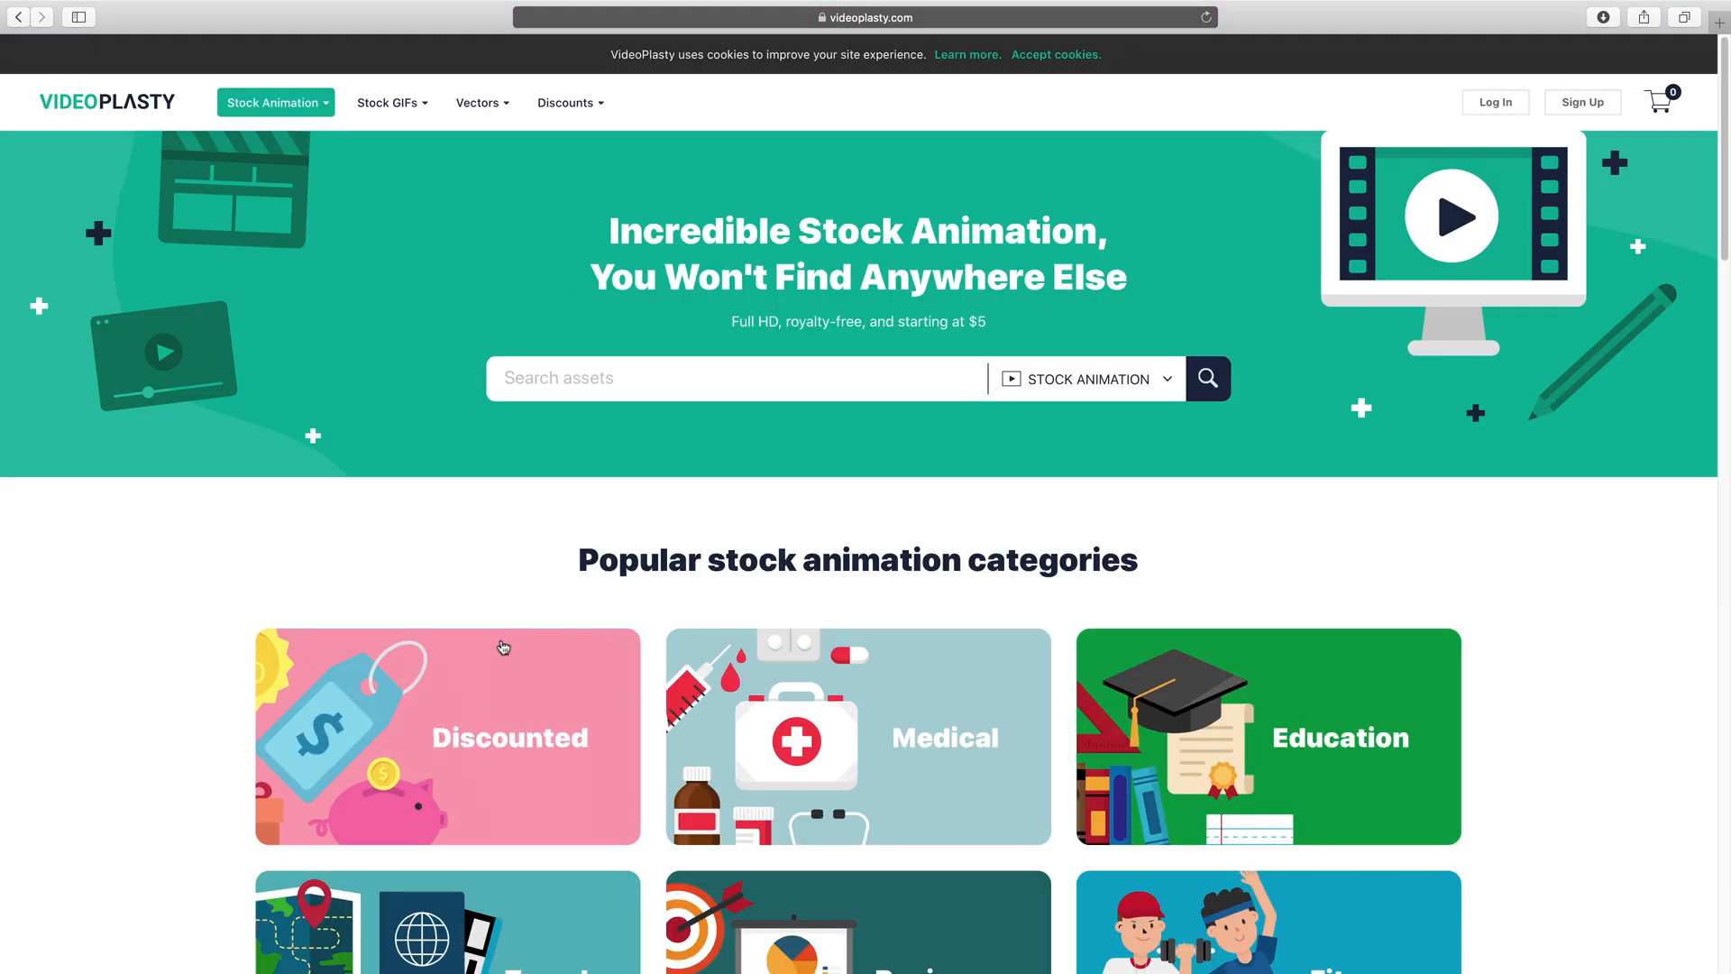
mouse_move(251, 685)
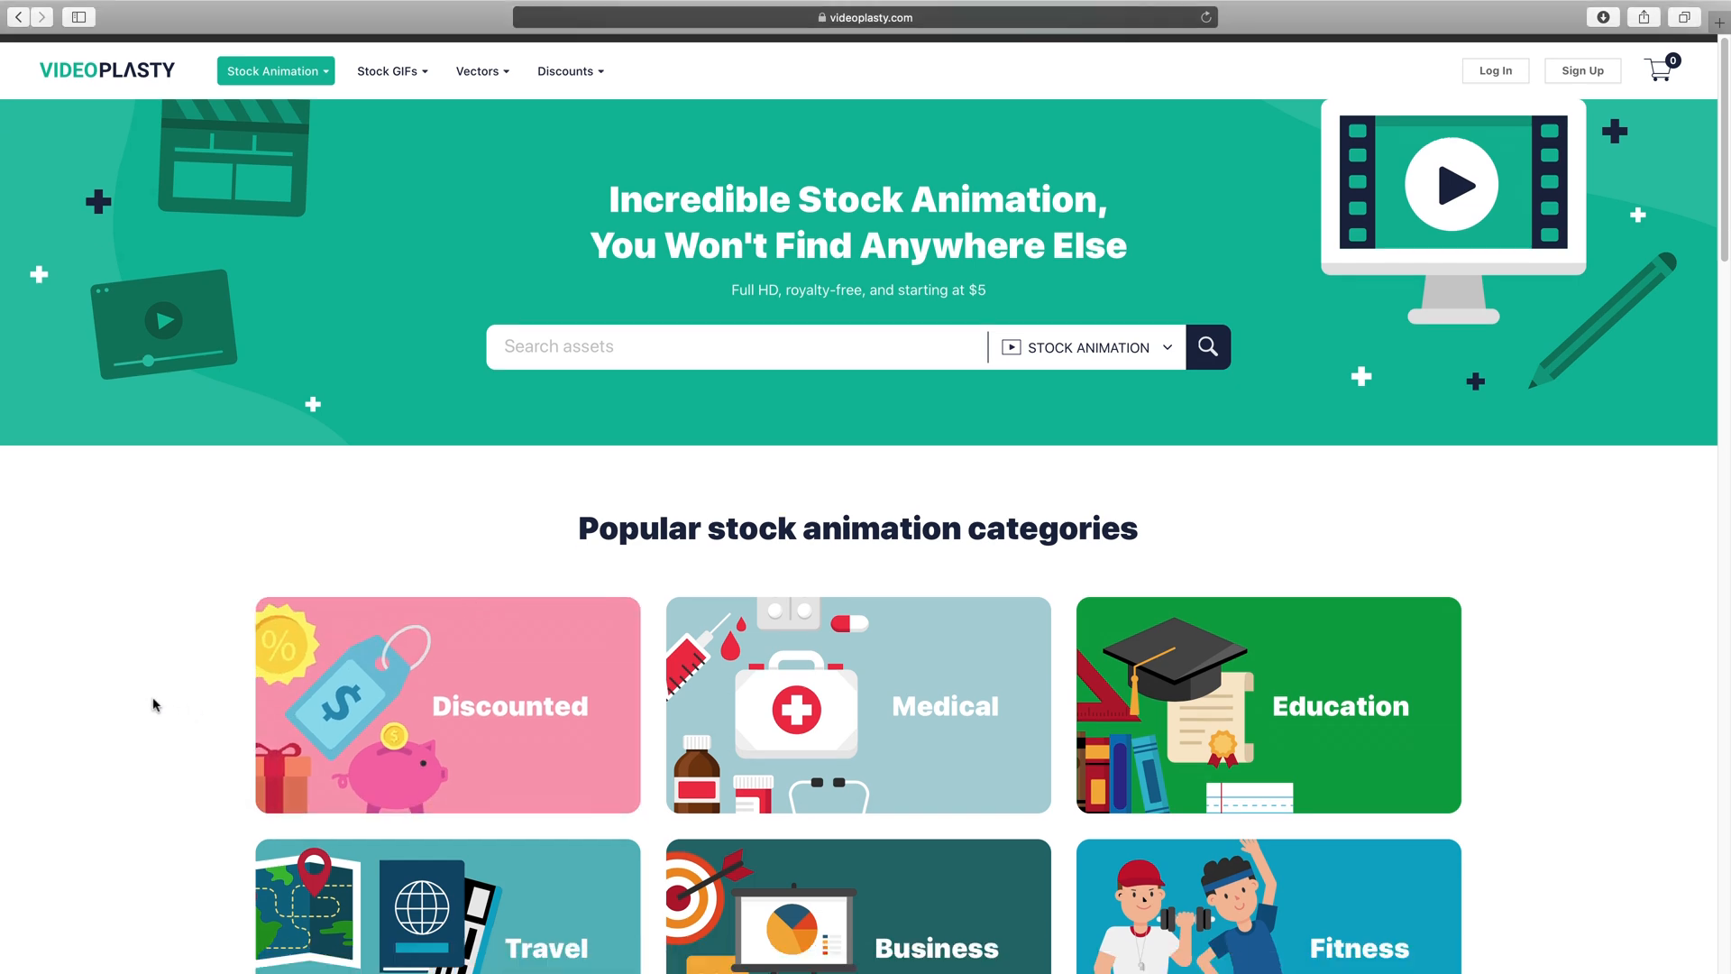
scroll("down", 3)
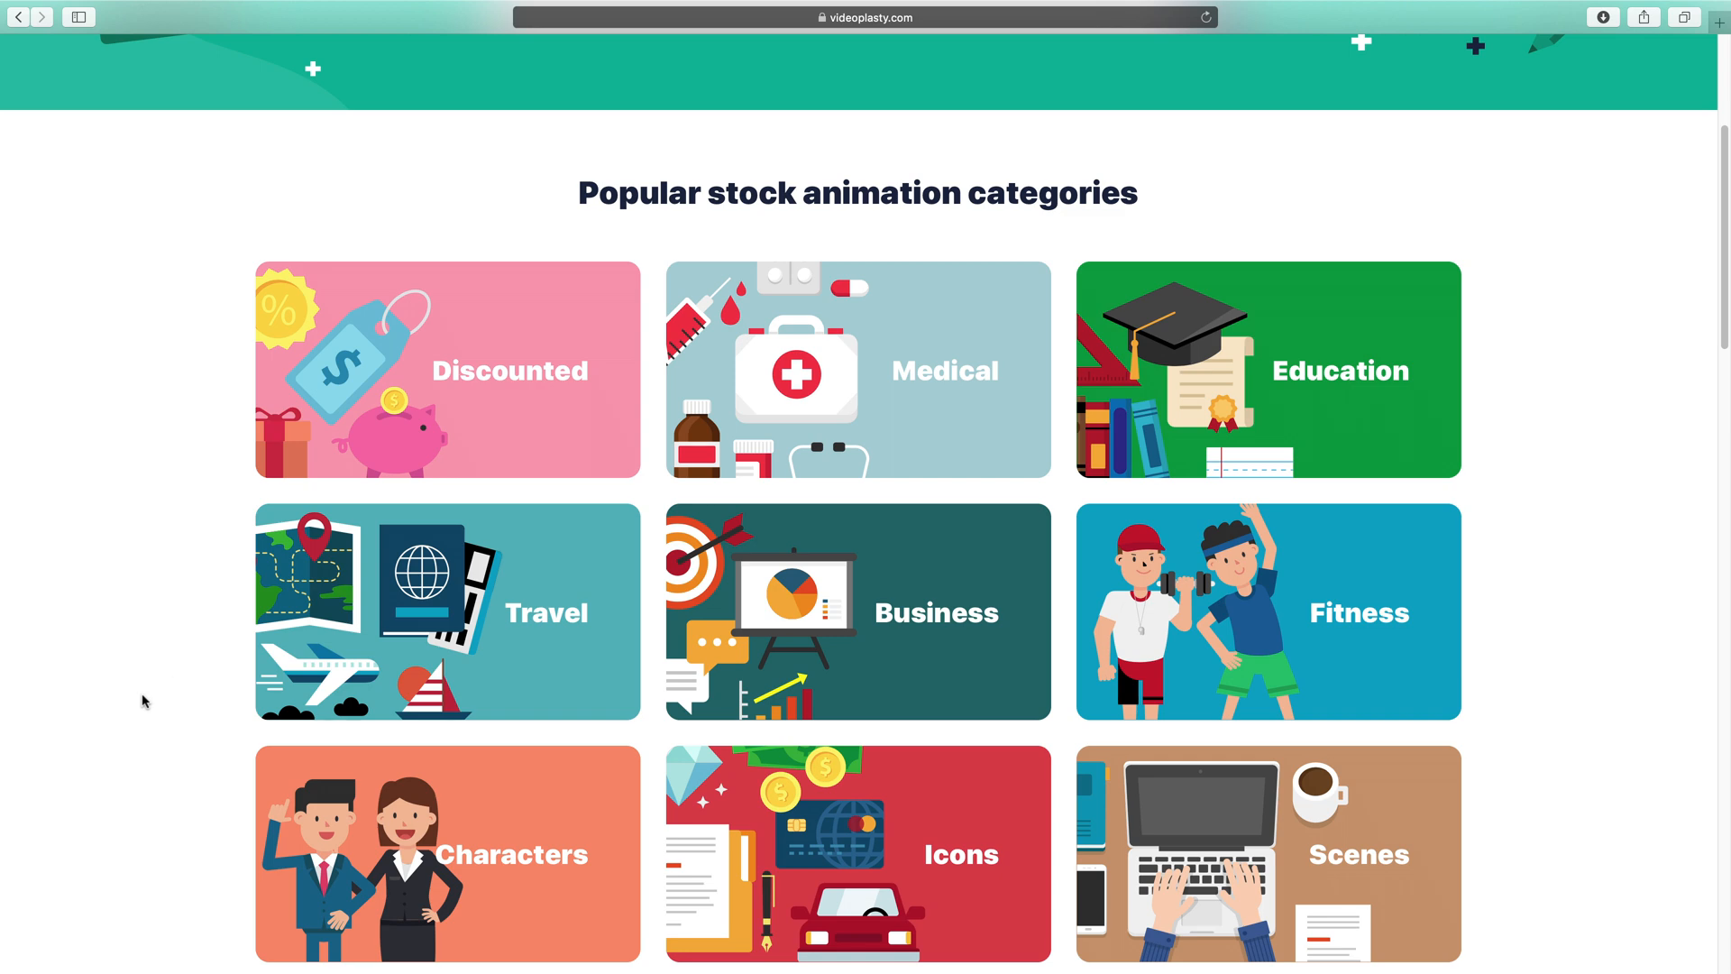
scroll("down", 3)
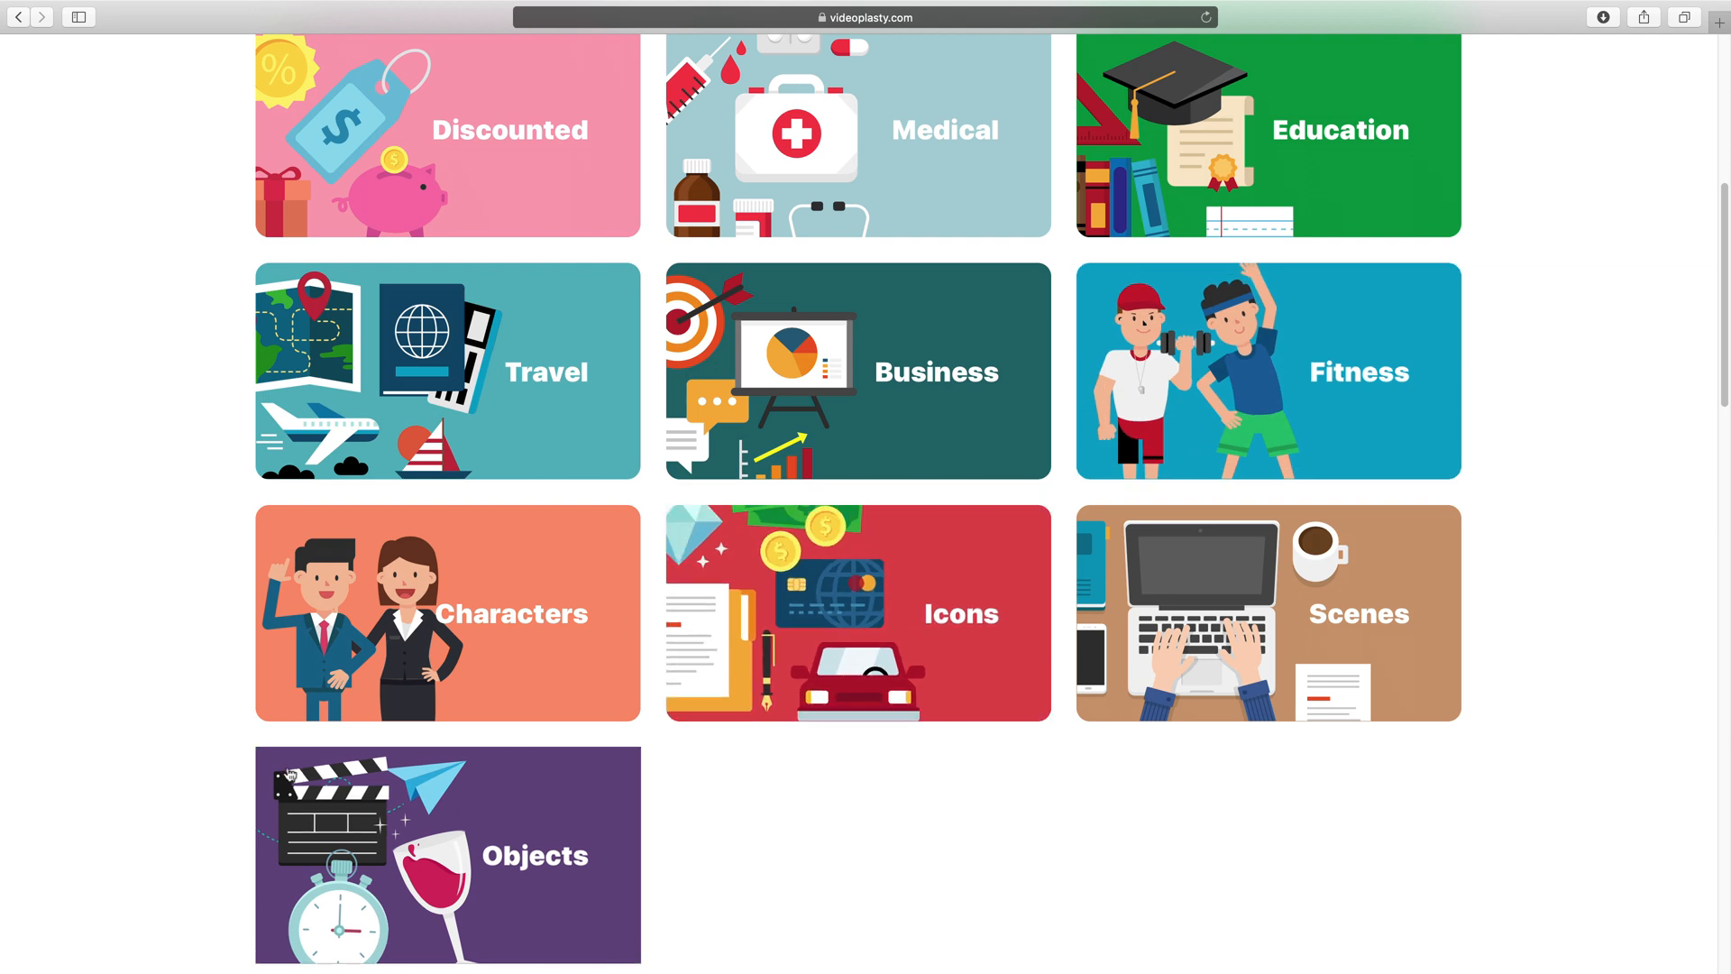
scroll("up", 3)
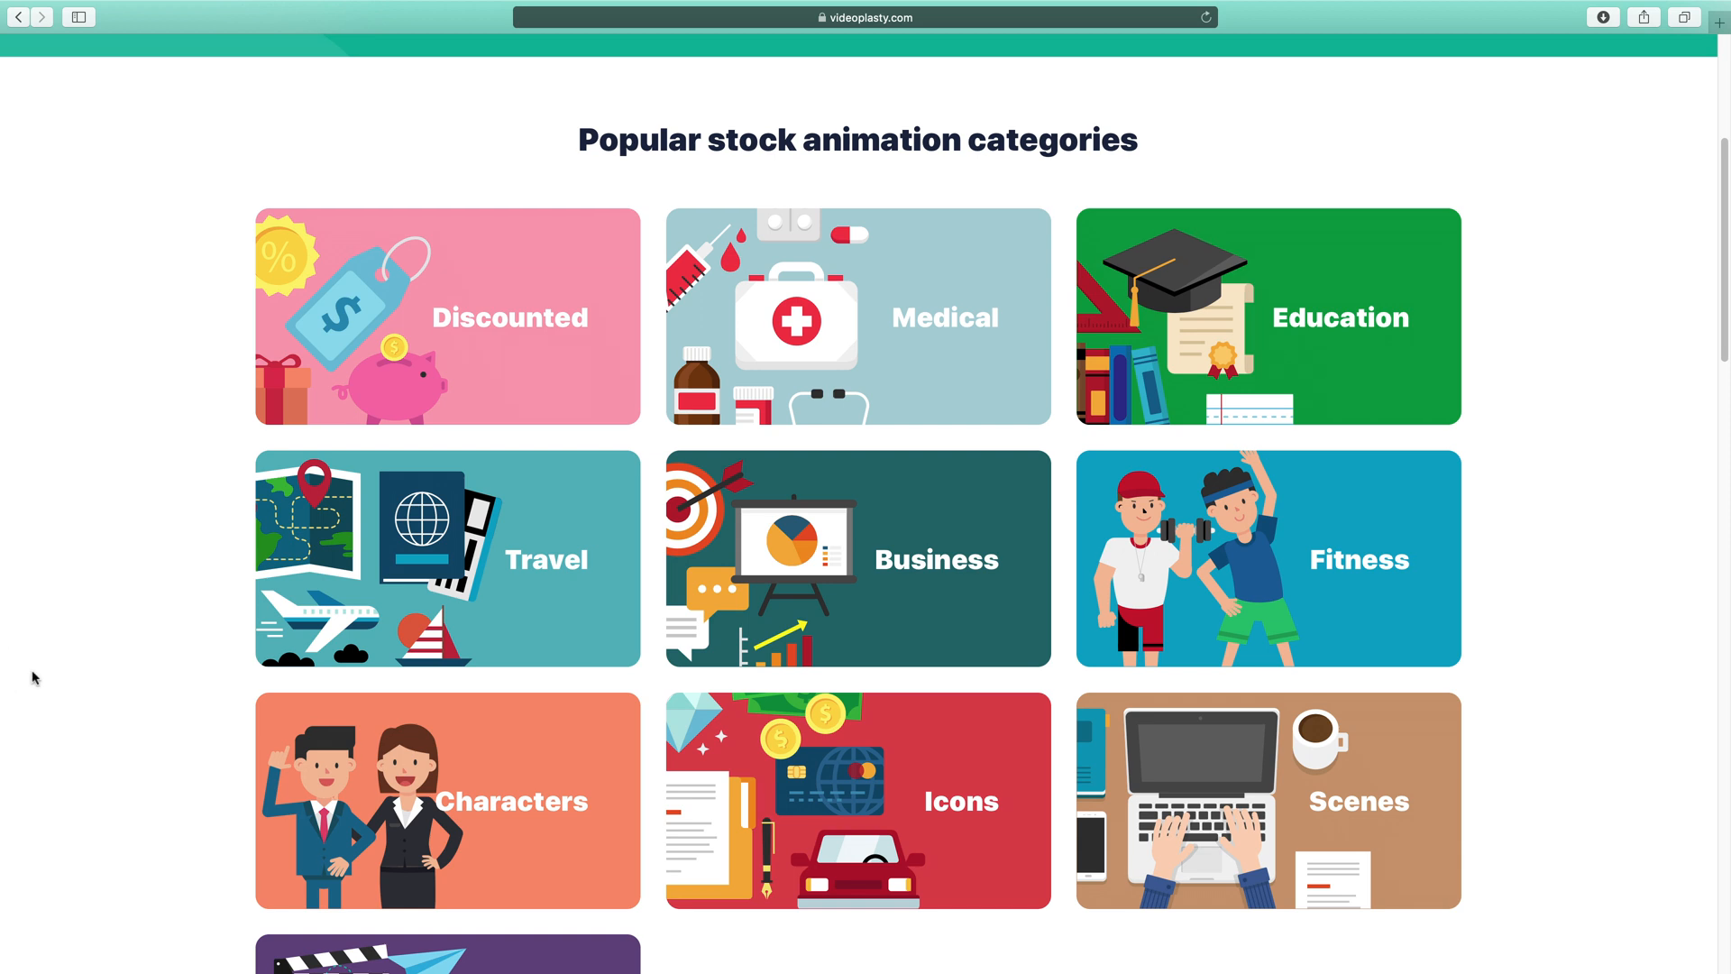
scroll("down", 3)
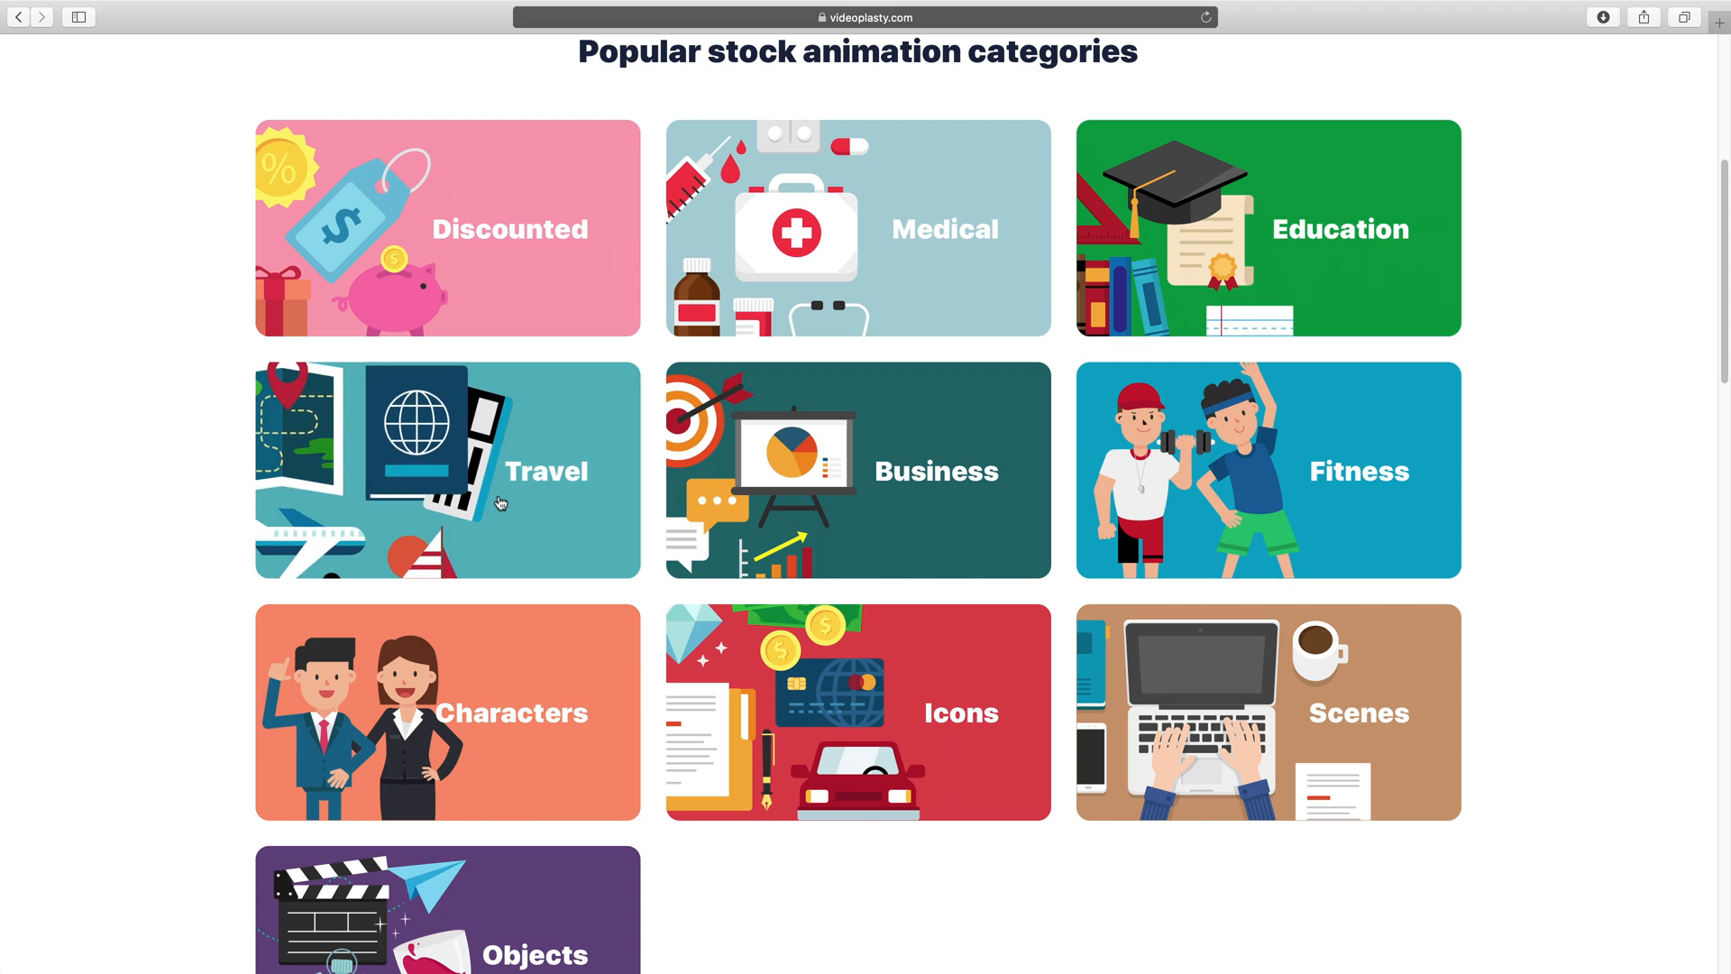
Step: Browse VideoPlasty stock animations from Travel to all categories, scrolling the 320 icon results
left_click(447, 471)
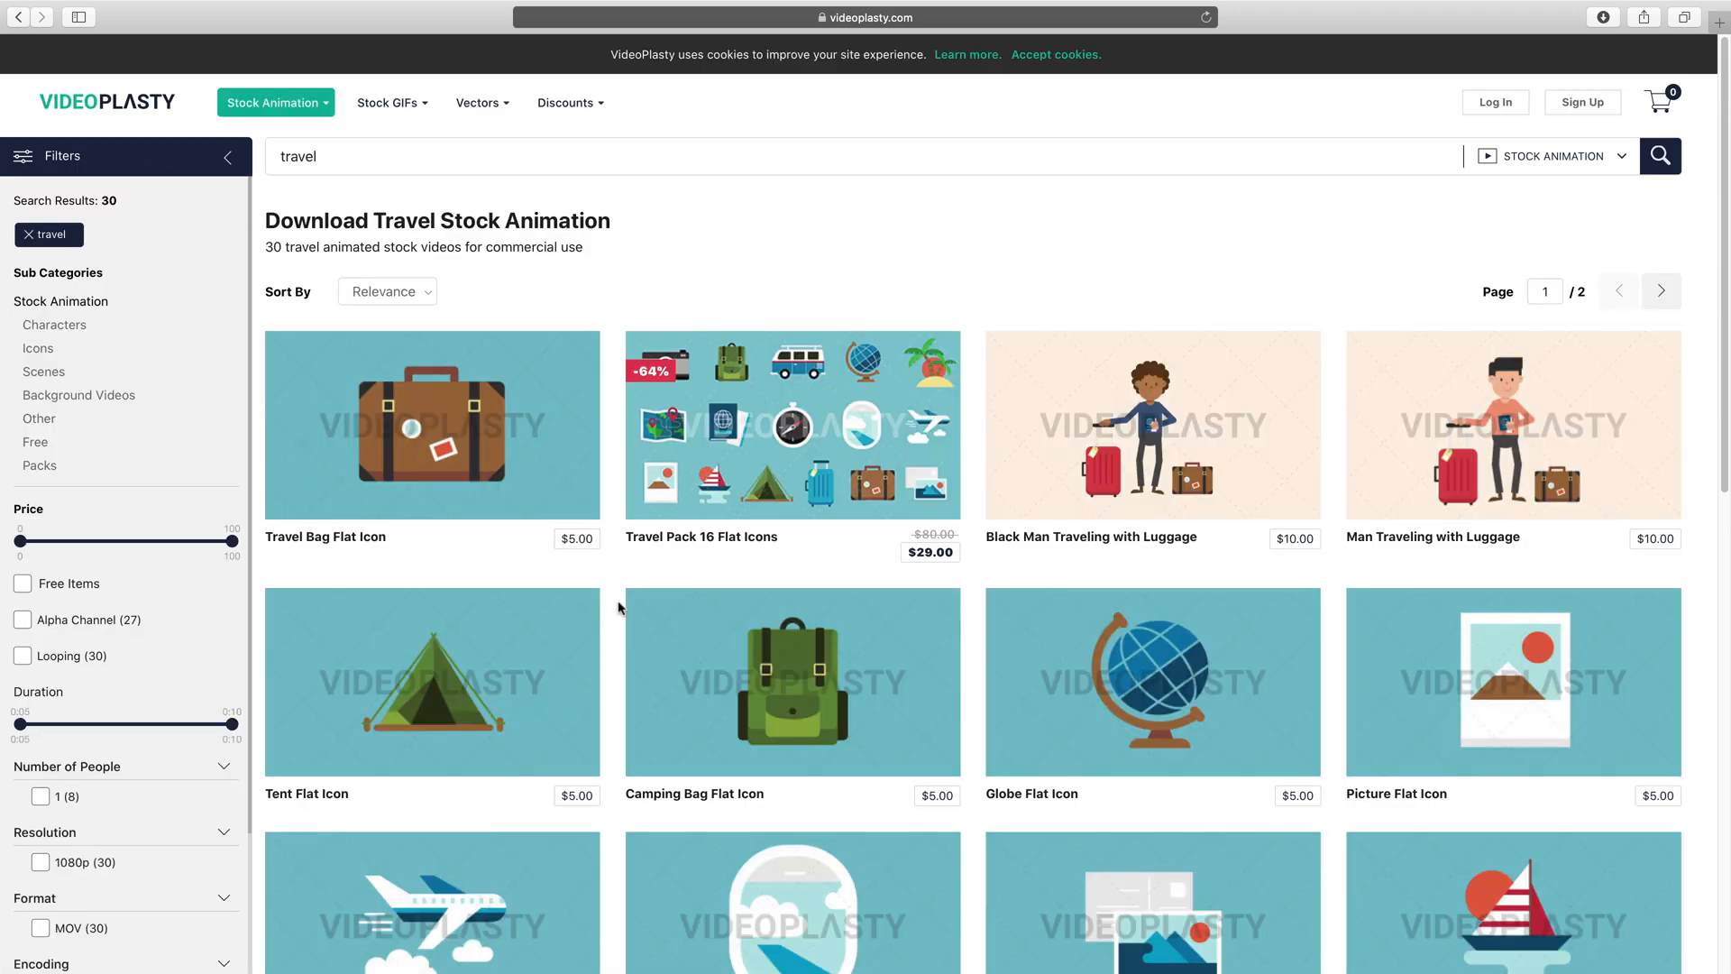
mouse_move(1362, 579)
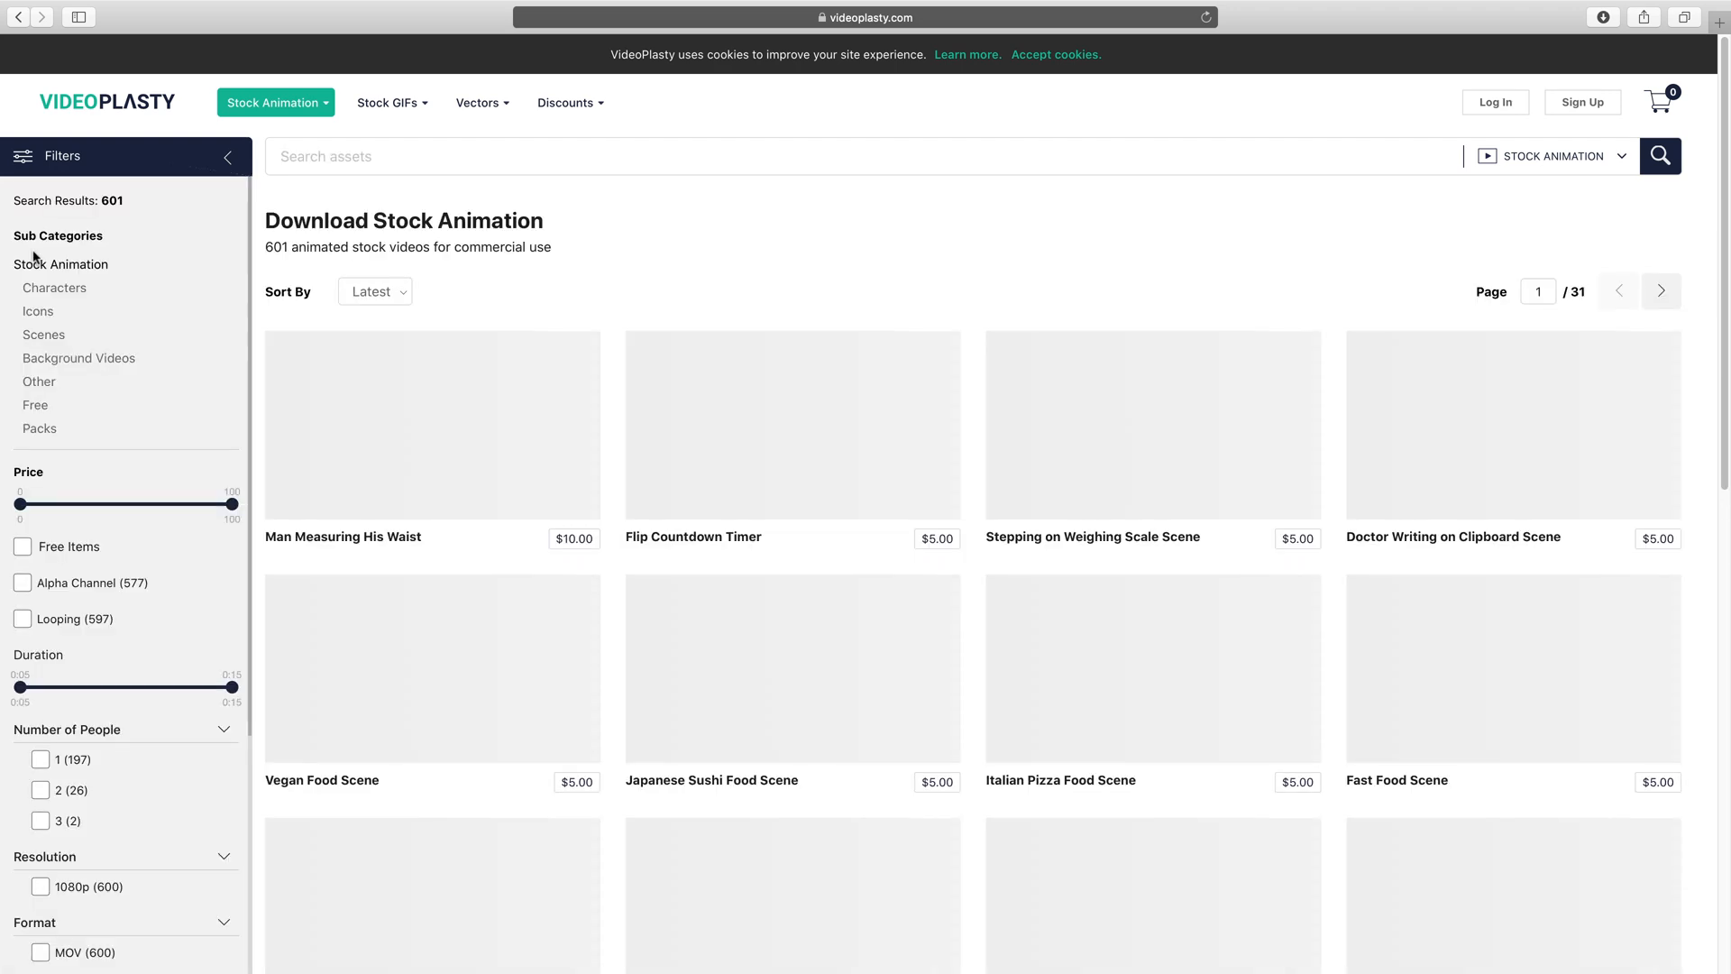
left_click(54, 288)
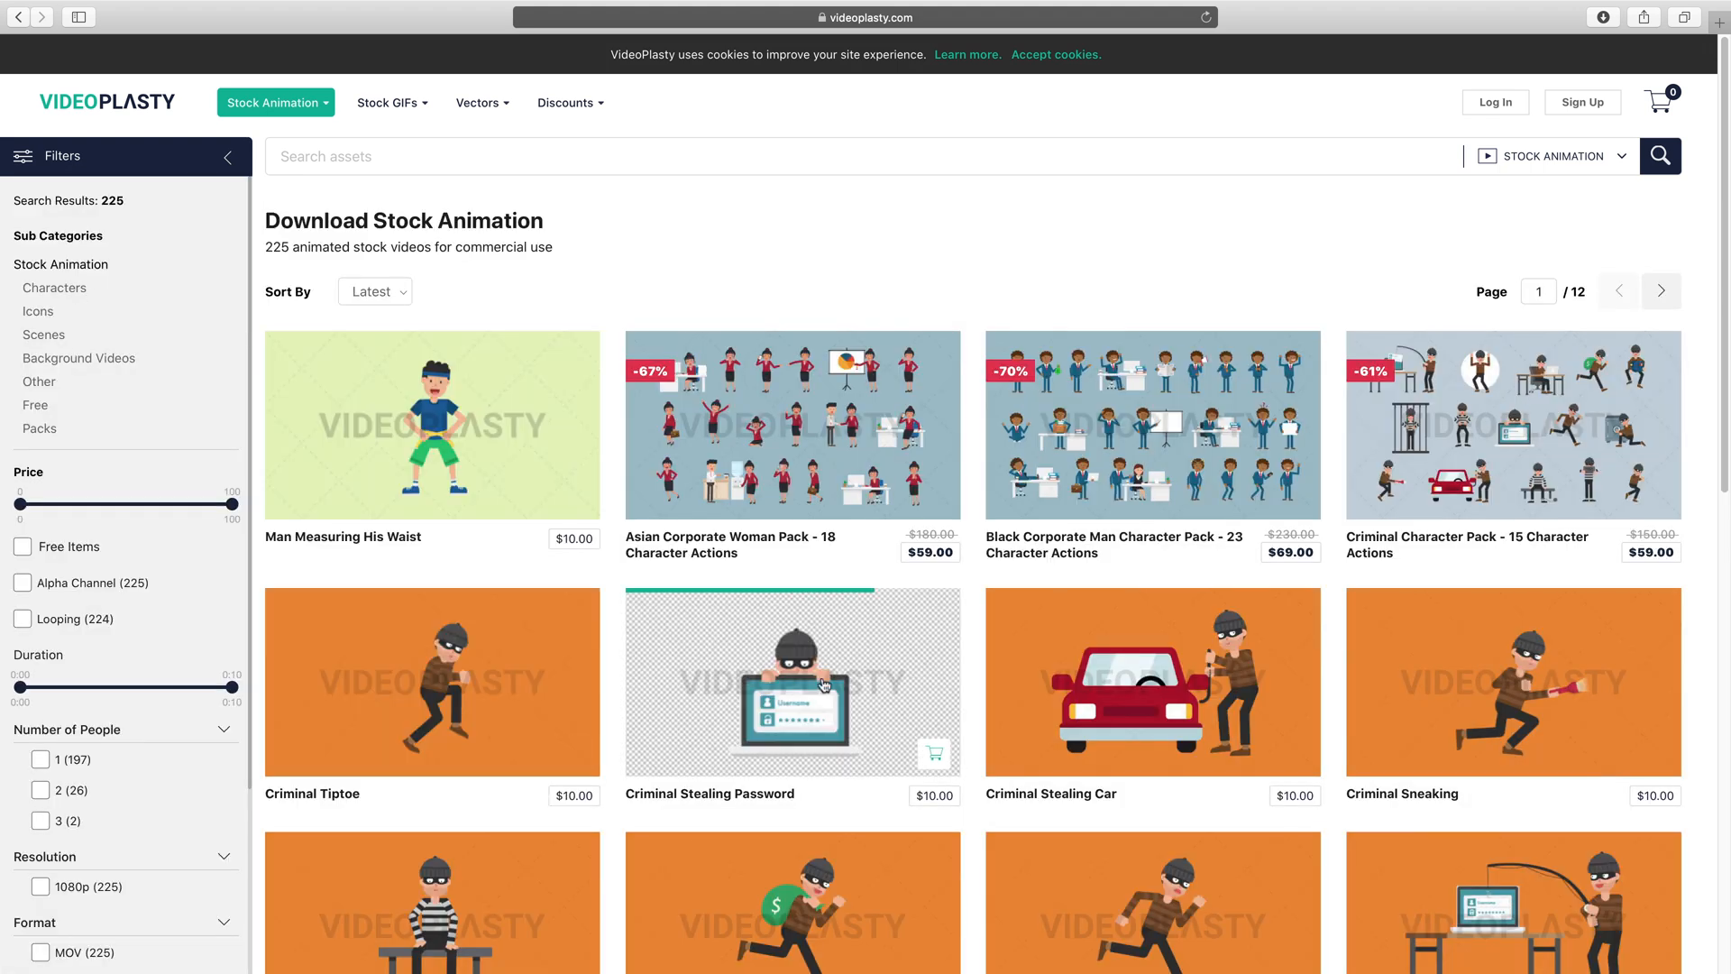
mouse_move(822, 663)
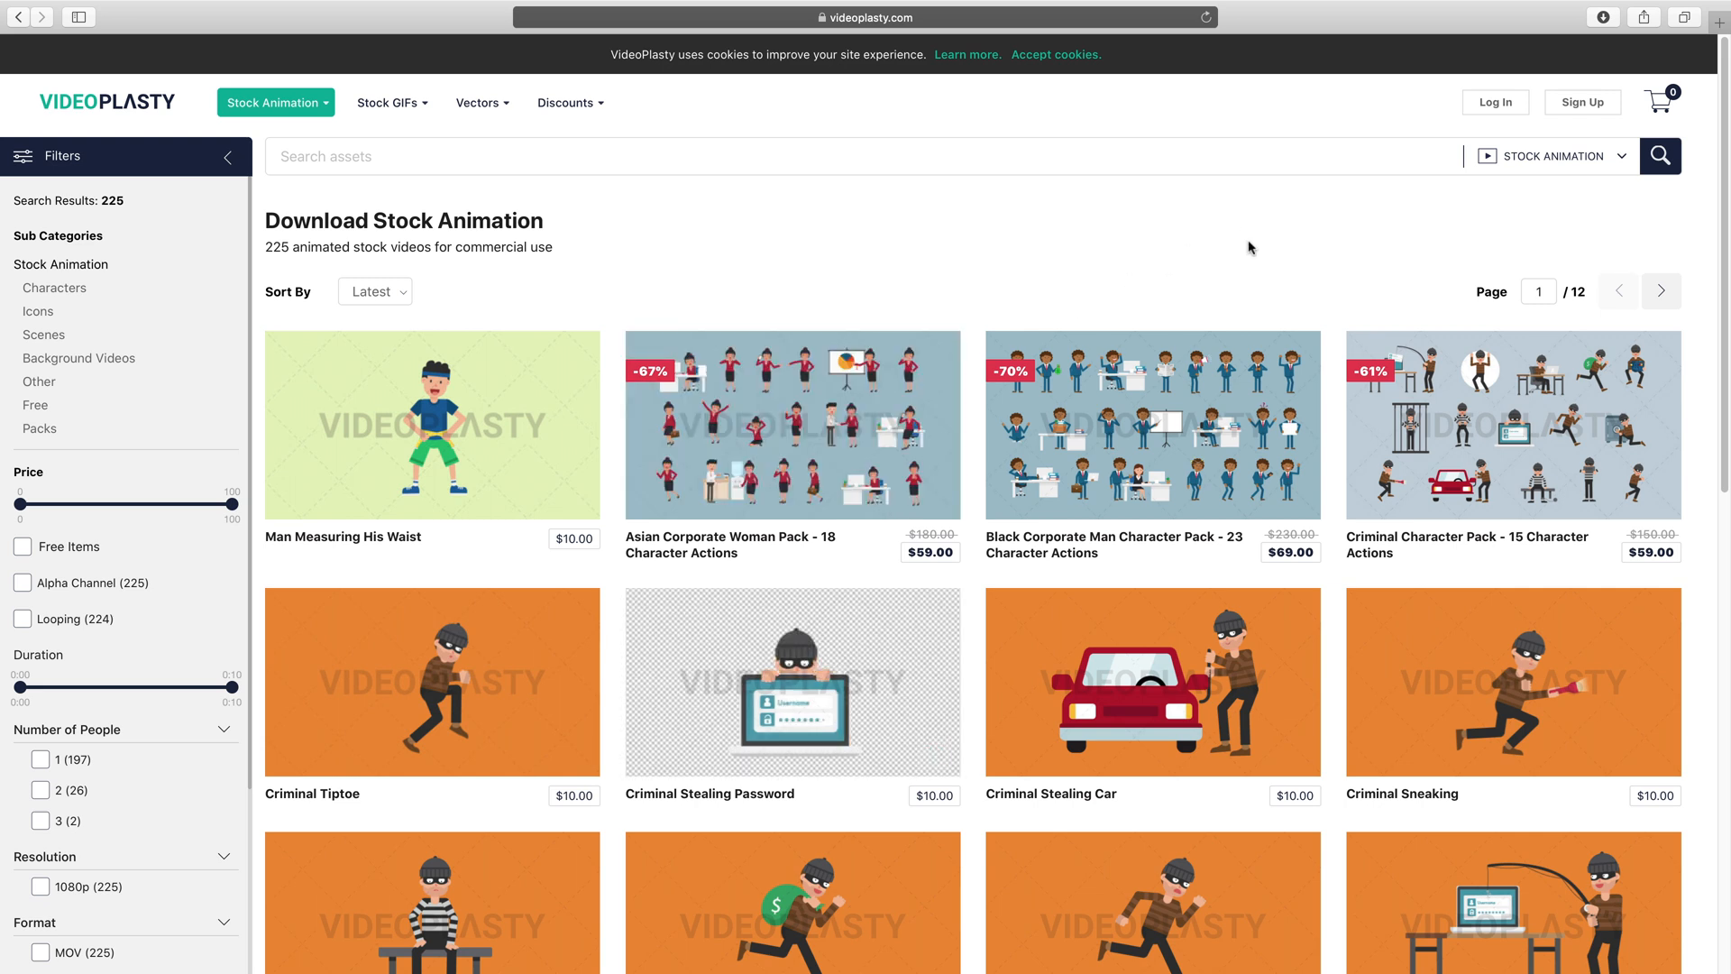
mouse_move(997, 247)
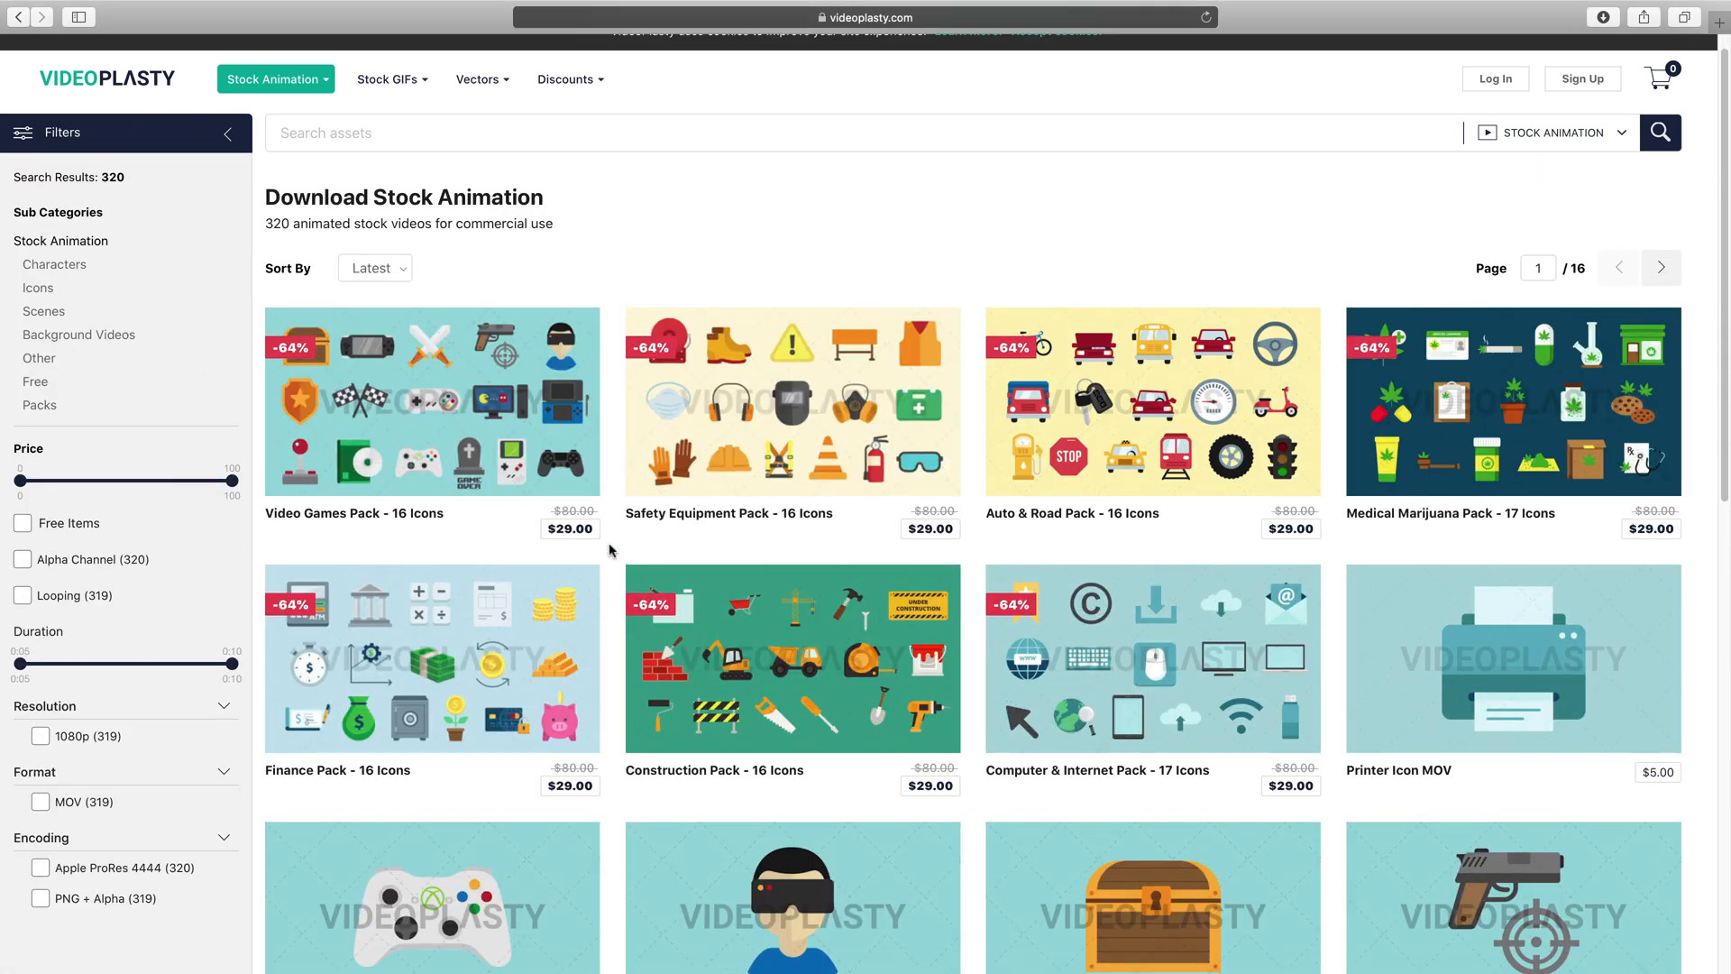
scroll("down", 3)
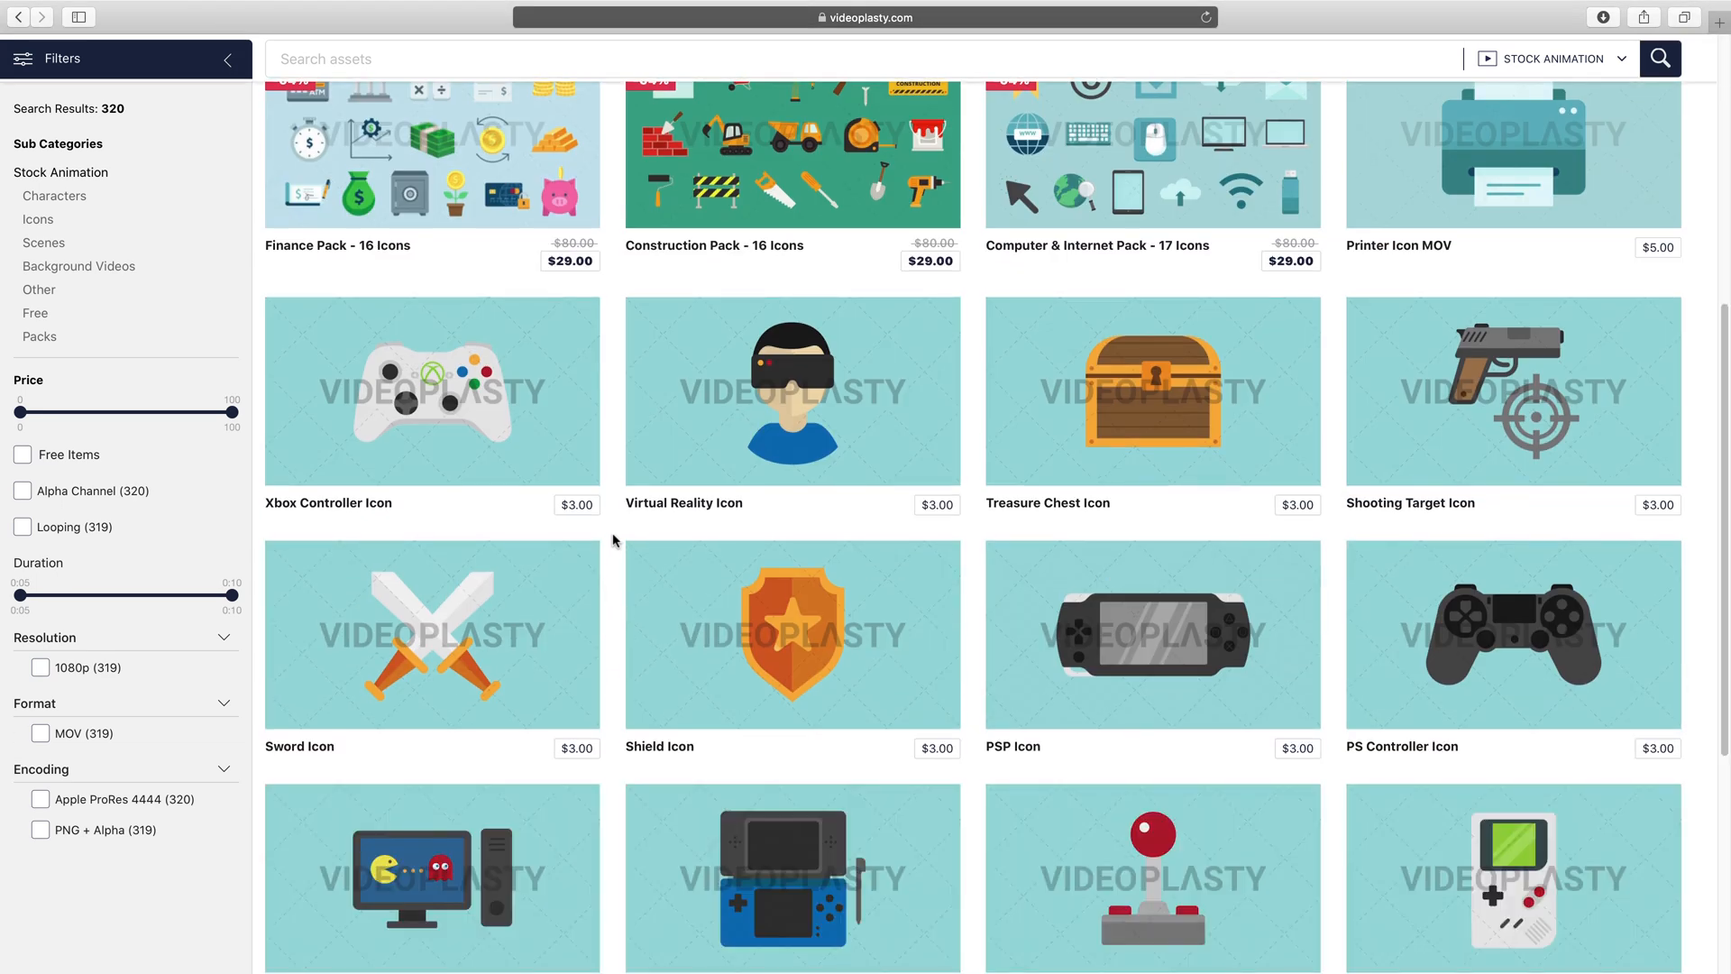
scroll("down", 3)
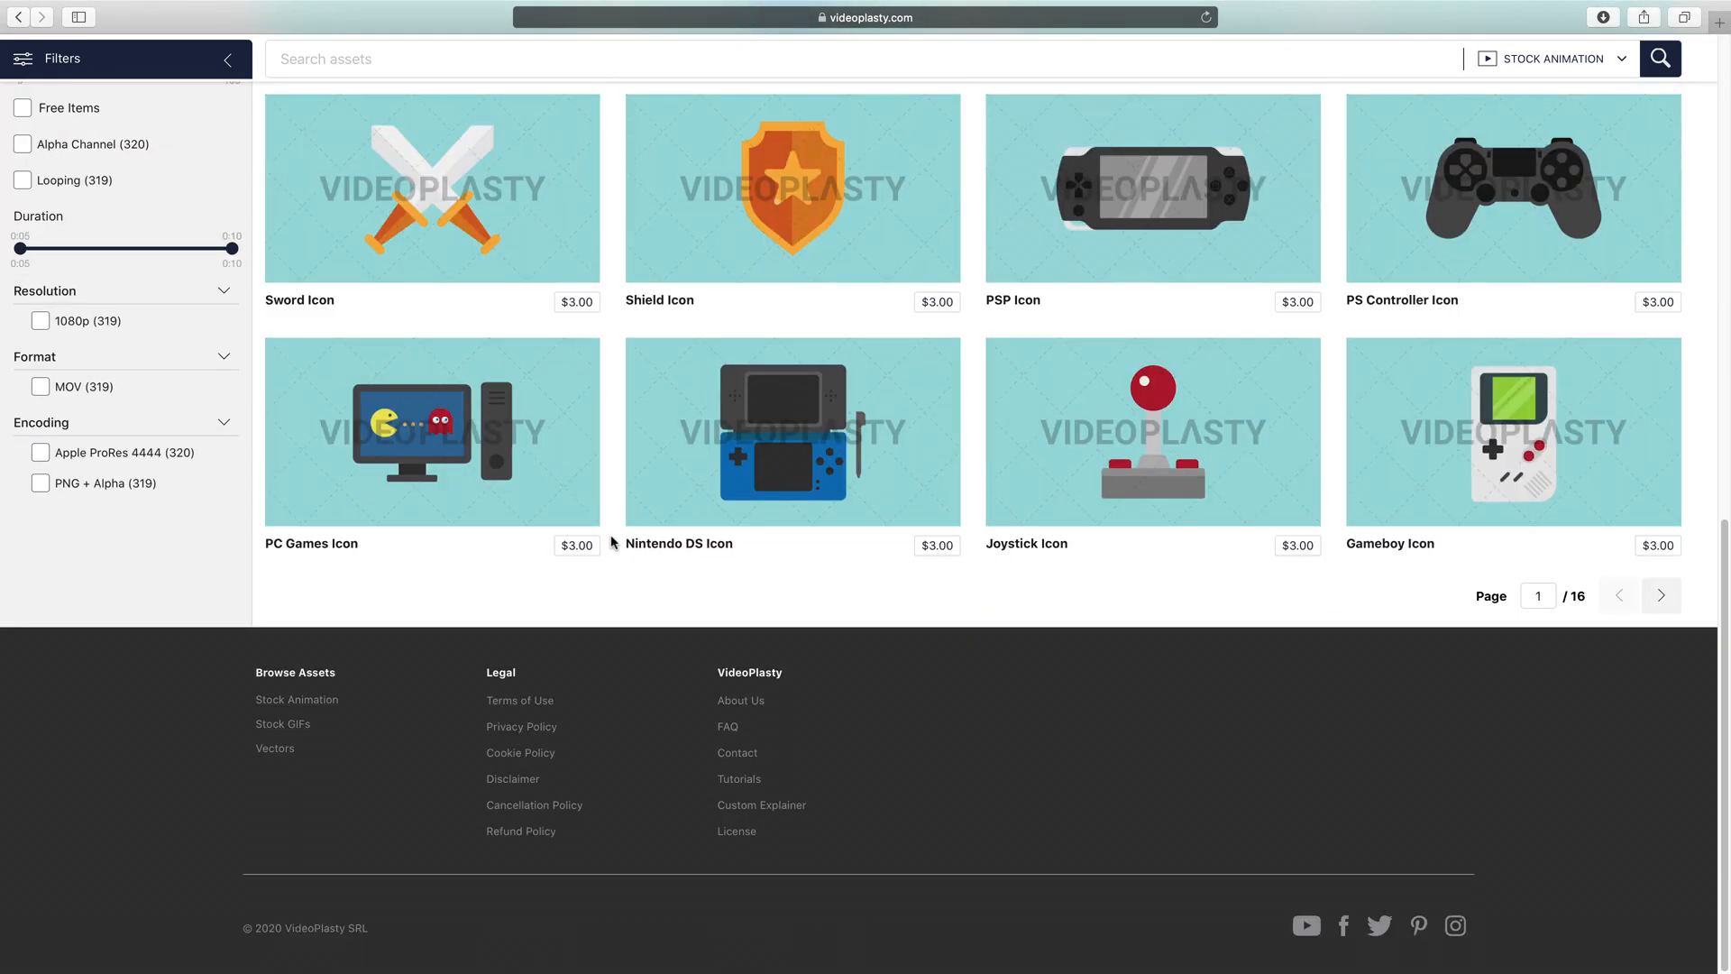